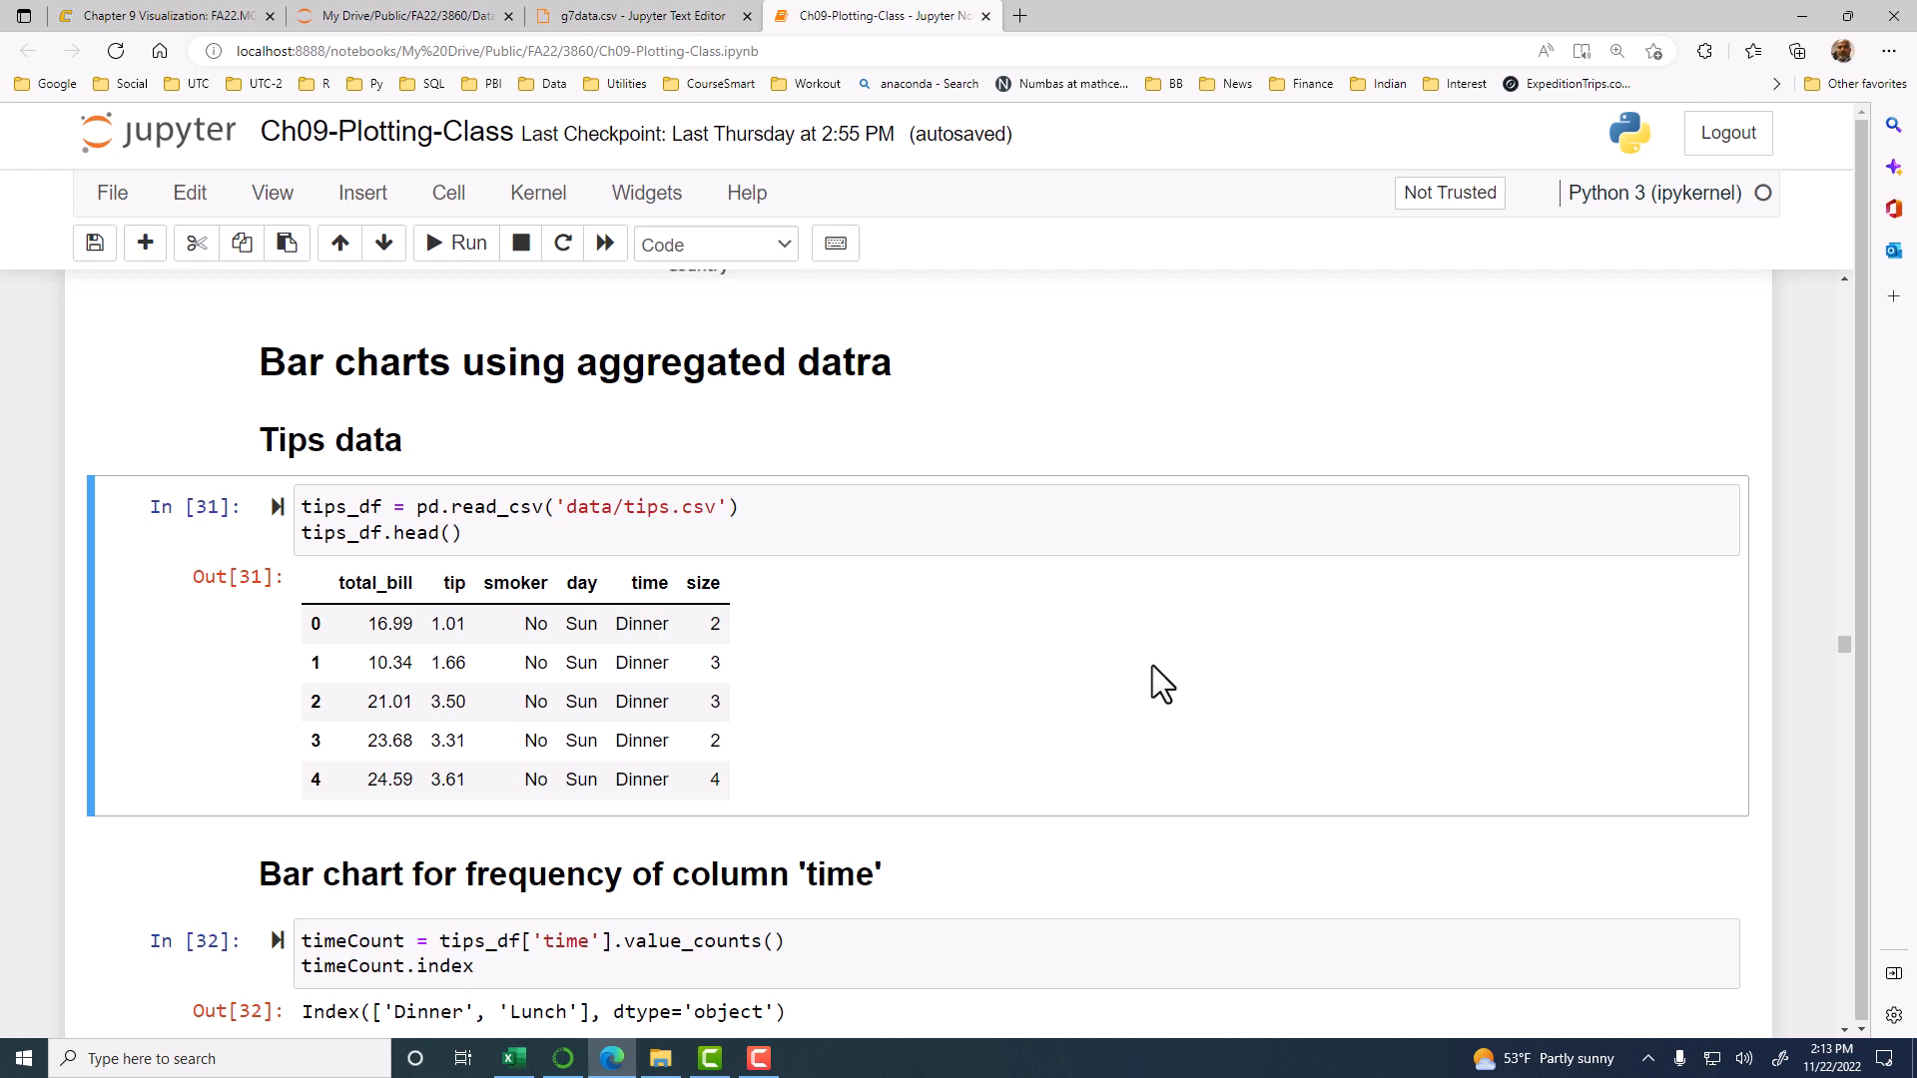
Step: Change the time-count cell to output timeCount, showing Dinner 176 and Lunch 68
scroll("down", 3)
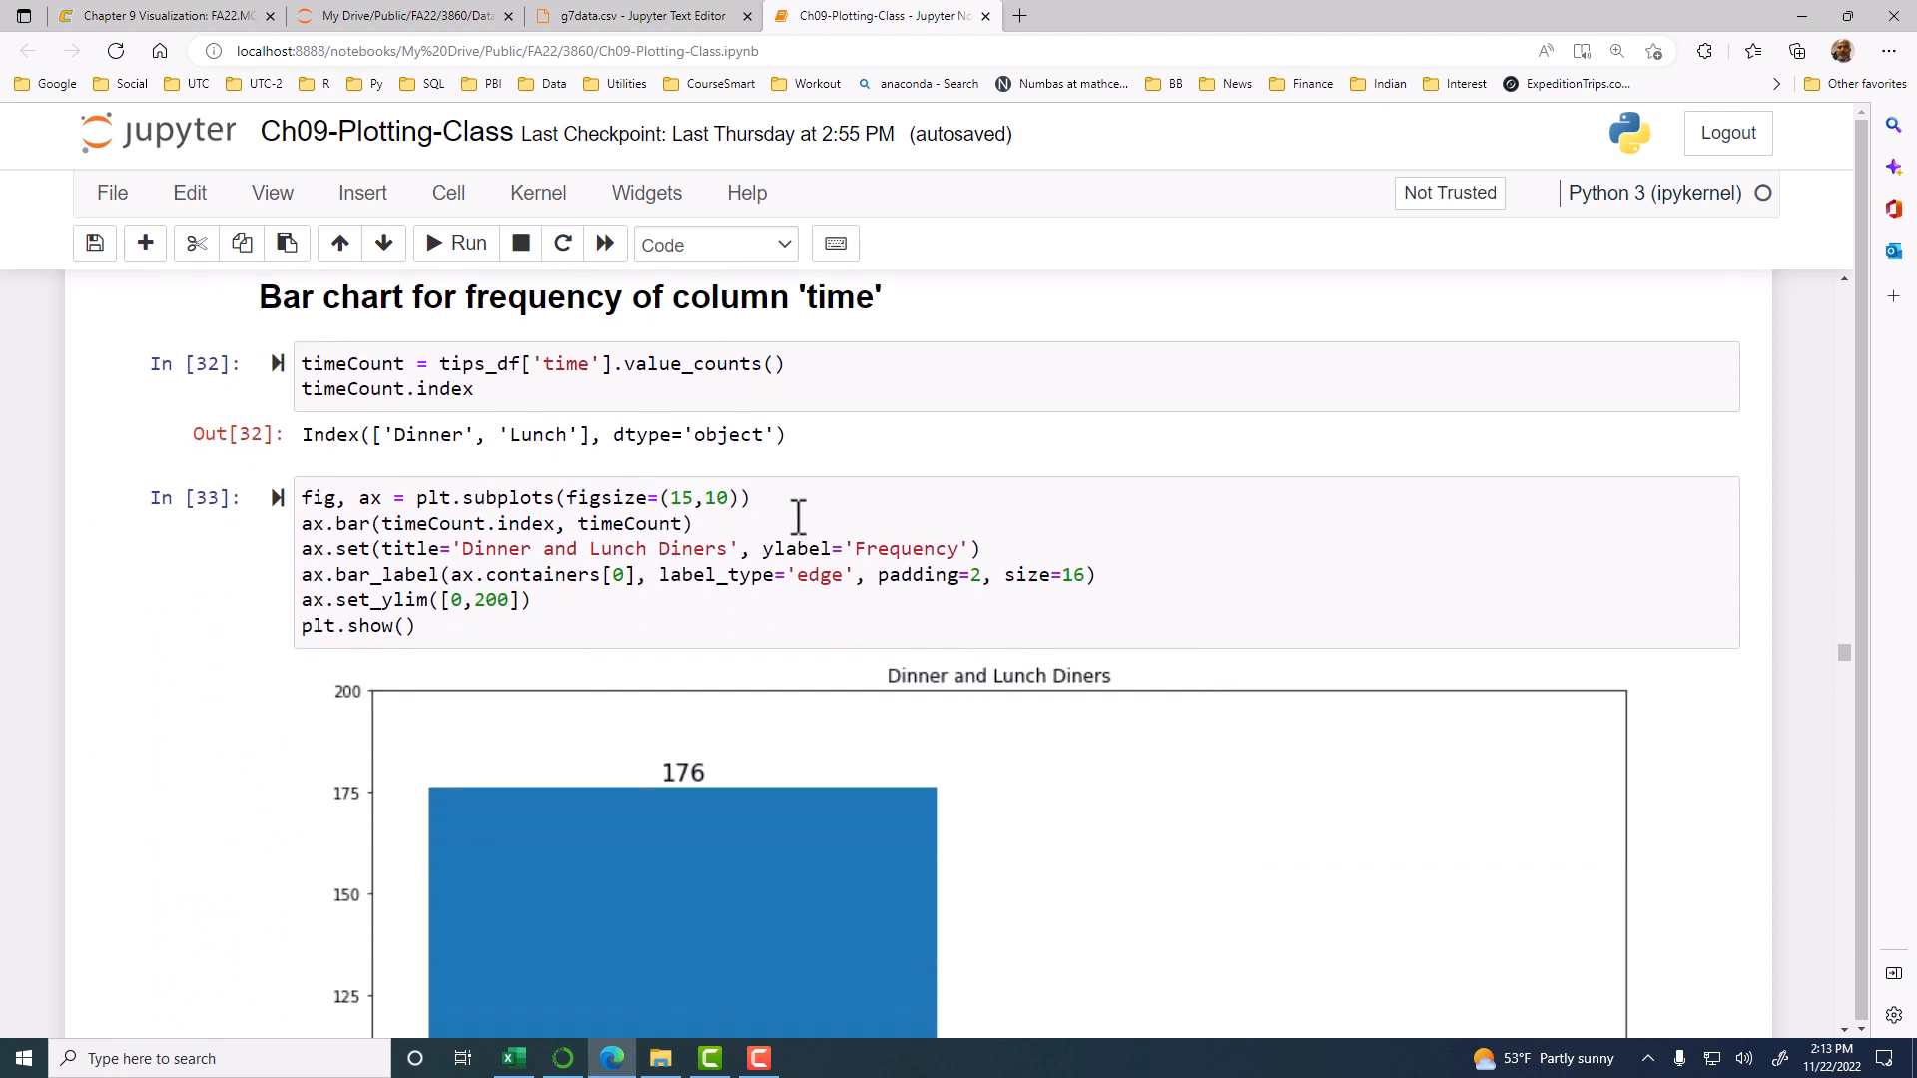
mouse_move(892, 428)
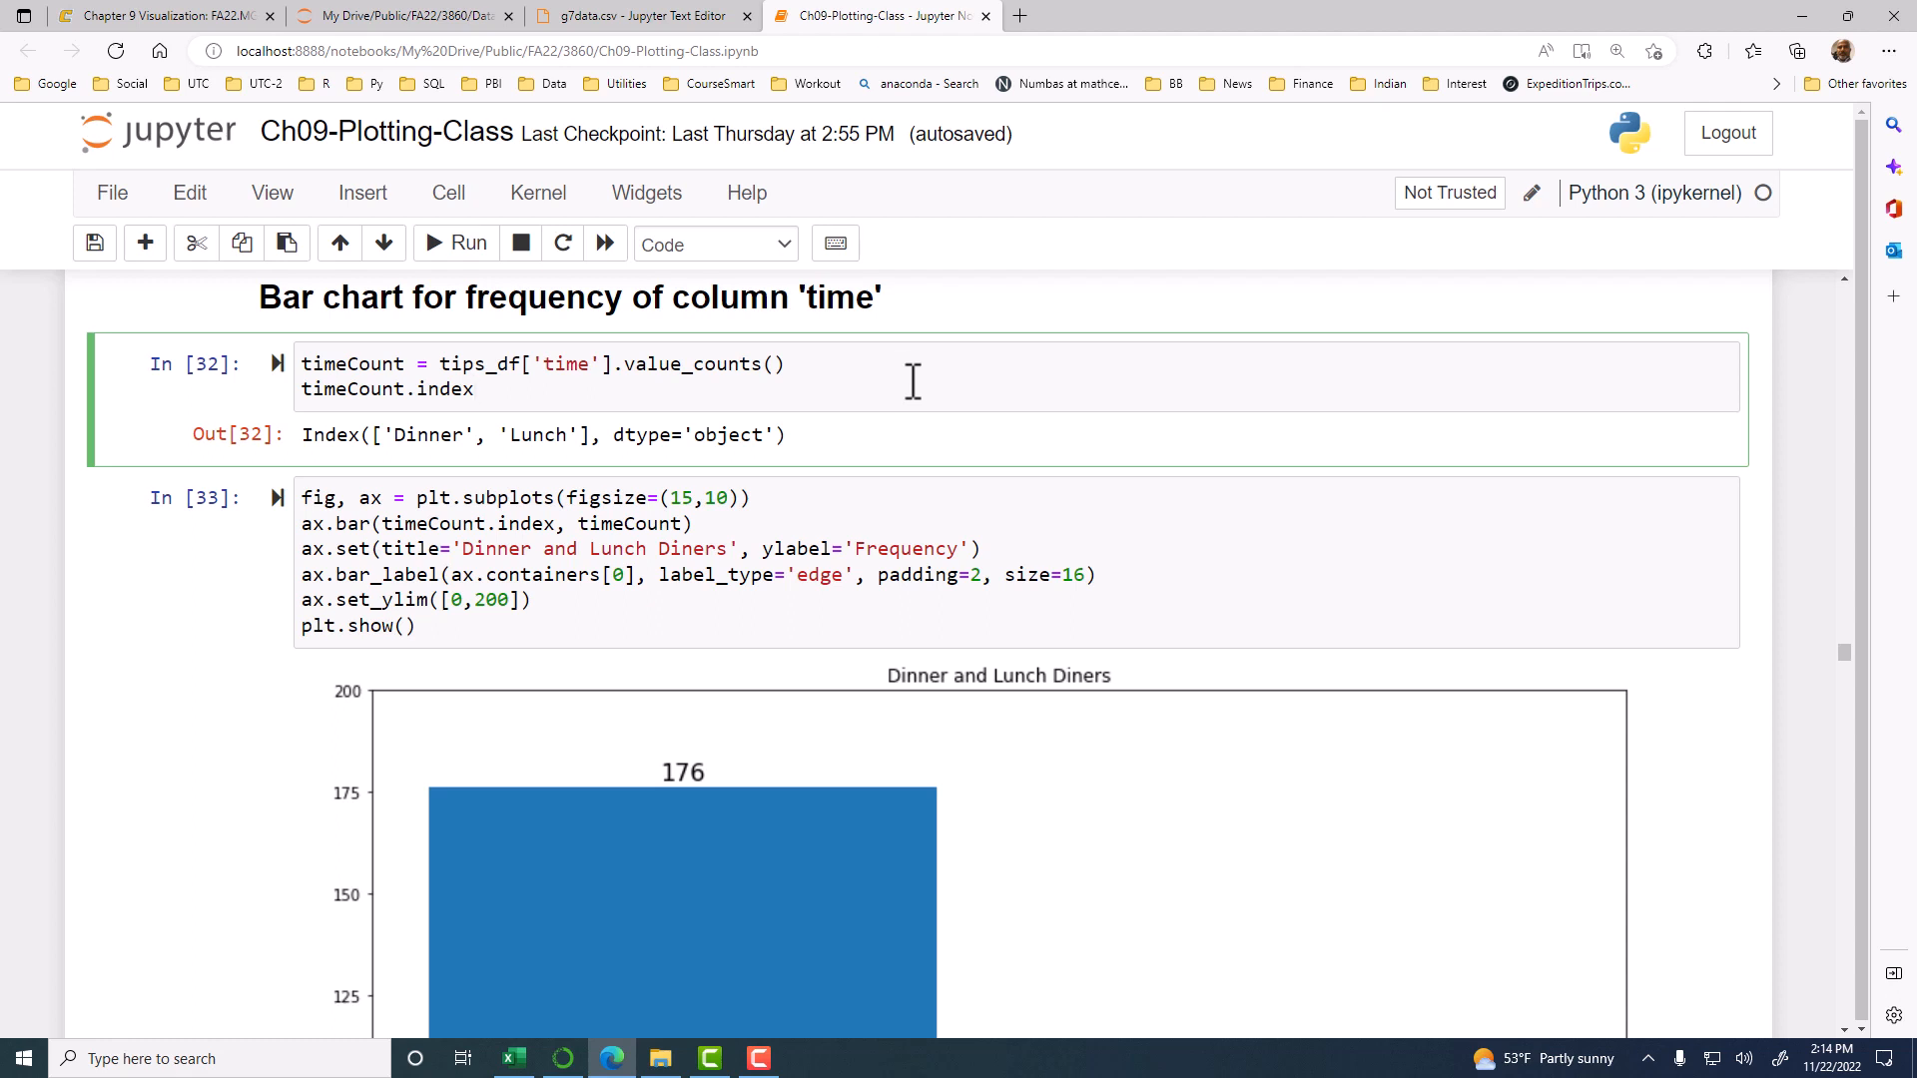
mouse_move(768, 579)
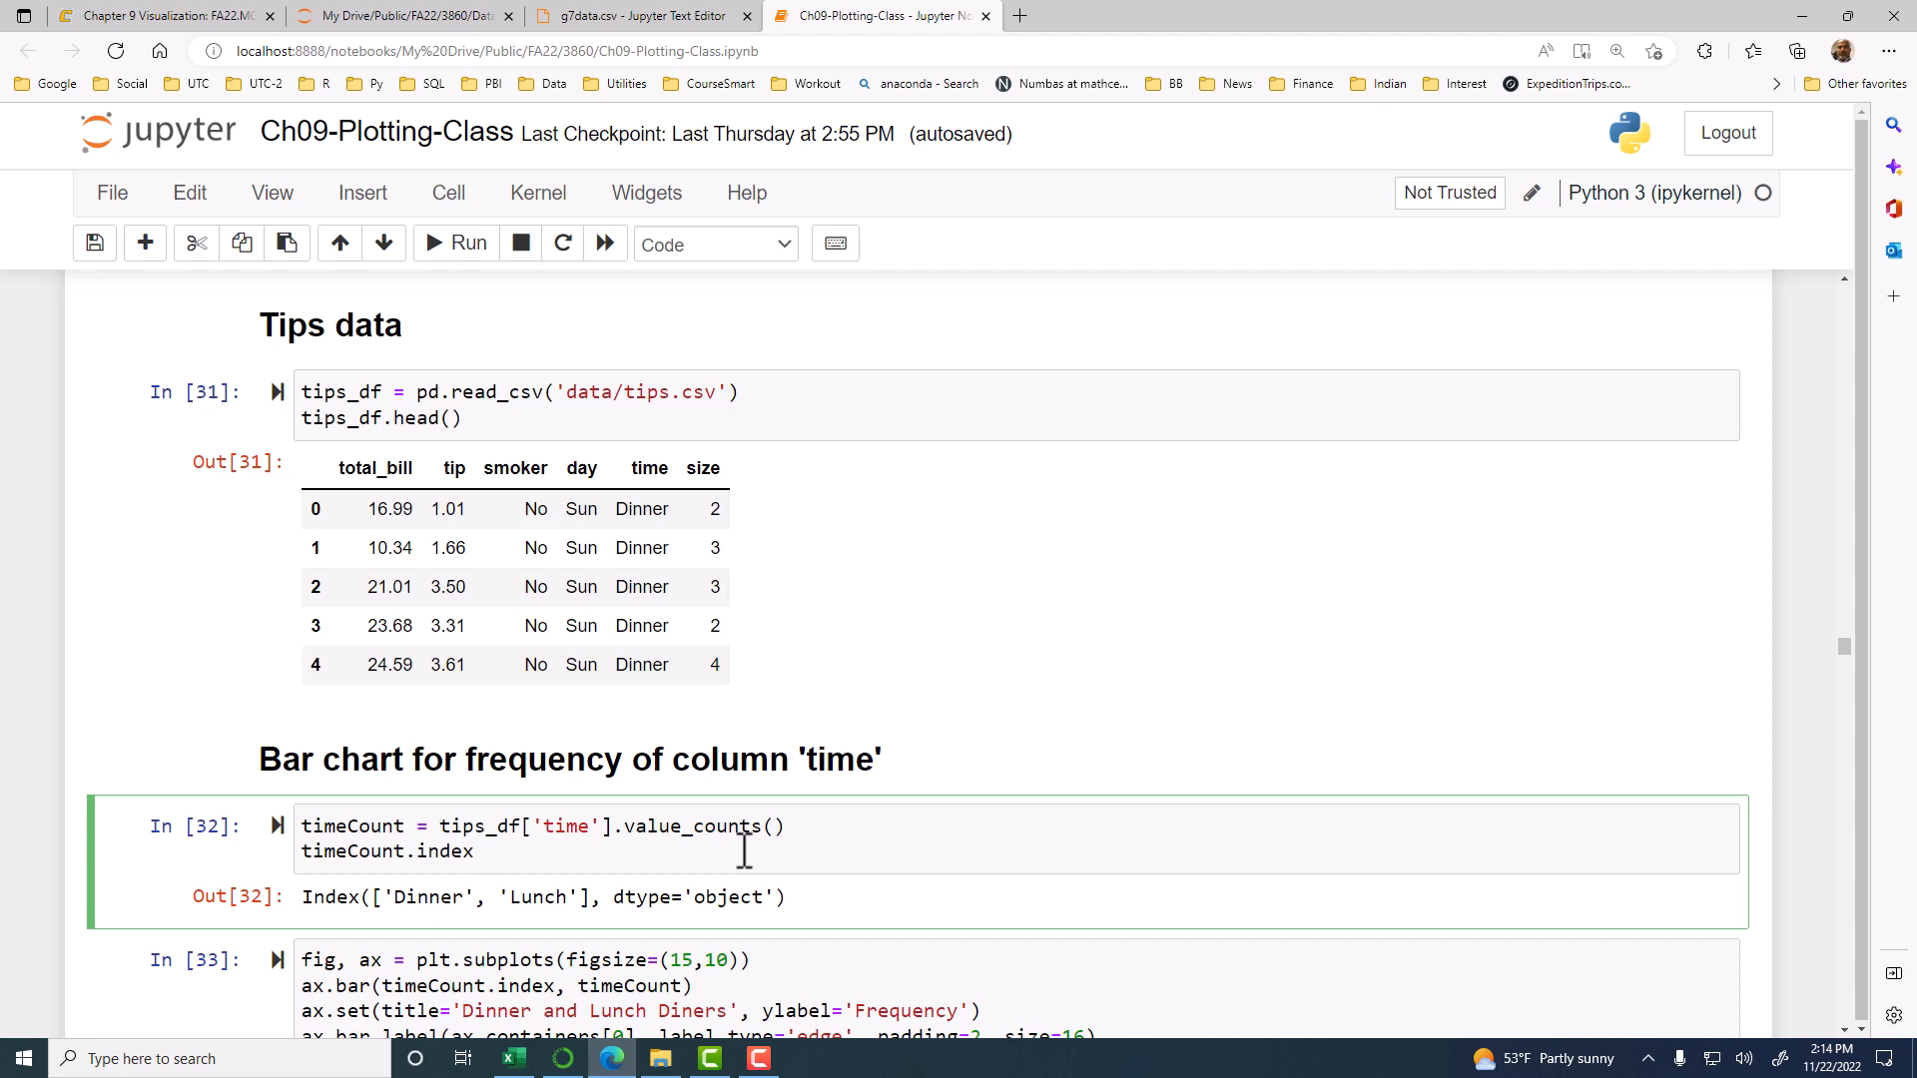
left_click(476, 851)
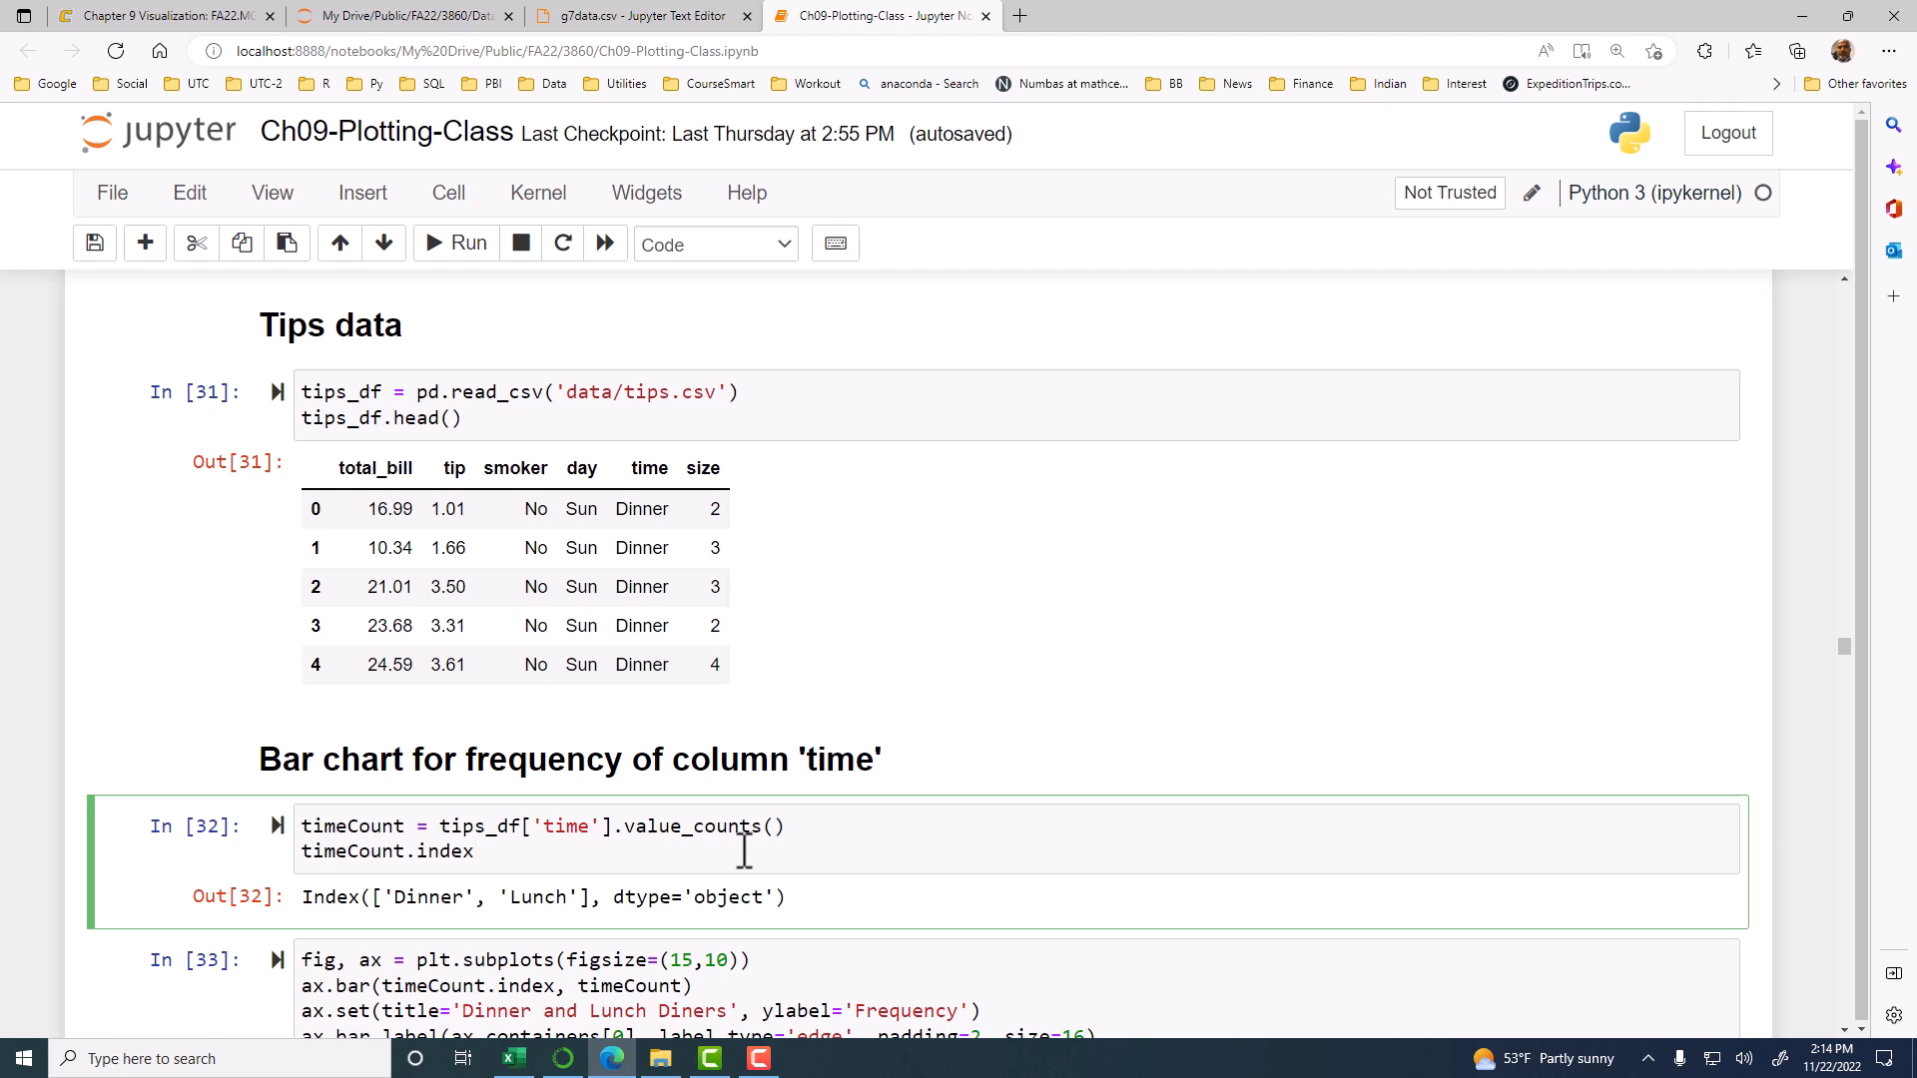
left_click(476, 851)
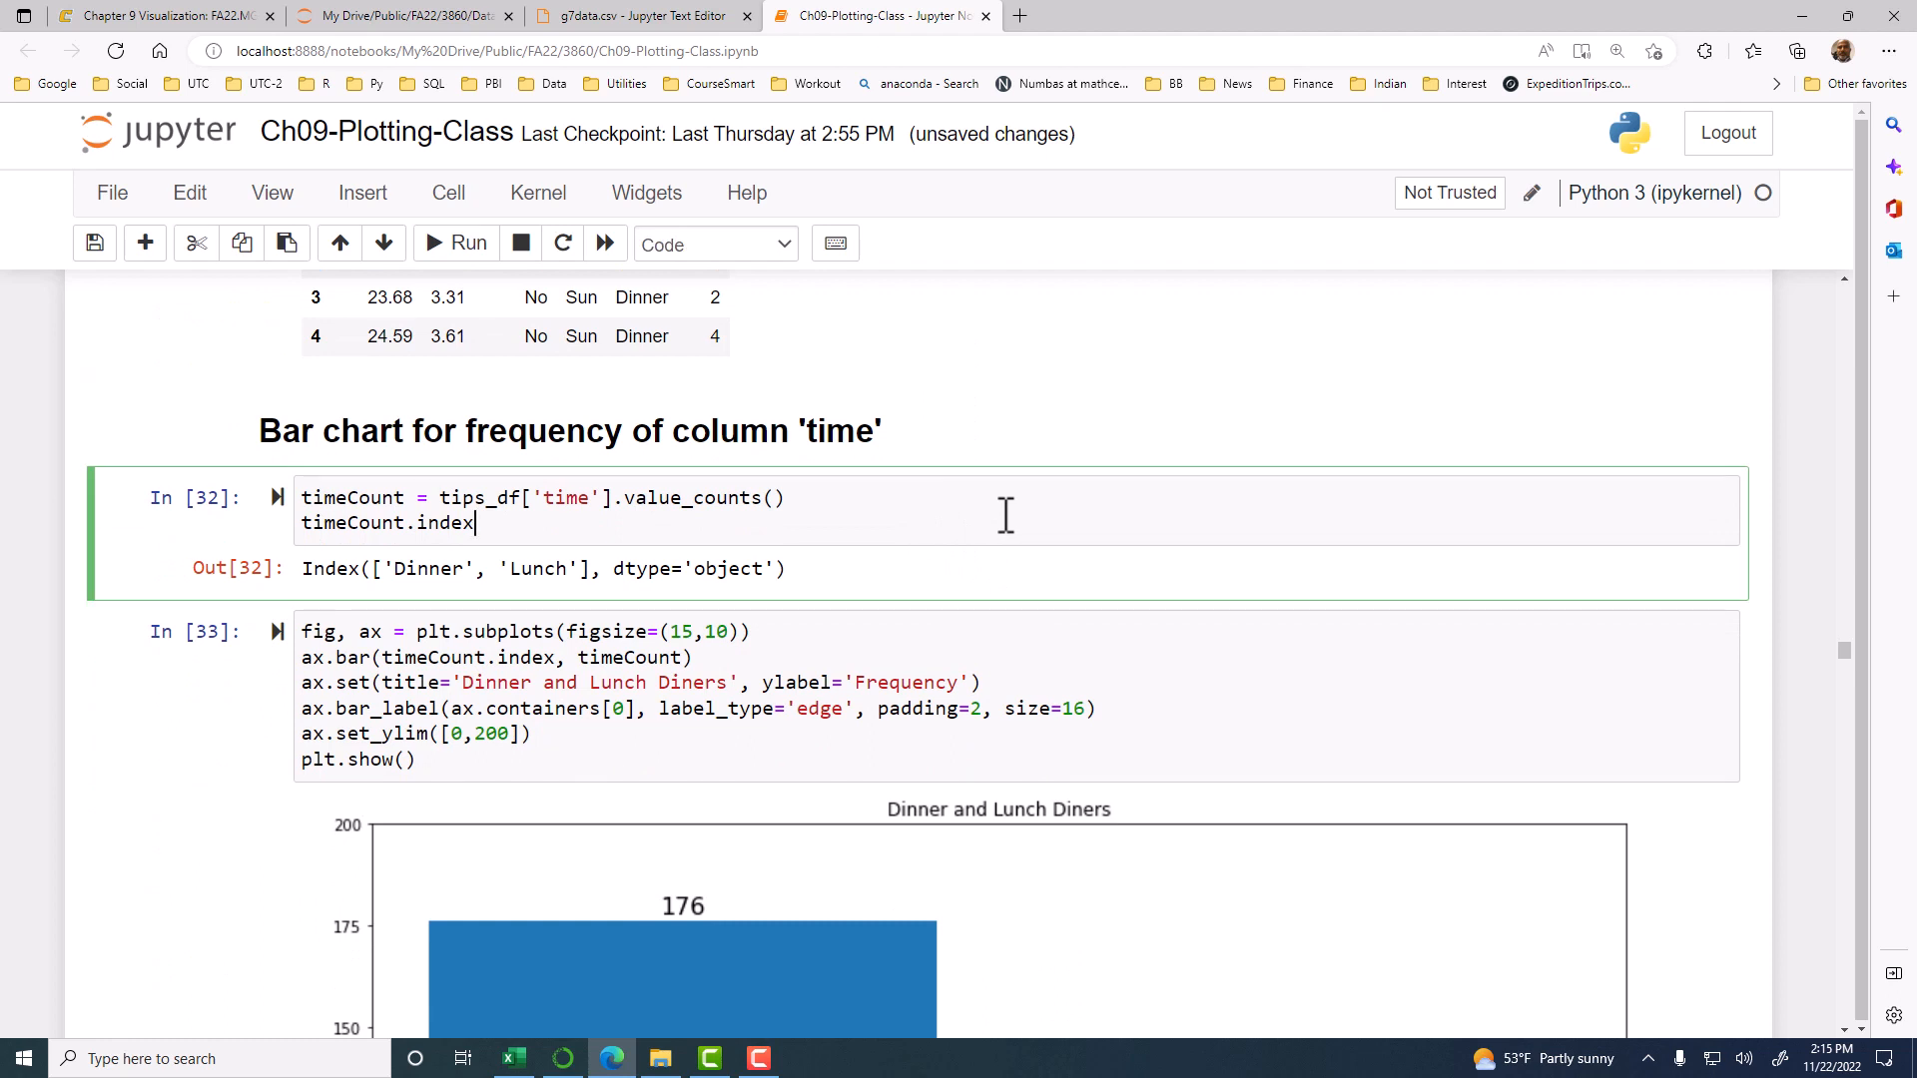
mouse_move(463, 499)
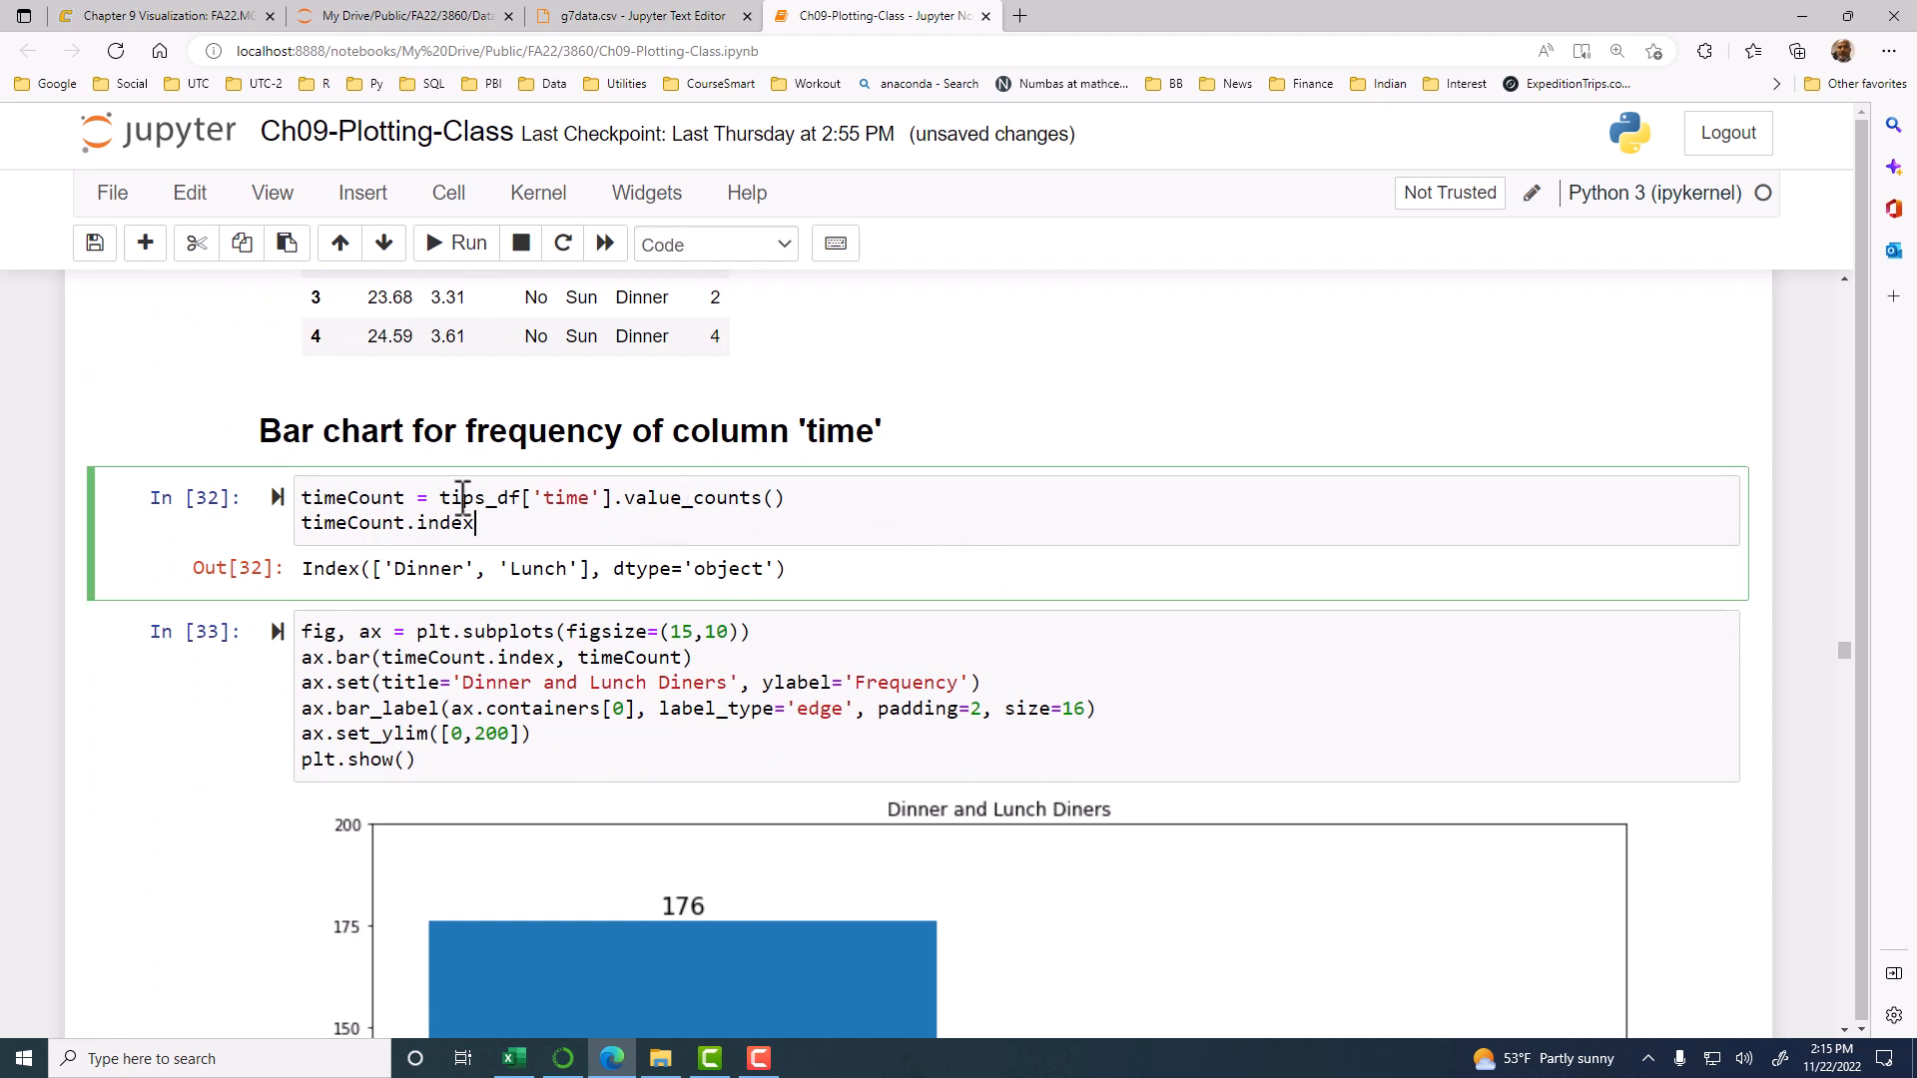
mouse_move(1007, 512)
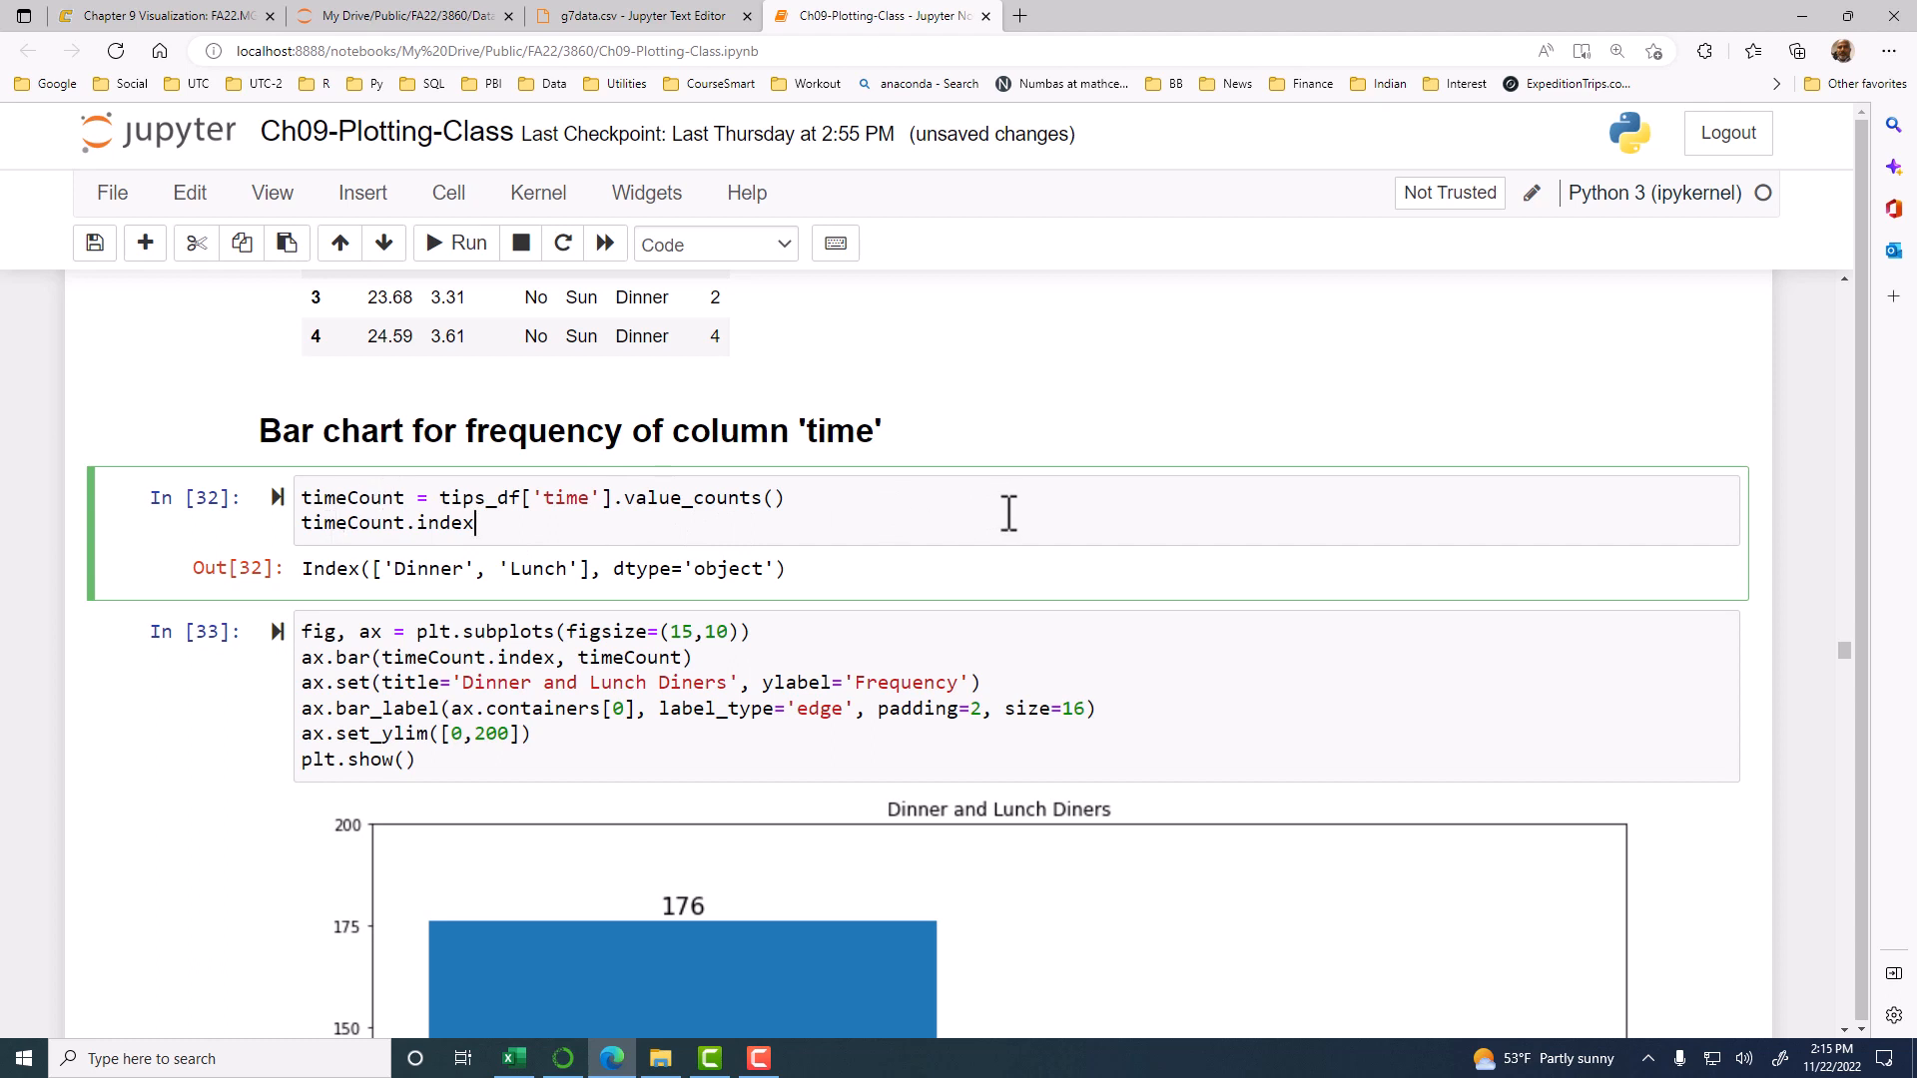
scroll("down", 3)
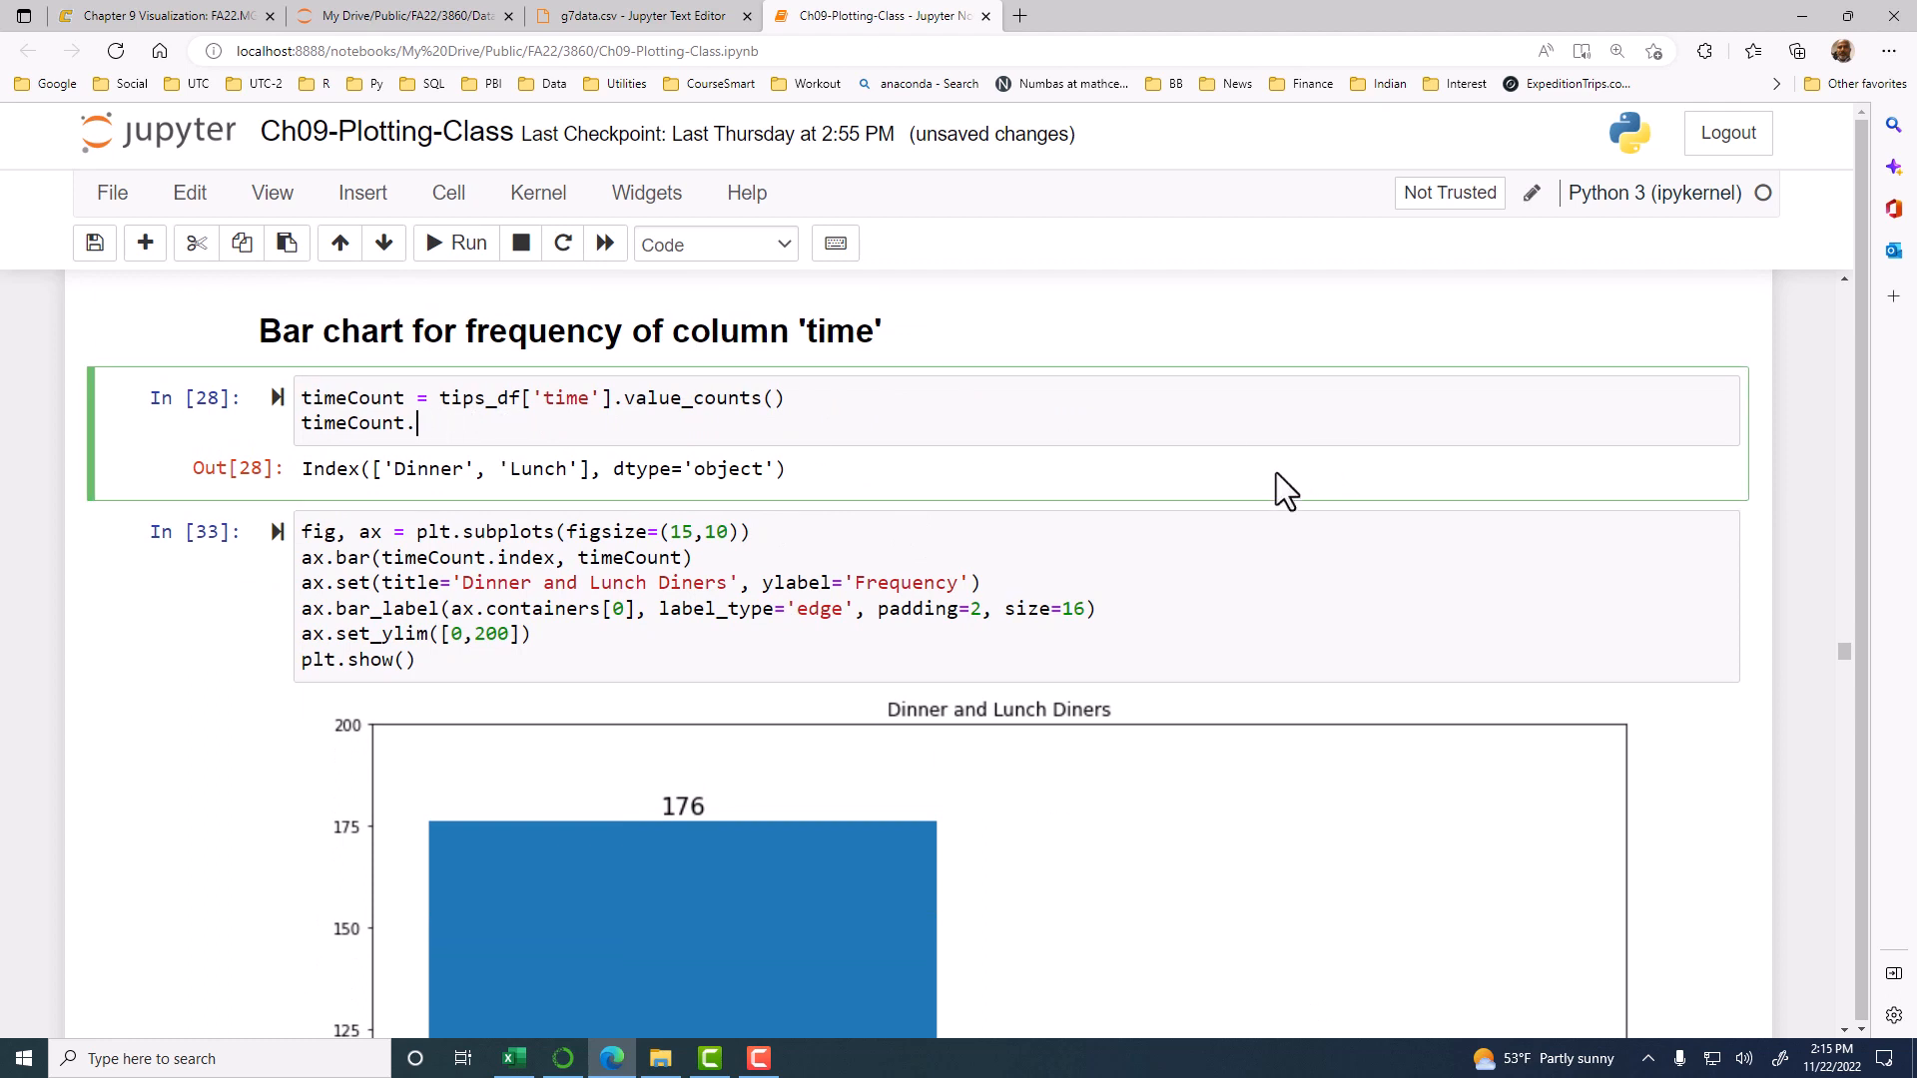
scroll("down", 3)
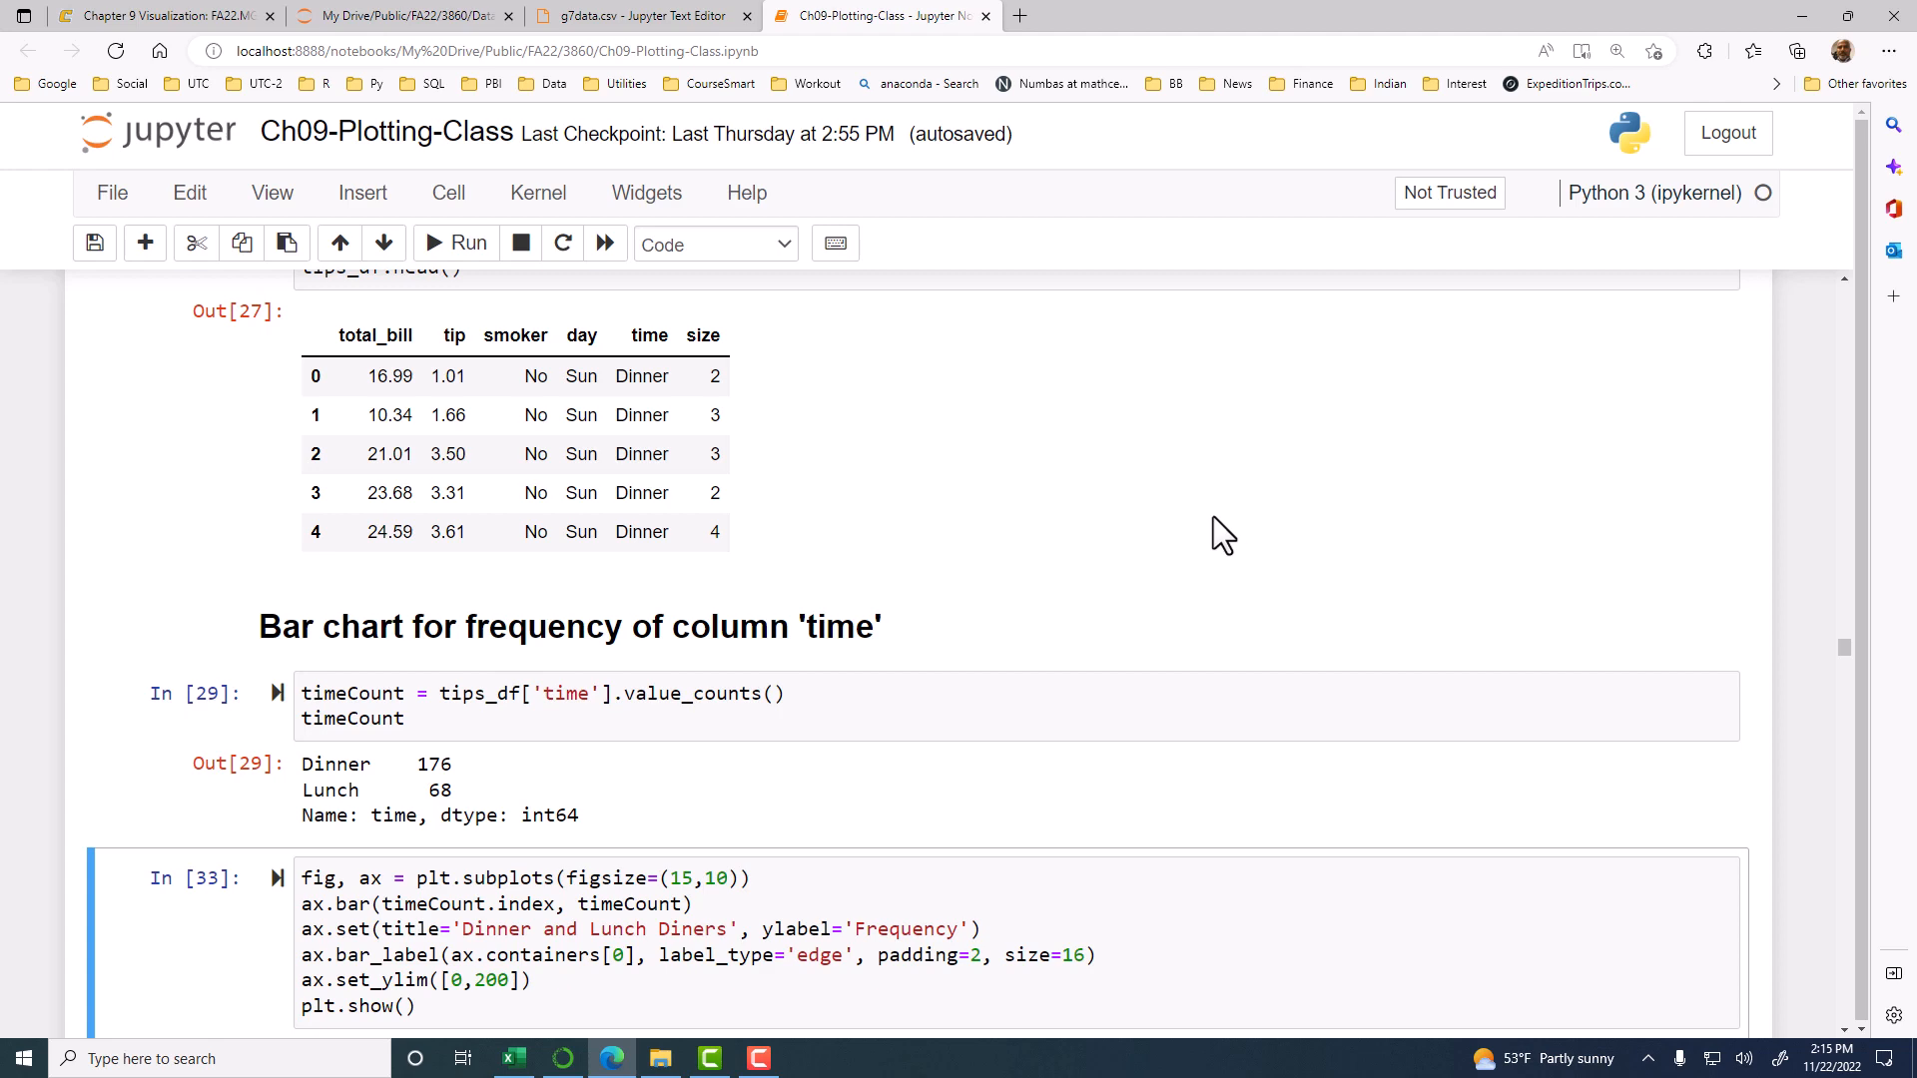
left_click(455, 244)
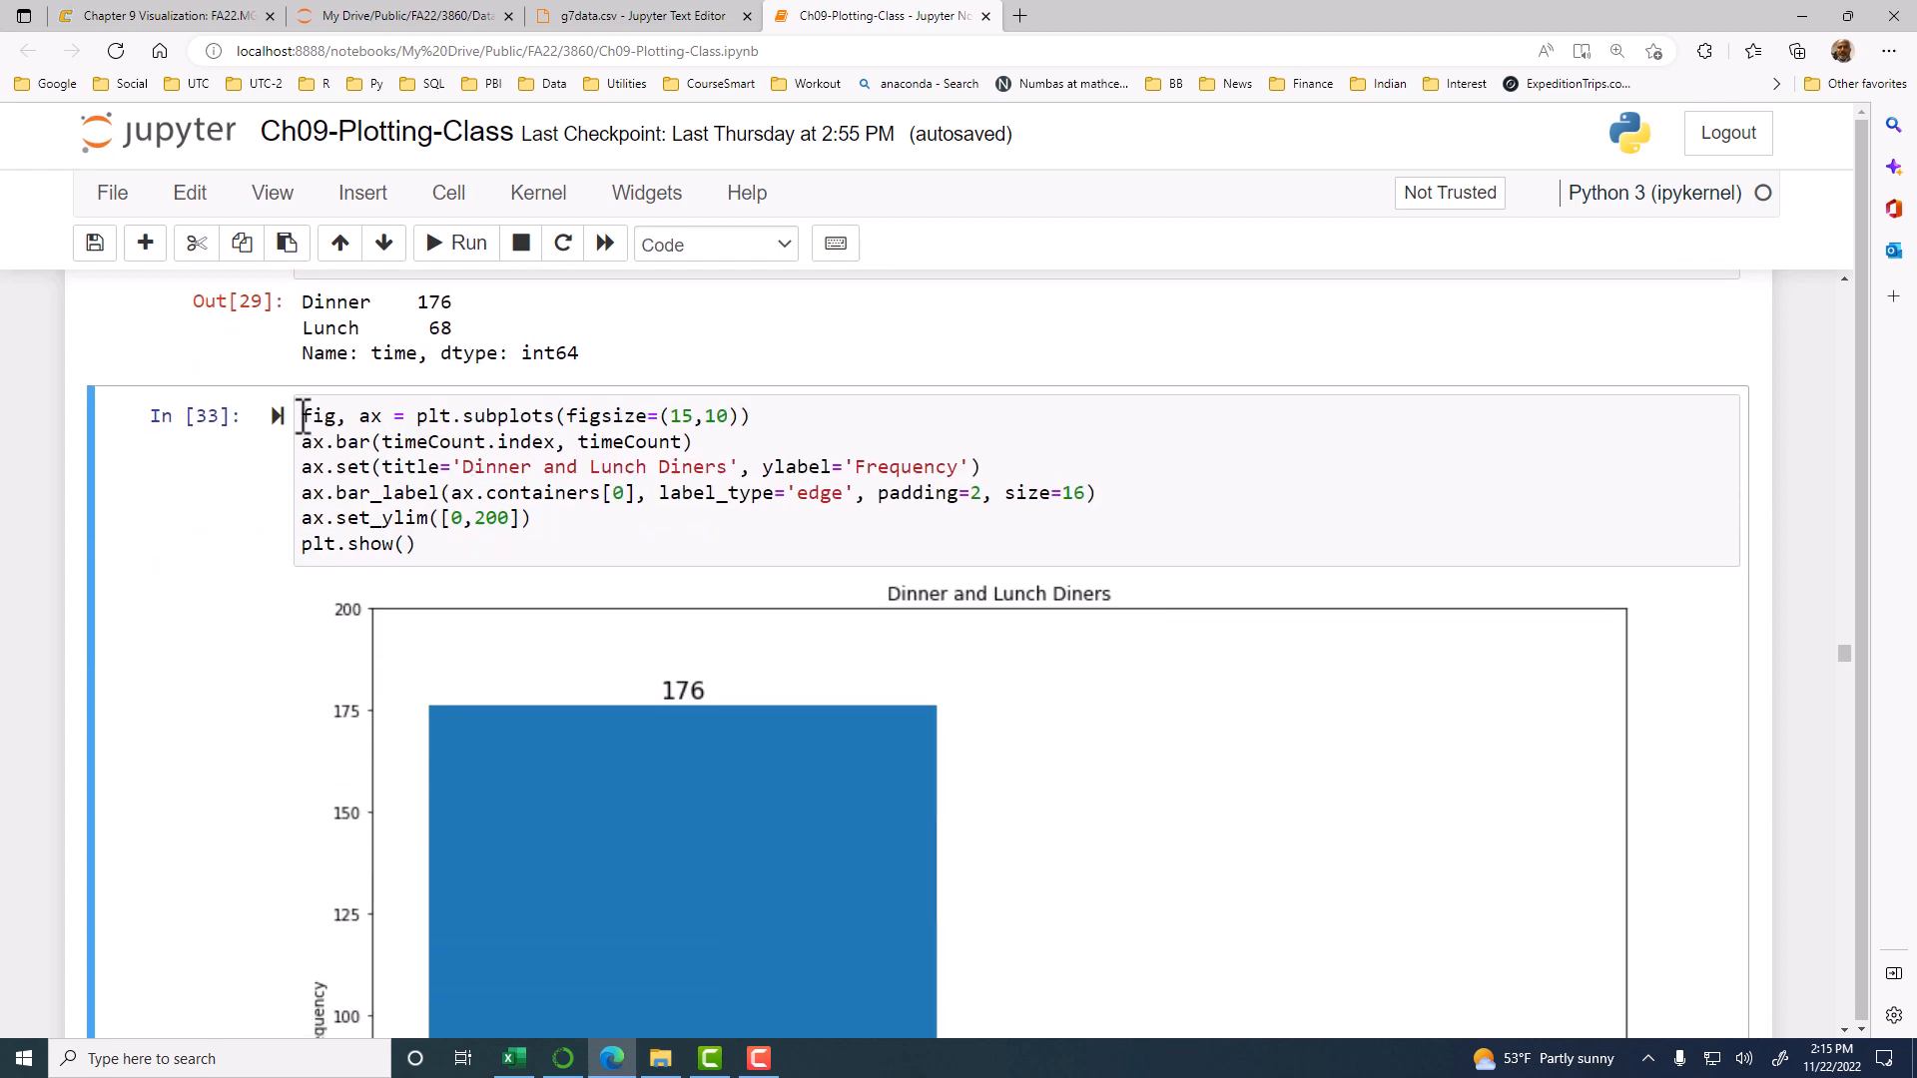
left_click(766, 441)
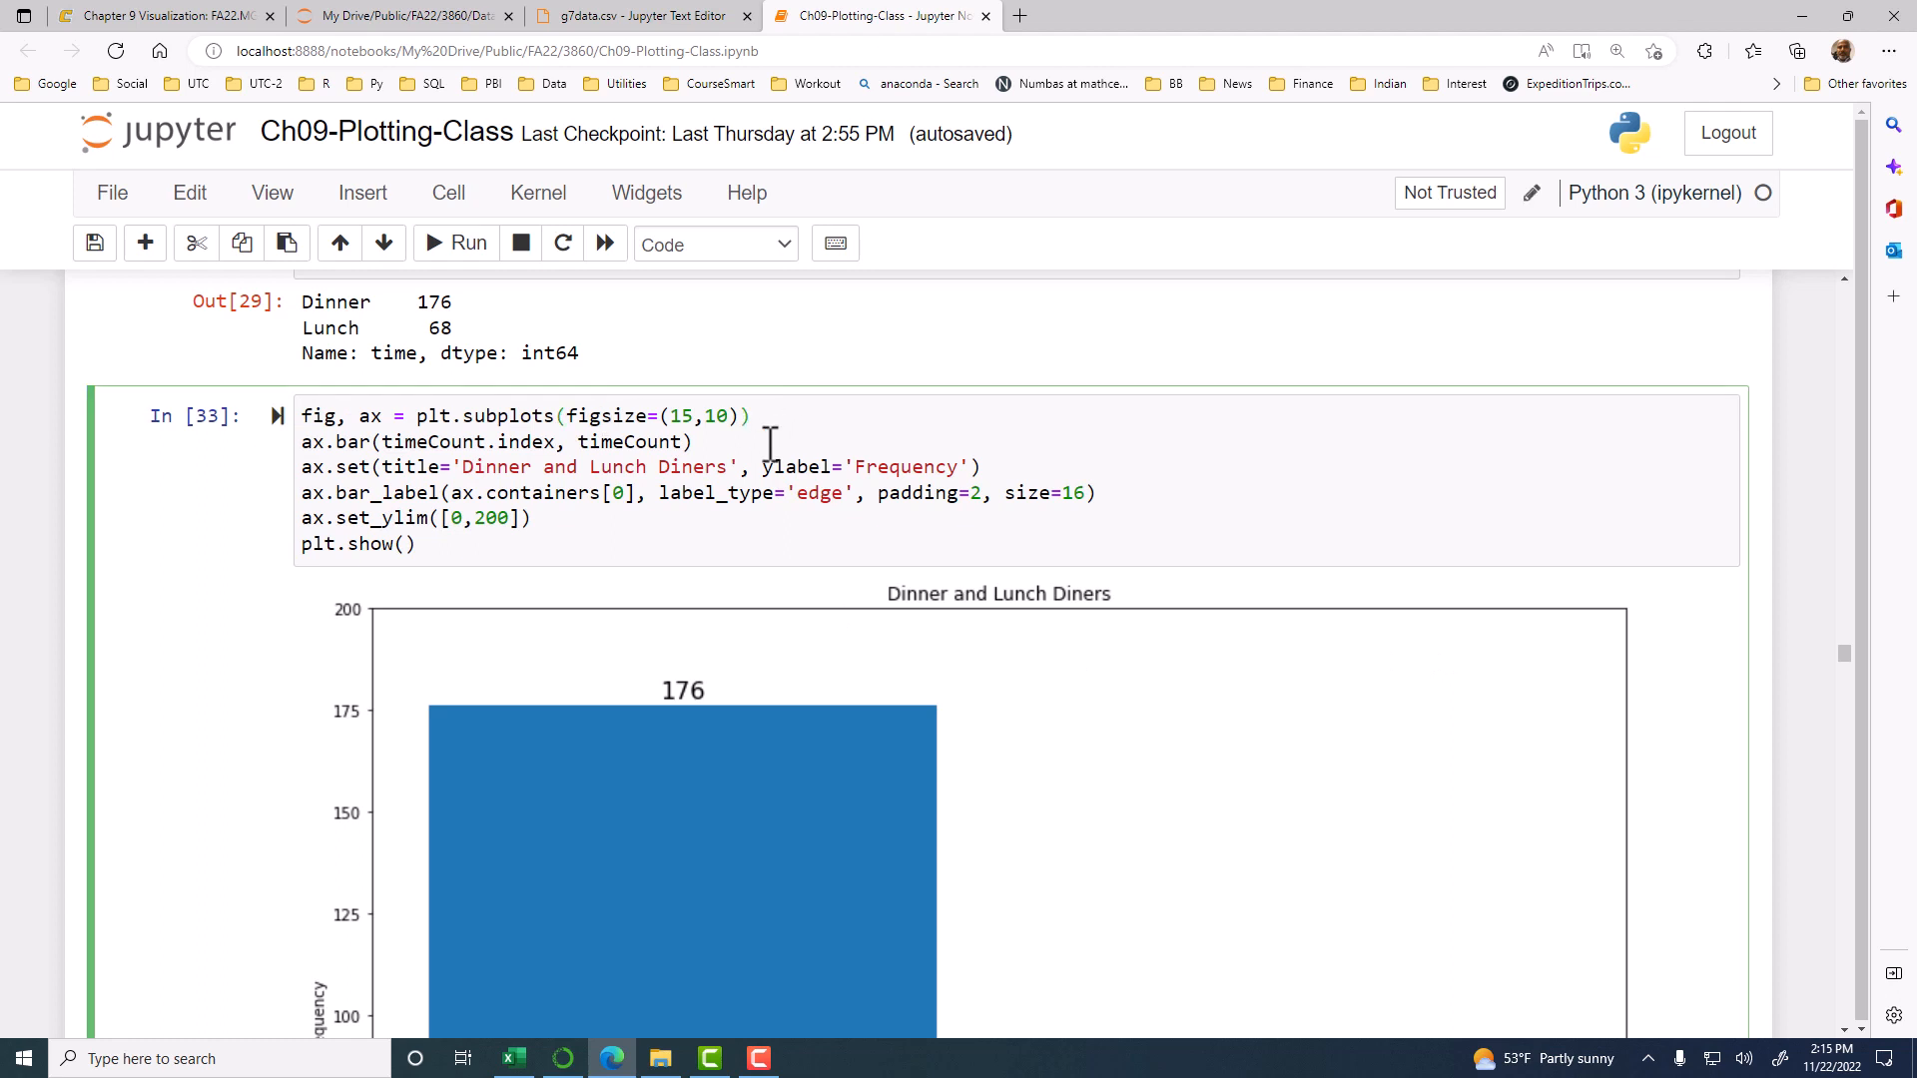
left_click(751, 415)
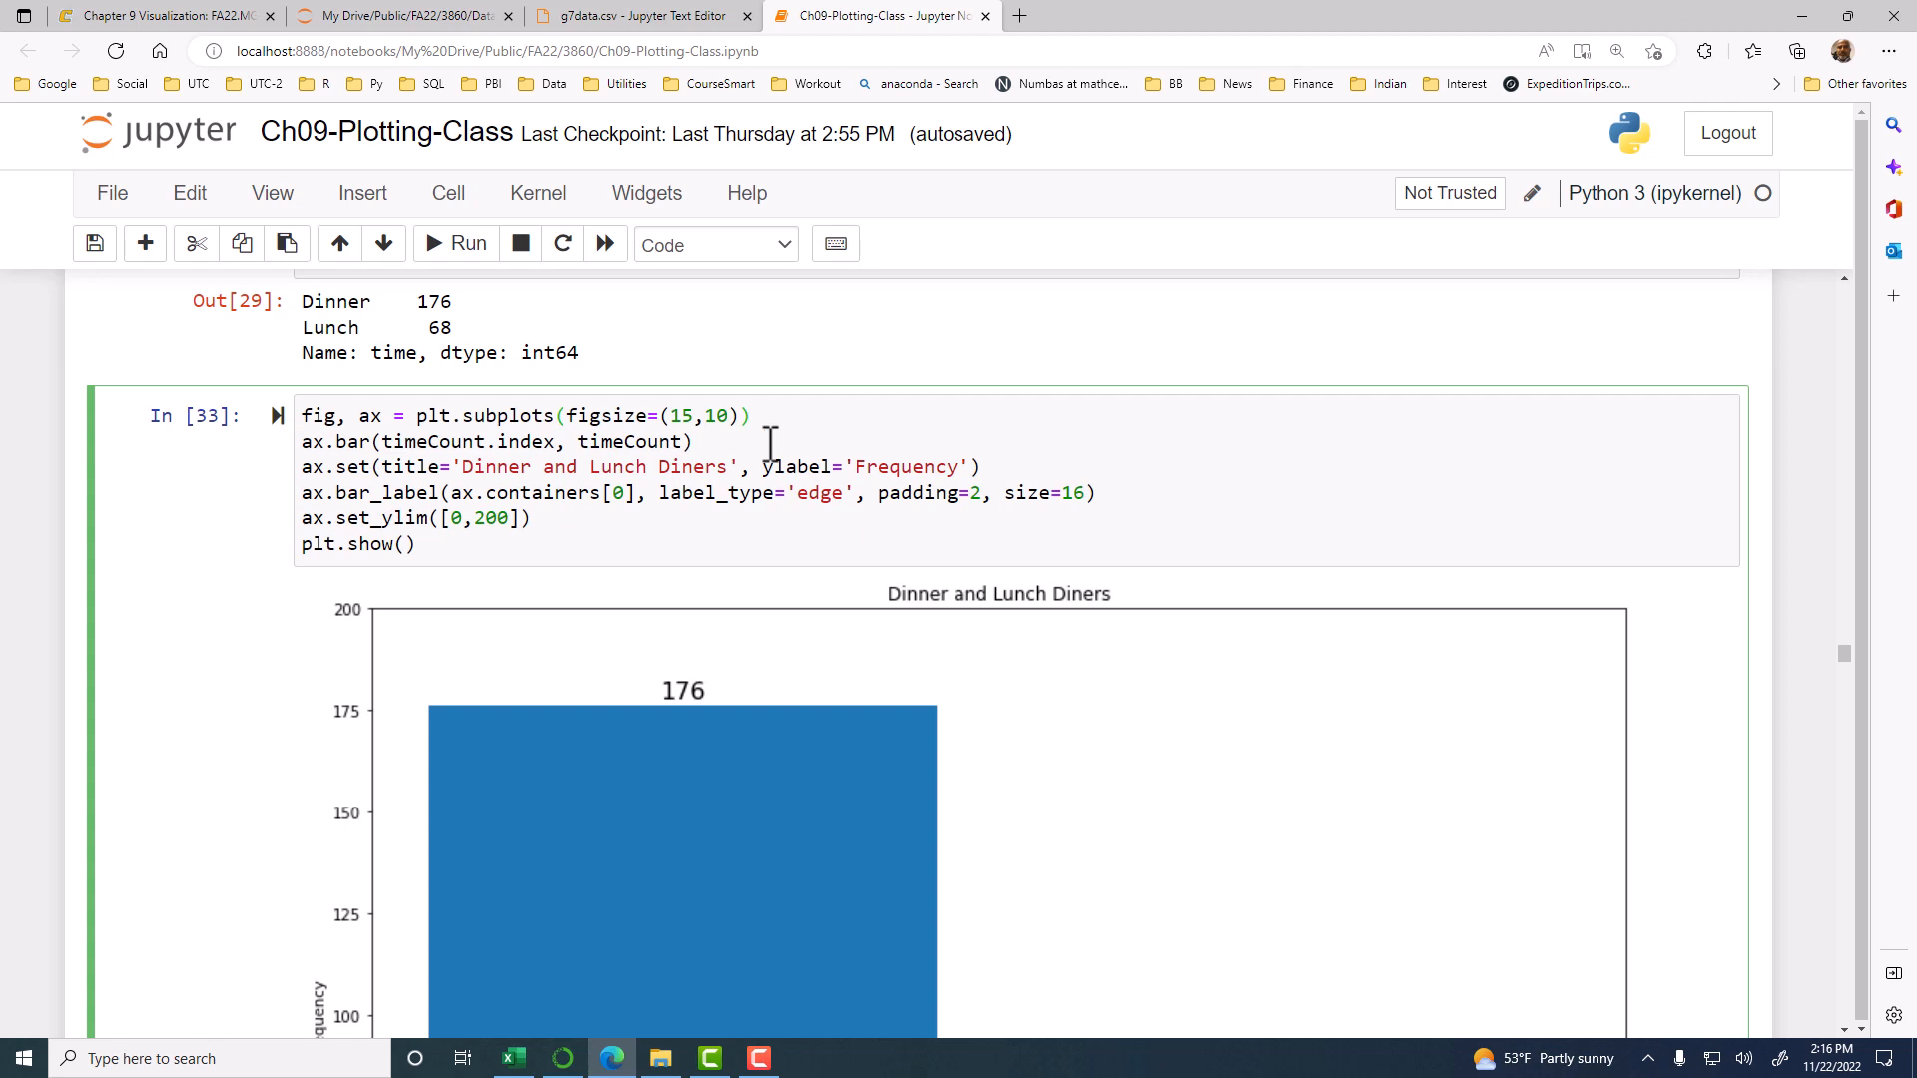
mouse_move(158, 477)
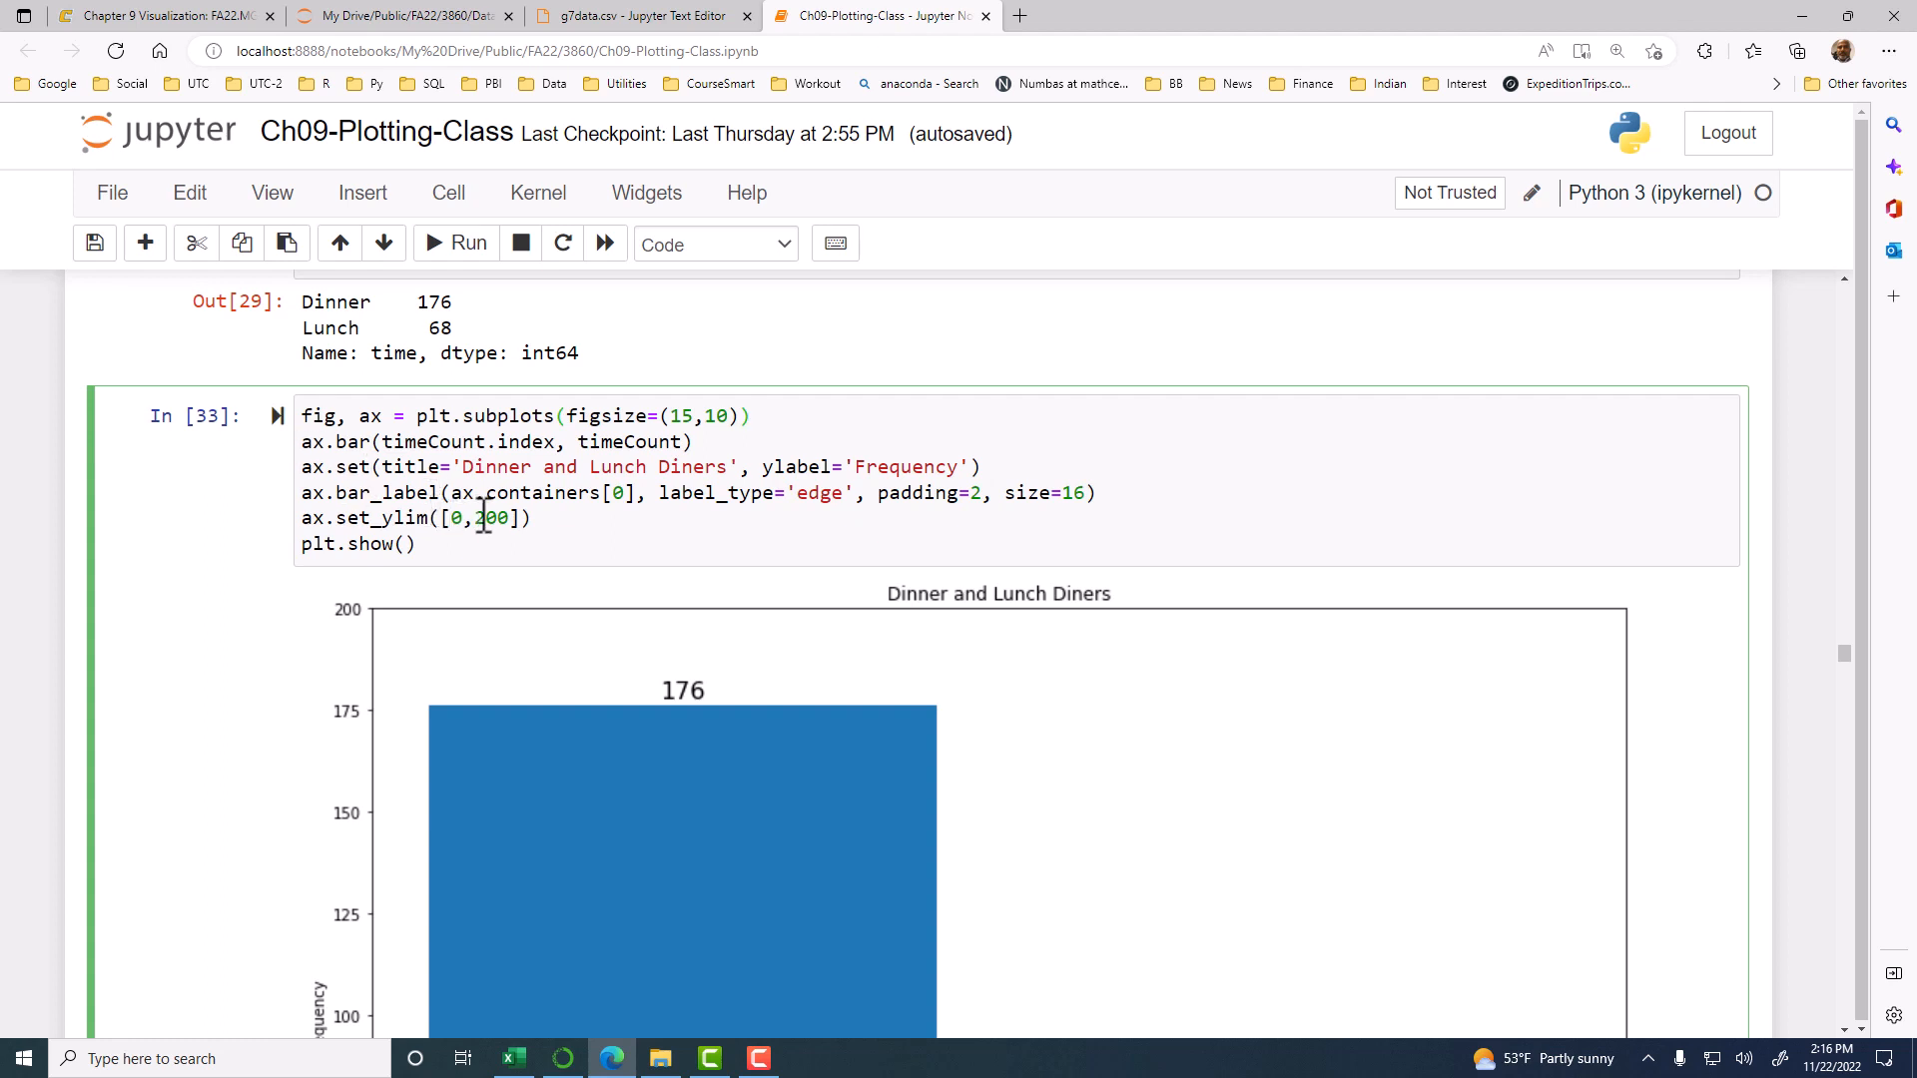
double_click(540, 493)
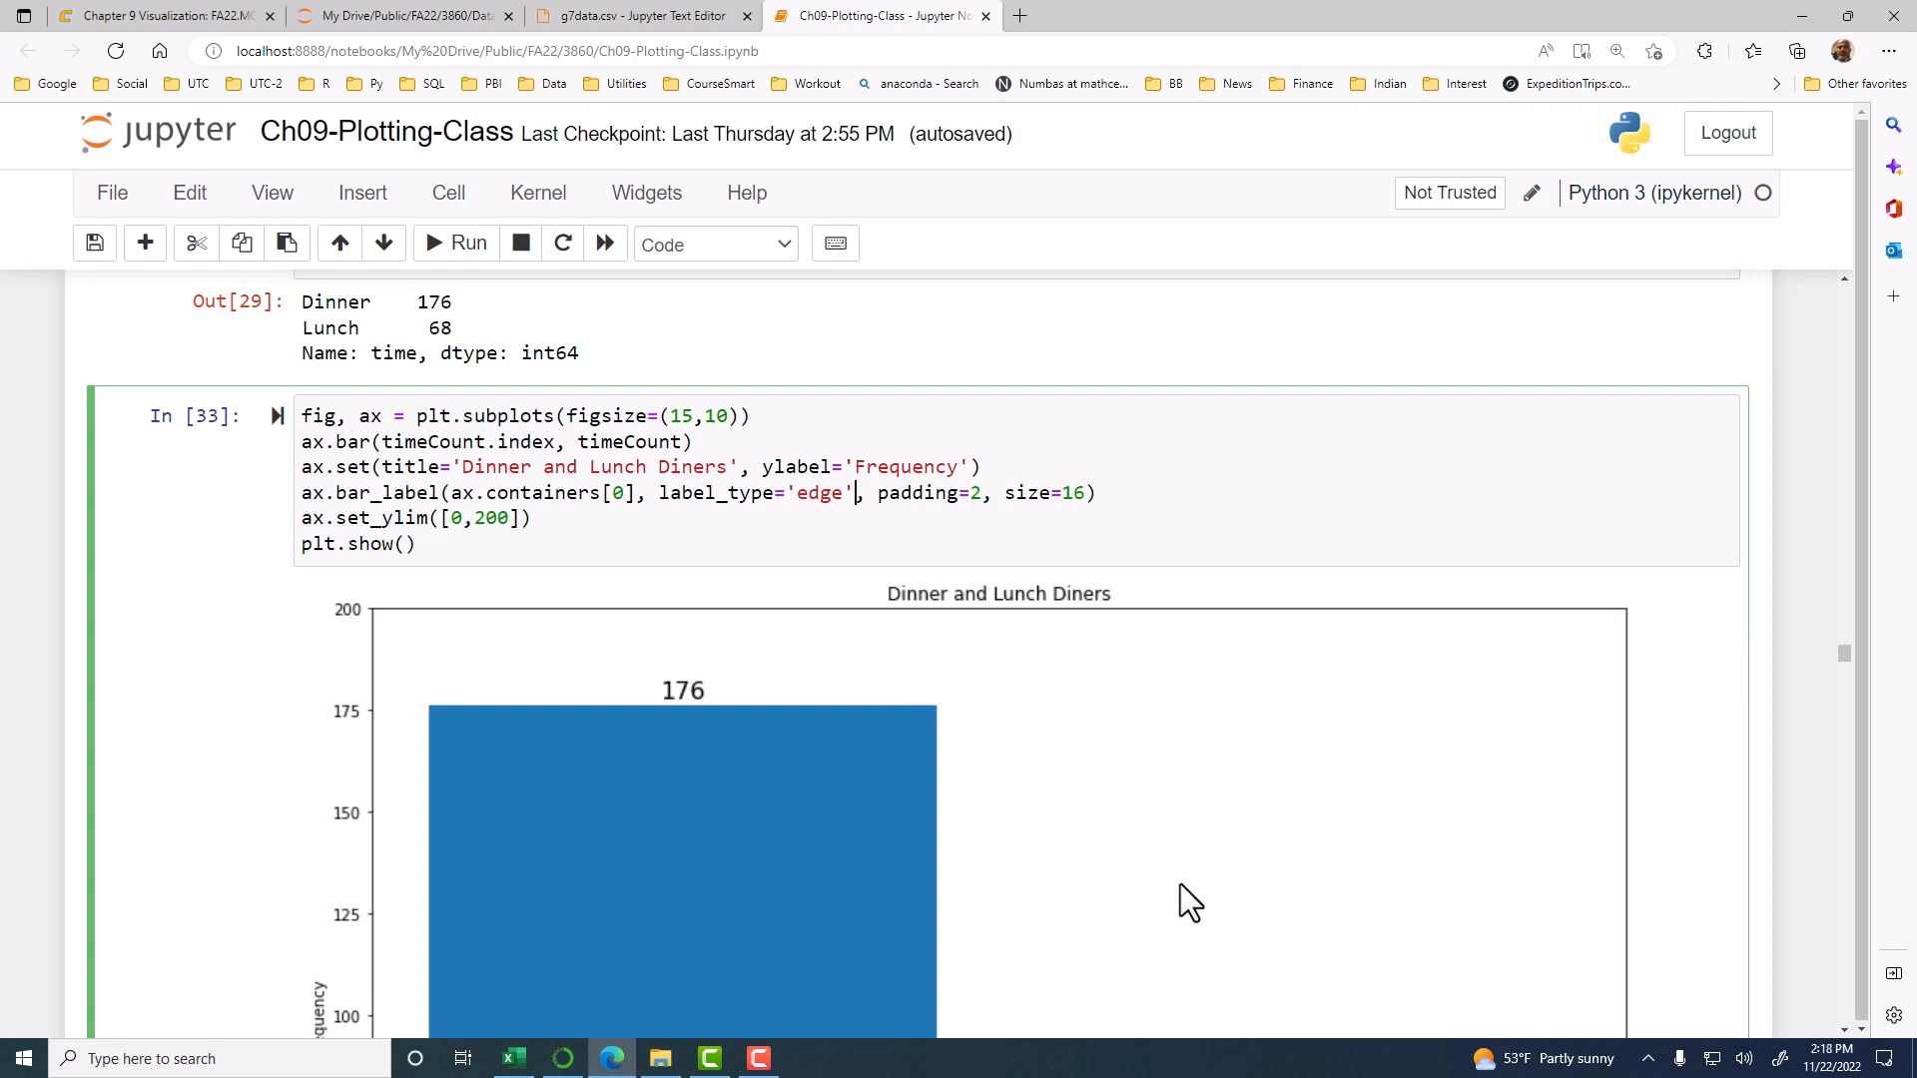
mouse_move(1074, 548)
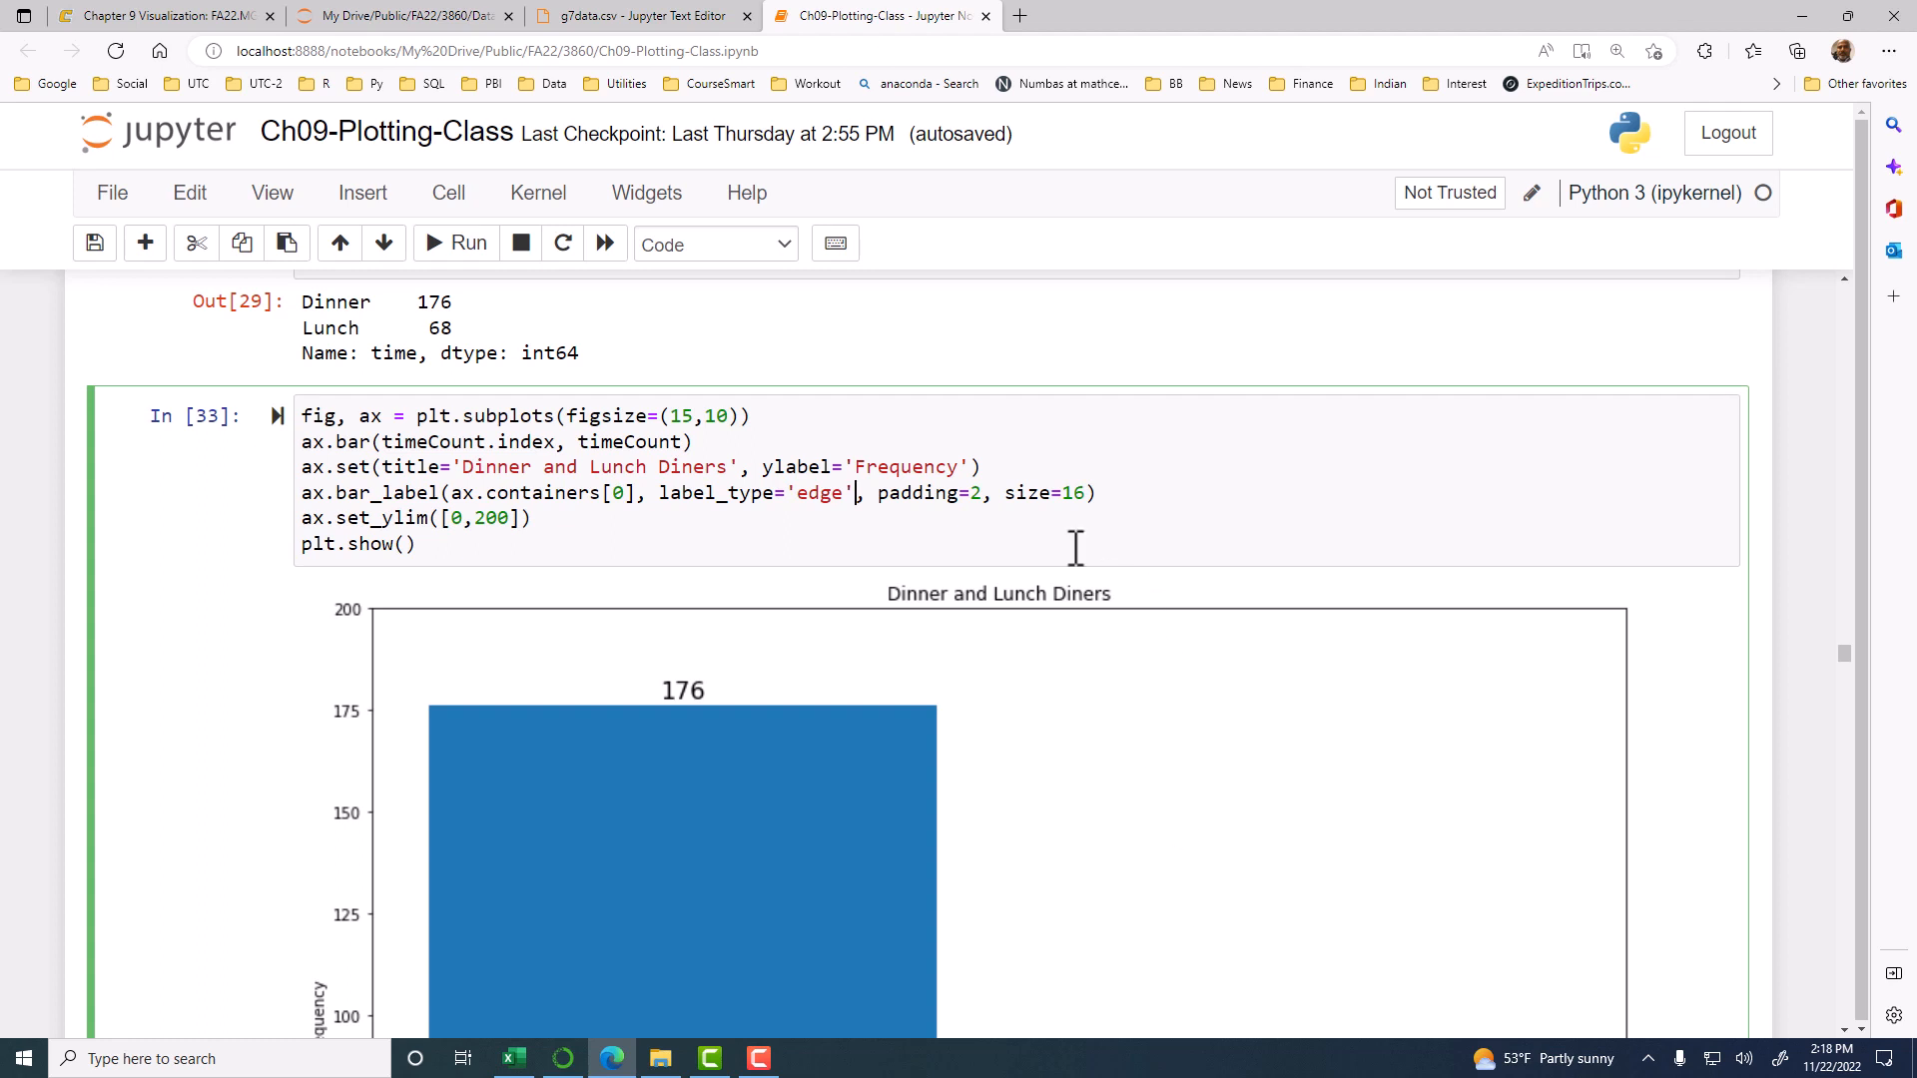
mouse_move(1198, 617)
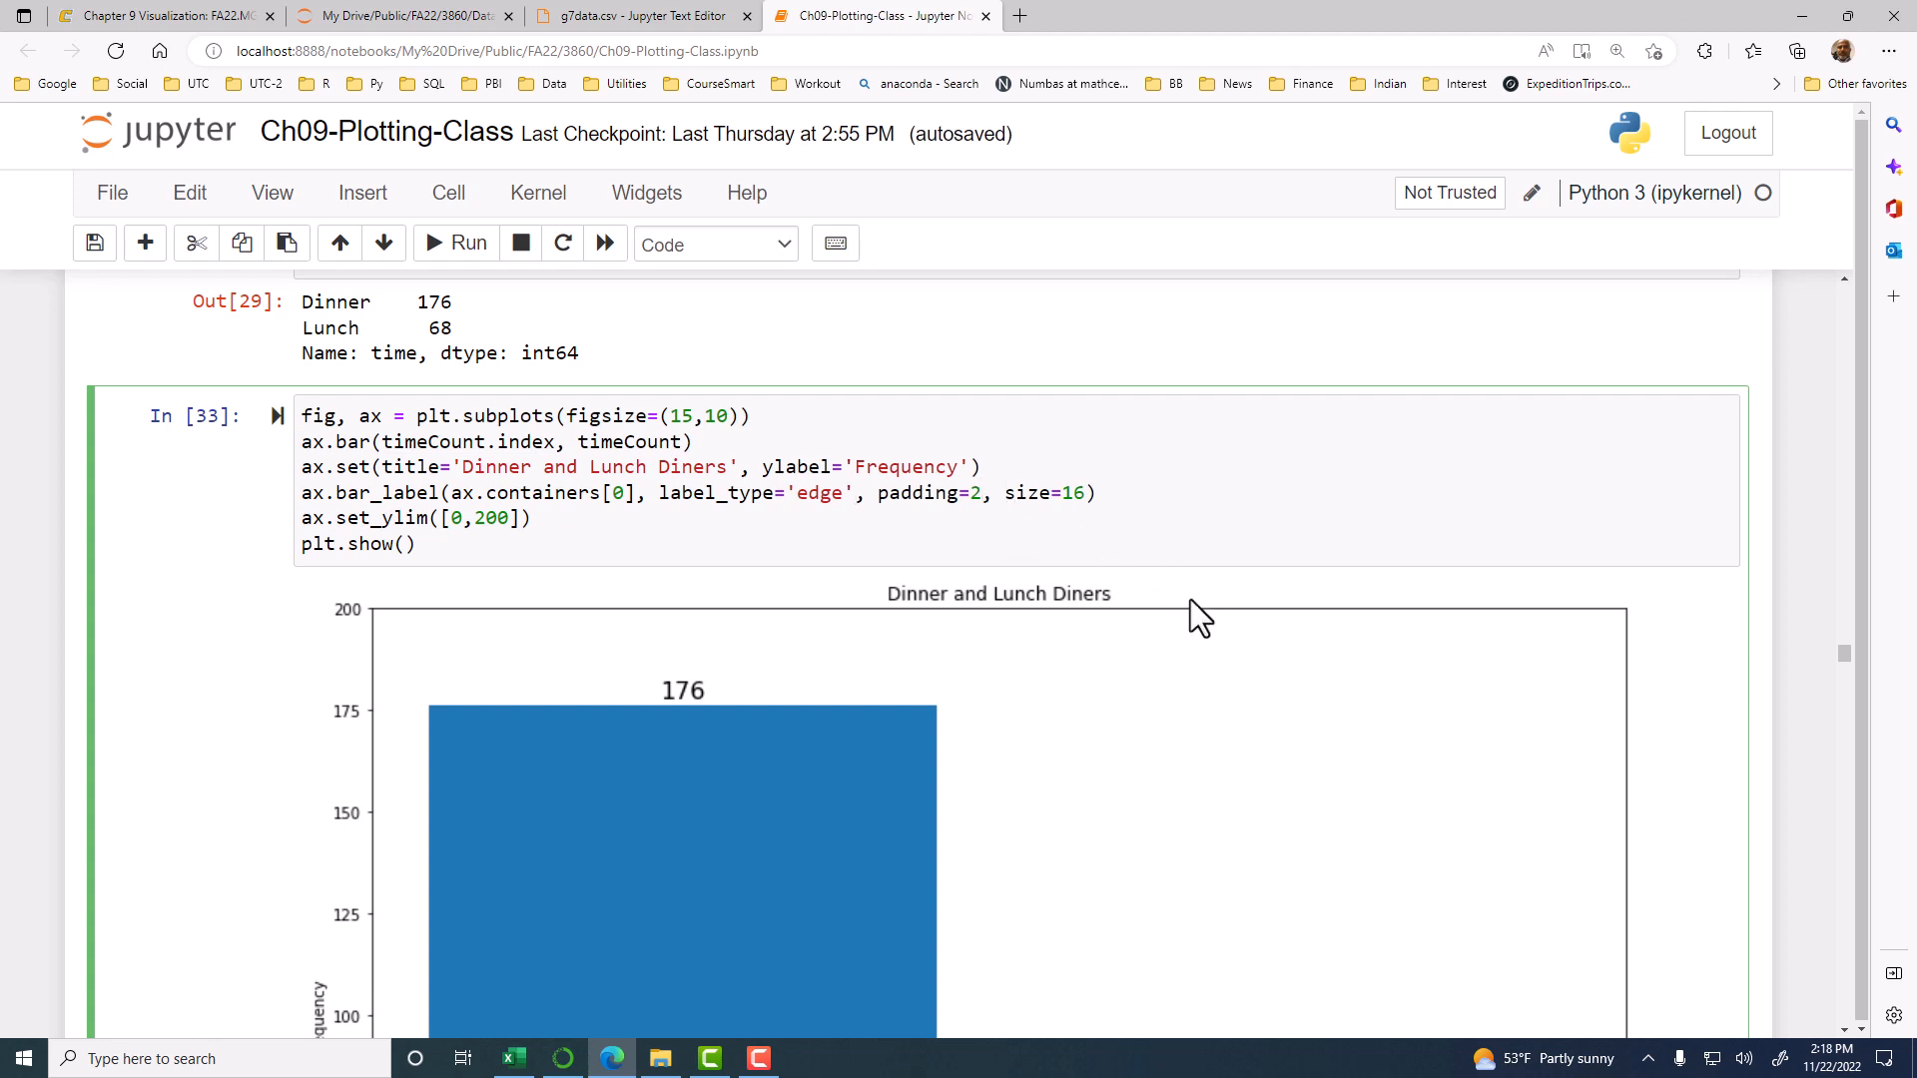
Step: Try bar-label padding of 20, then -10 and -20, rerunning the cell each time
type("0")
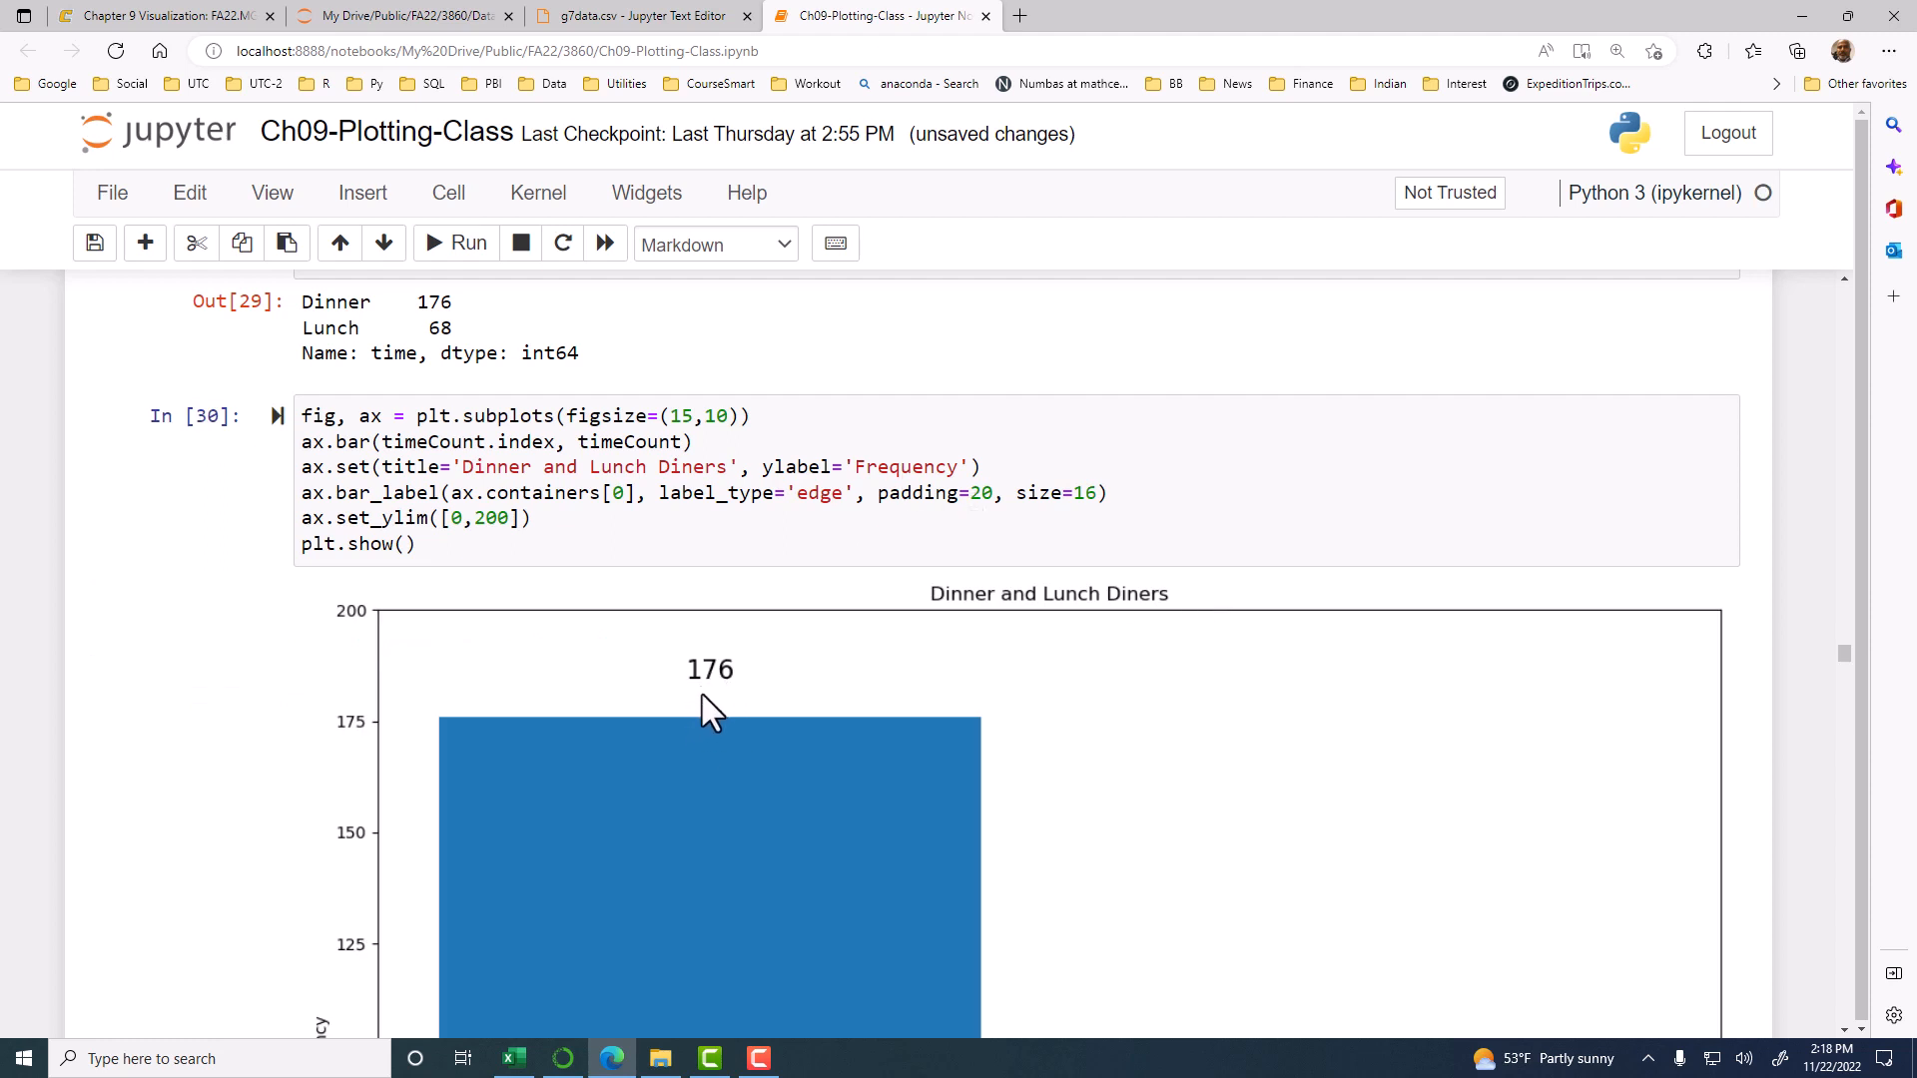
mouse_move(713, 684)
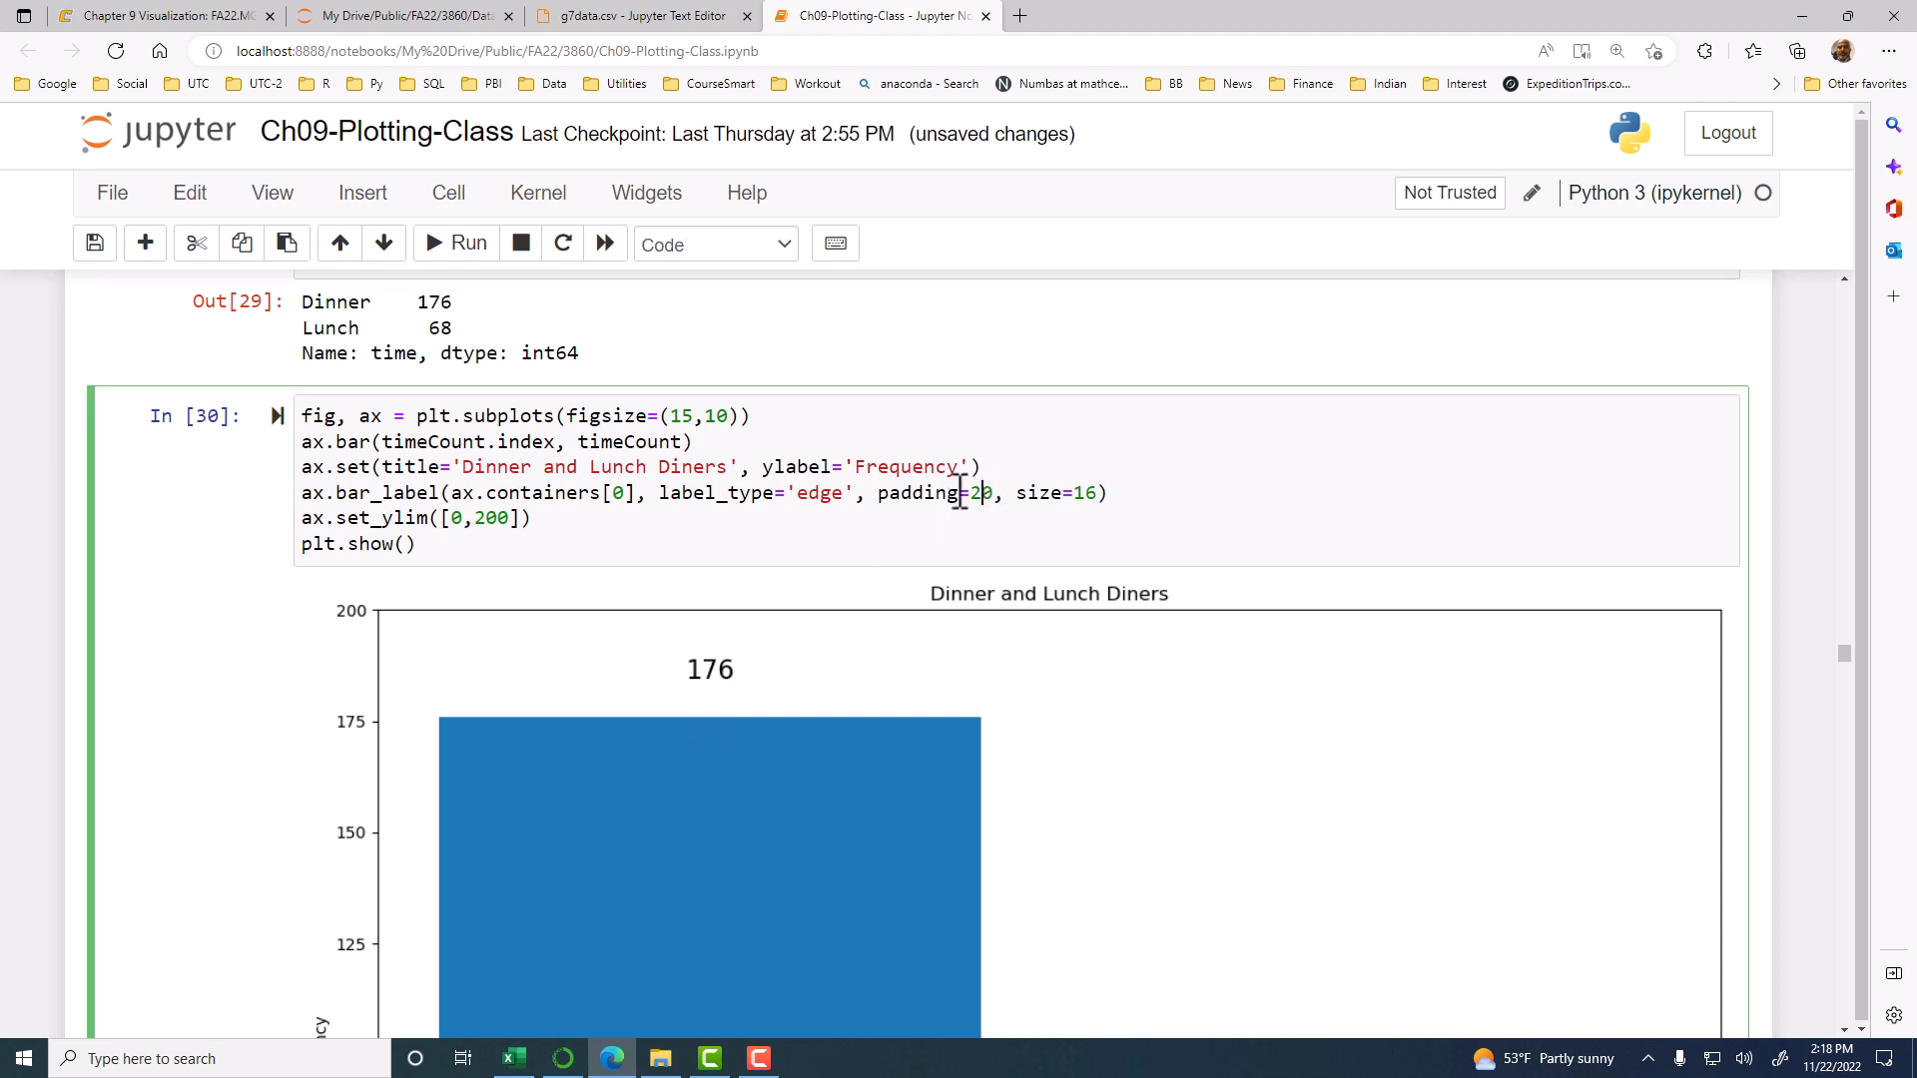
key("Backspace")
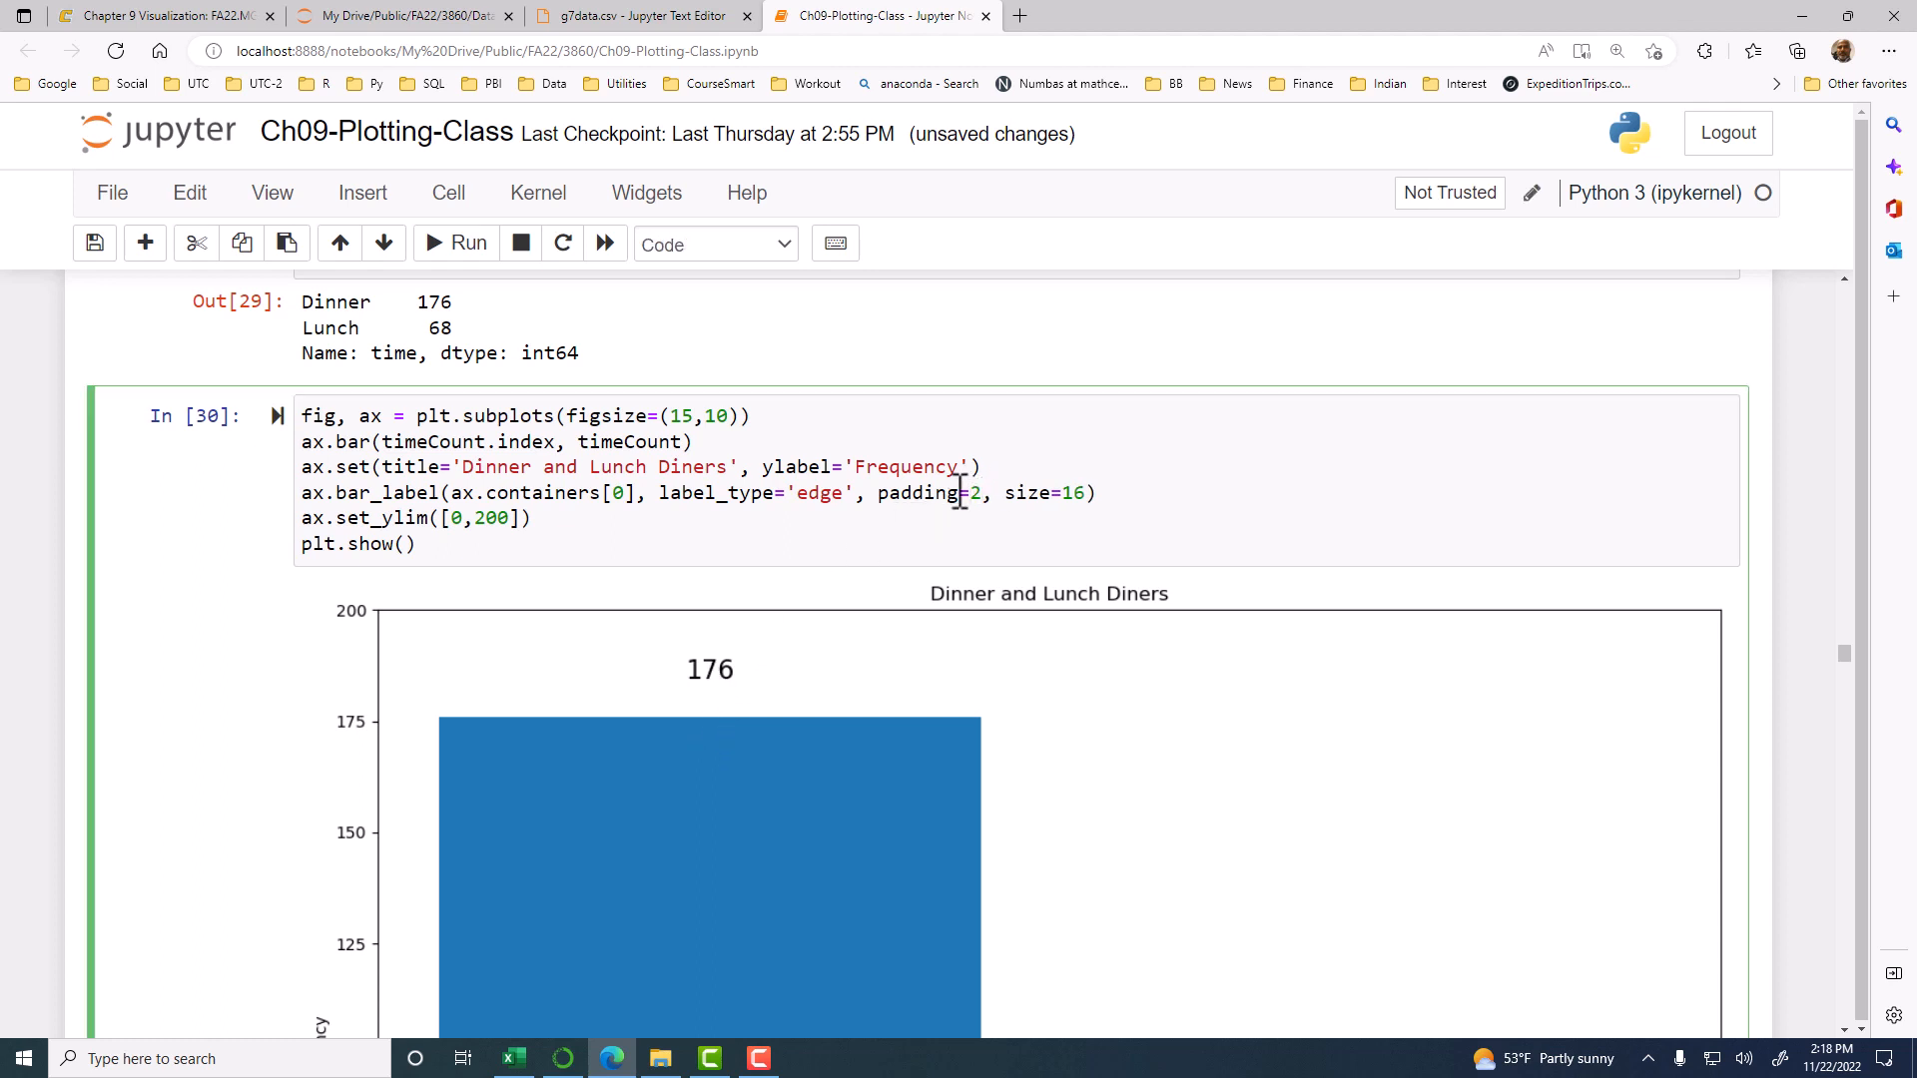
type("-10")
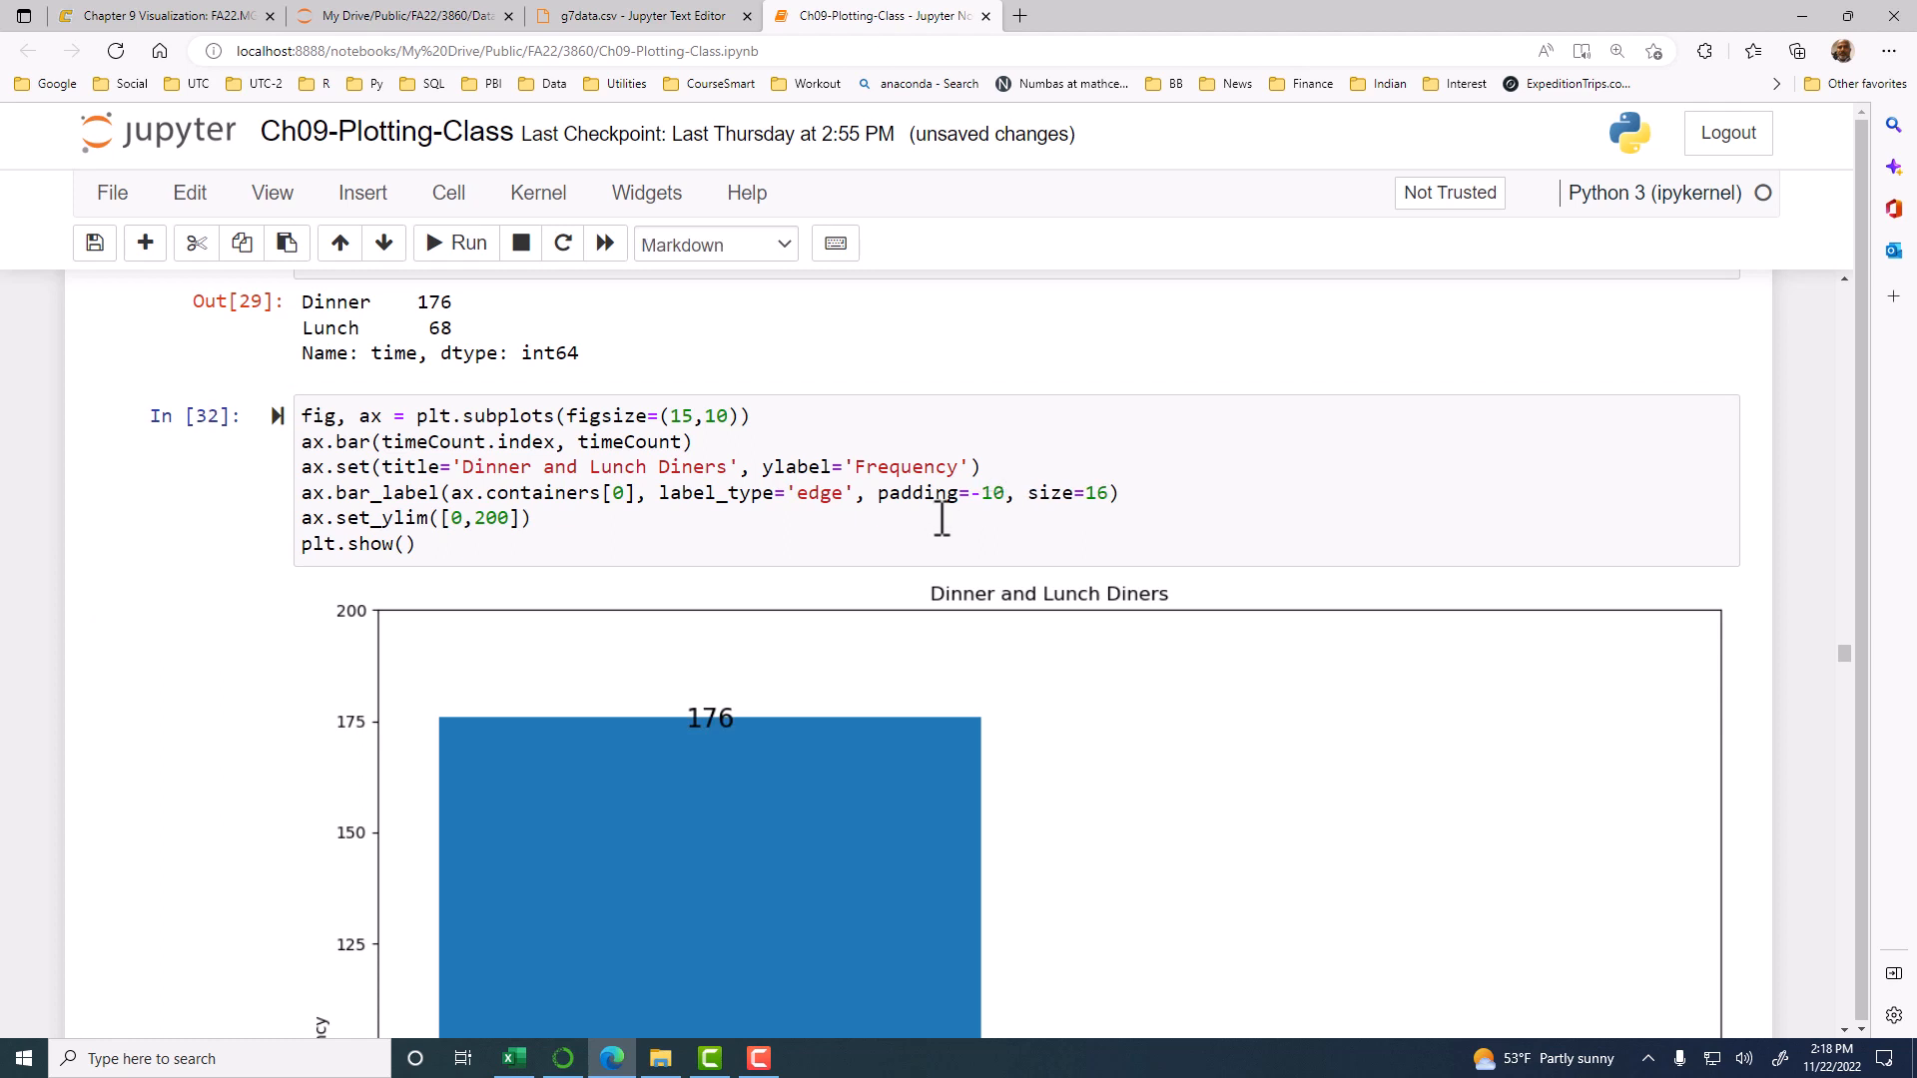
mouse_move(751, 745)
type("2")
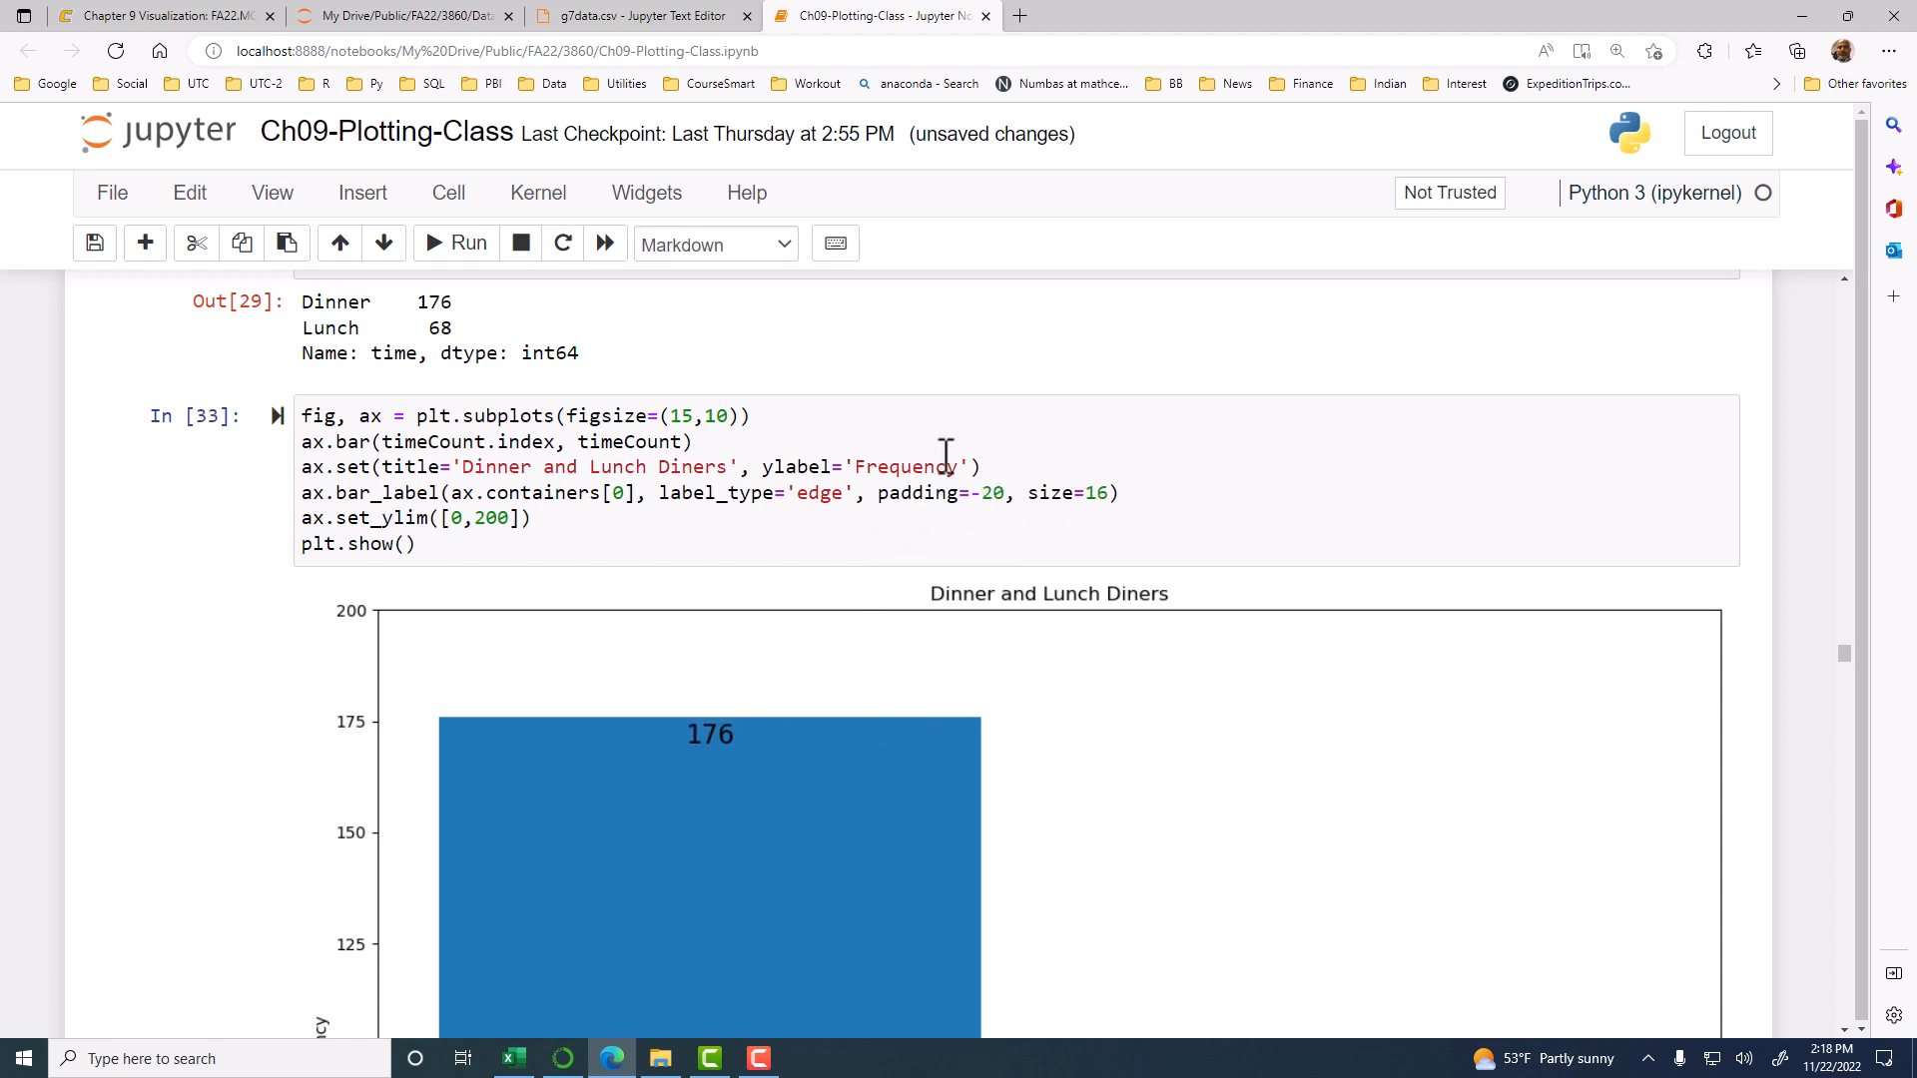
mouse_move(729, 788)
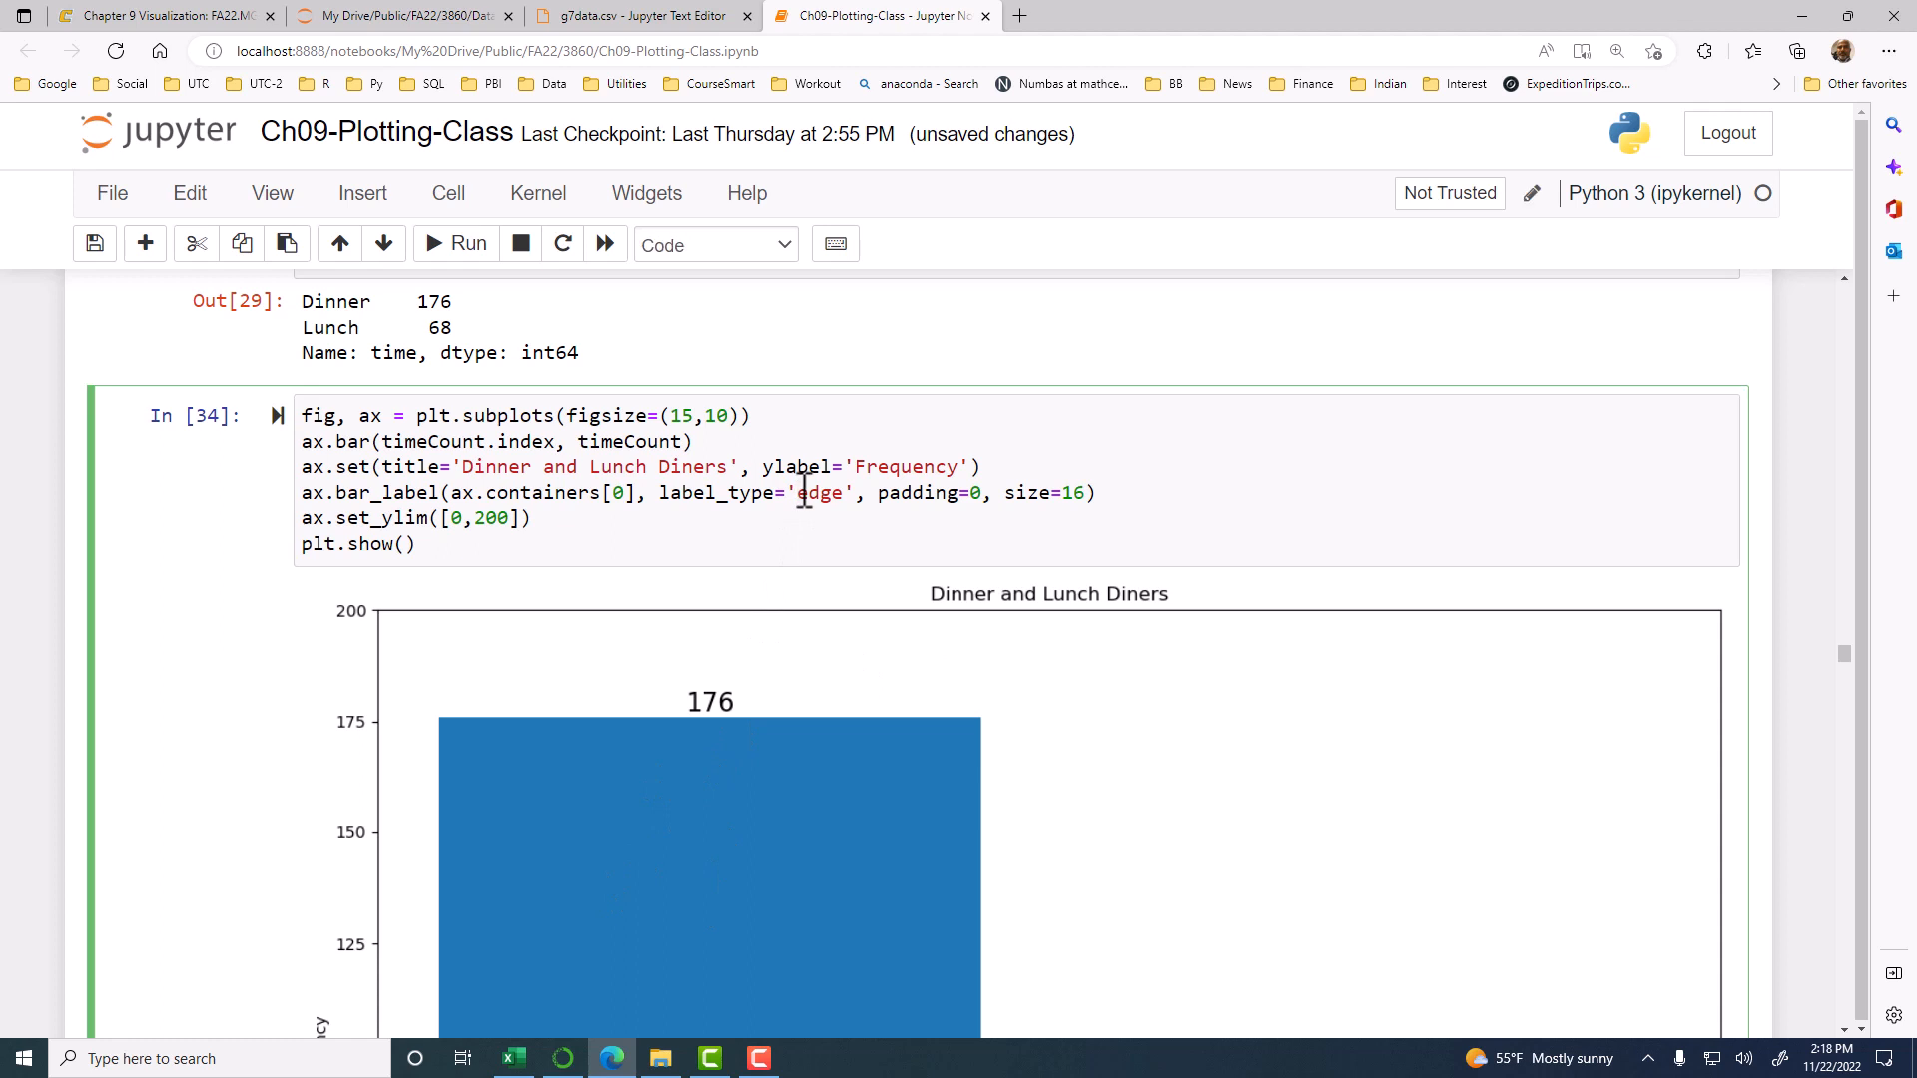
mouse_move(892, 601)
type("mi")
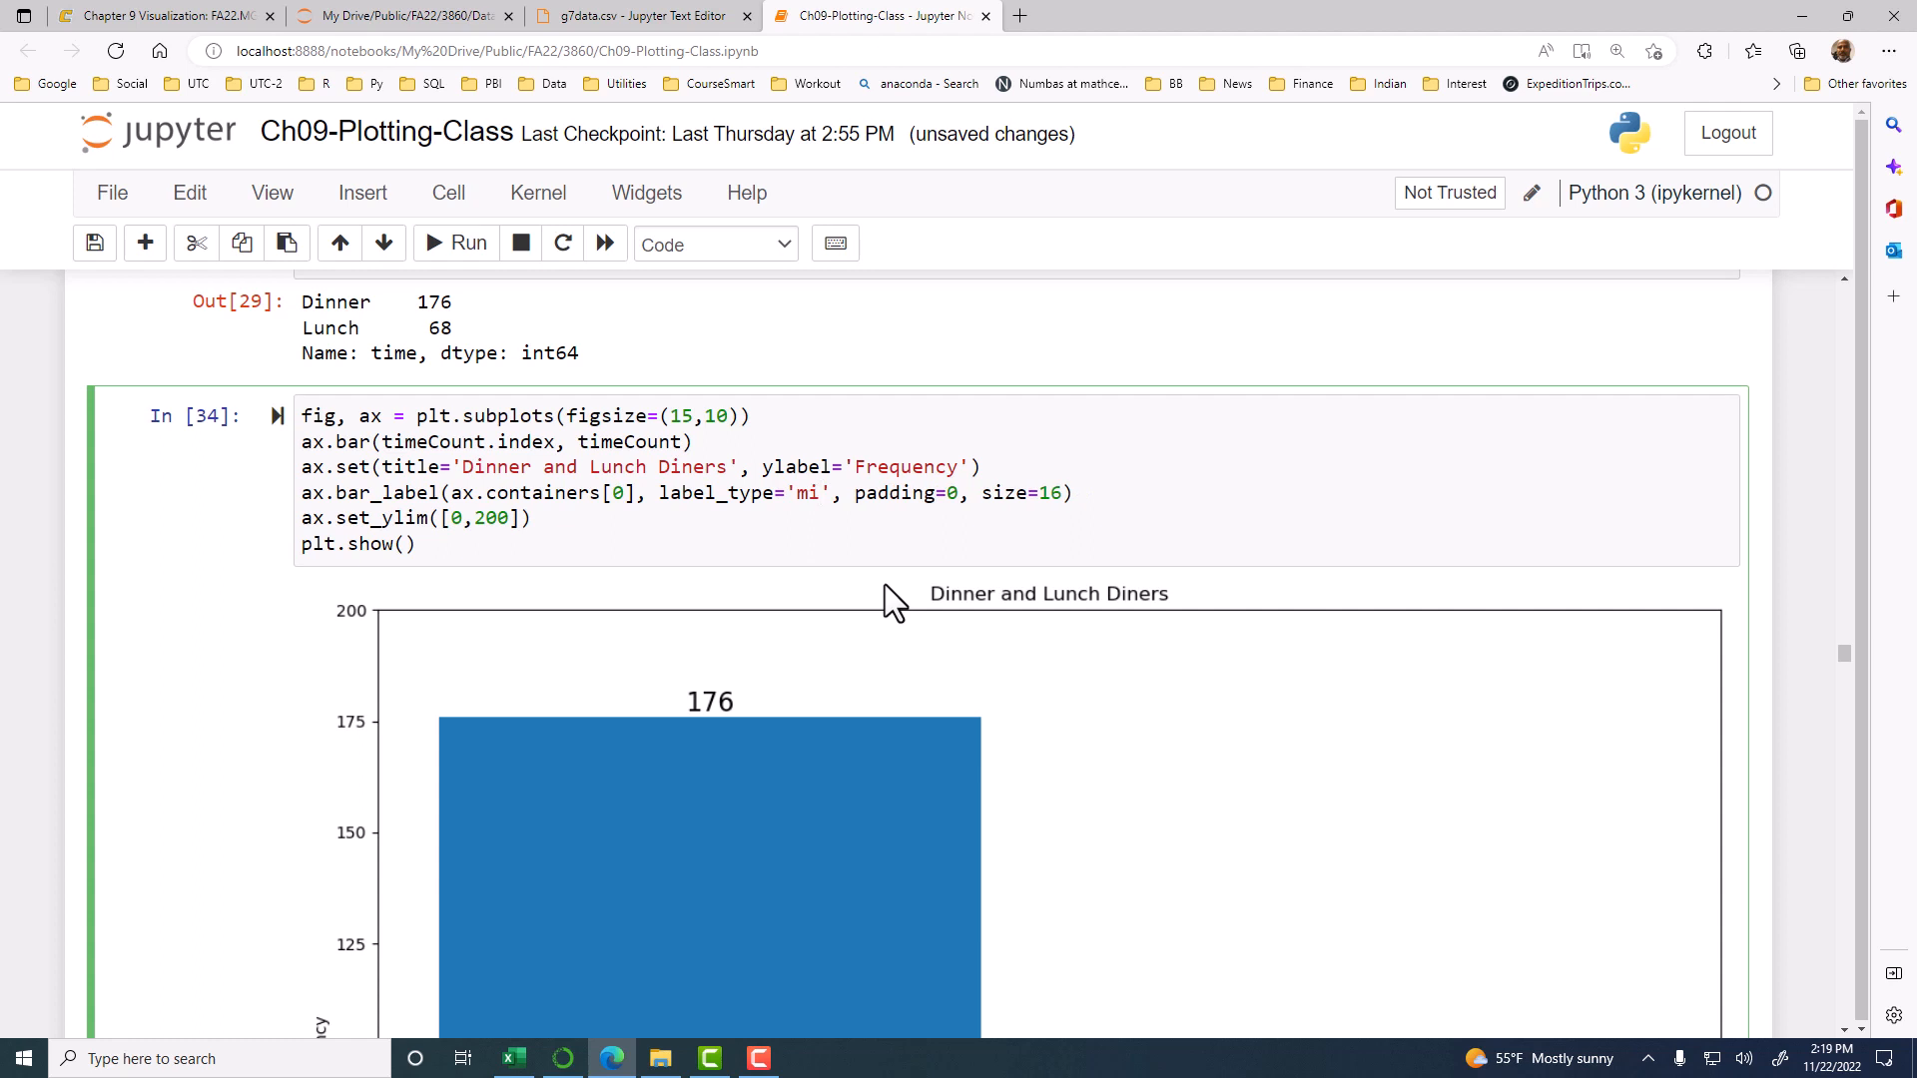
Step: Set the bar label type back to 'edge' in the plotting cell
left_click(818, 493)
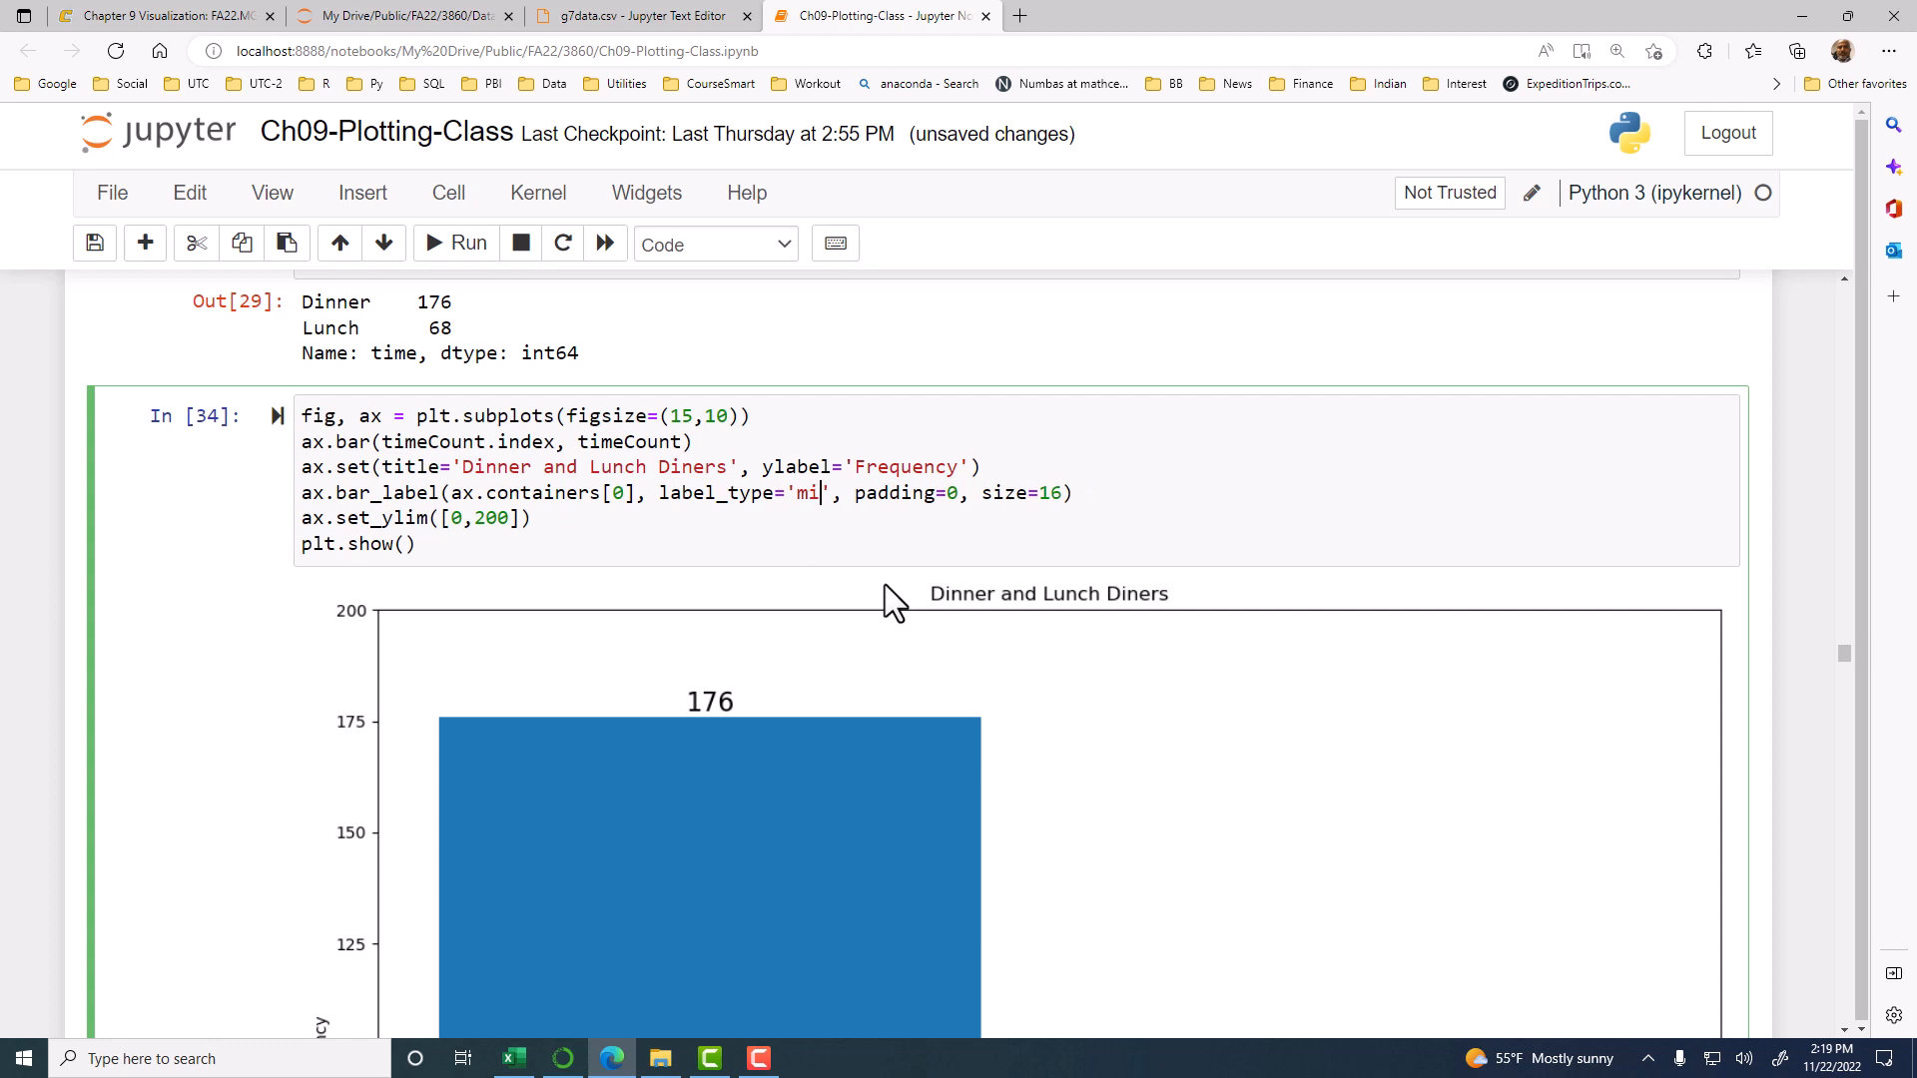
type("edge")
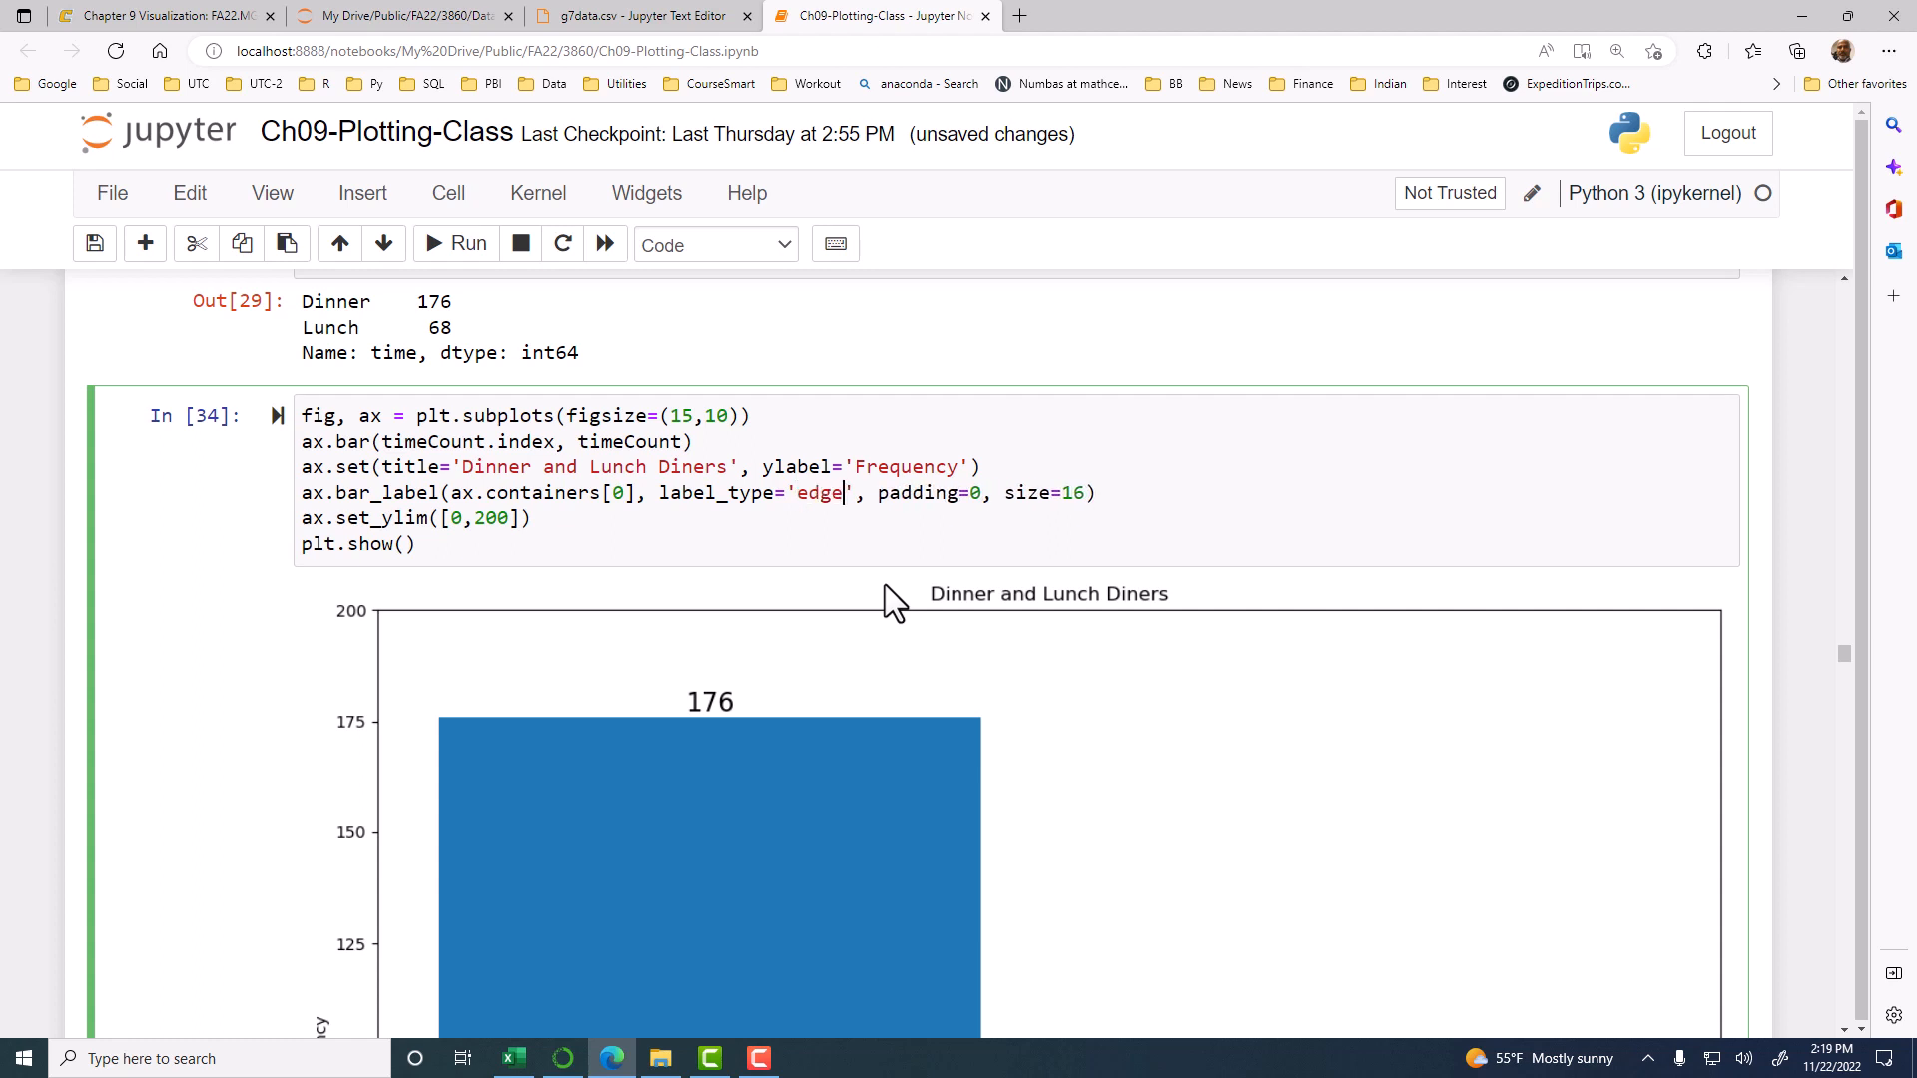
mouse_move(874, 605)
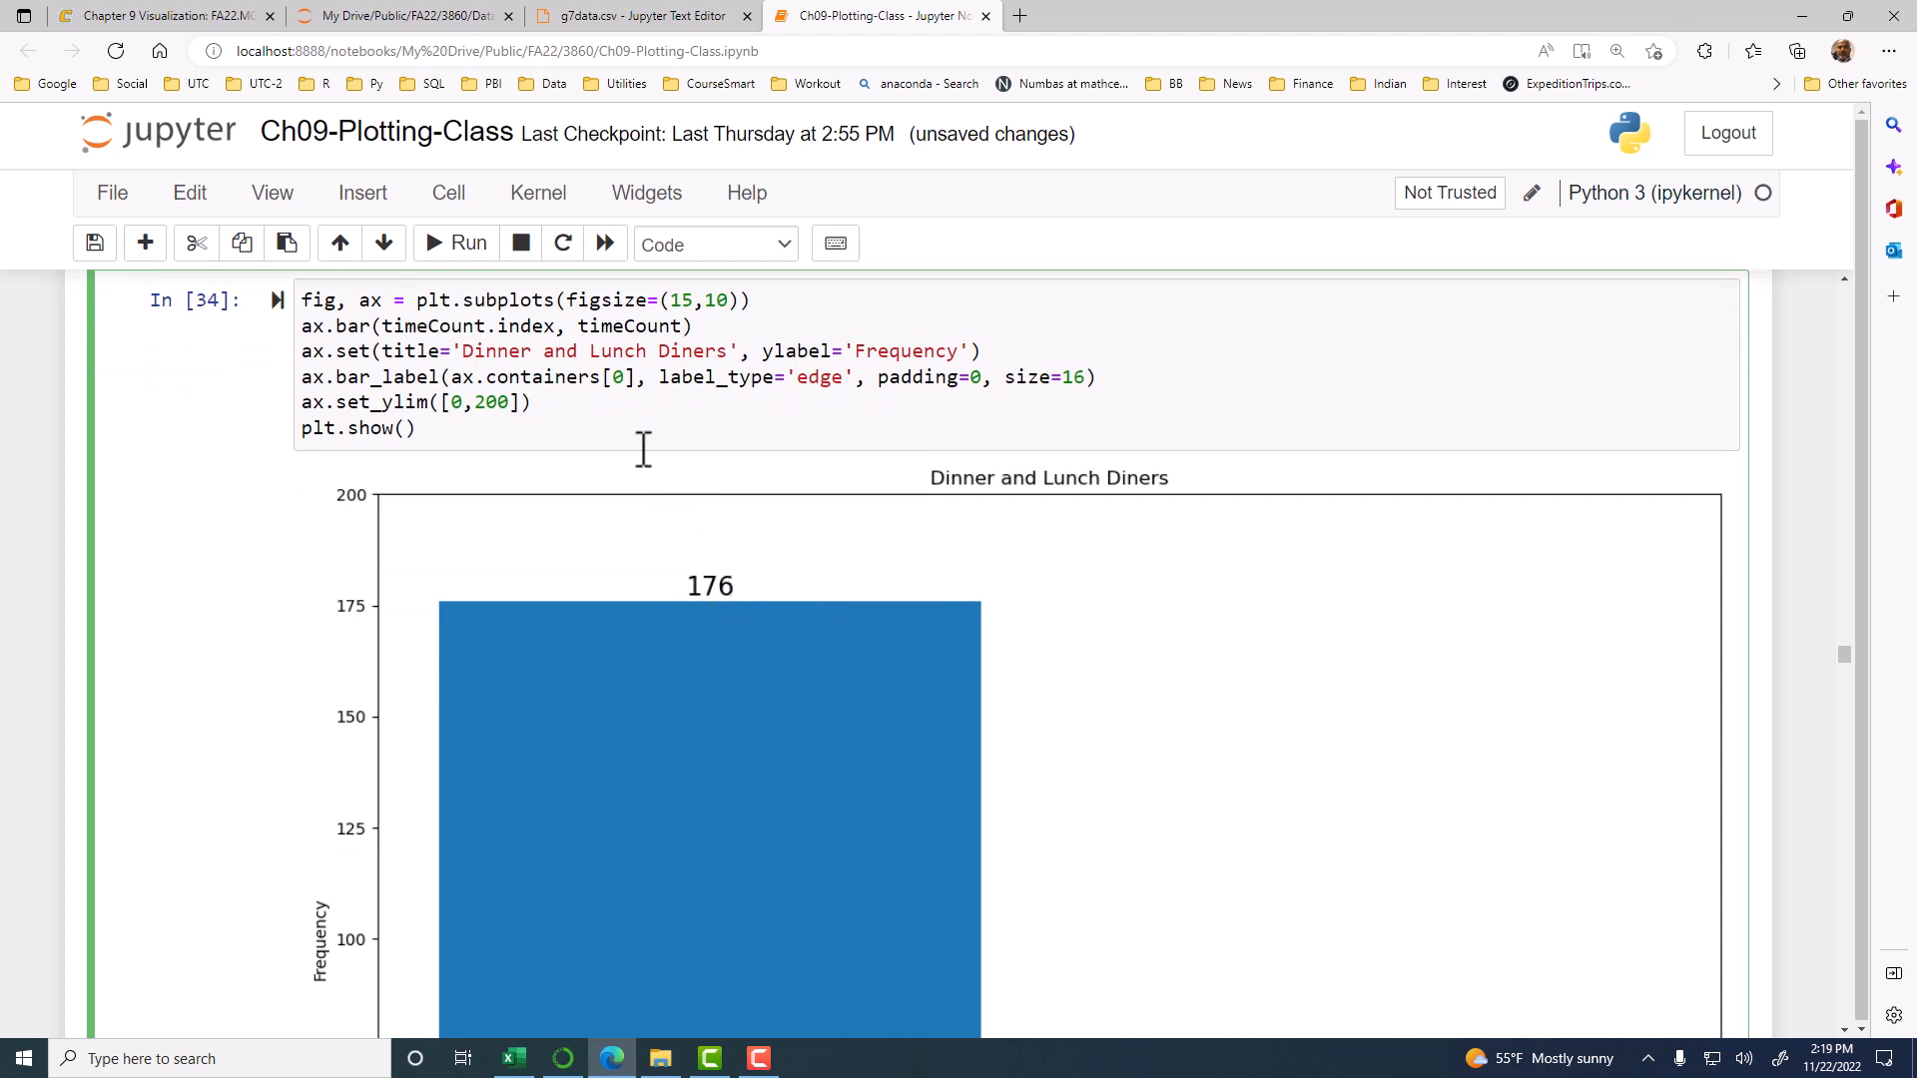
scroll("down", 3)
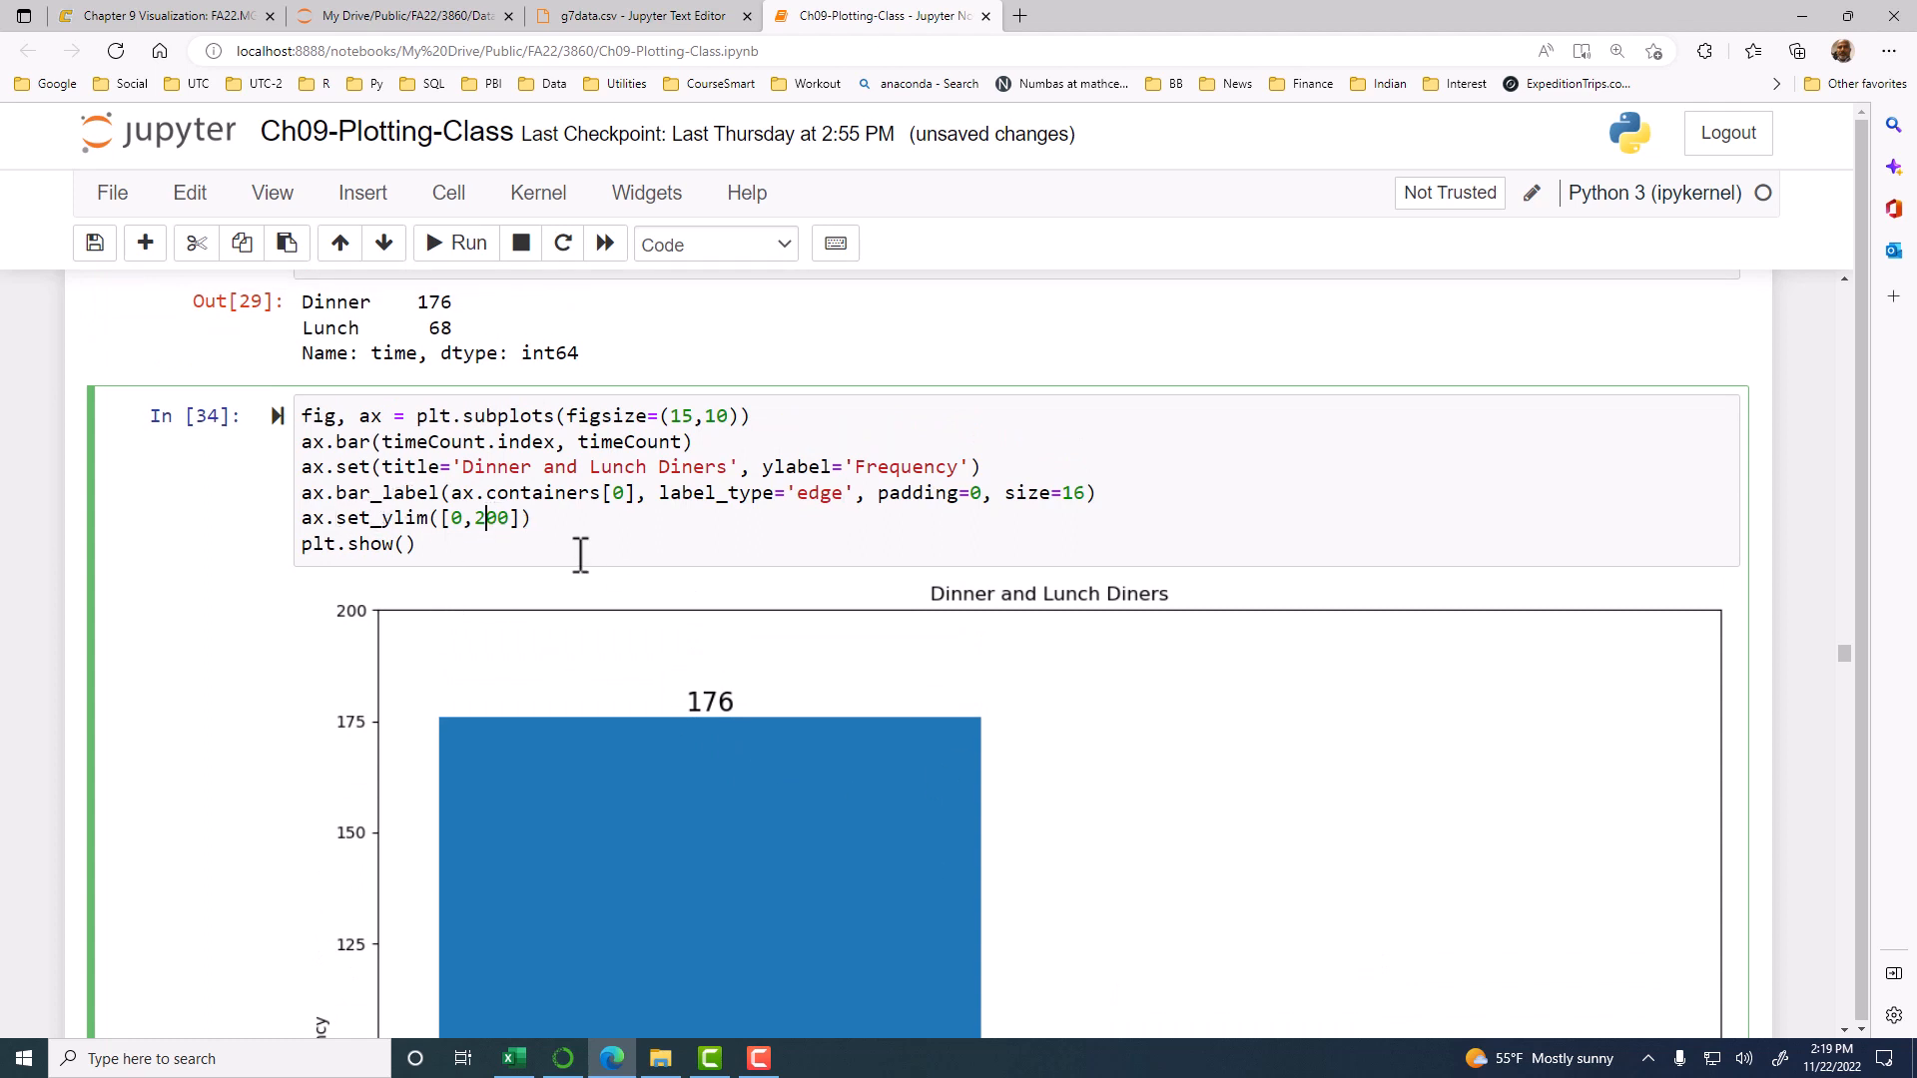
mouse_move(905, 554)
type("#")
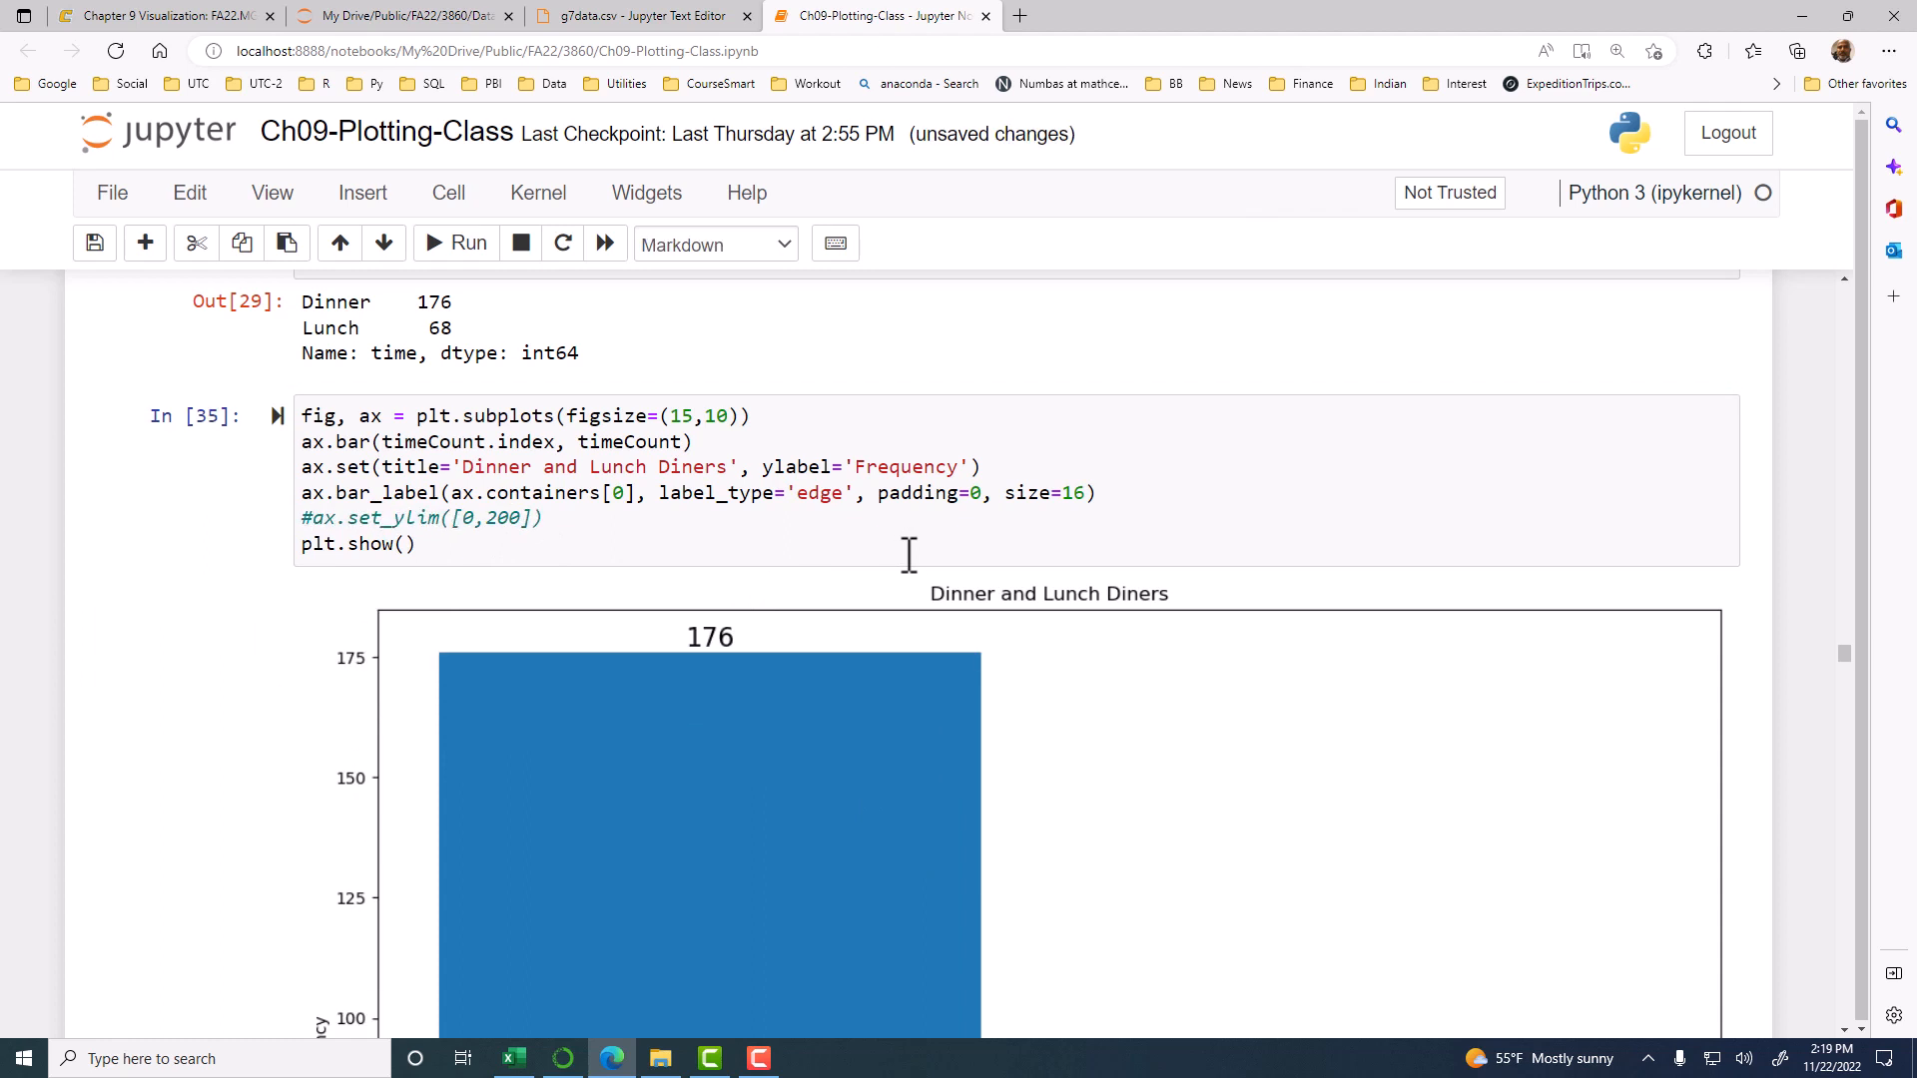
mouse_move(739, 621)
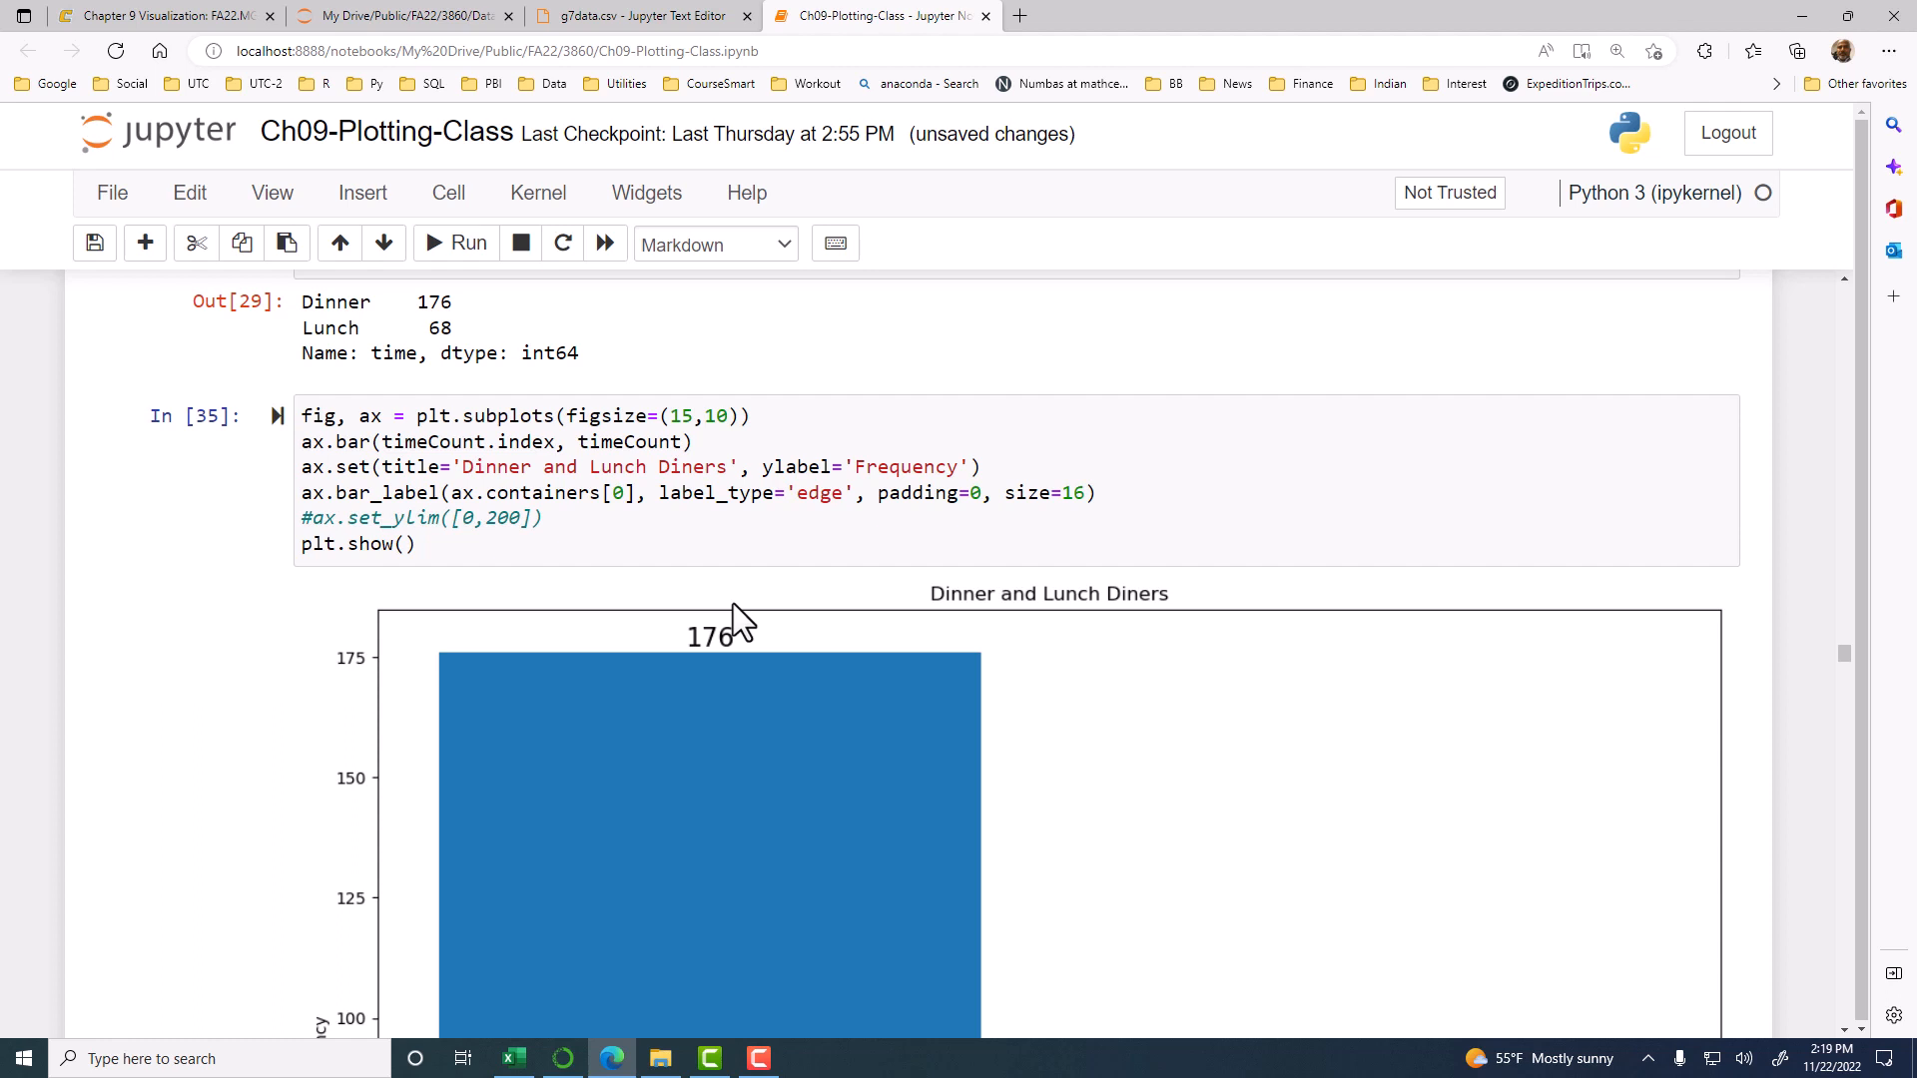
mouse_move(338, 648)
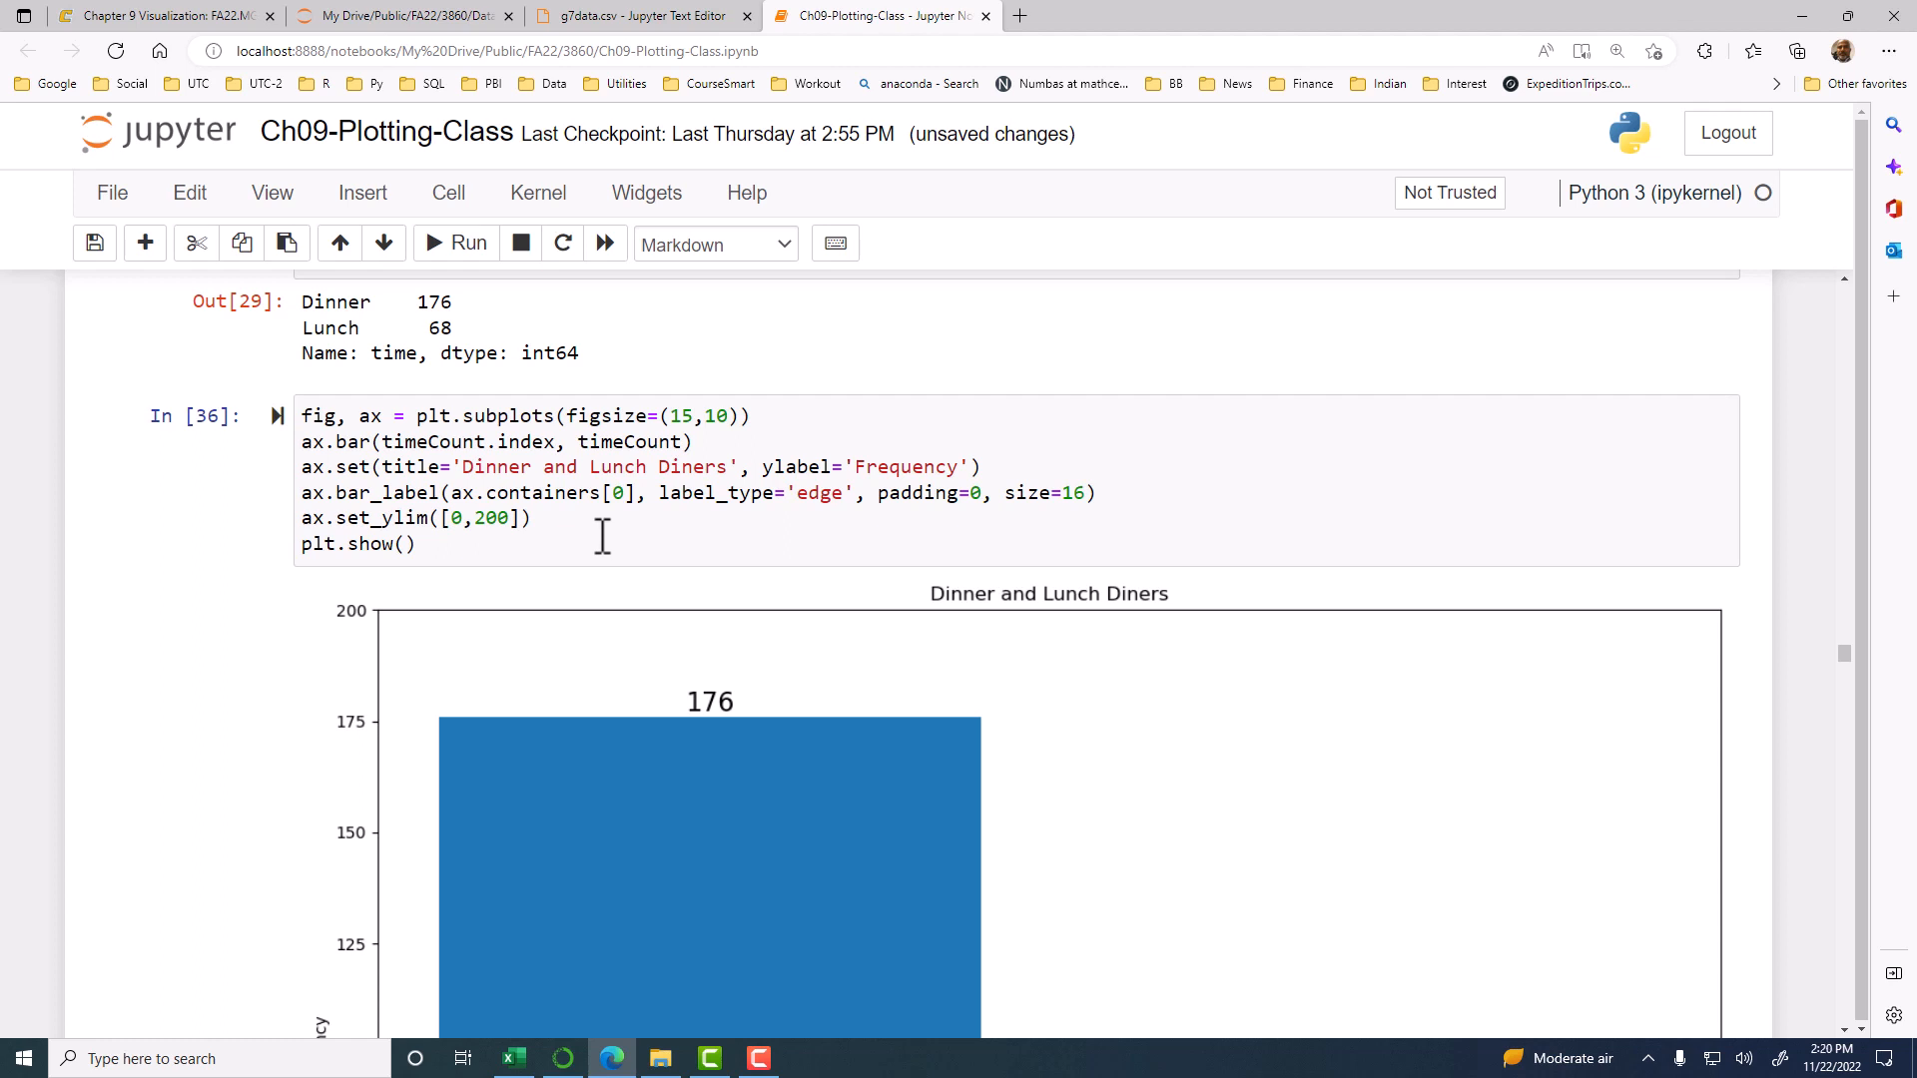
scroll("down", 3)
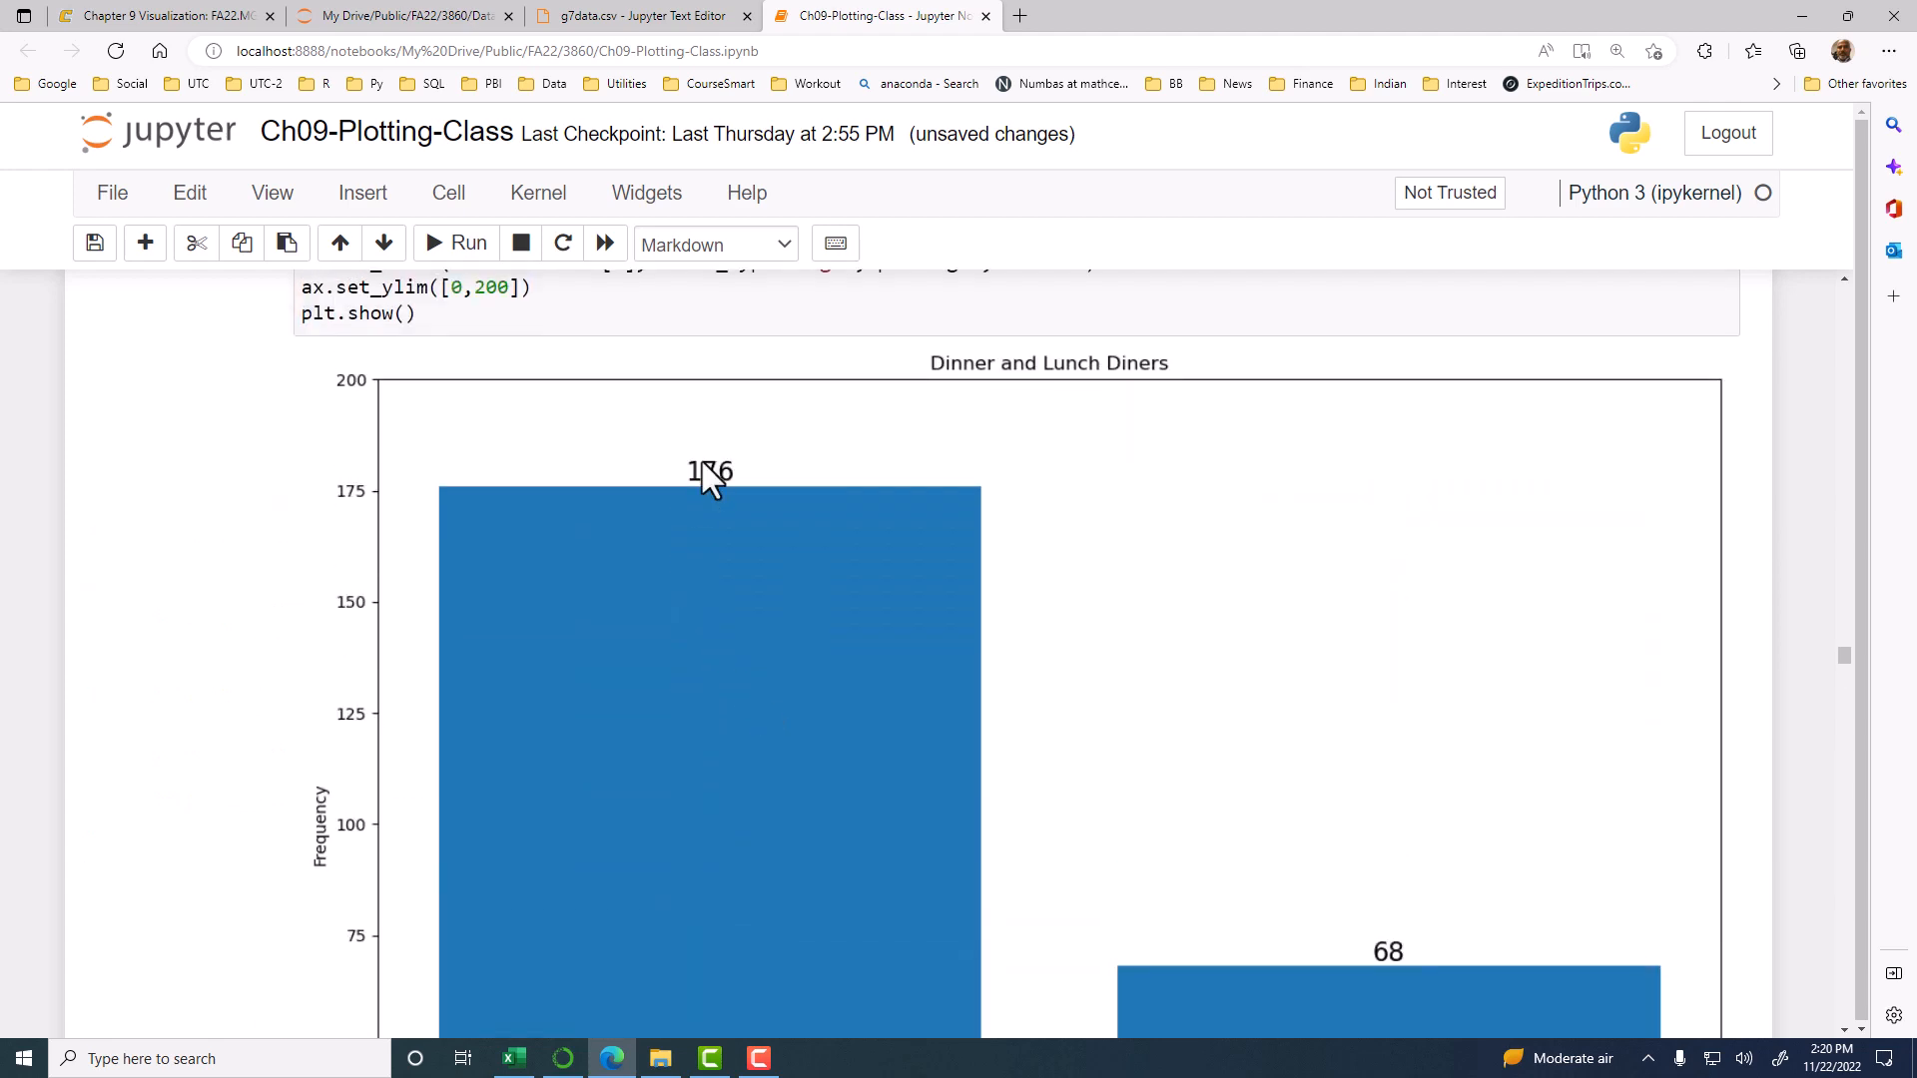
mouse_move(810, 526)
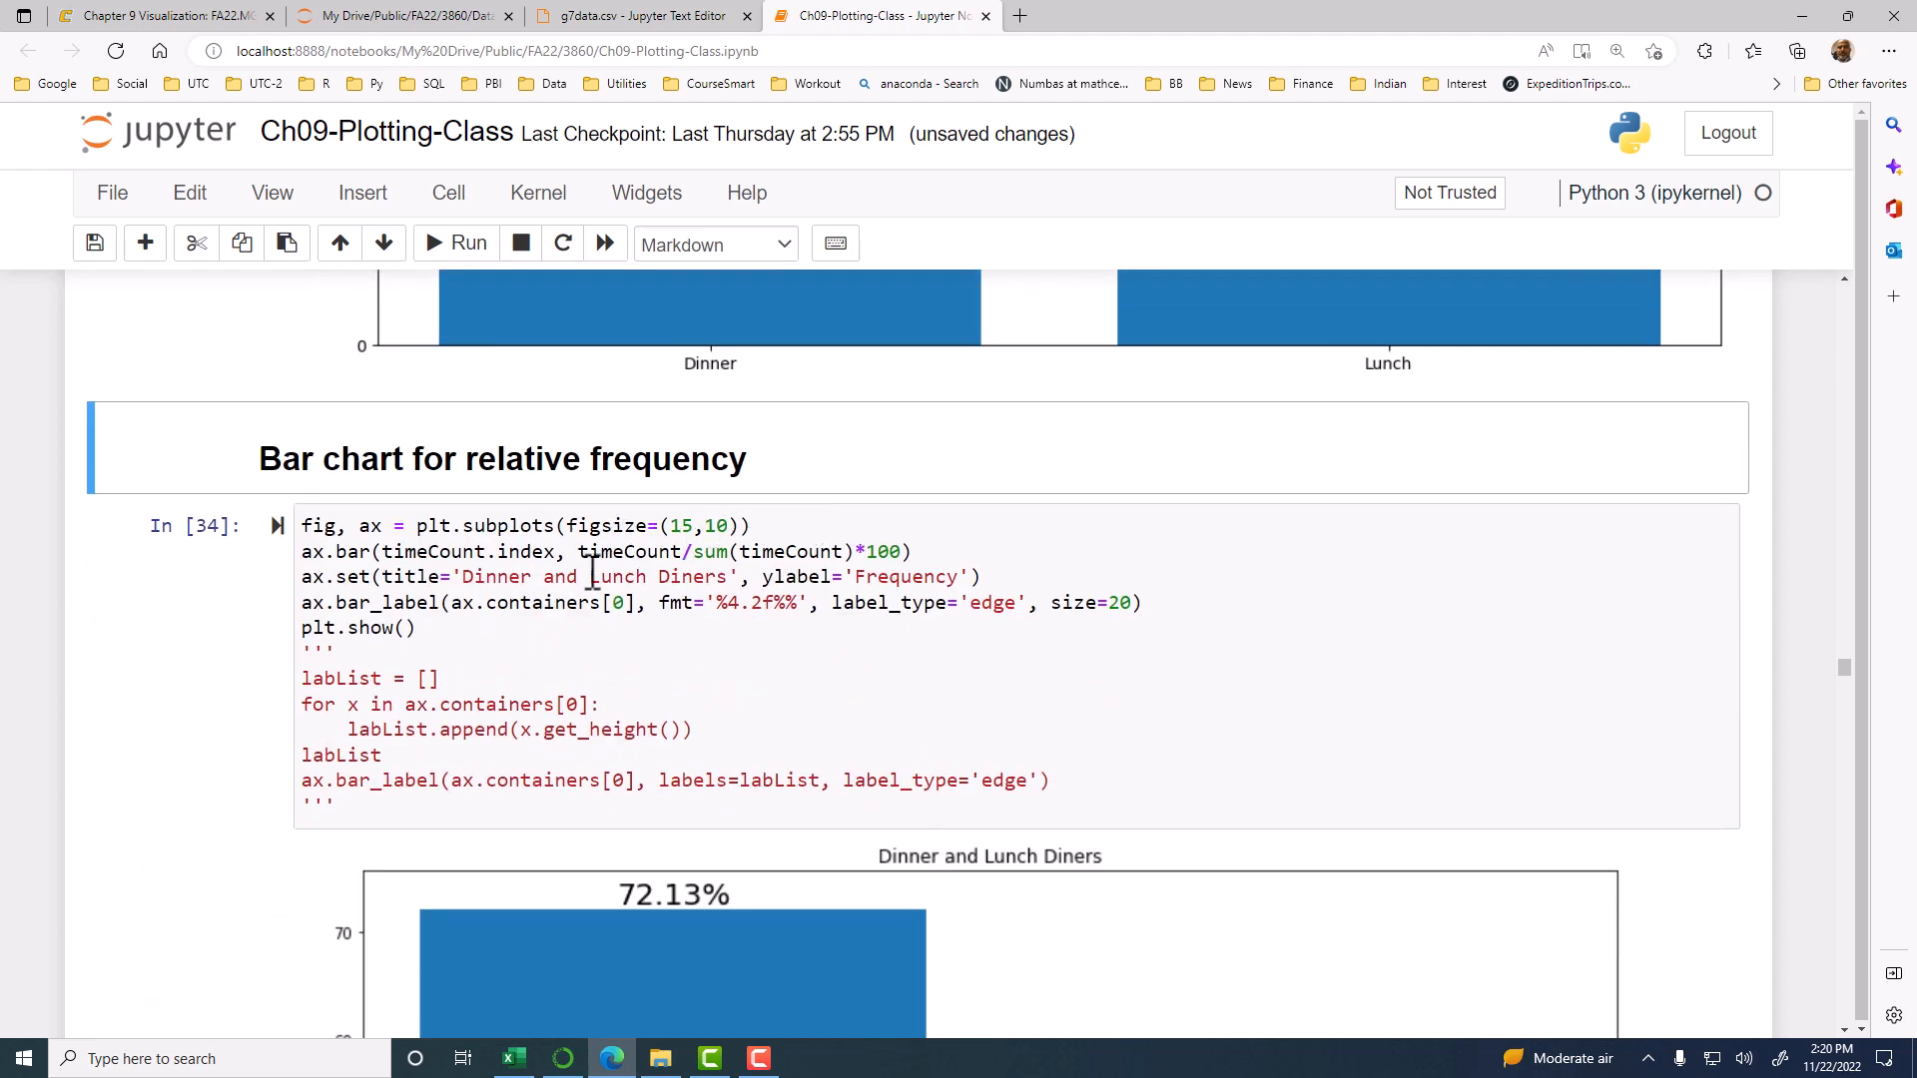
scroll("down", 3)
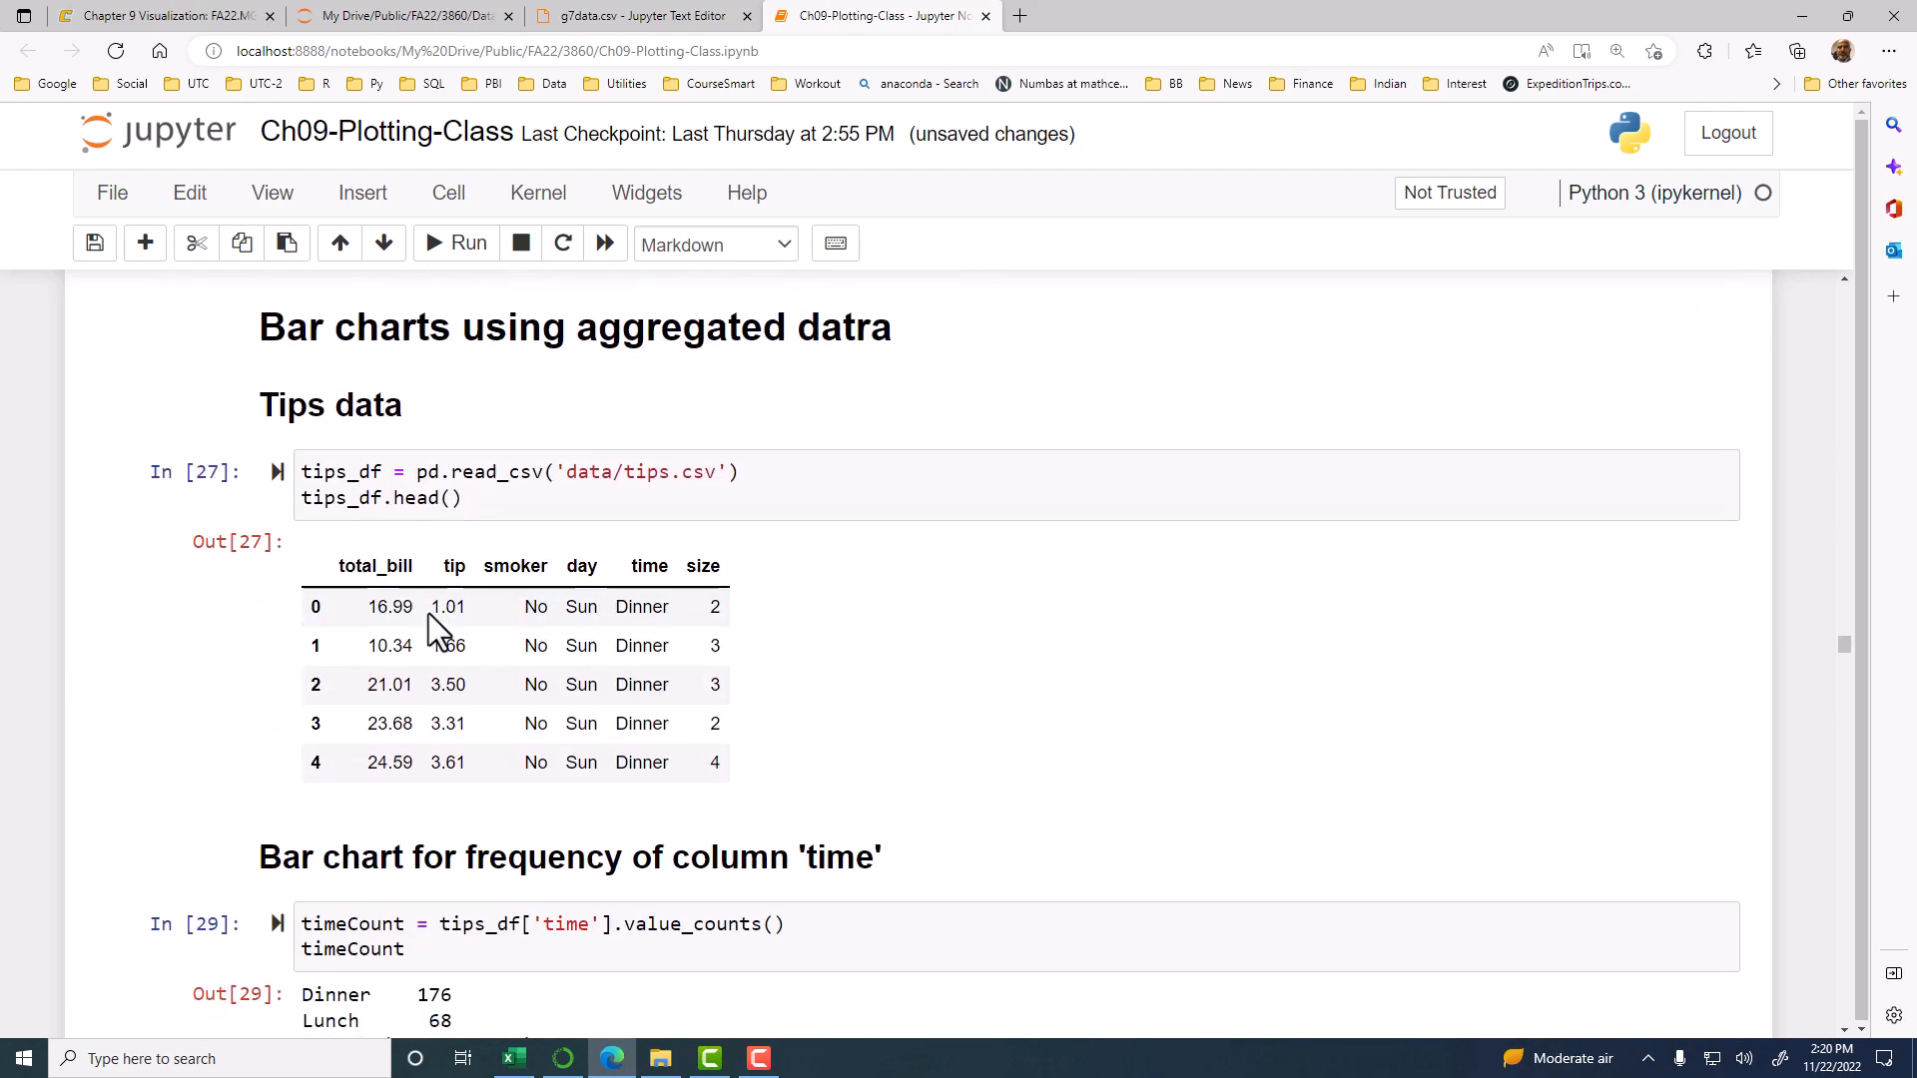
scroll("down", 3)
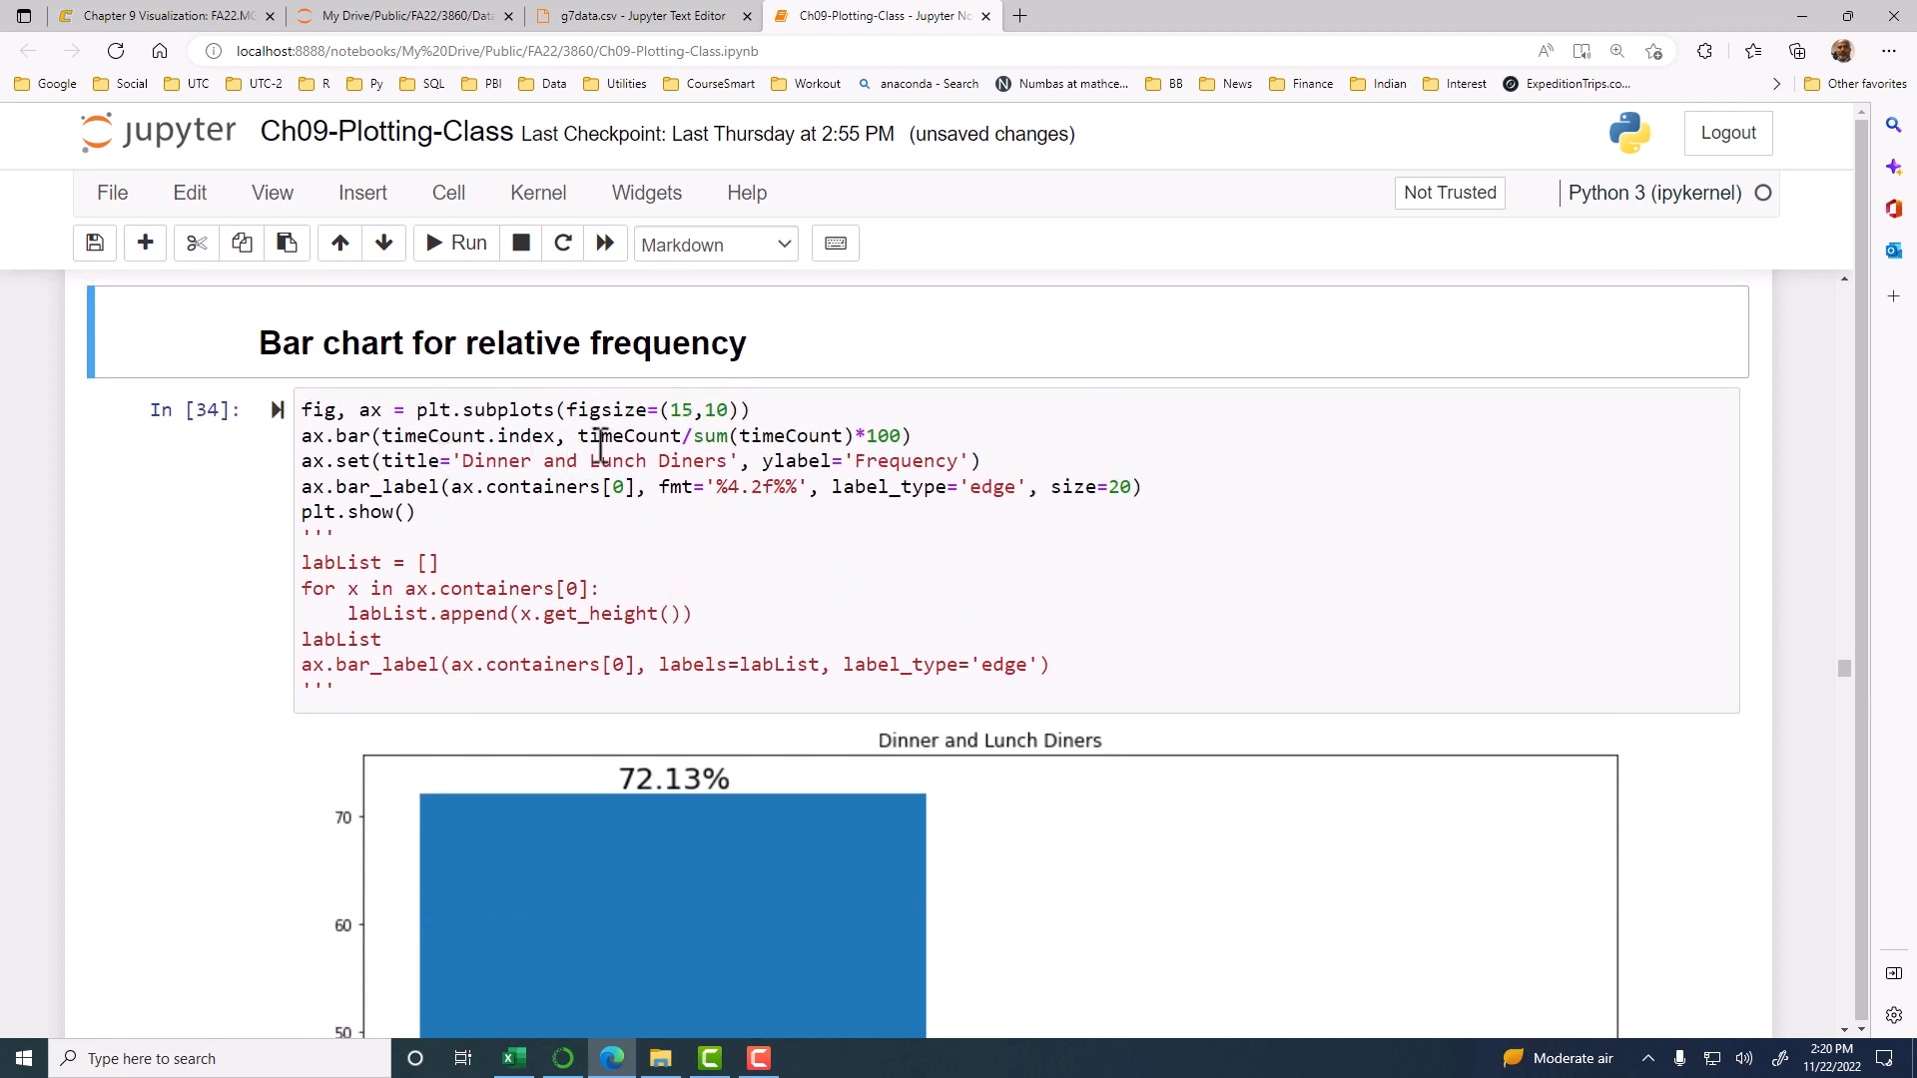
double_click(628, 435)
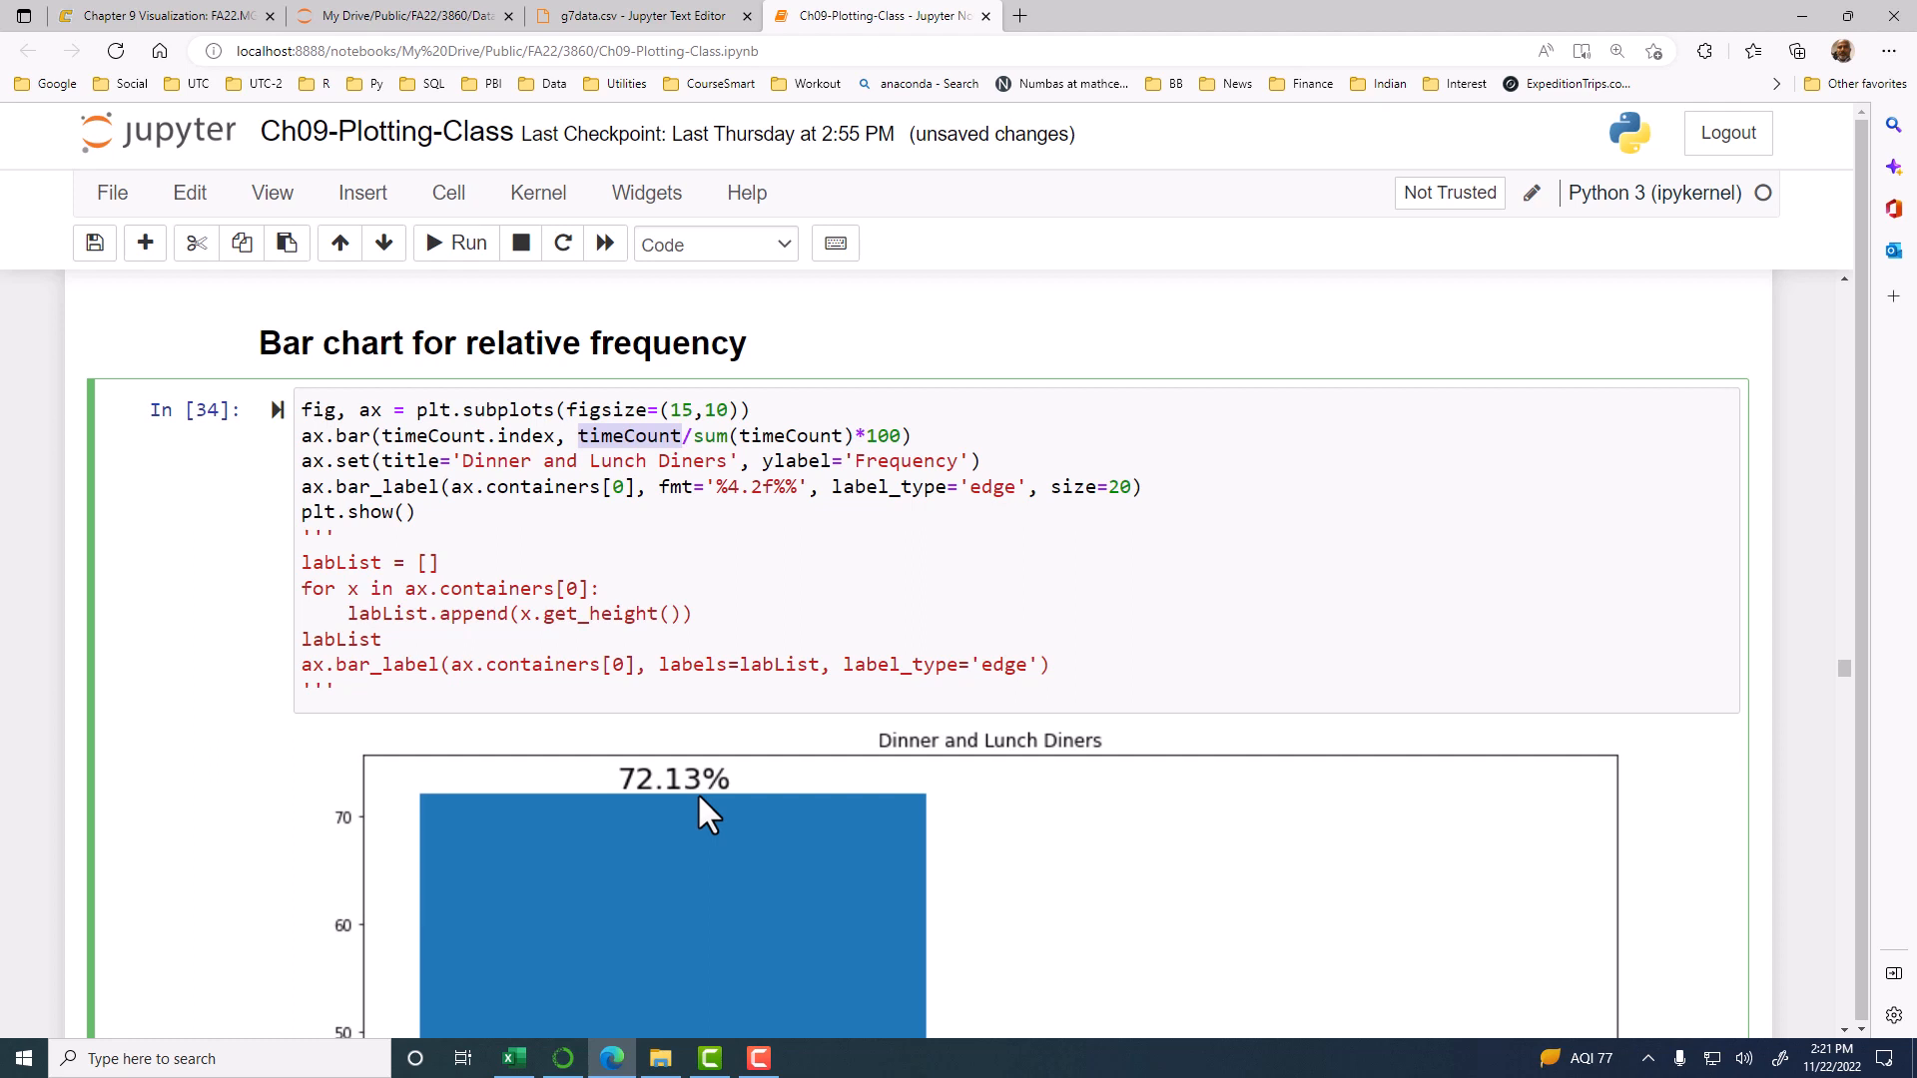
mouse_move(611, 826)
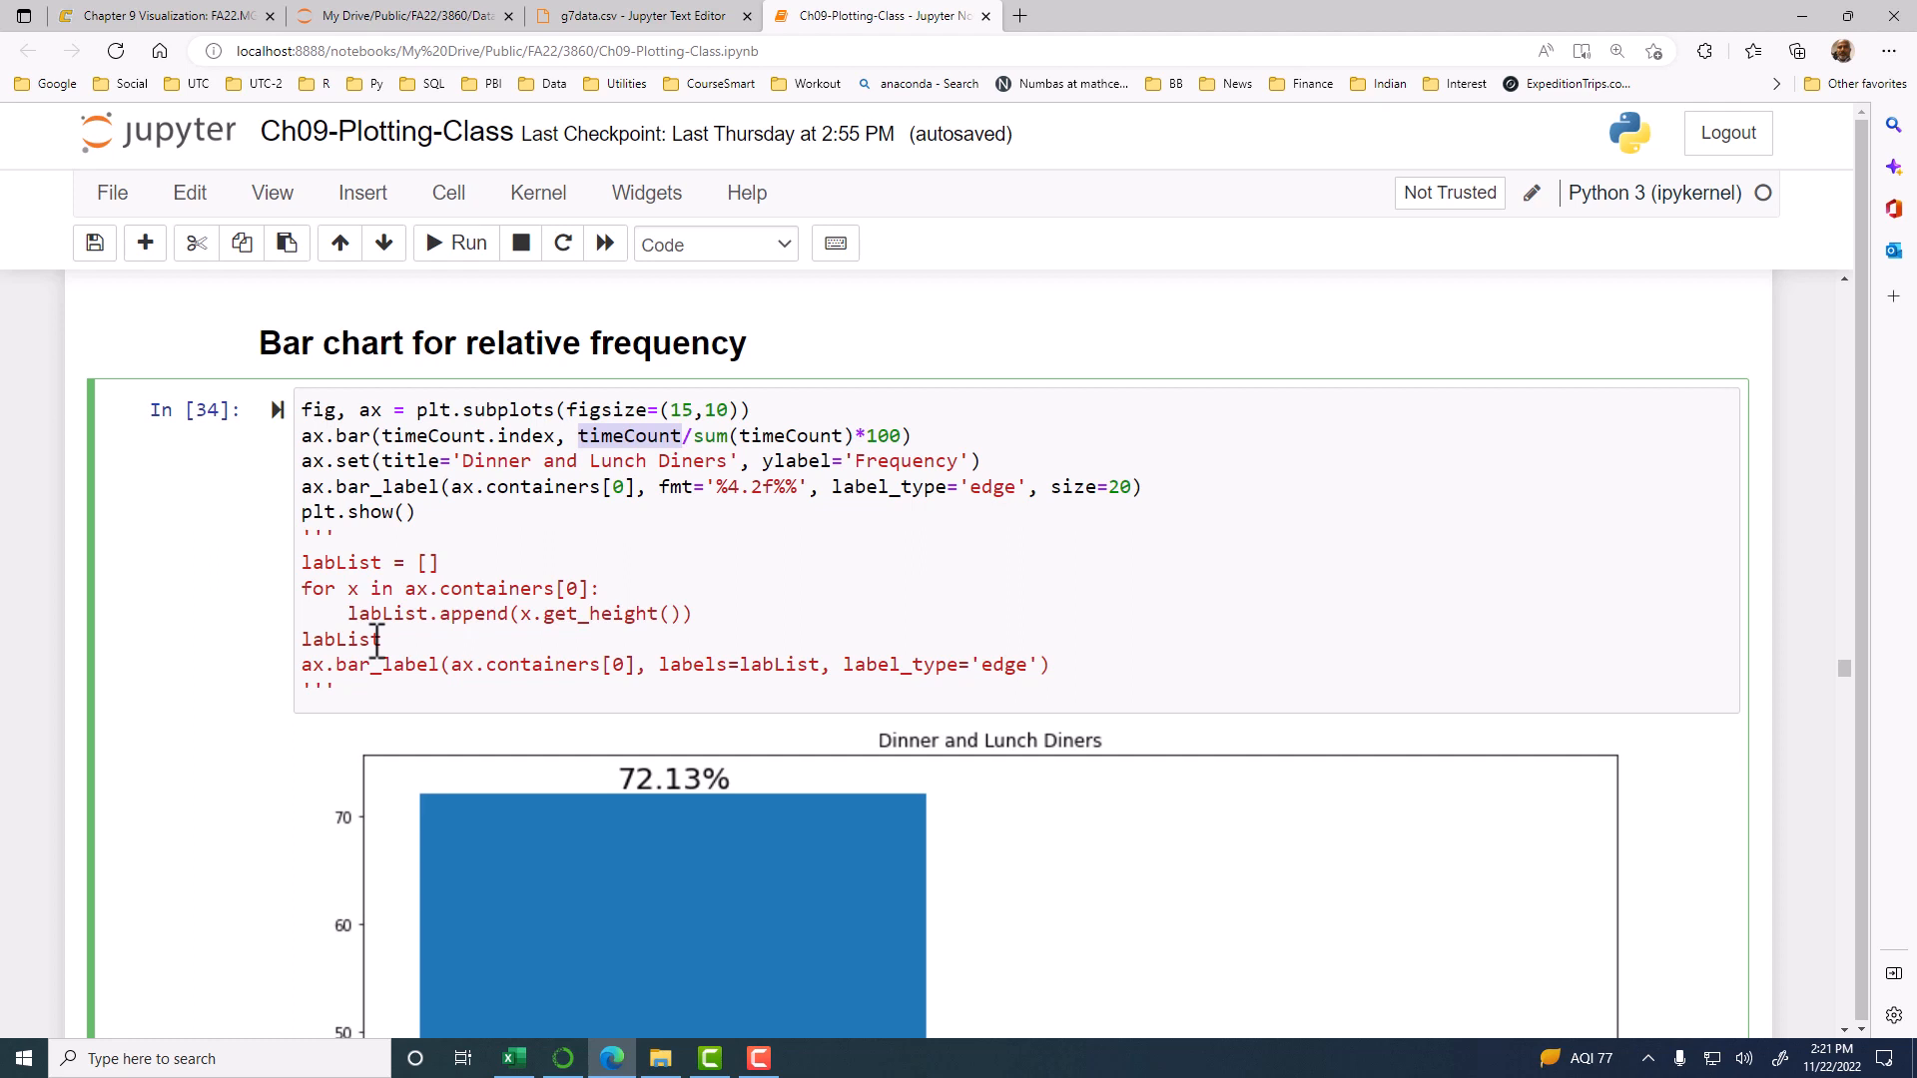
mouse_move(526, 538)
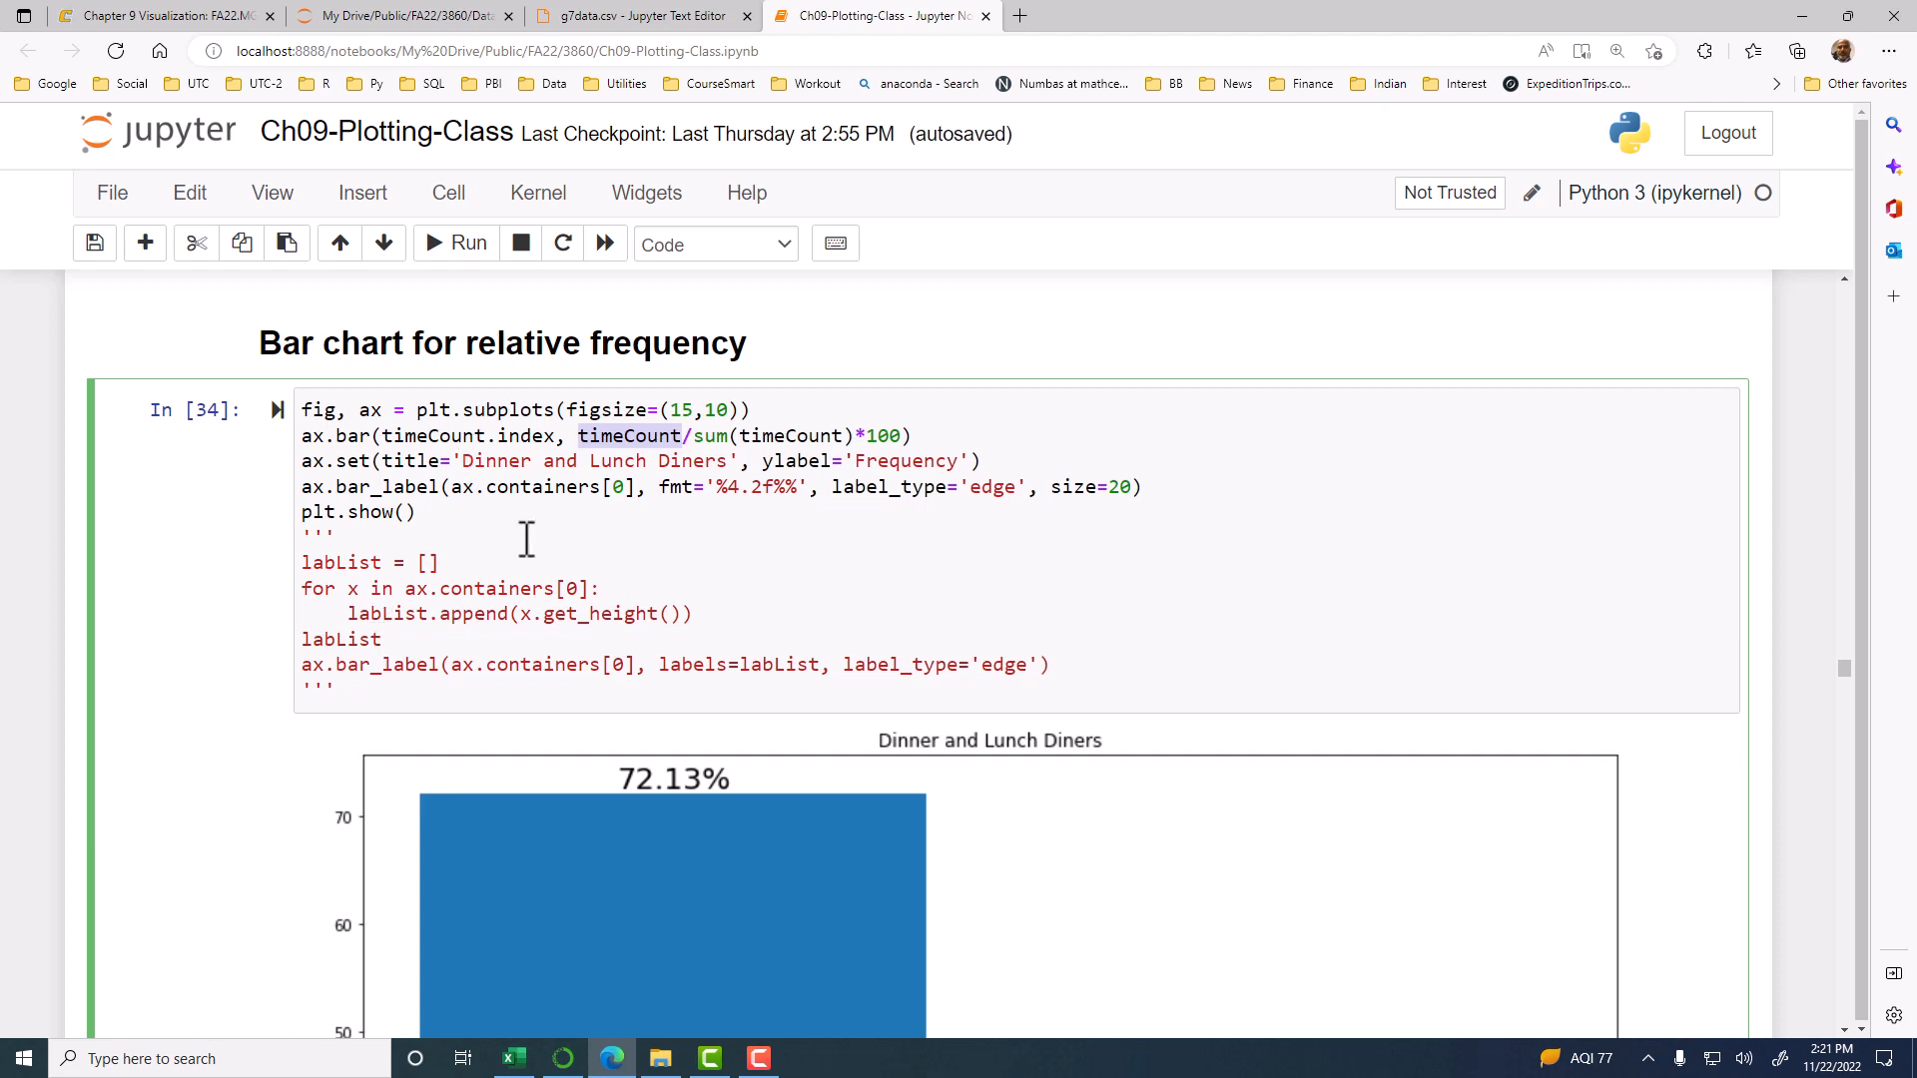
mouse_move(768, 489)
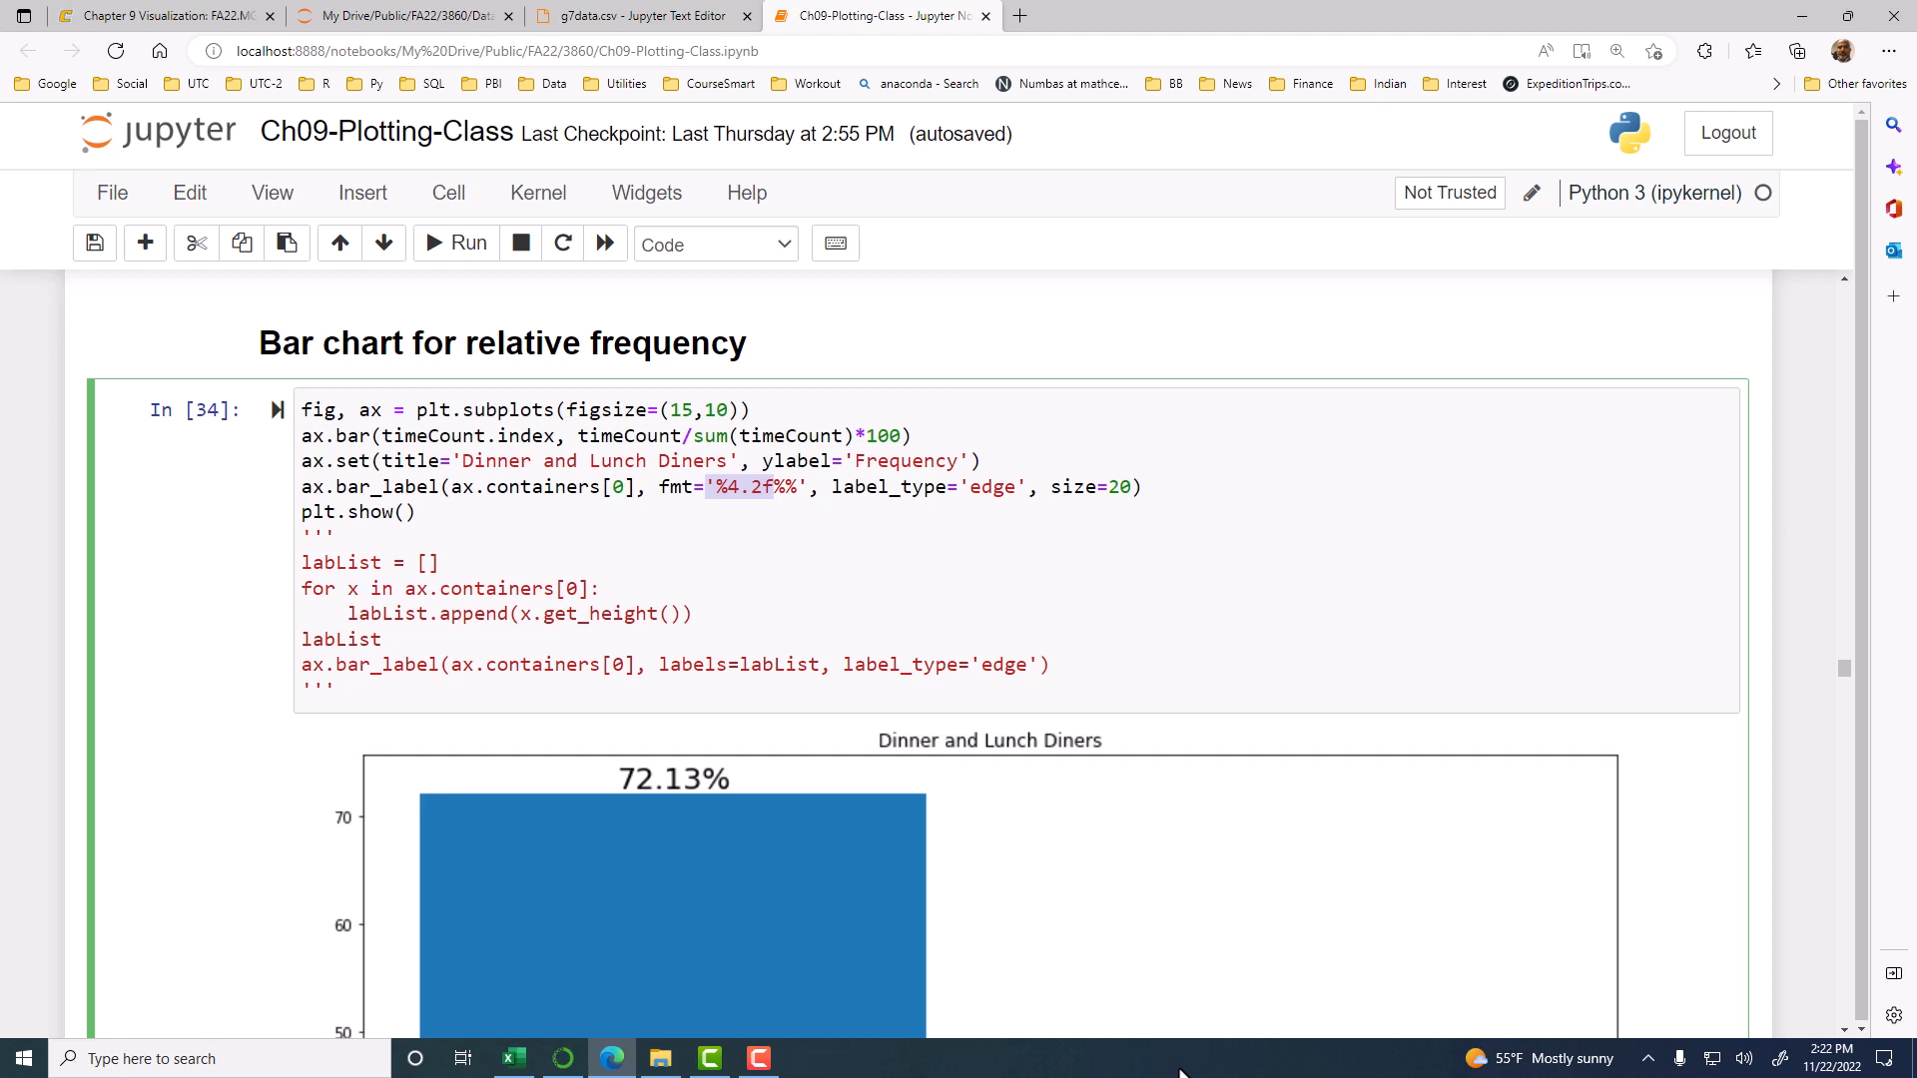
mouse_move(1204, 1064)
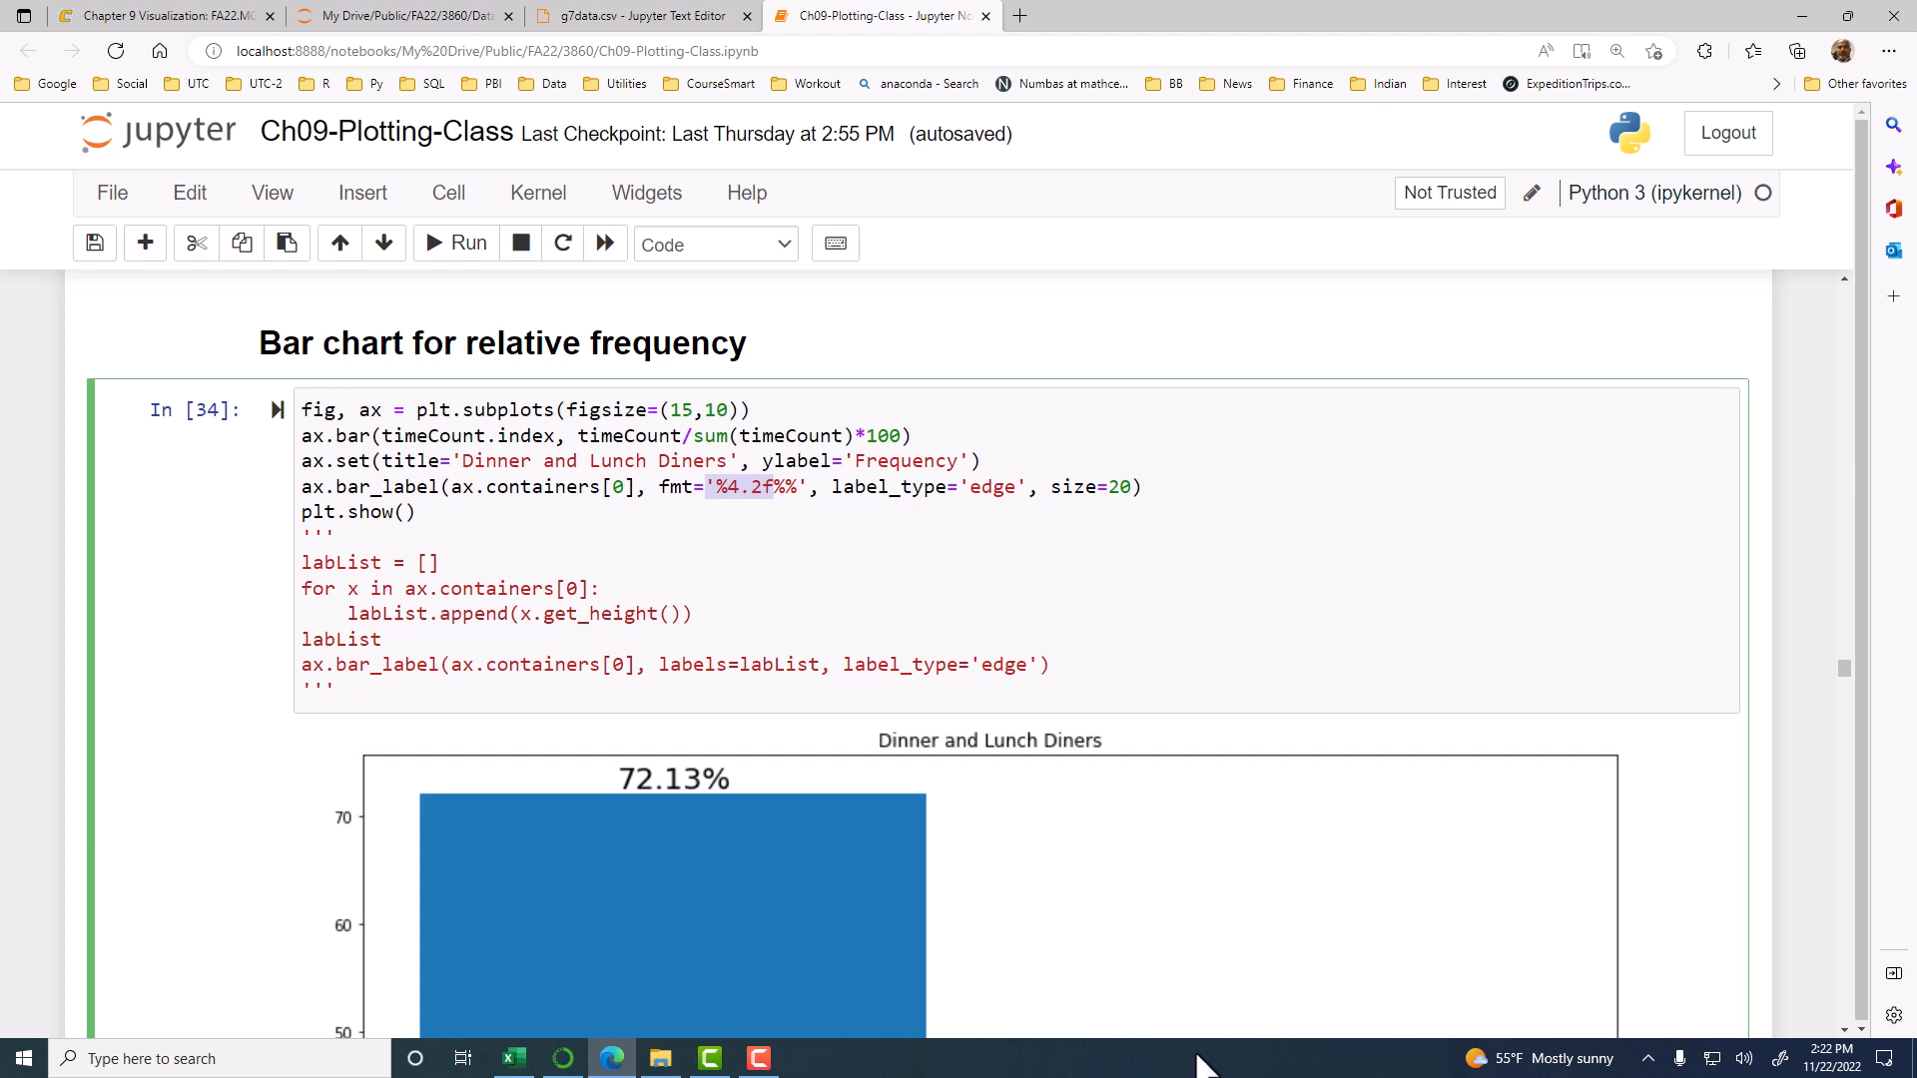
Step: Test the '%4.2f%$' label format, then restore it to '%4.2f%%'
left_click(855, 526)
type("&")
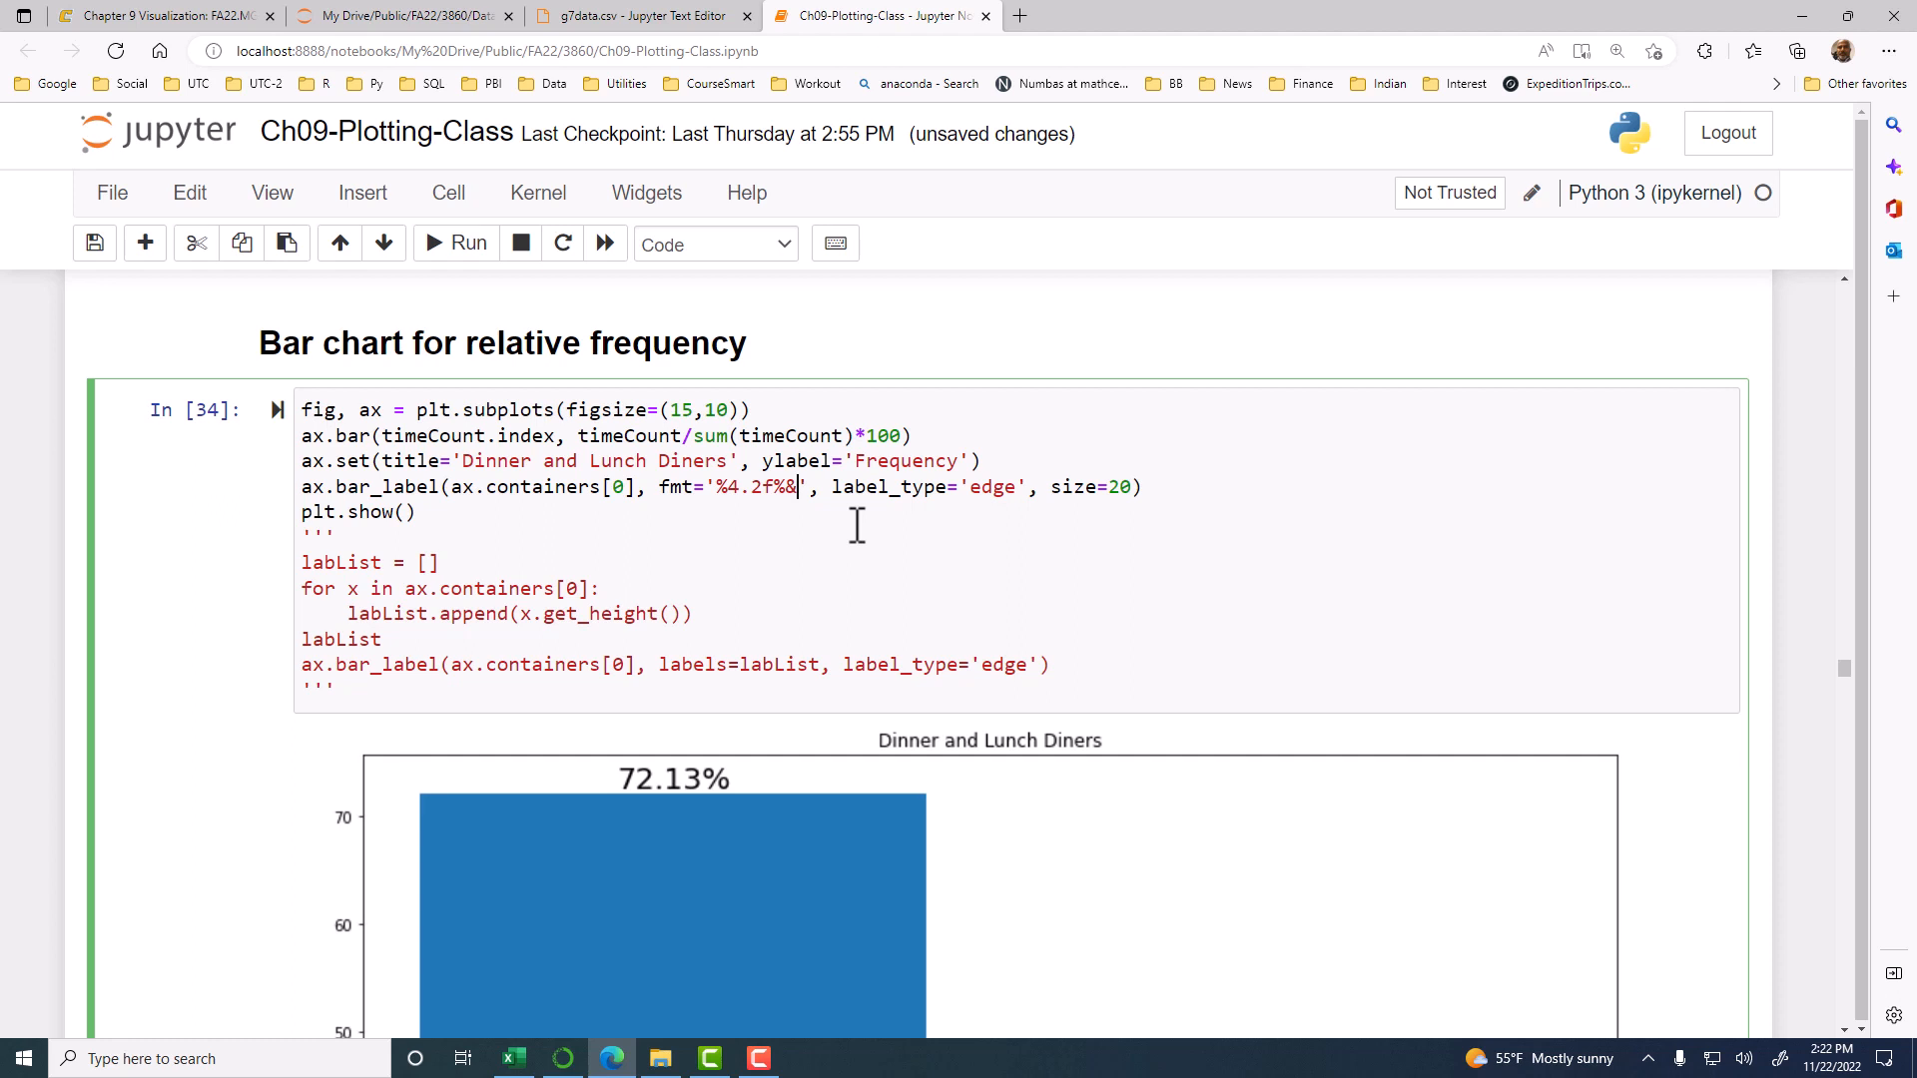
left_click(467, 243)
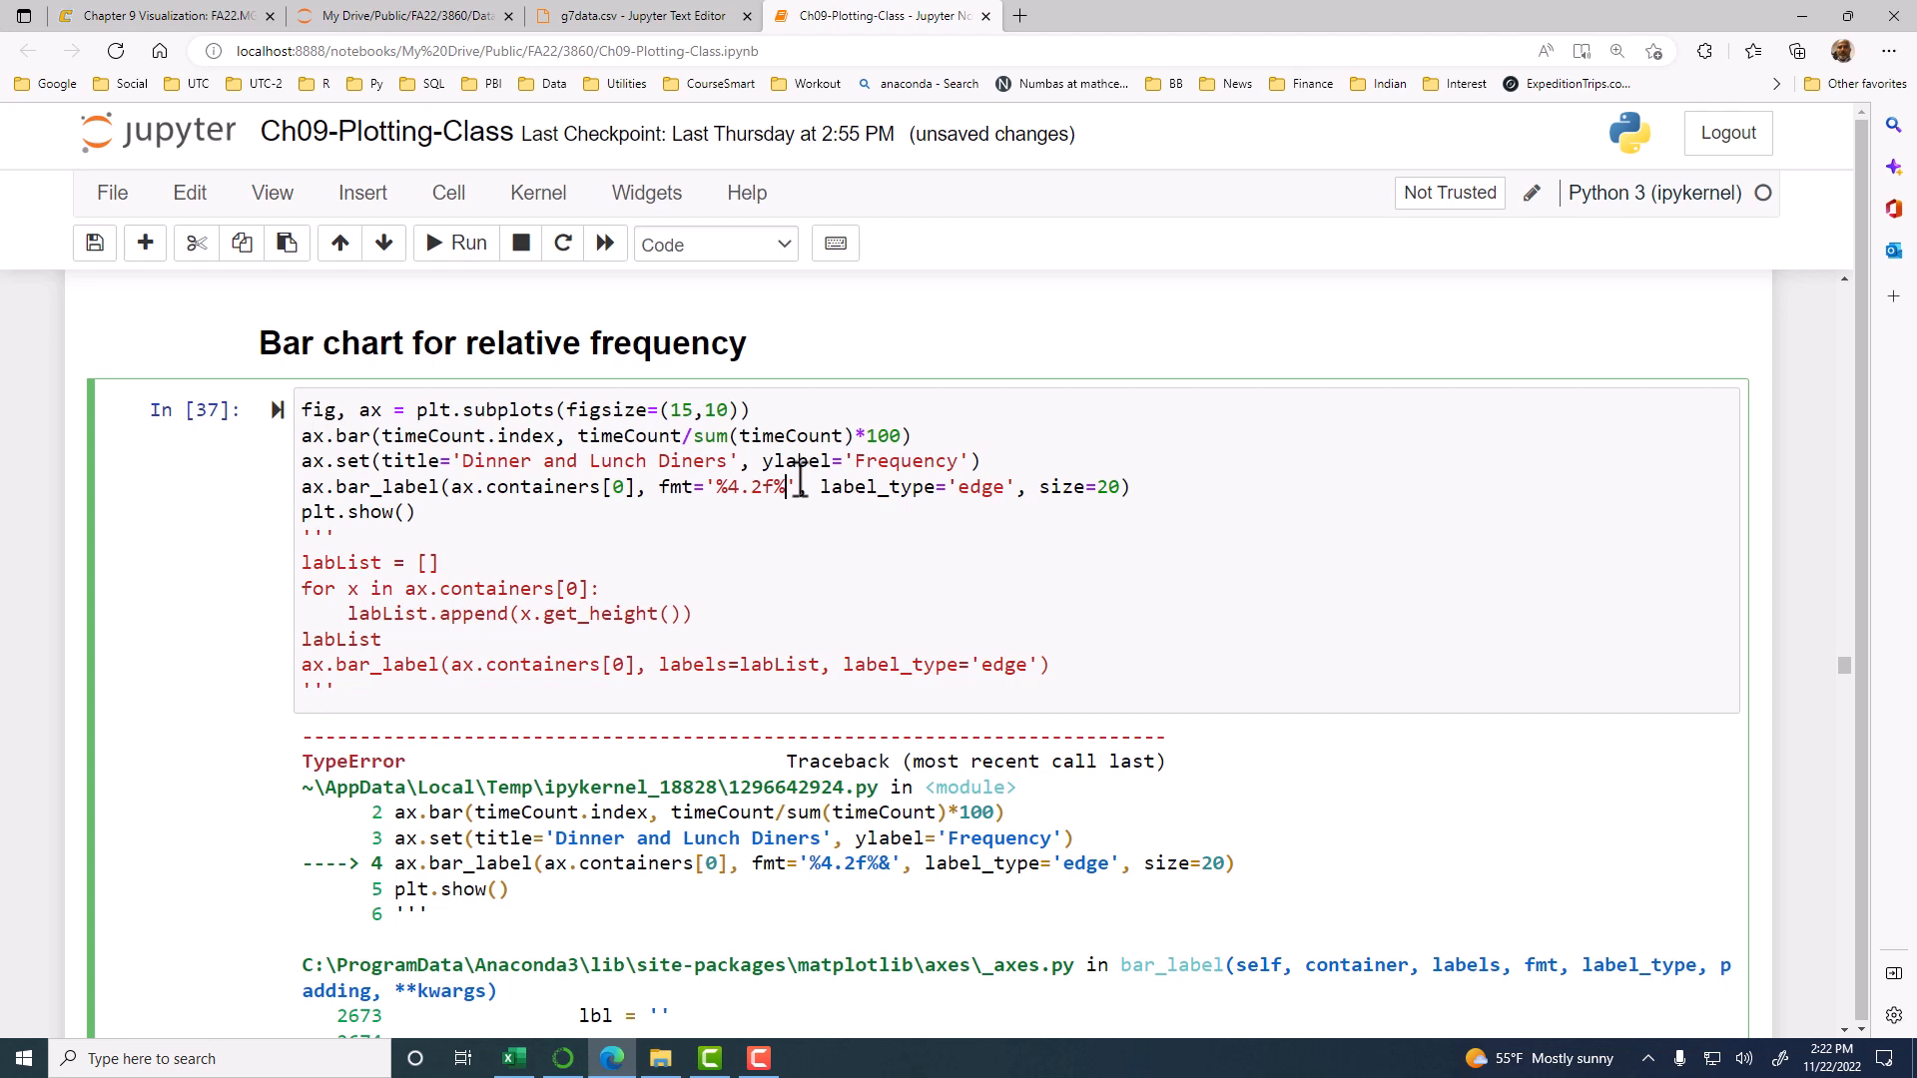
type("$")
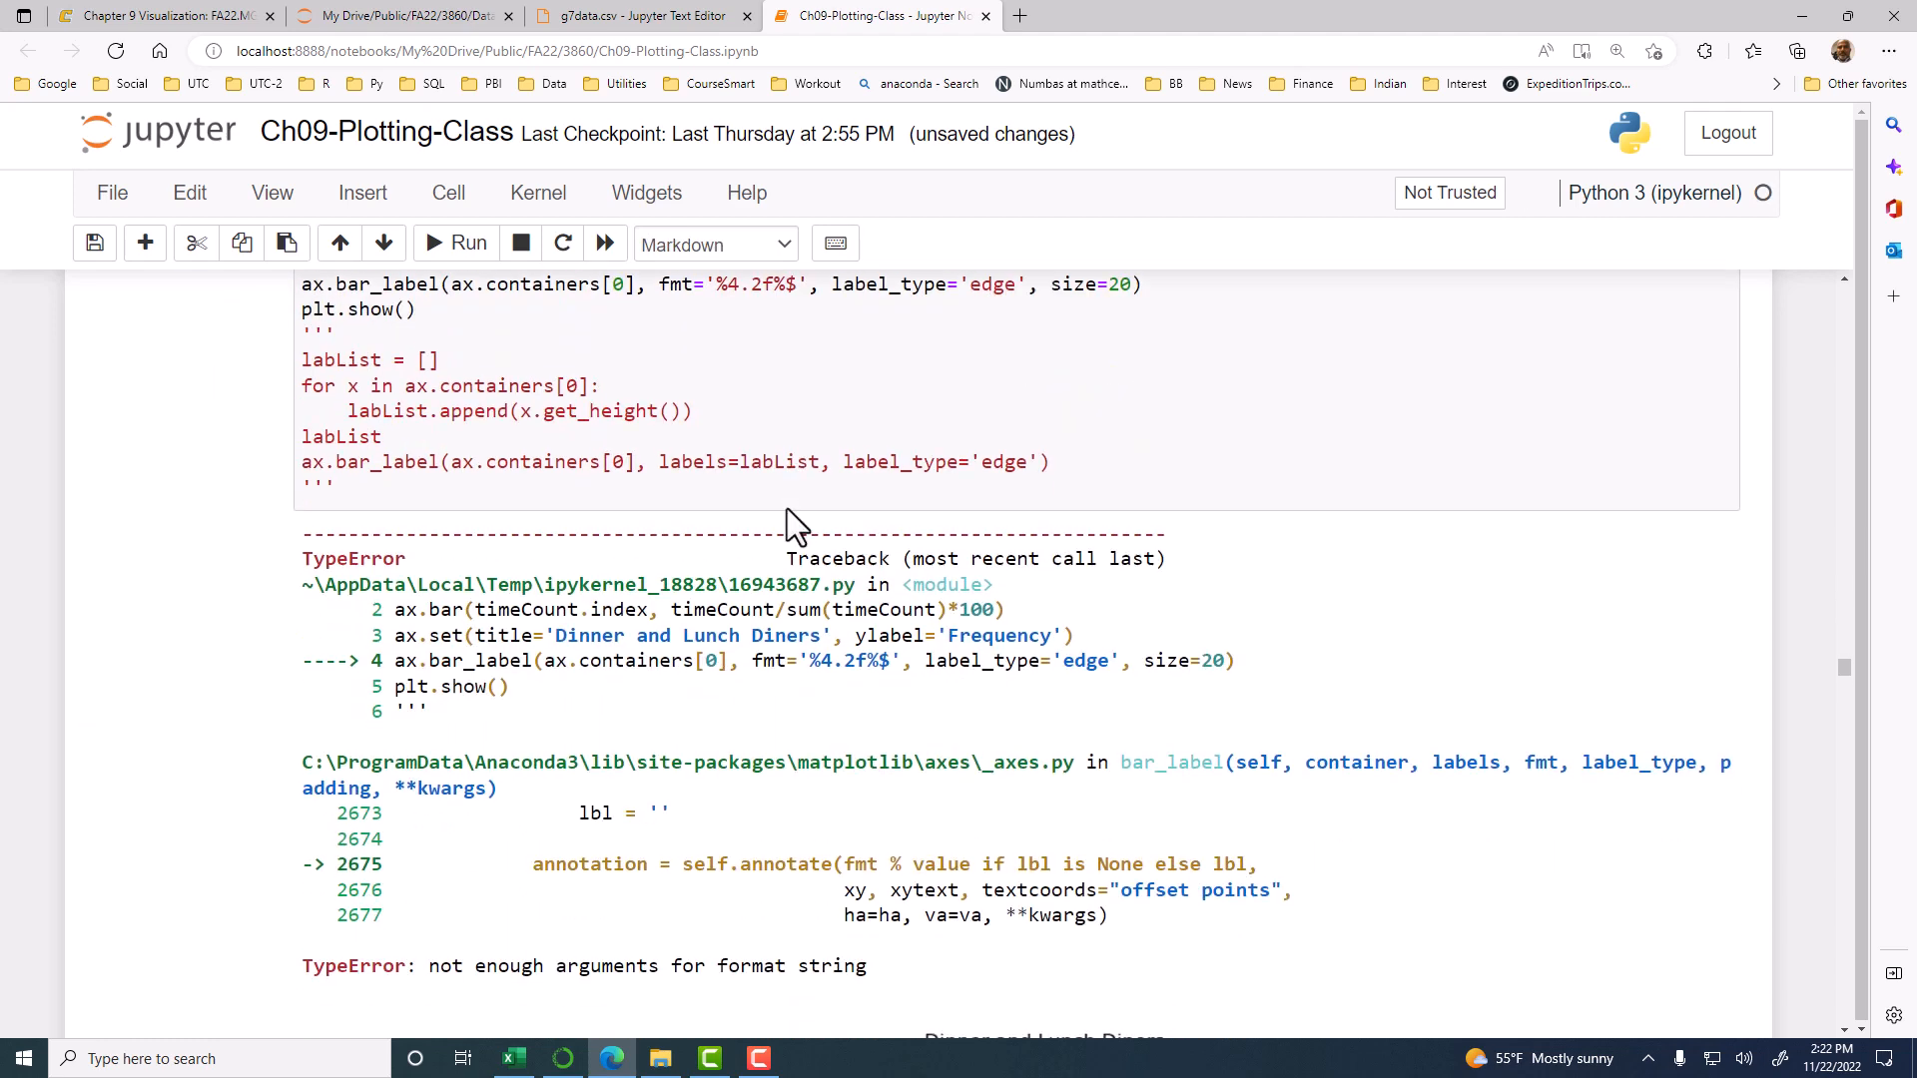
scroll("down", 3)
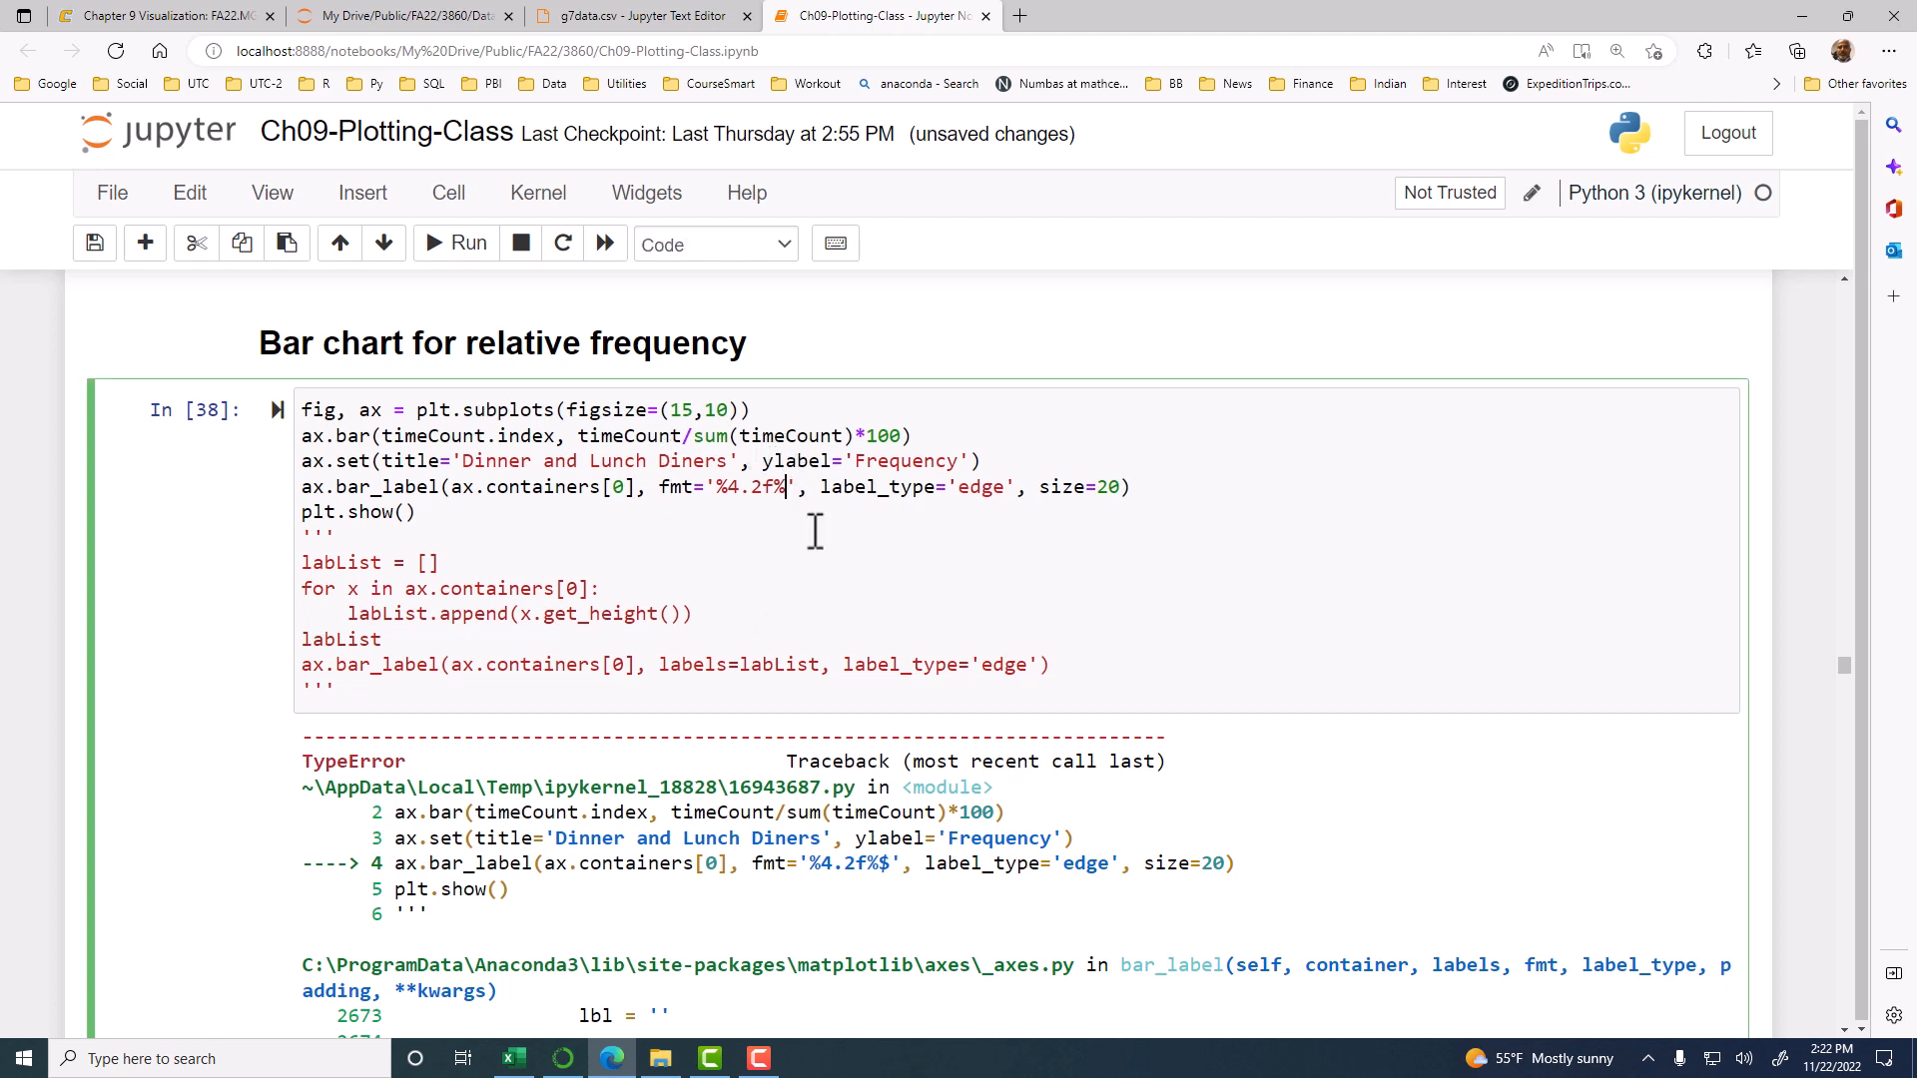
type("%")
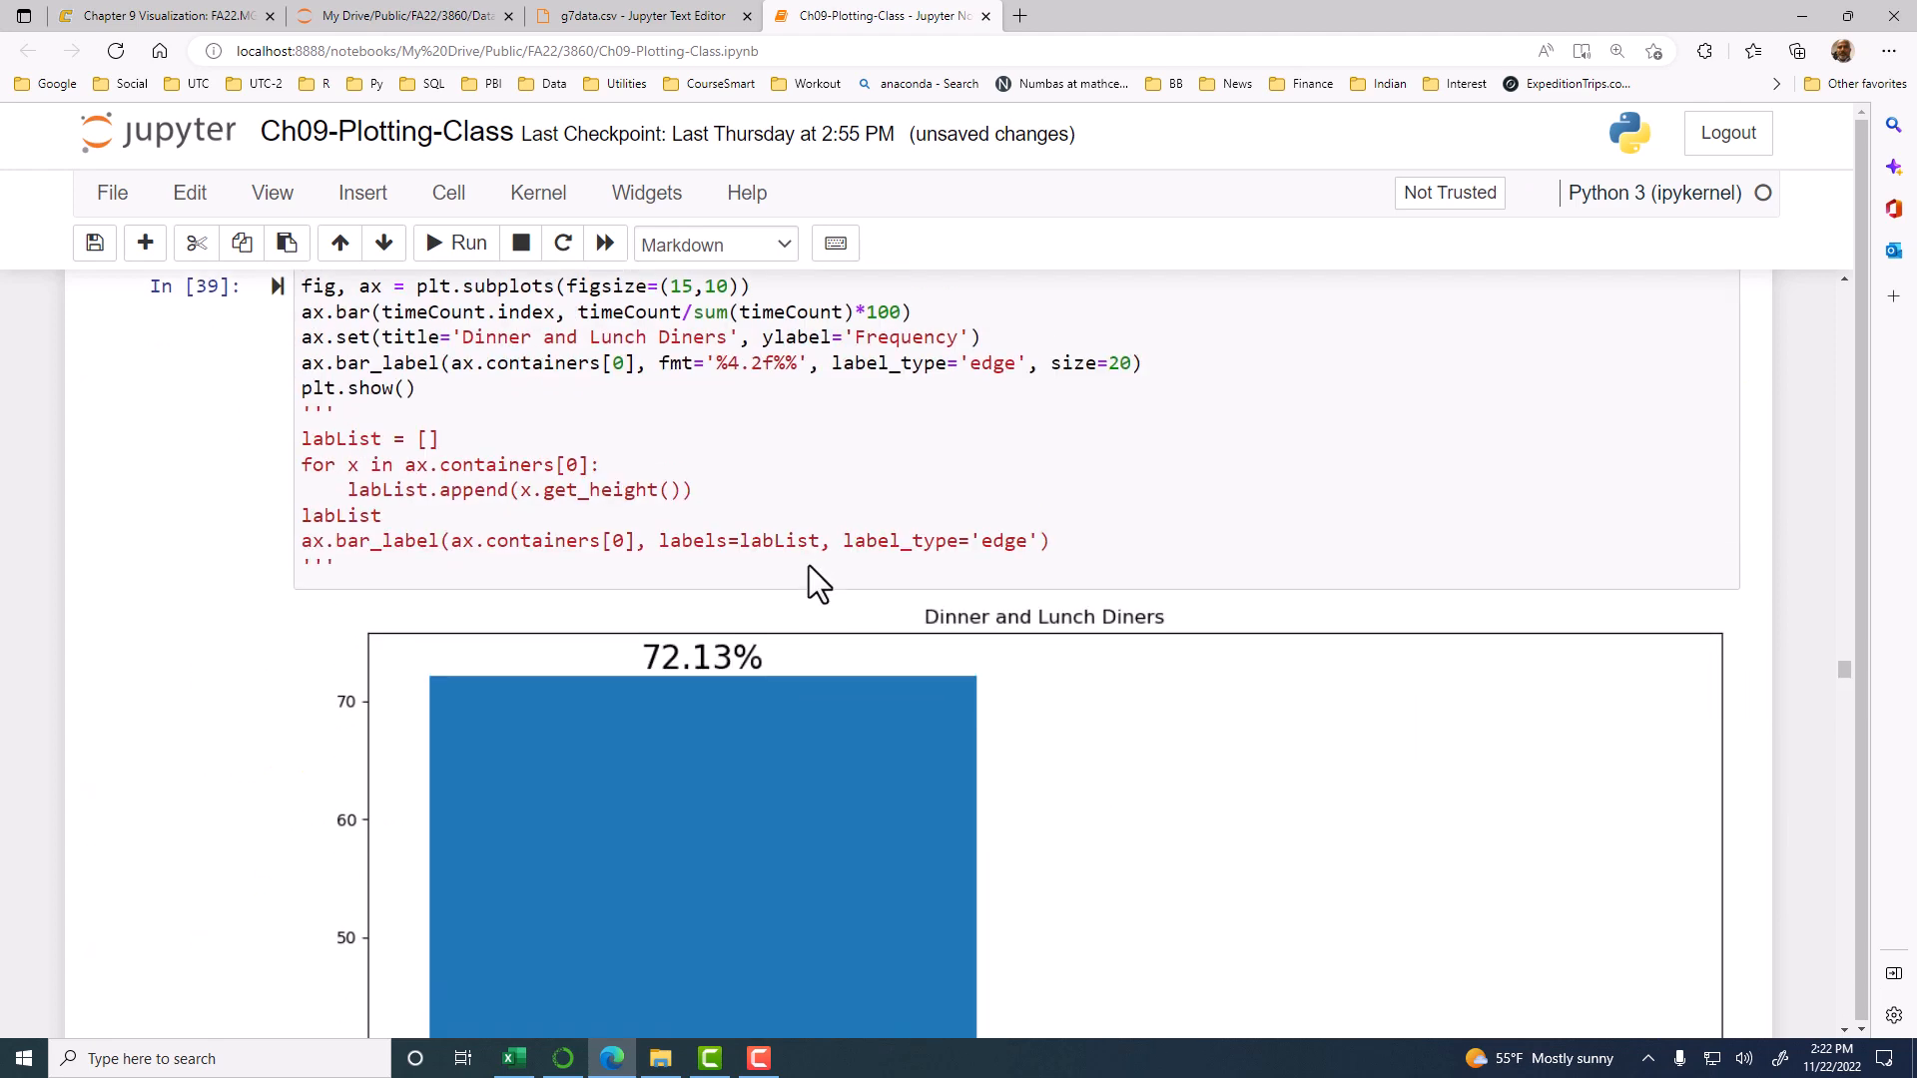
scroll("down", 3)
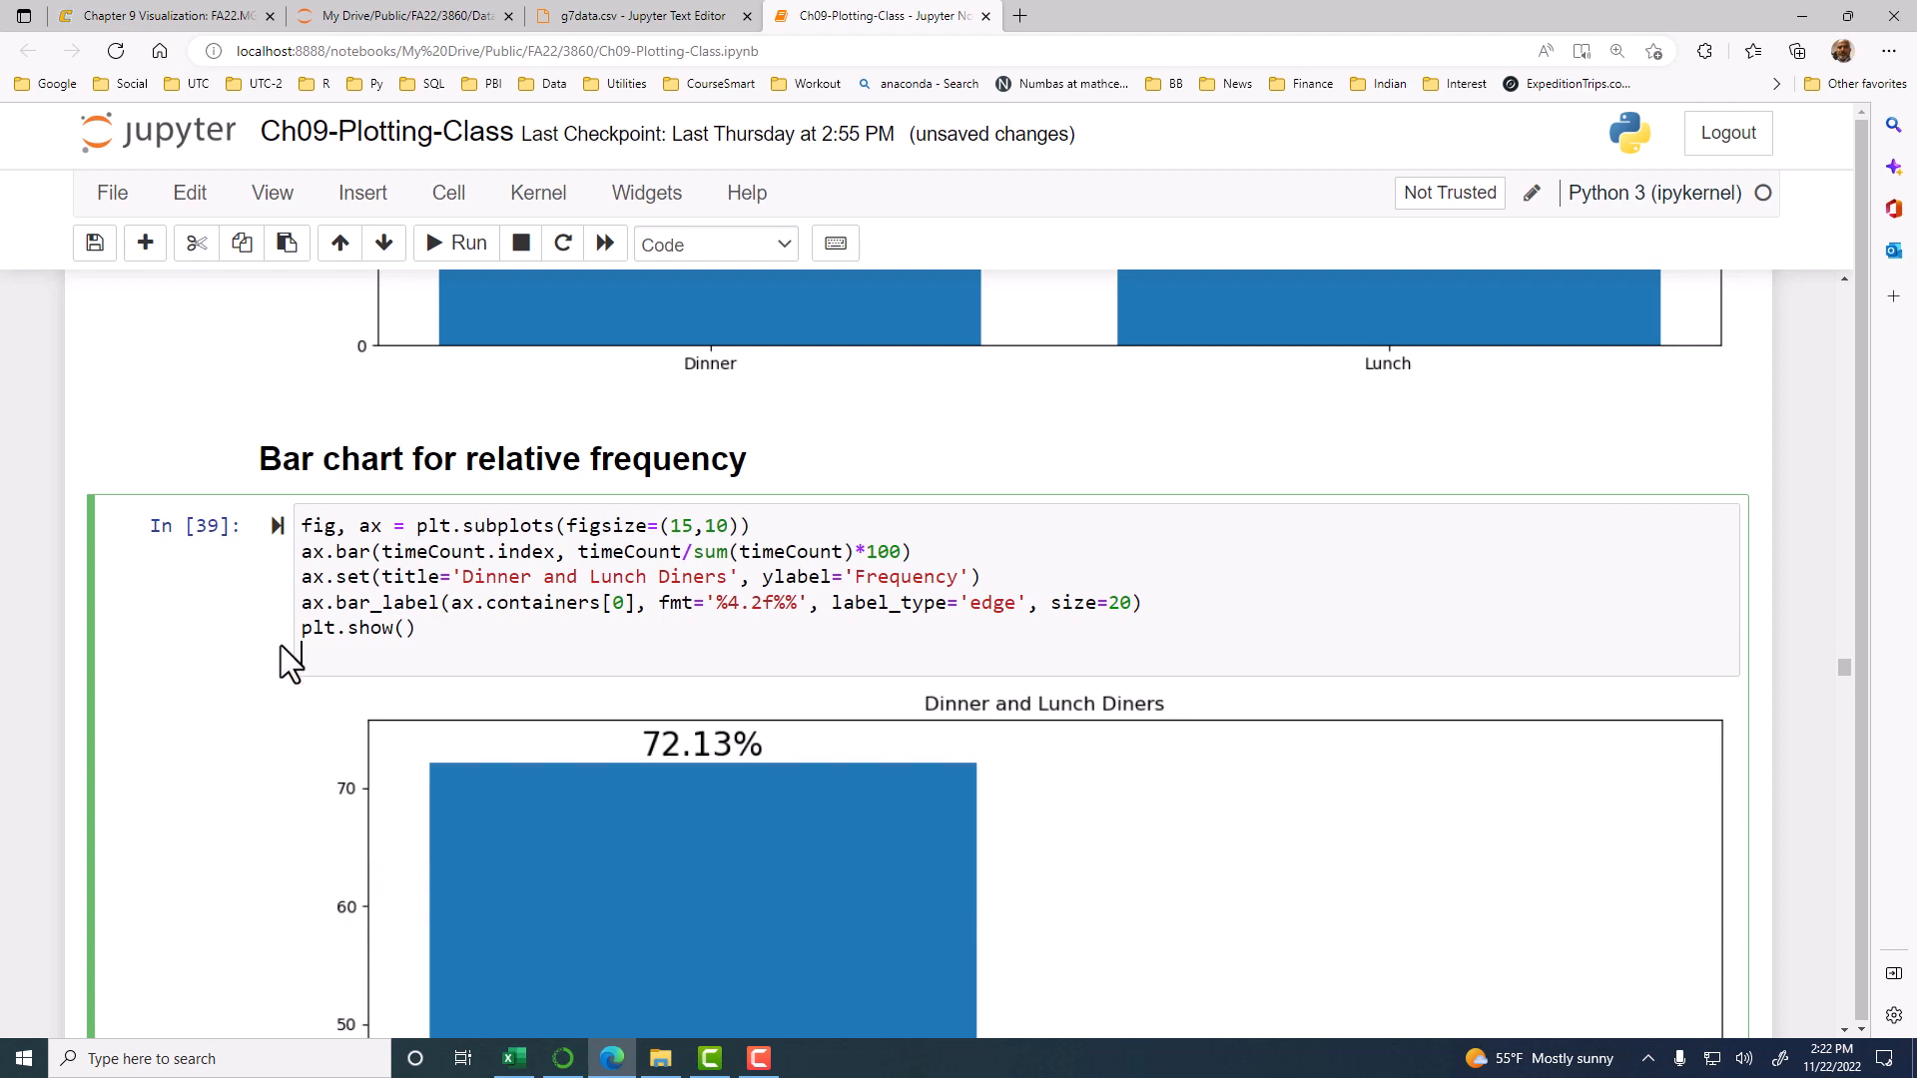
Step: Scroll down to Question #5 about charting the 'day' column
scroll("down", 3)
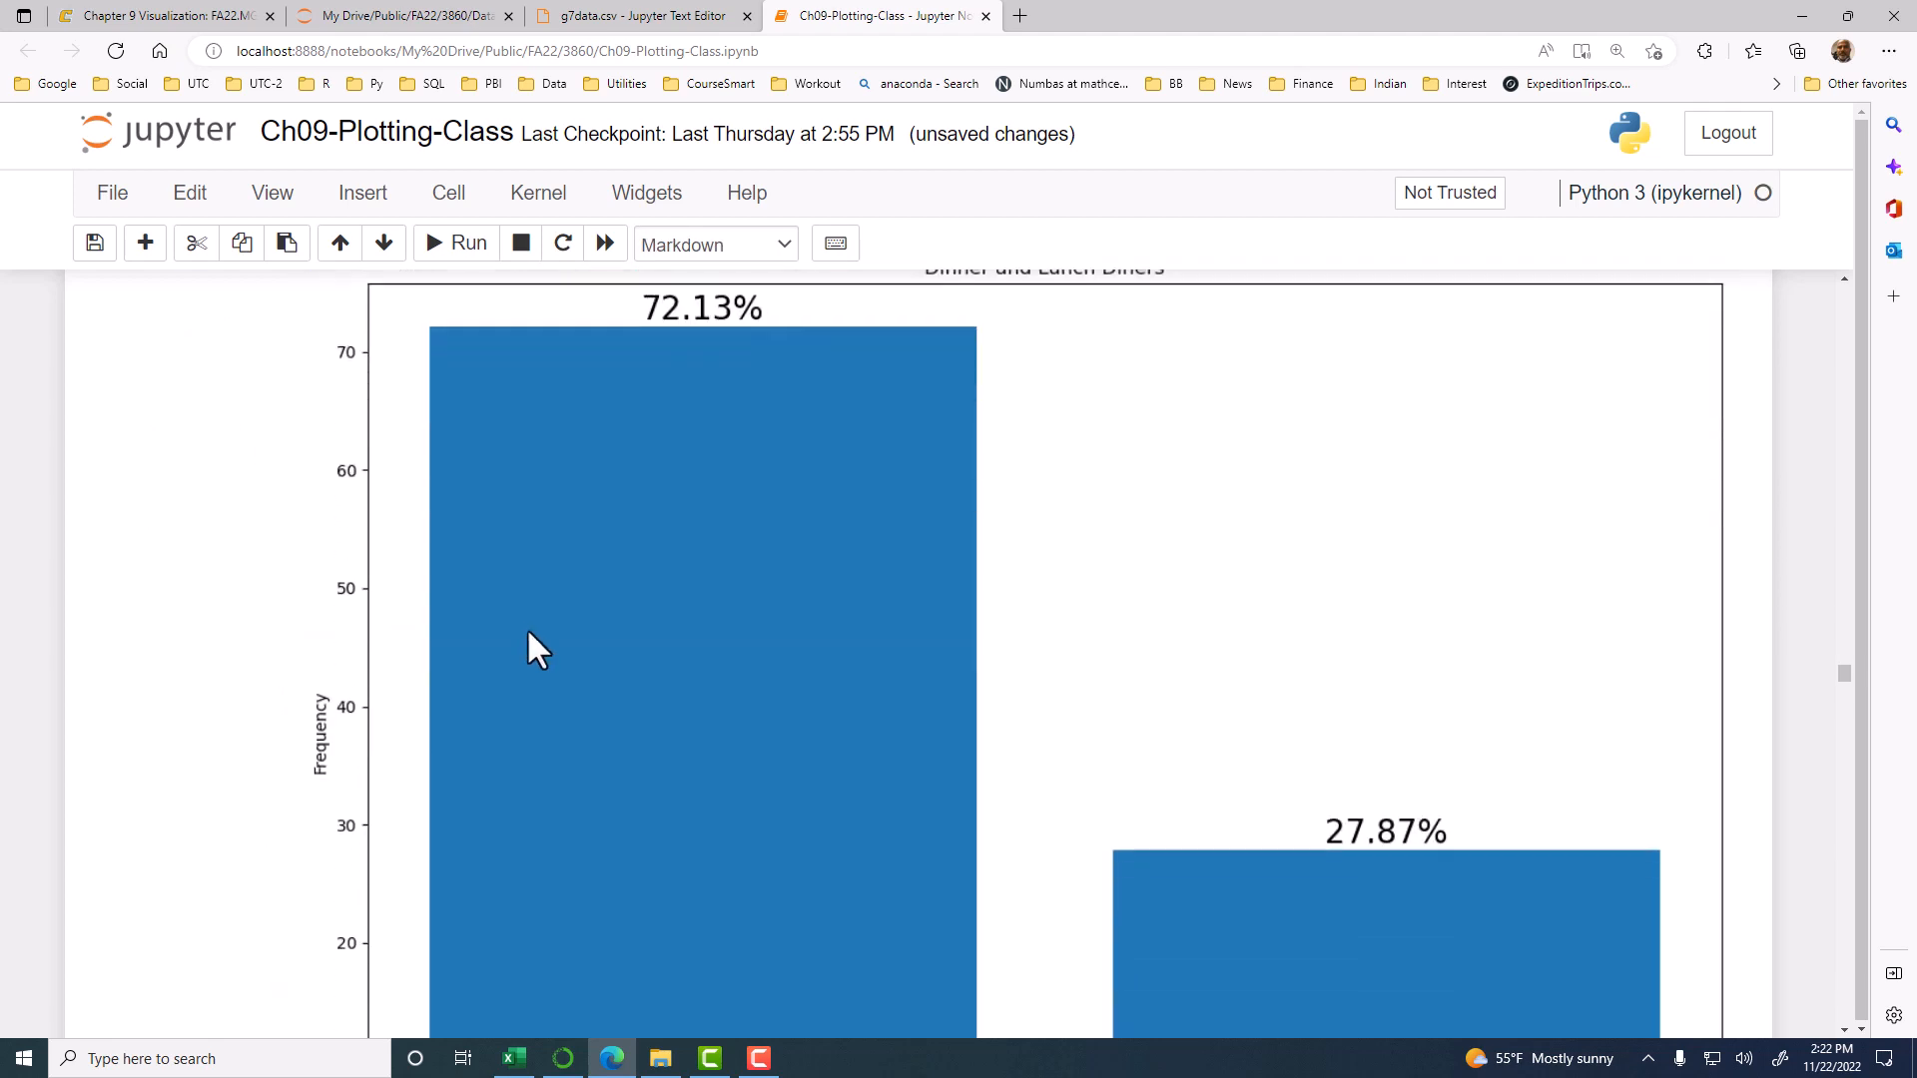
scroll("down", 3)
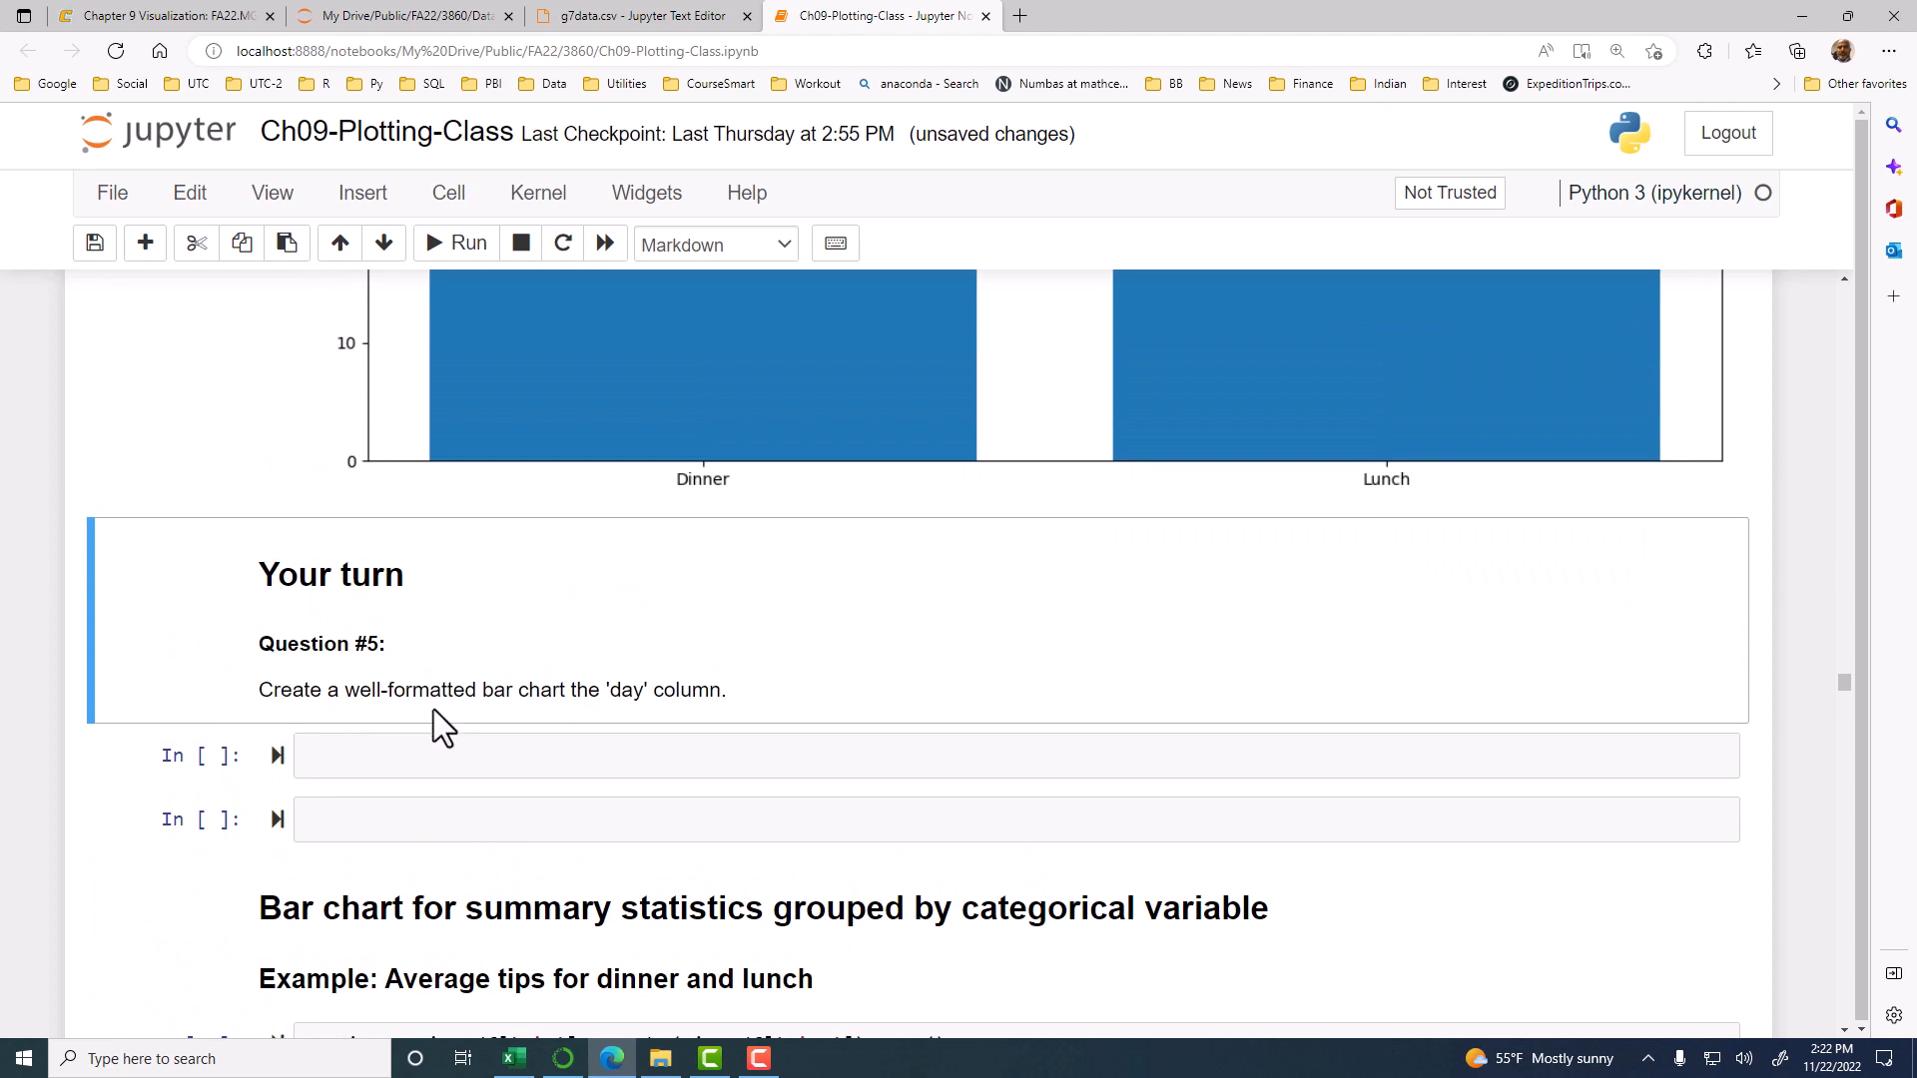
mouse_move(366, 721)
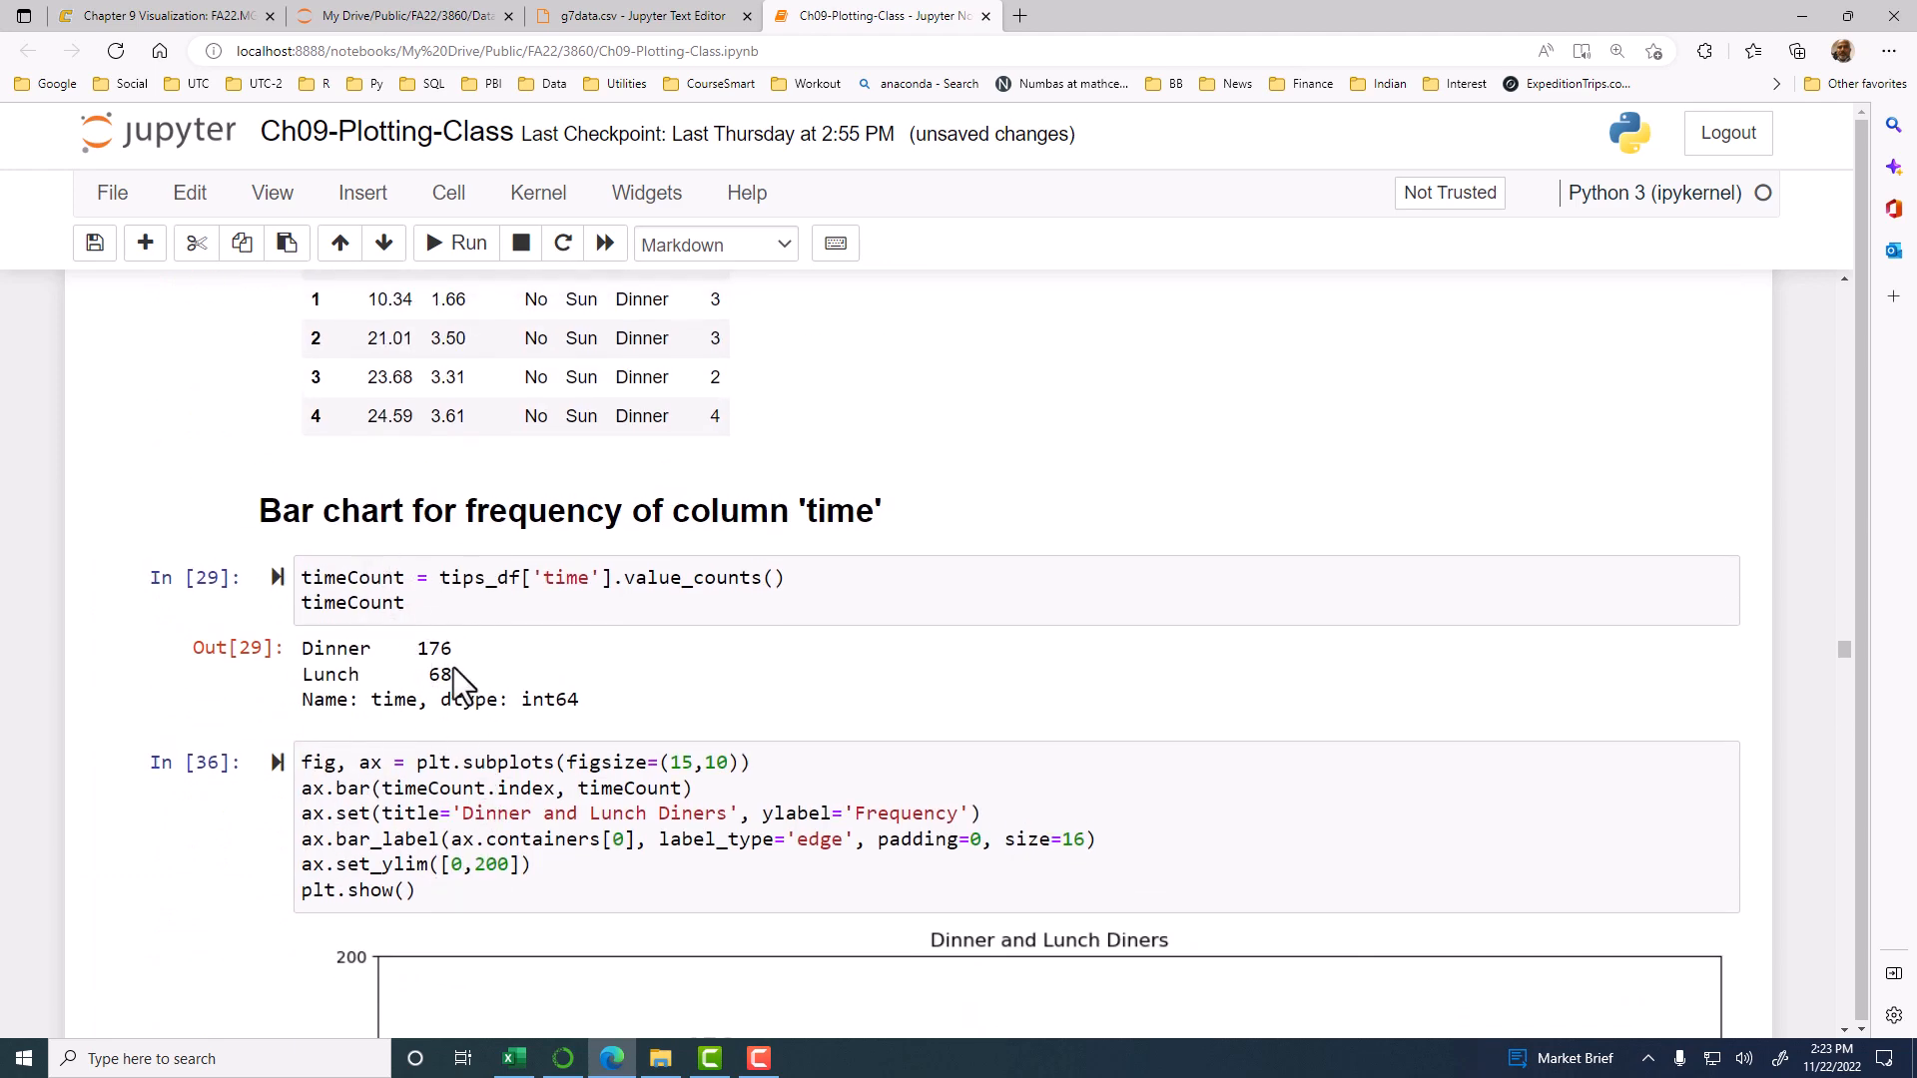
mouse_move(697, 715)
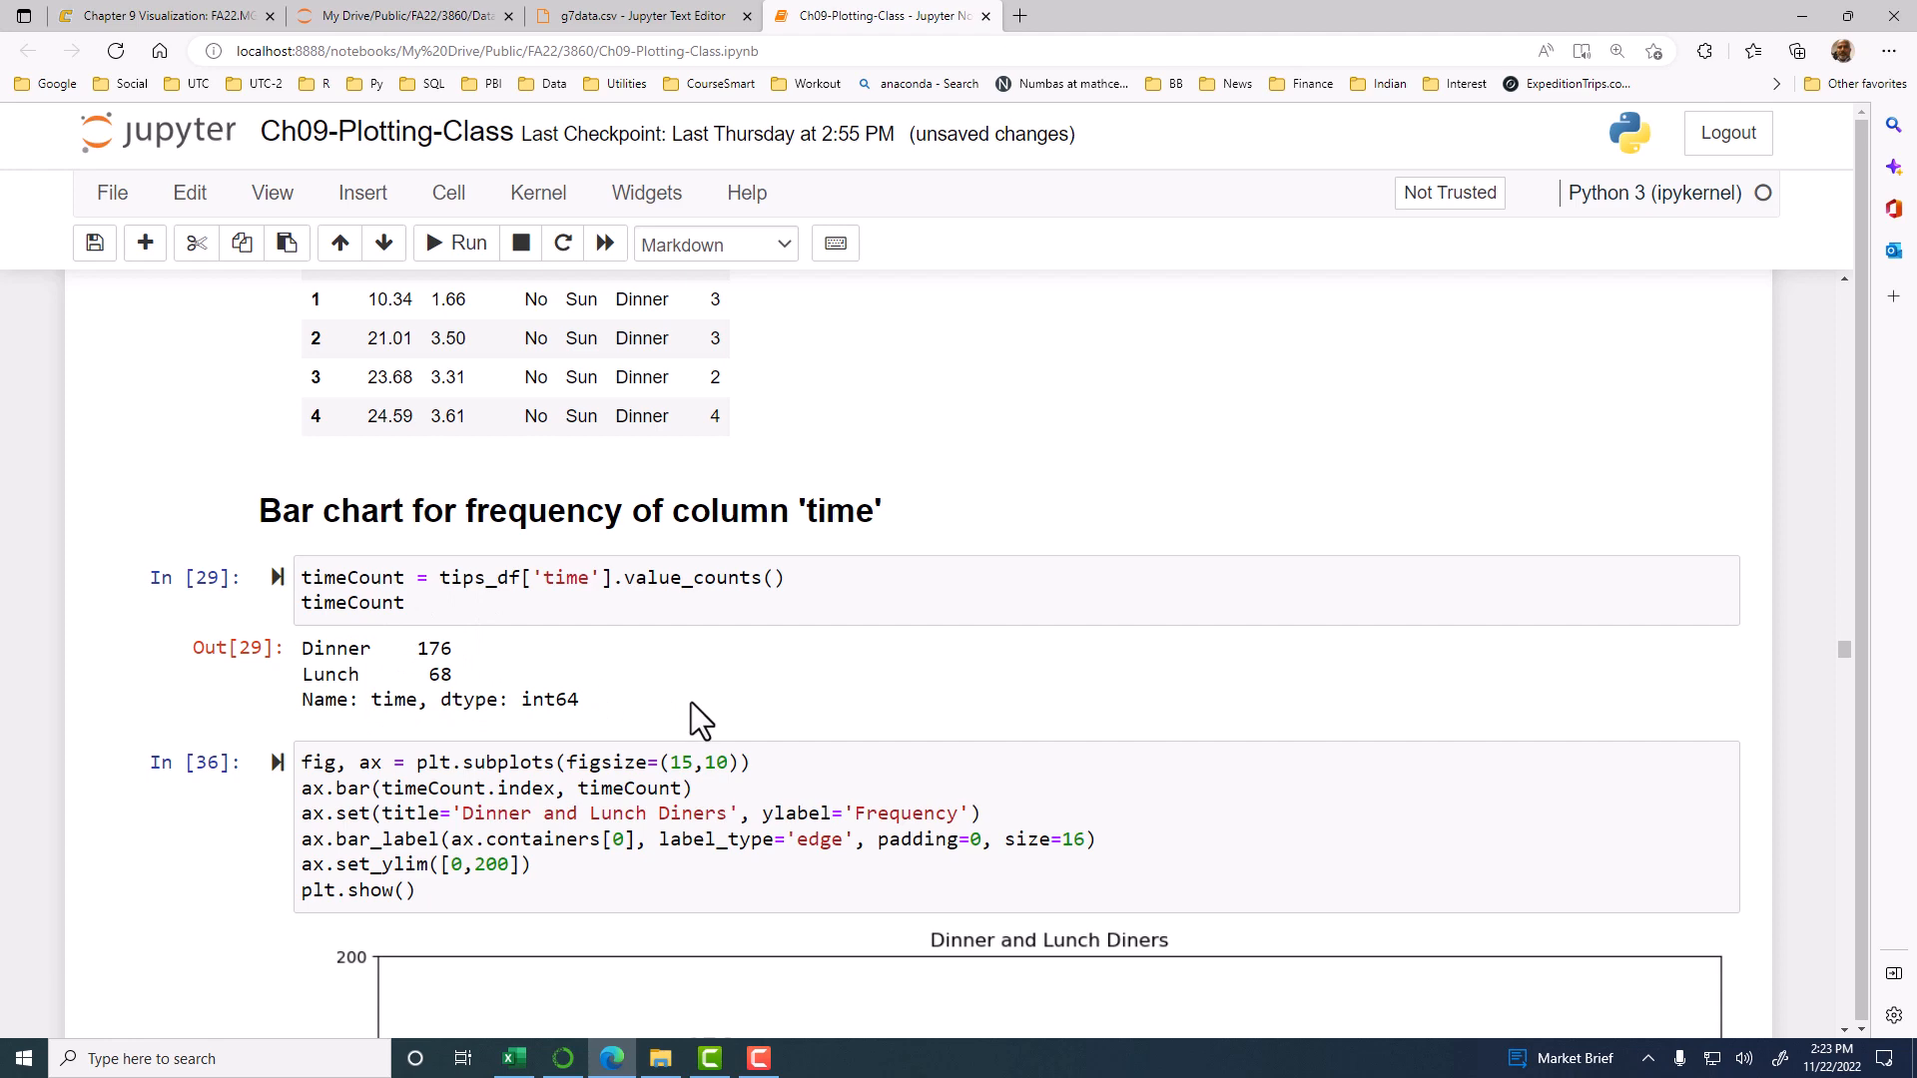
scroll("down", 3)
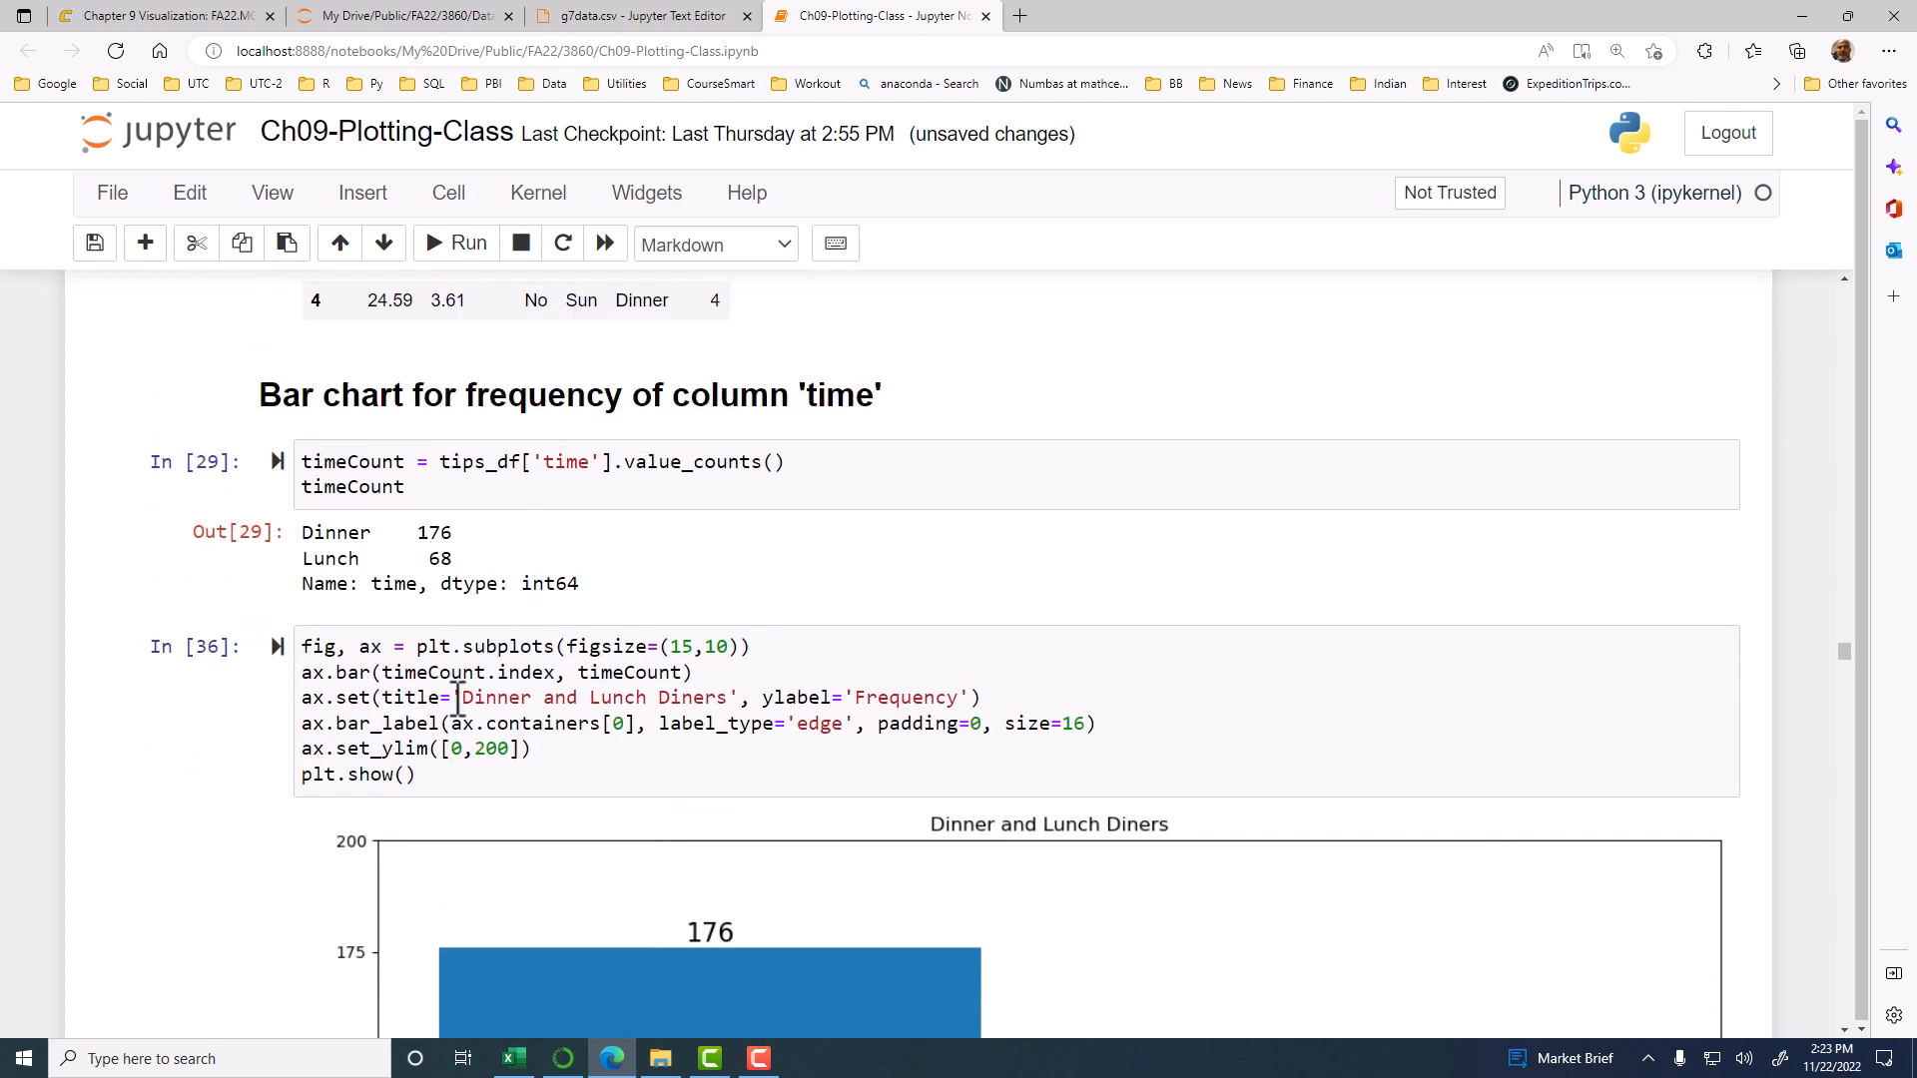
scroll("down", 3)
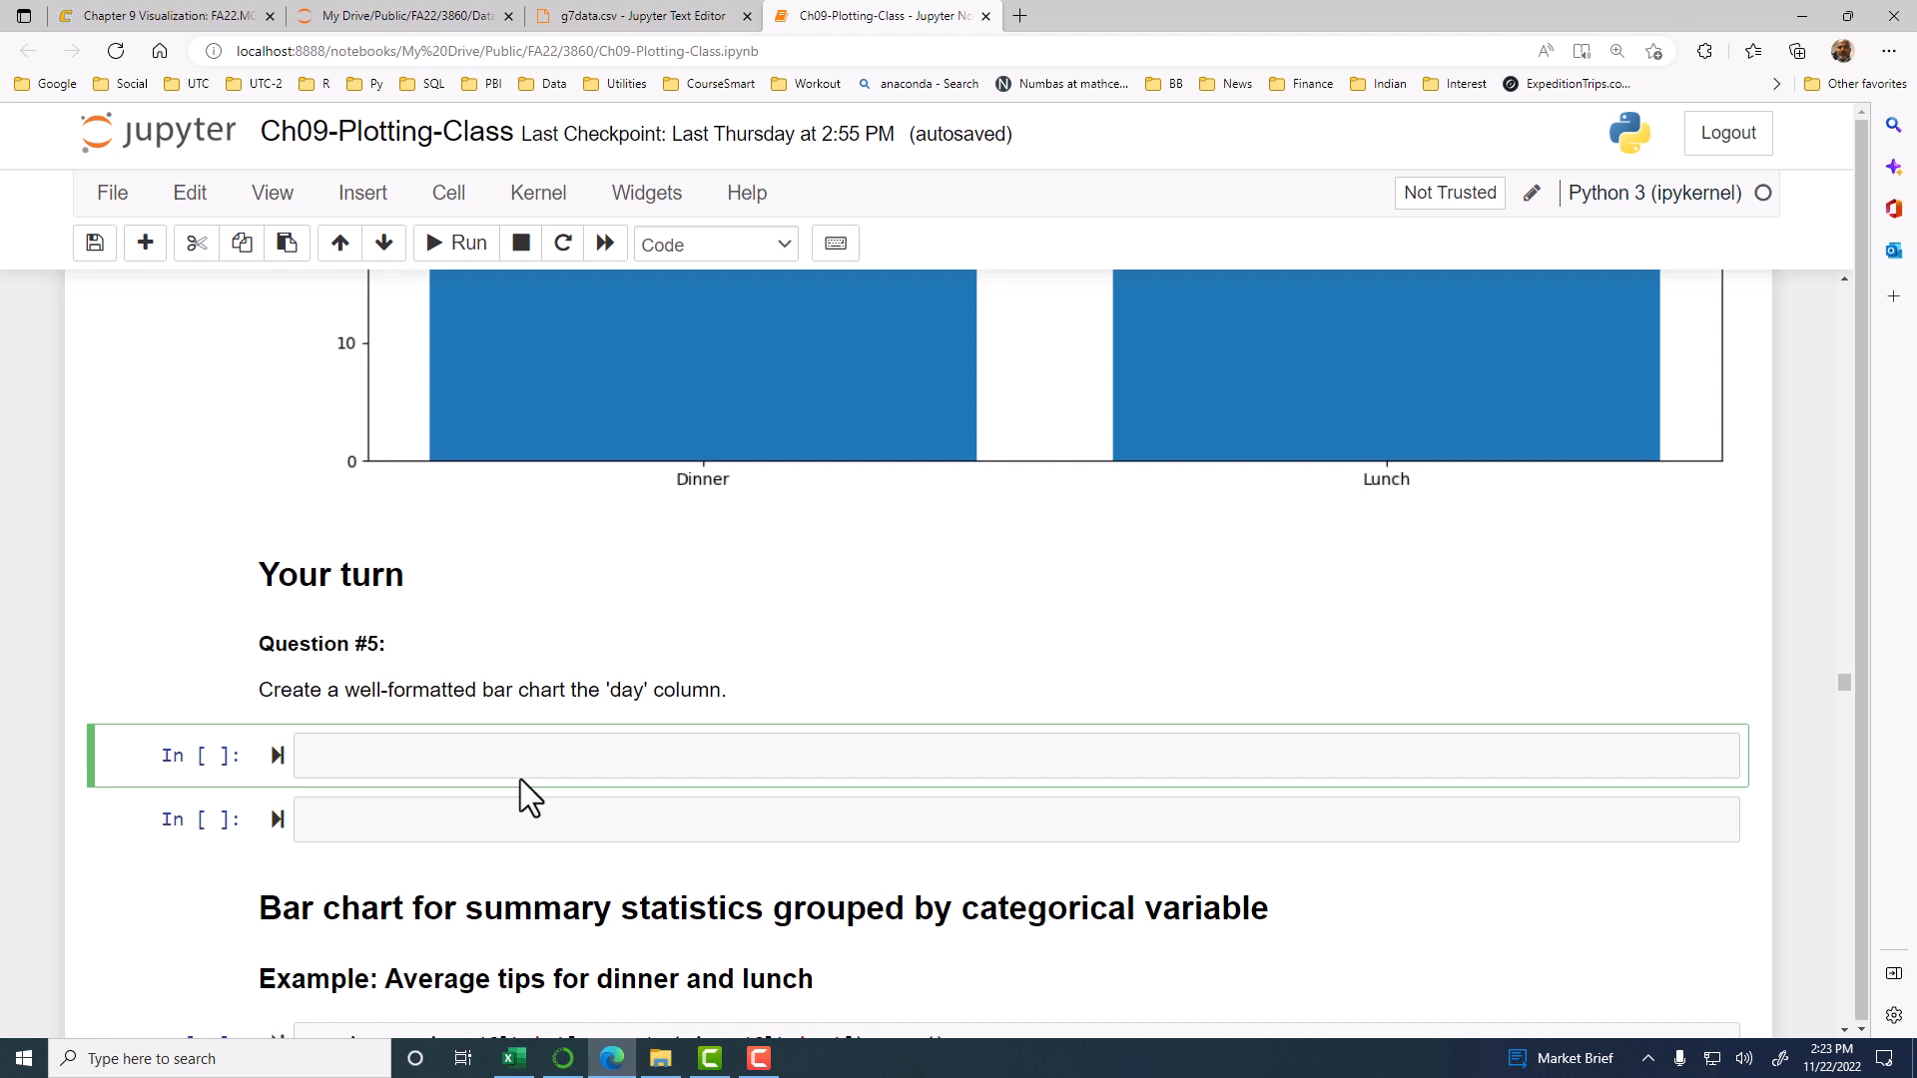
Step: Write dayCount = tips_df['day'].value_counts() to count diners per day
type("day")
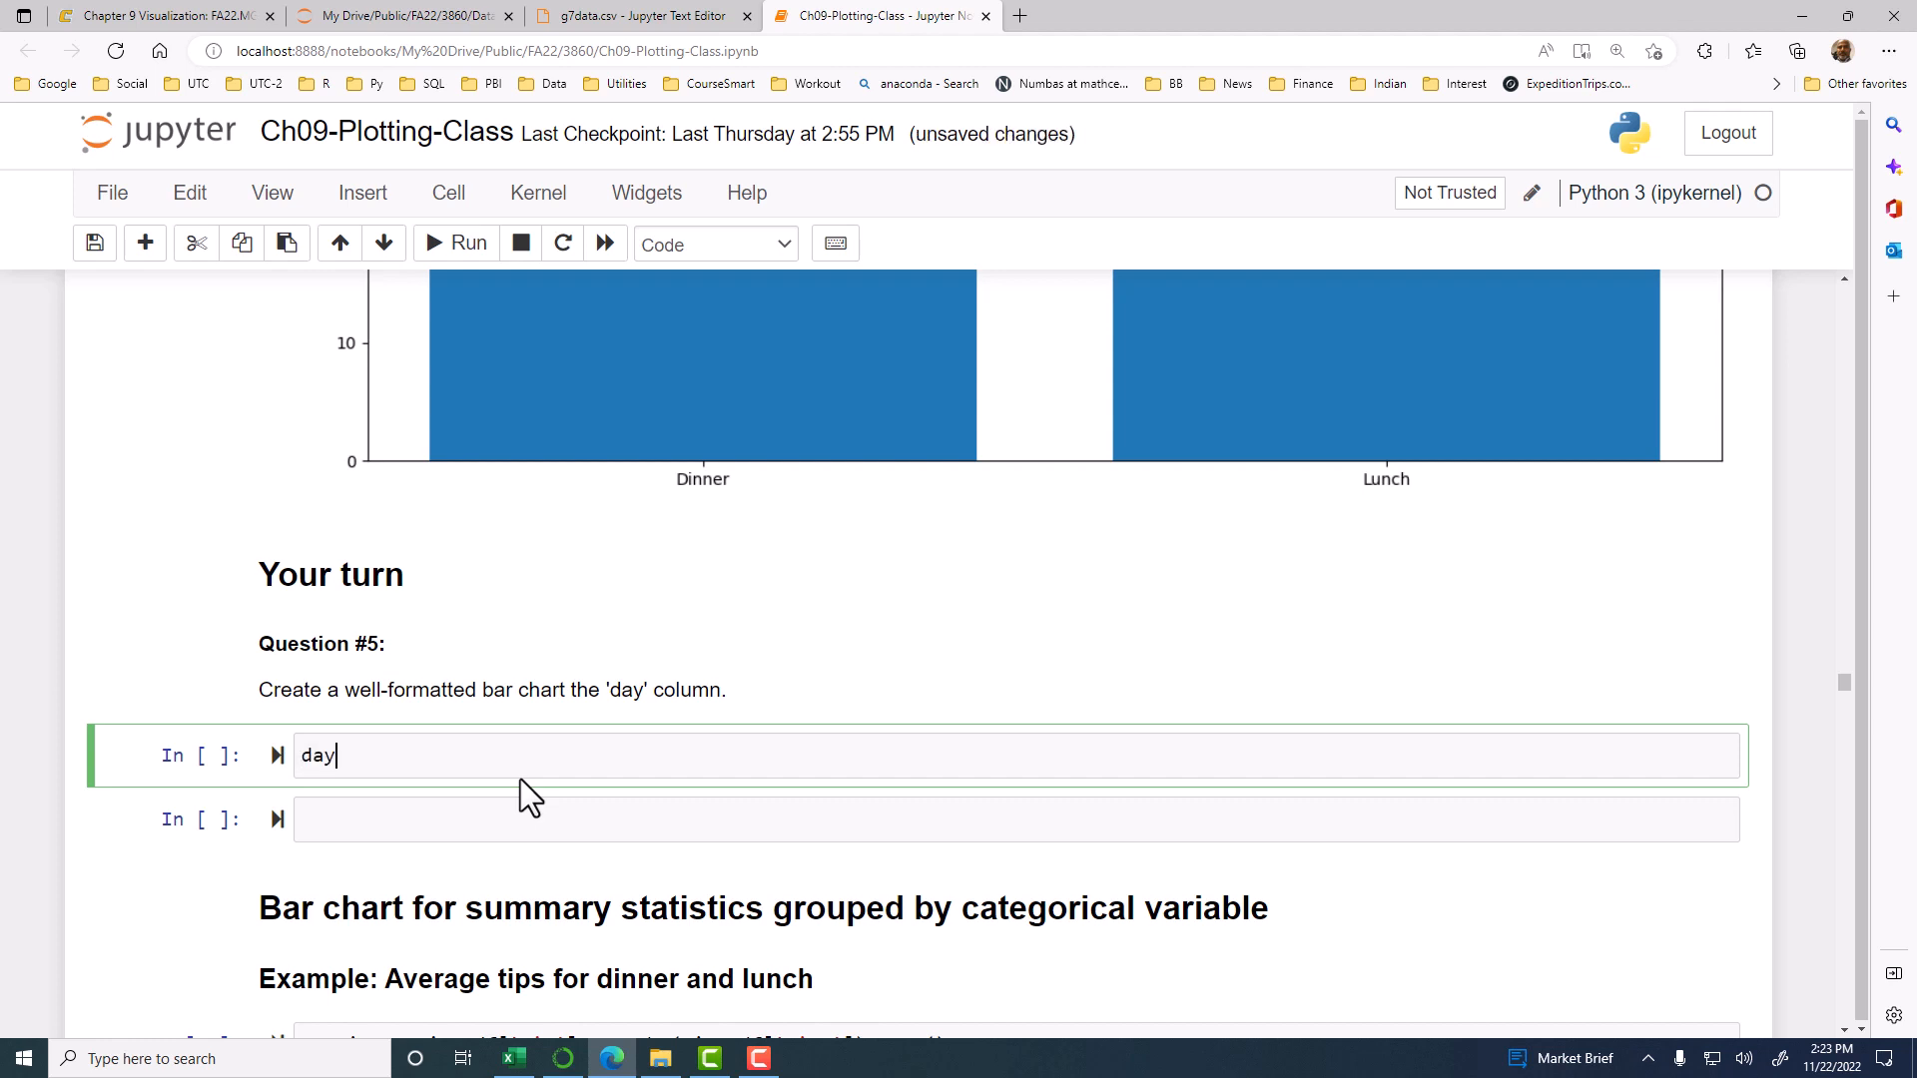
type("Cou")
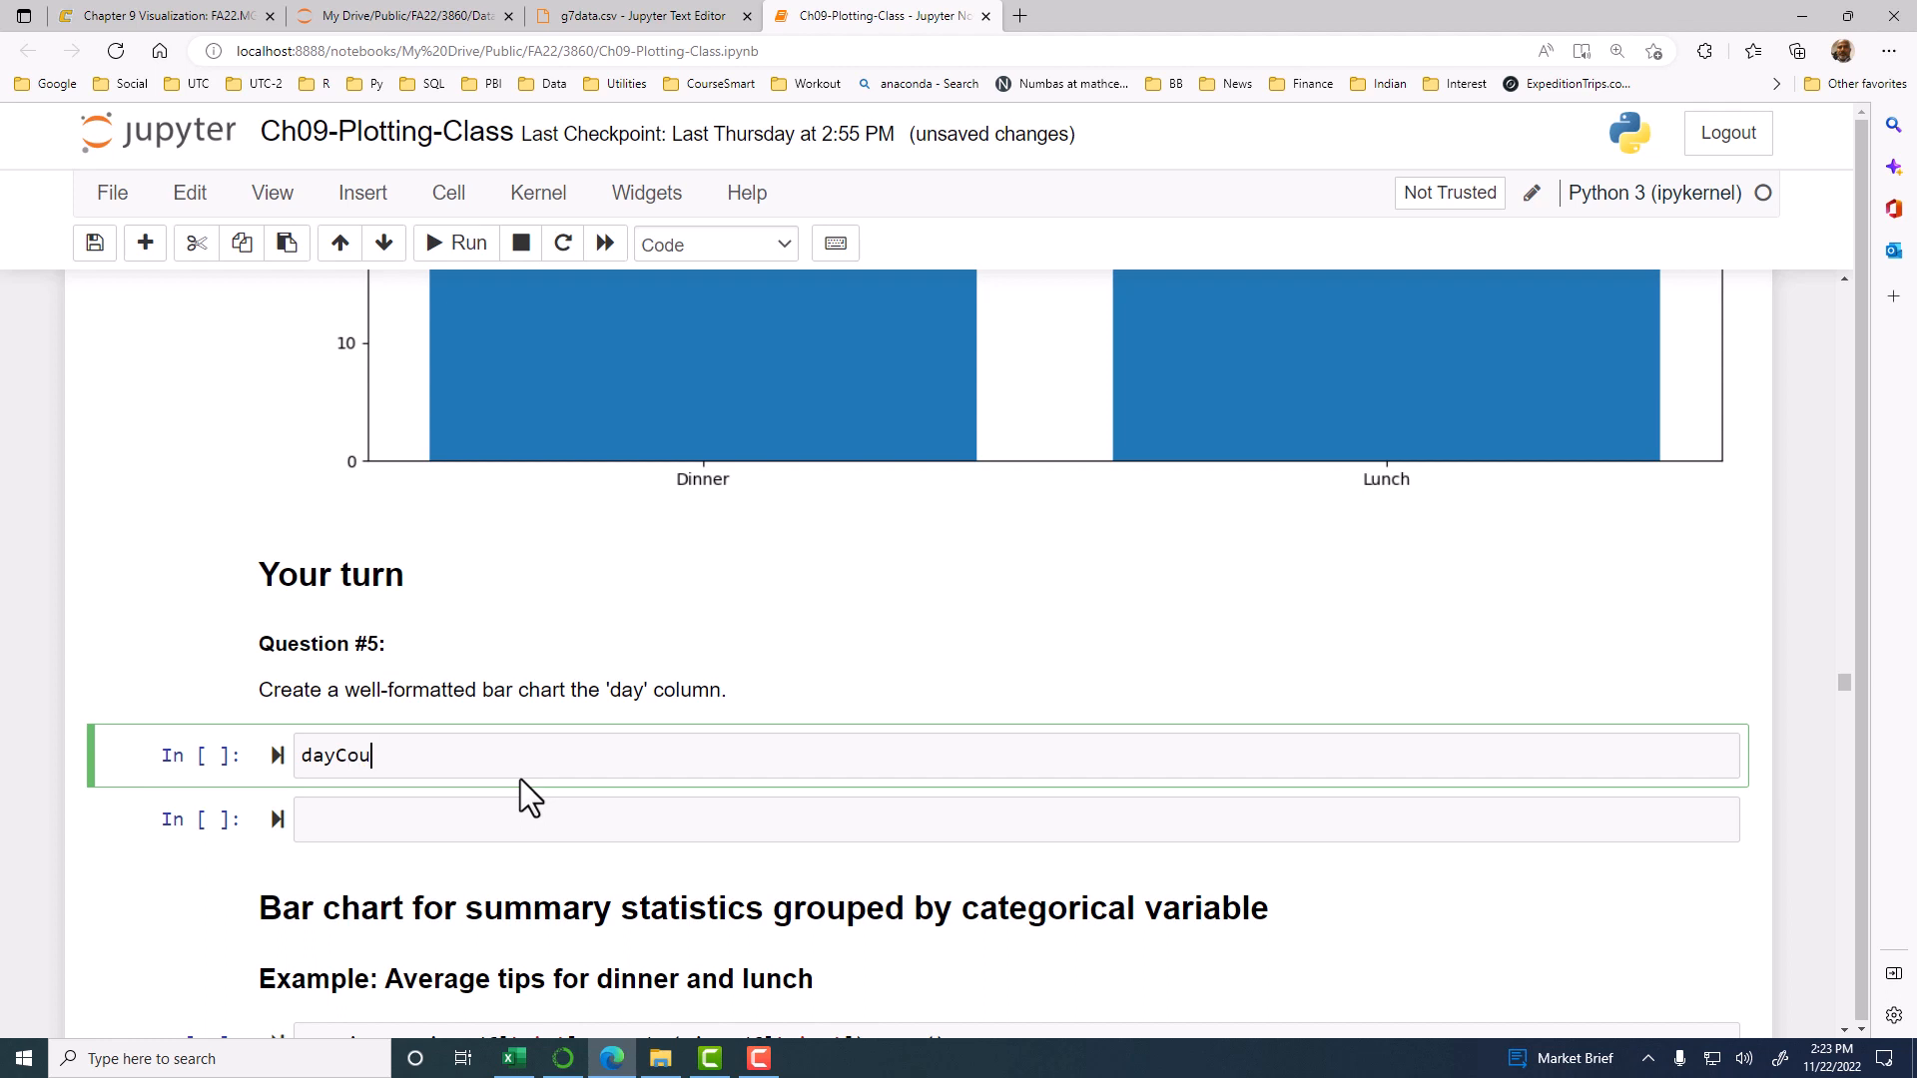
type("nt =")
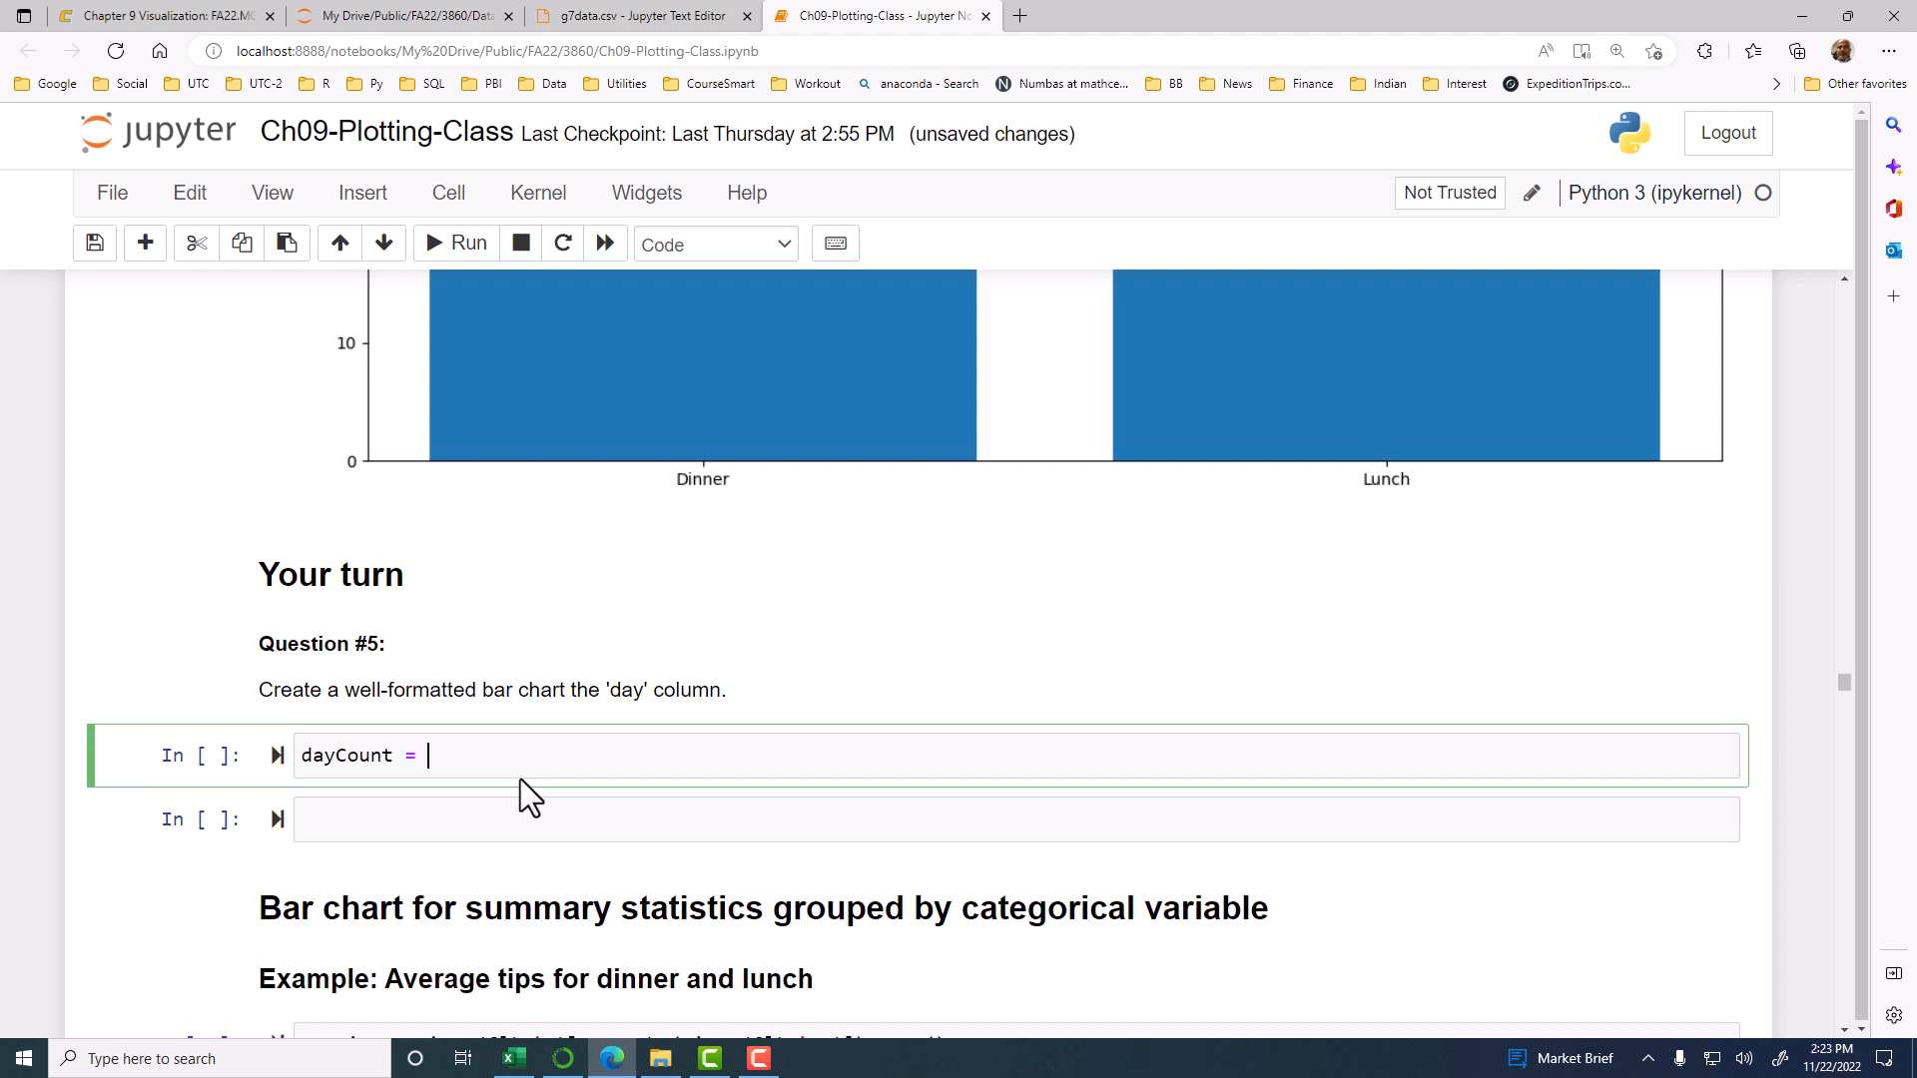
mouse_move(576, 780)
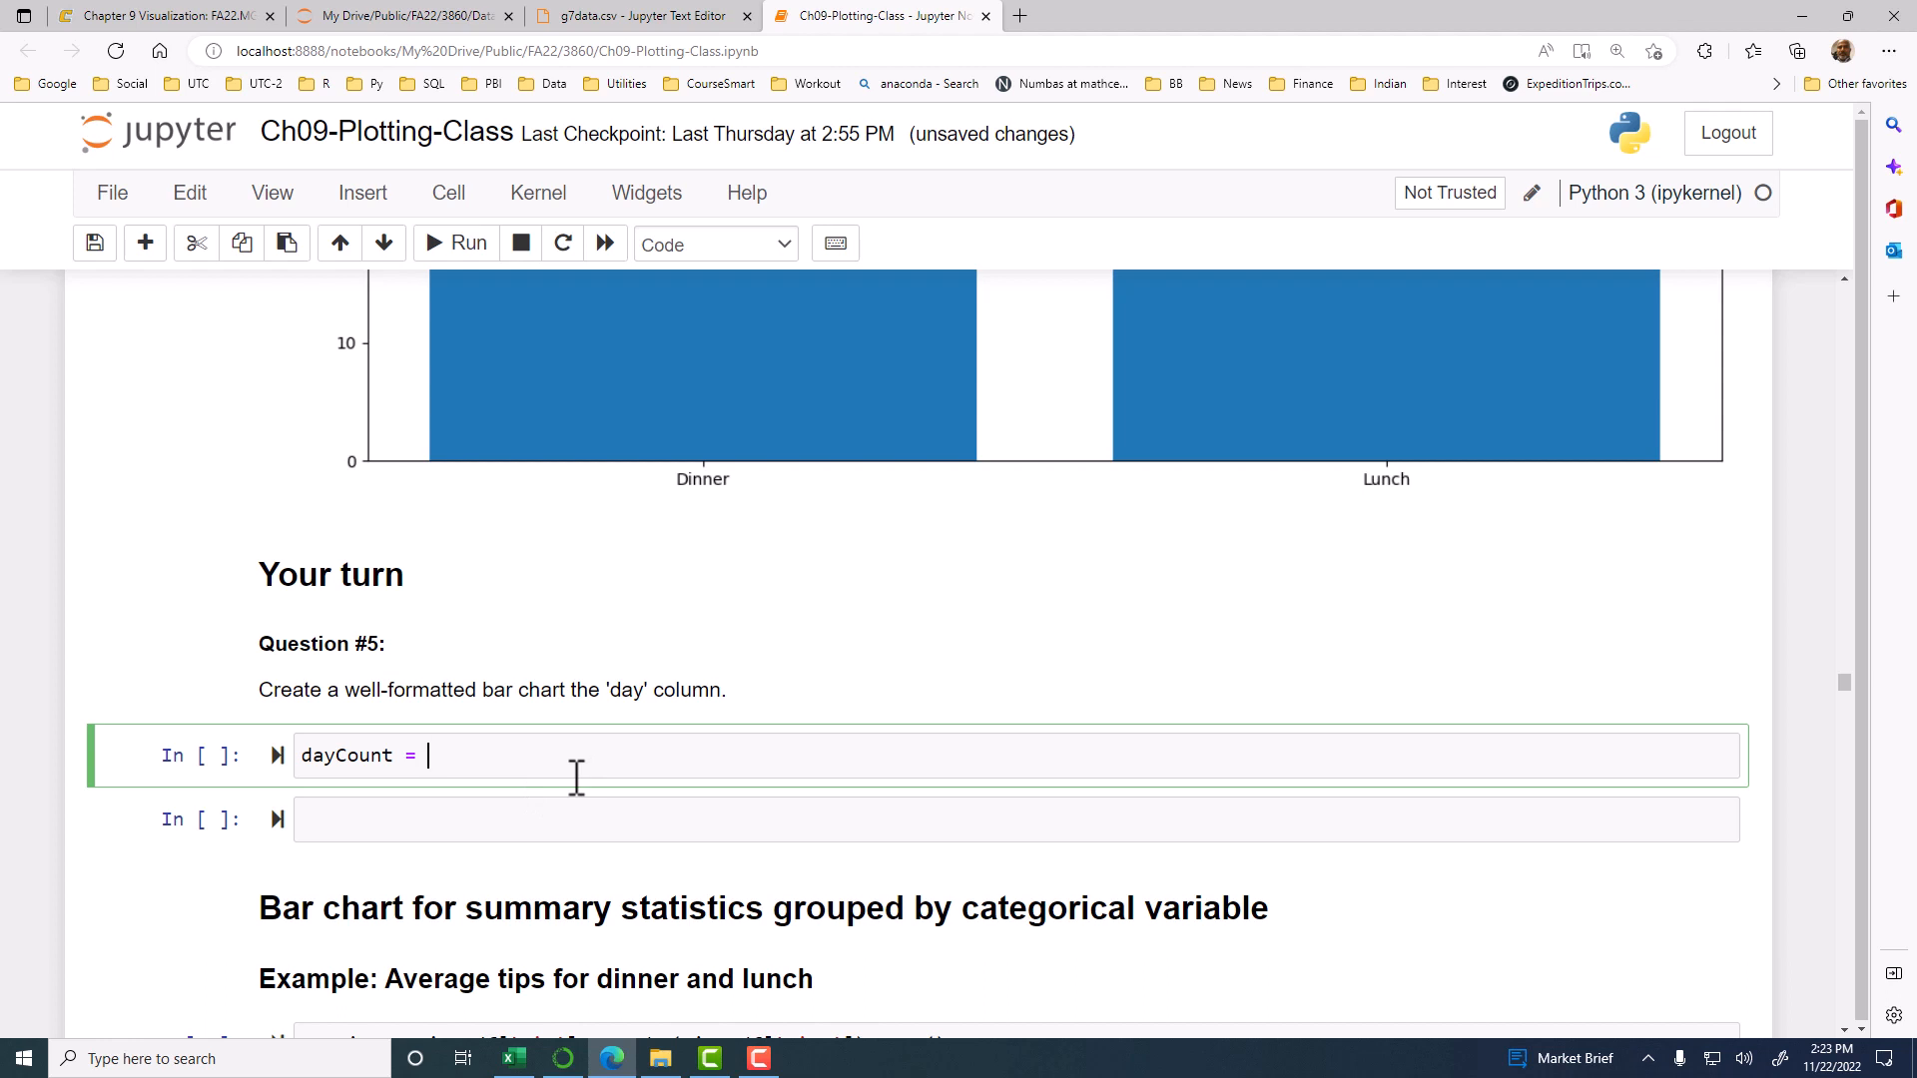
type("tips_df")
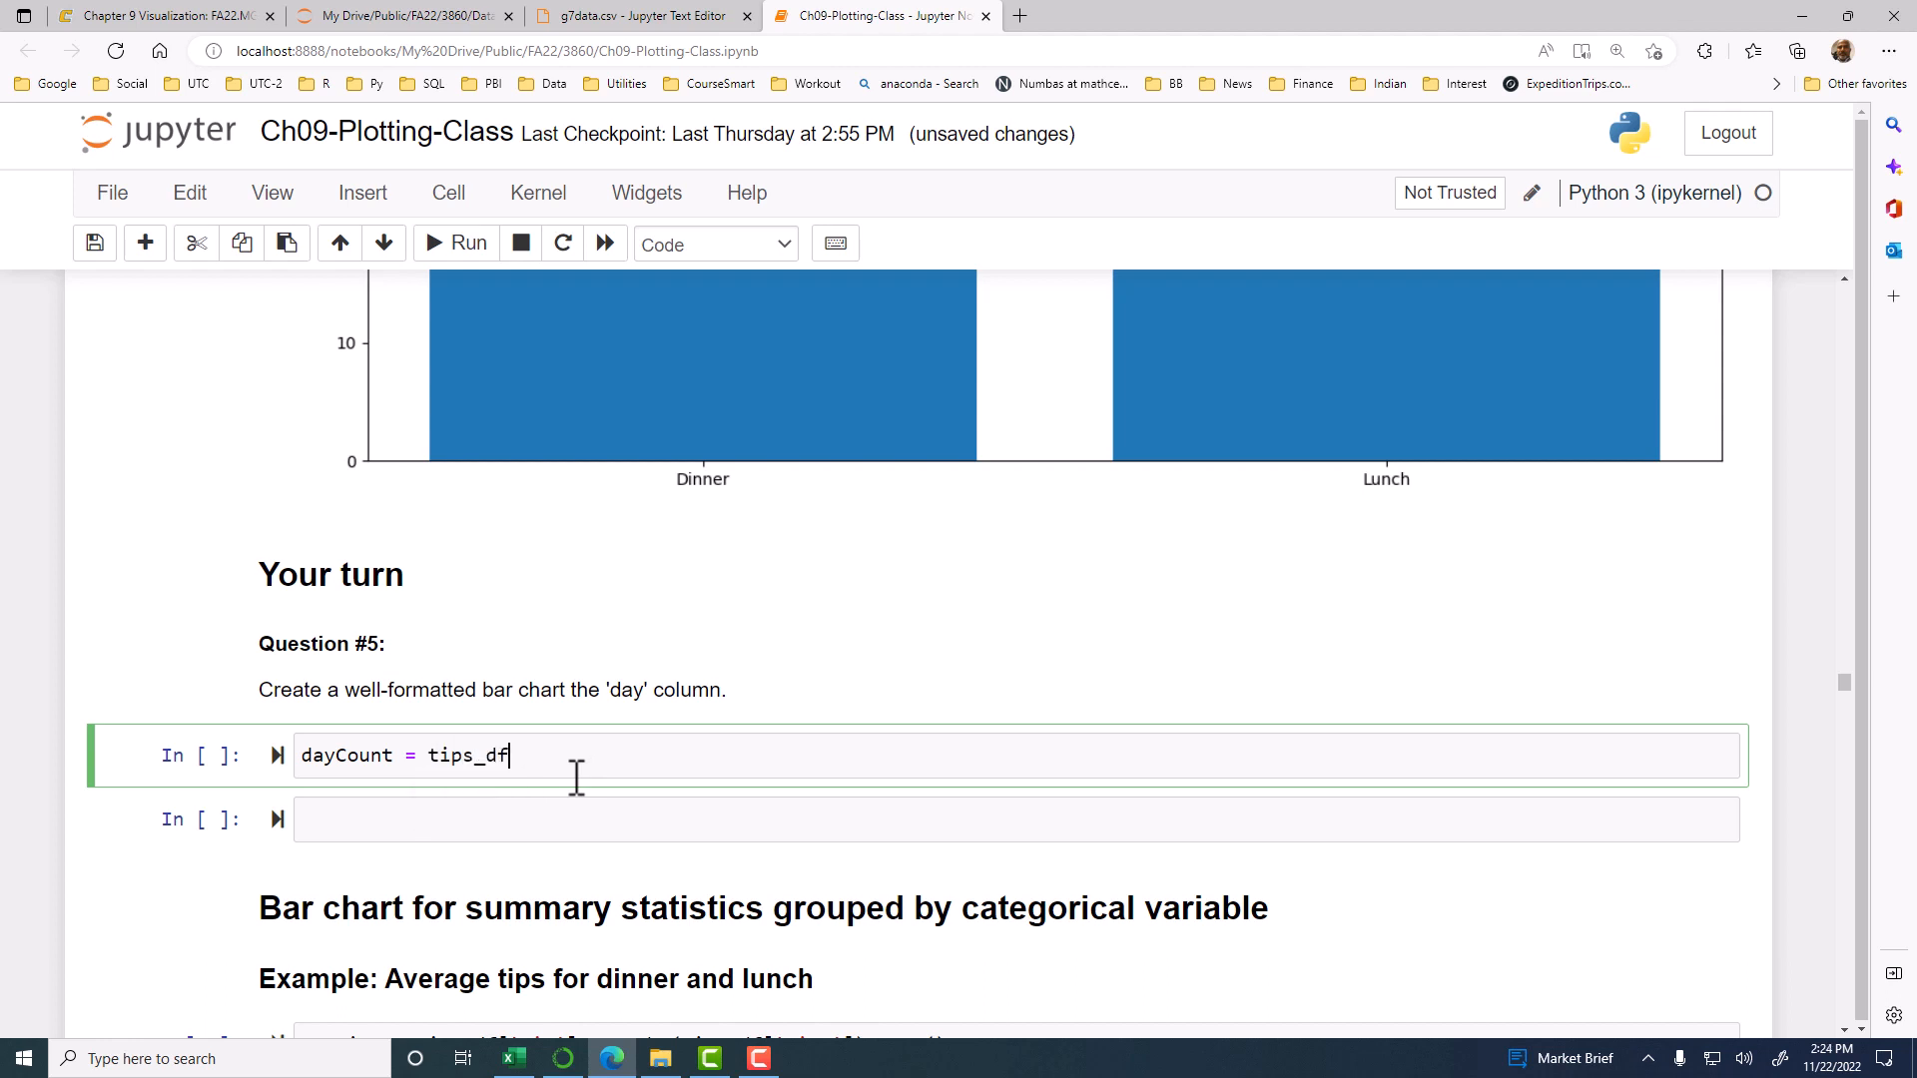
type("['']")
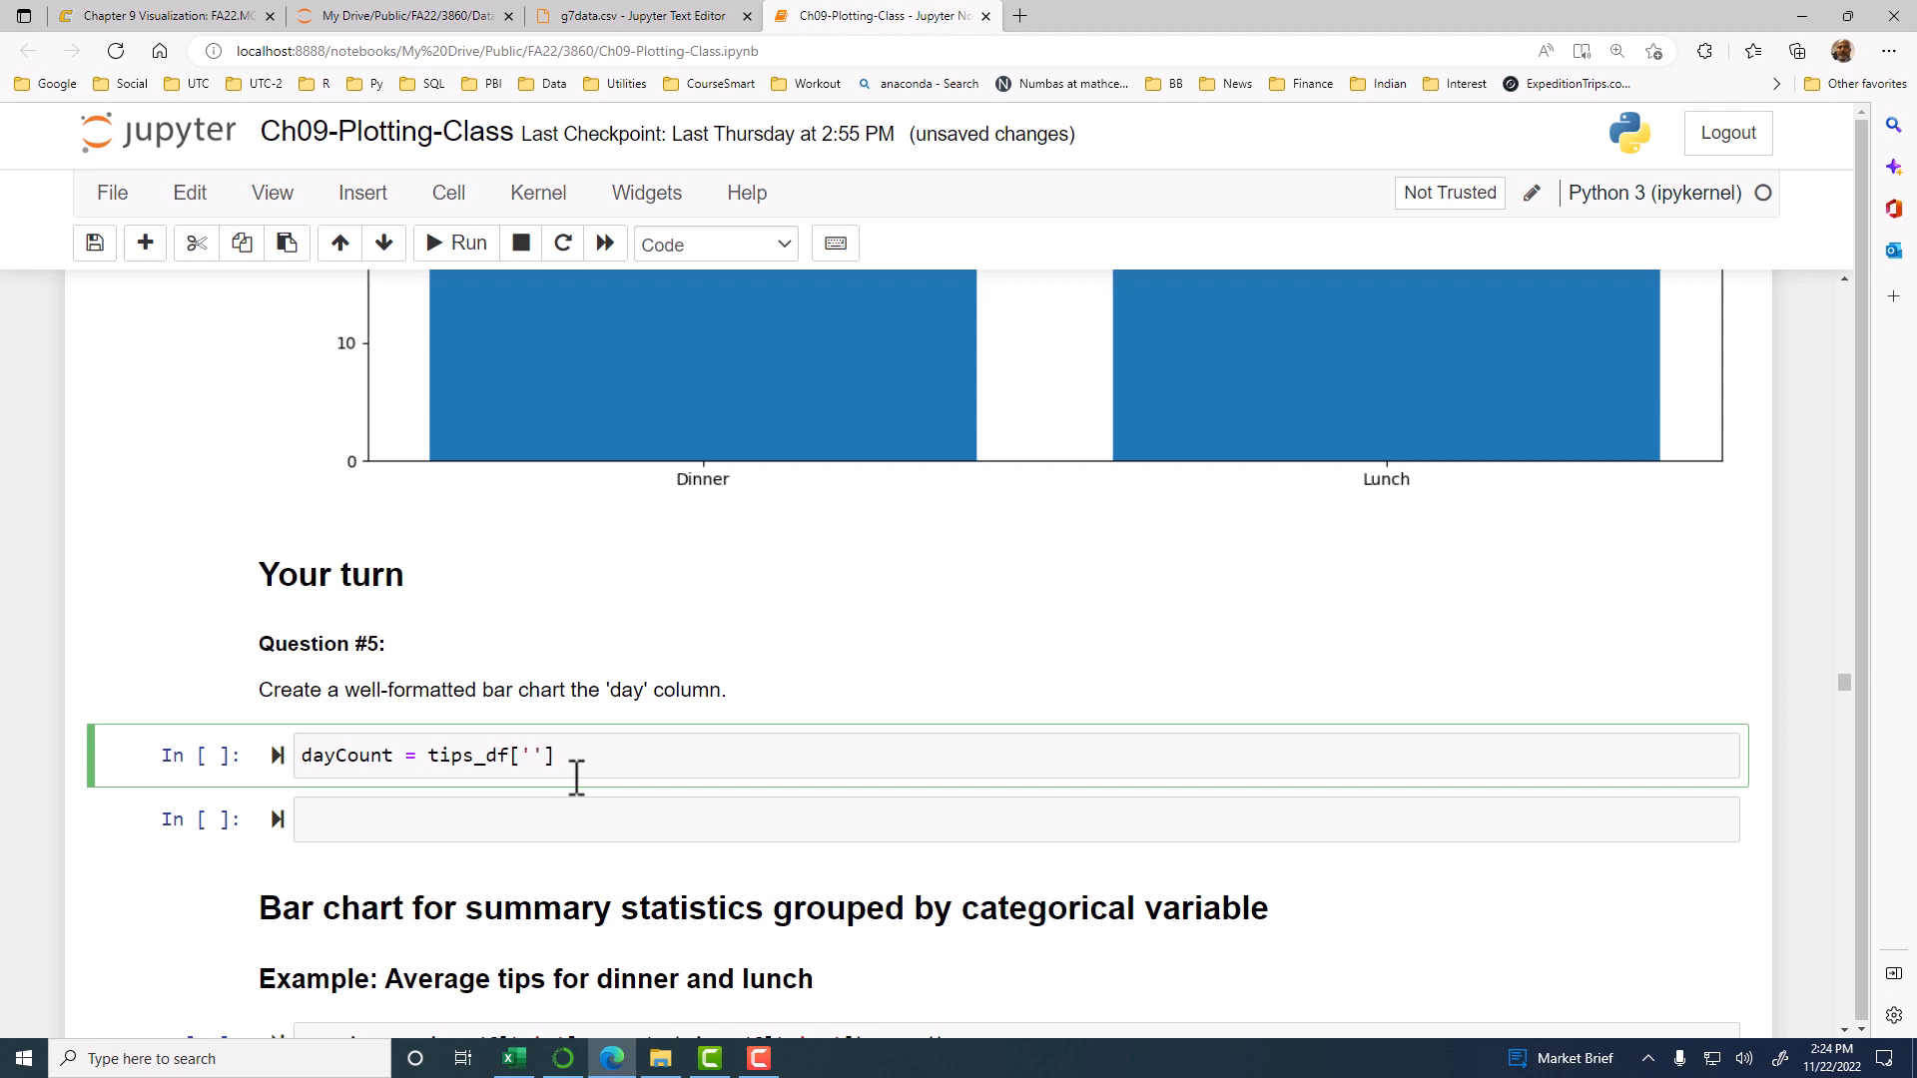
type("day")
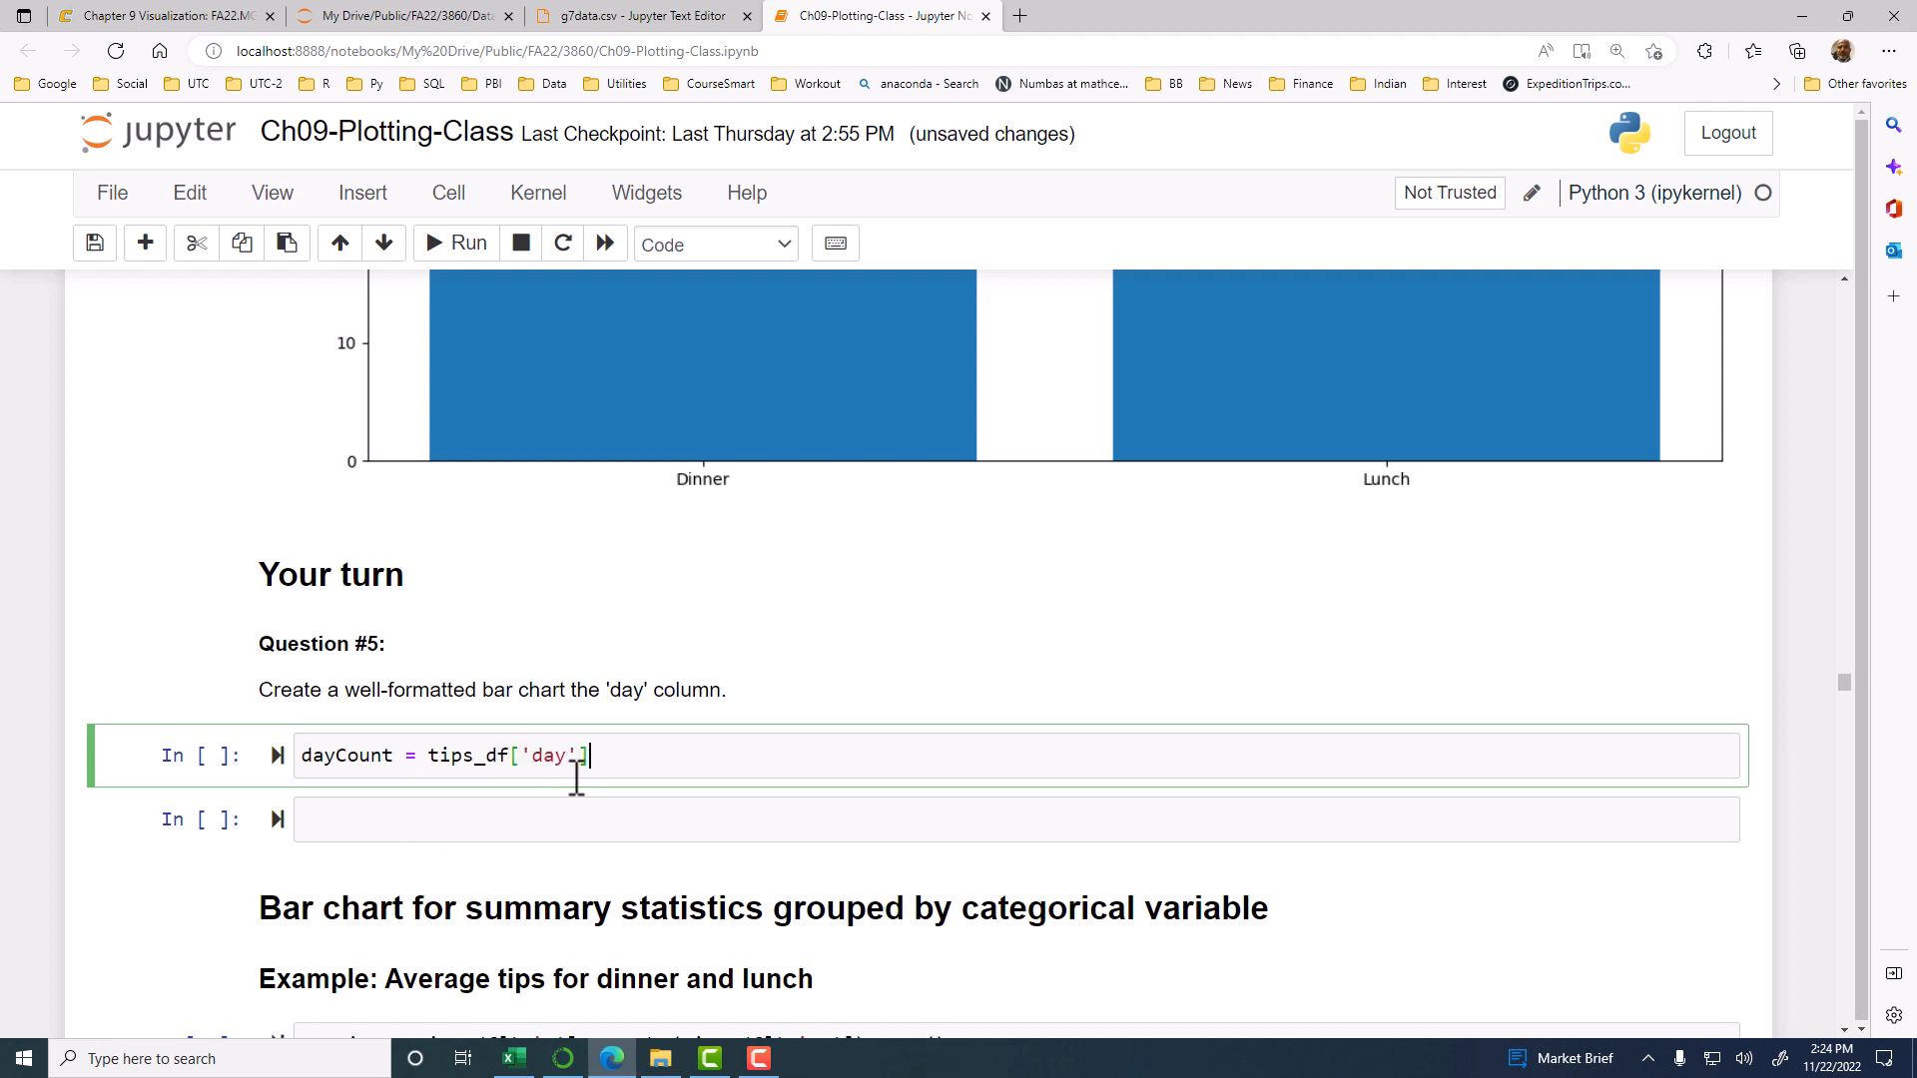
type(".valu")
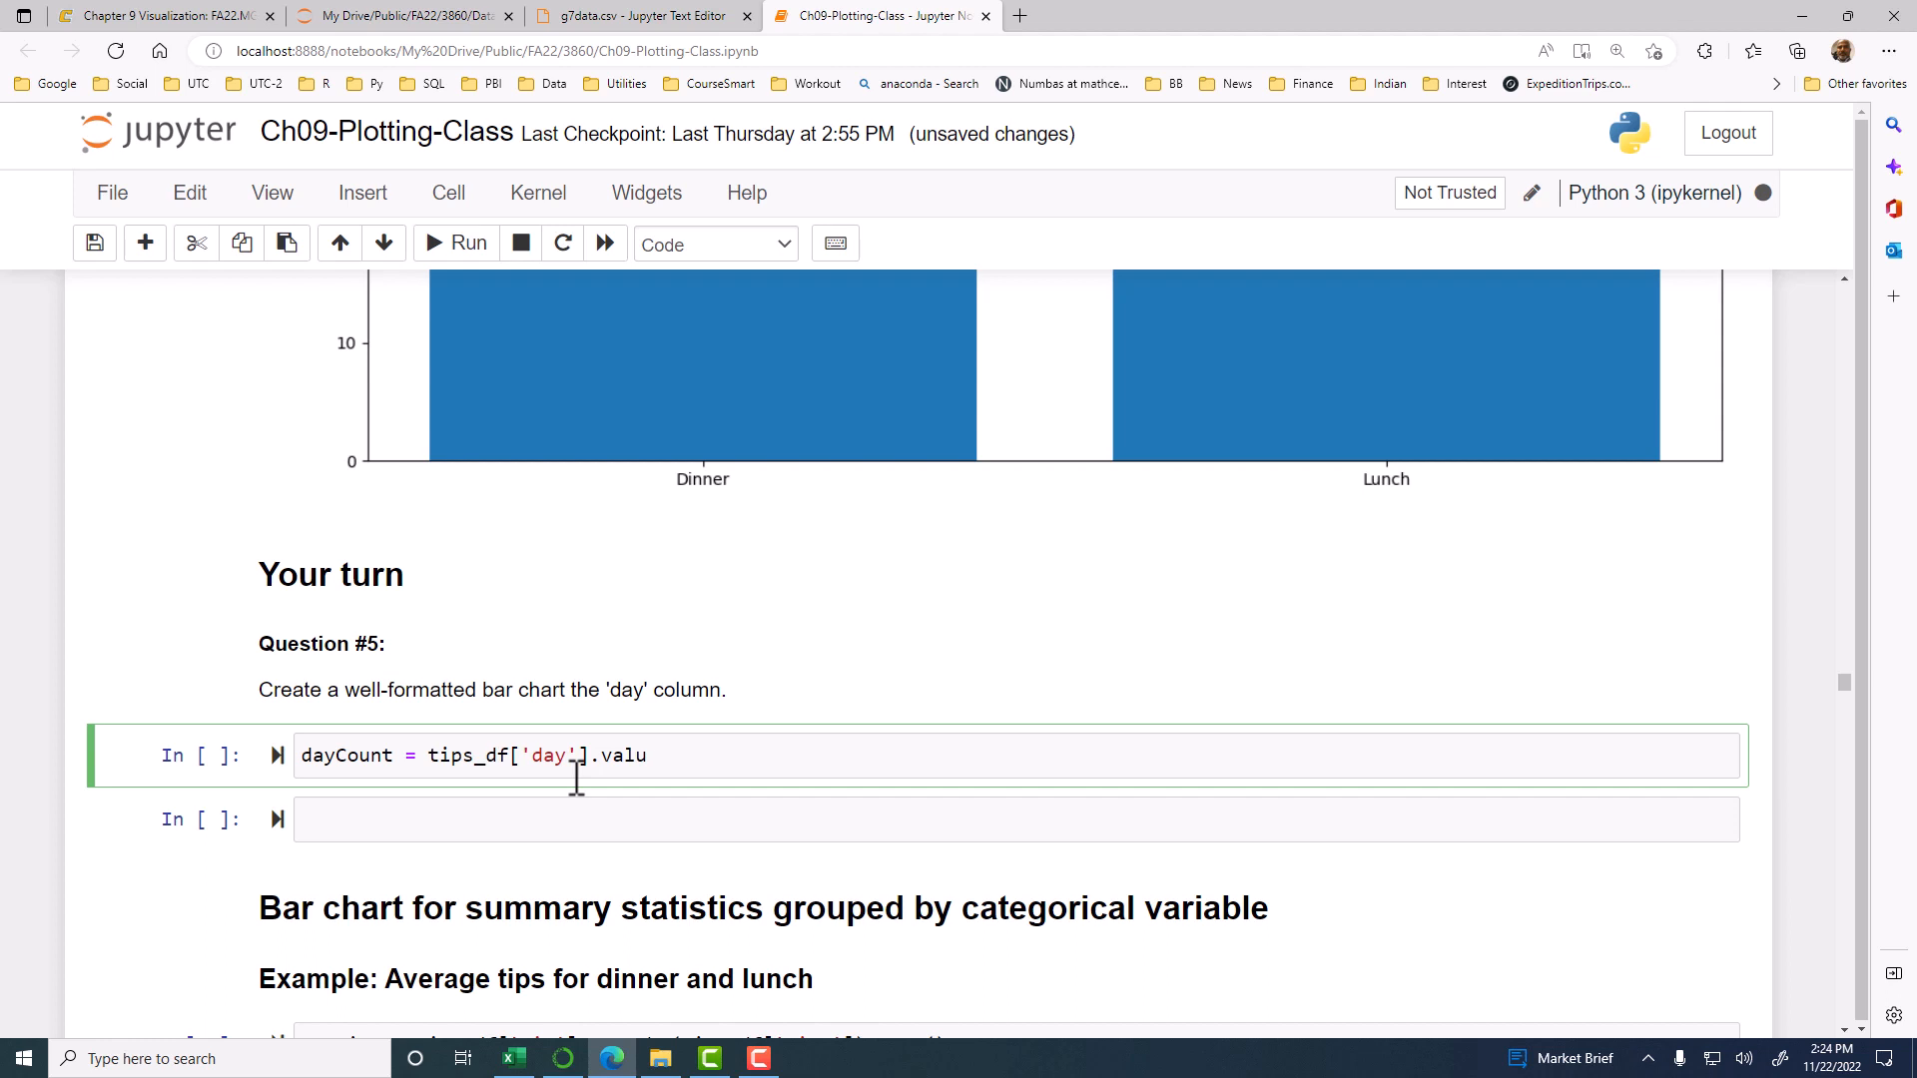
key("tab")
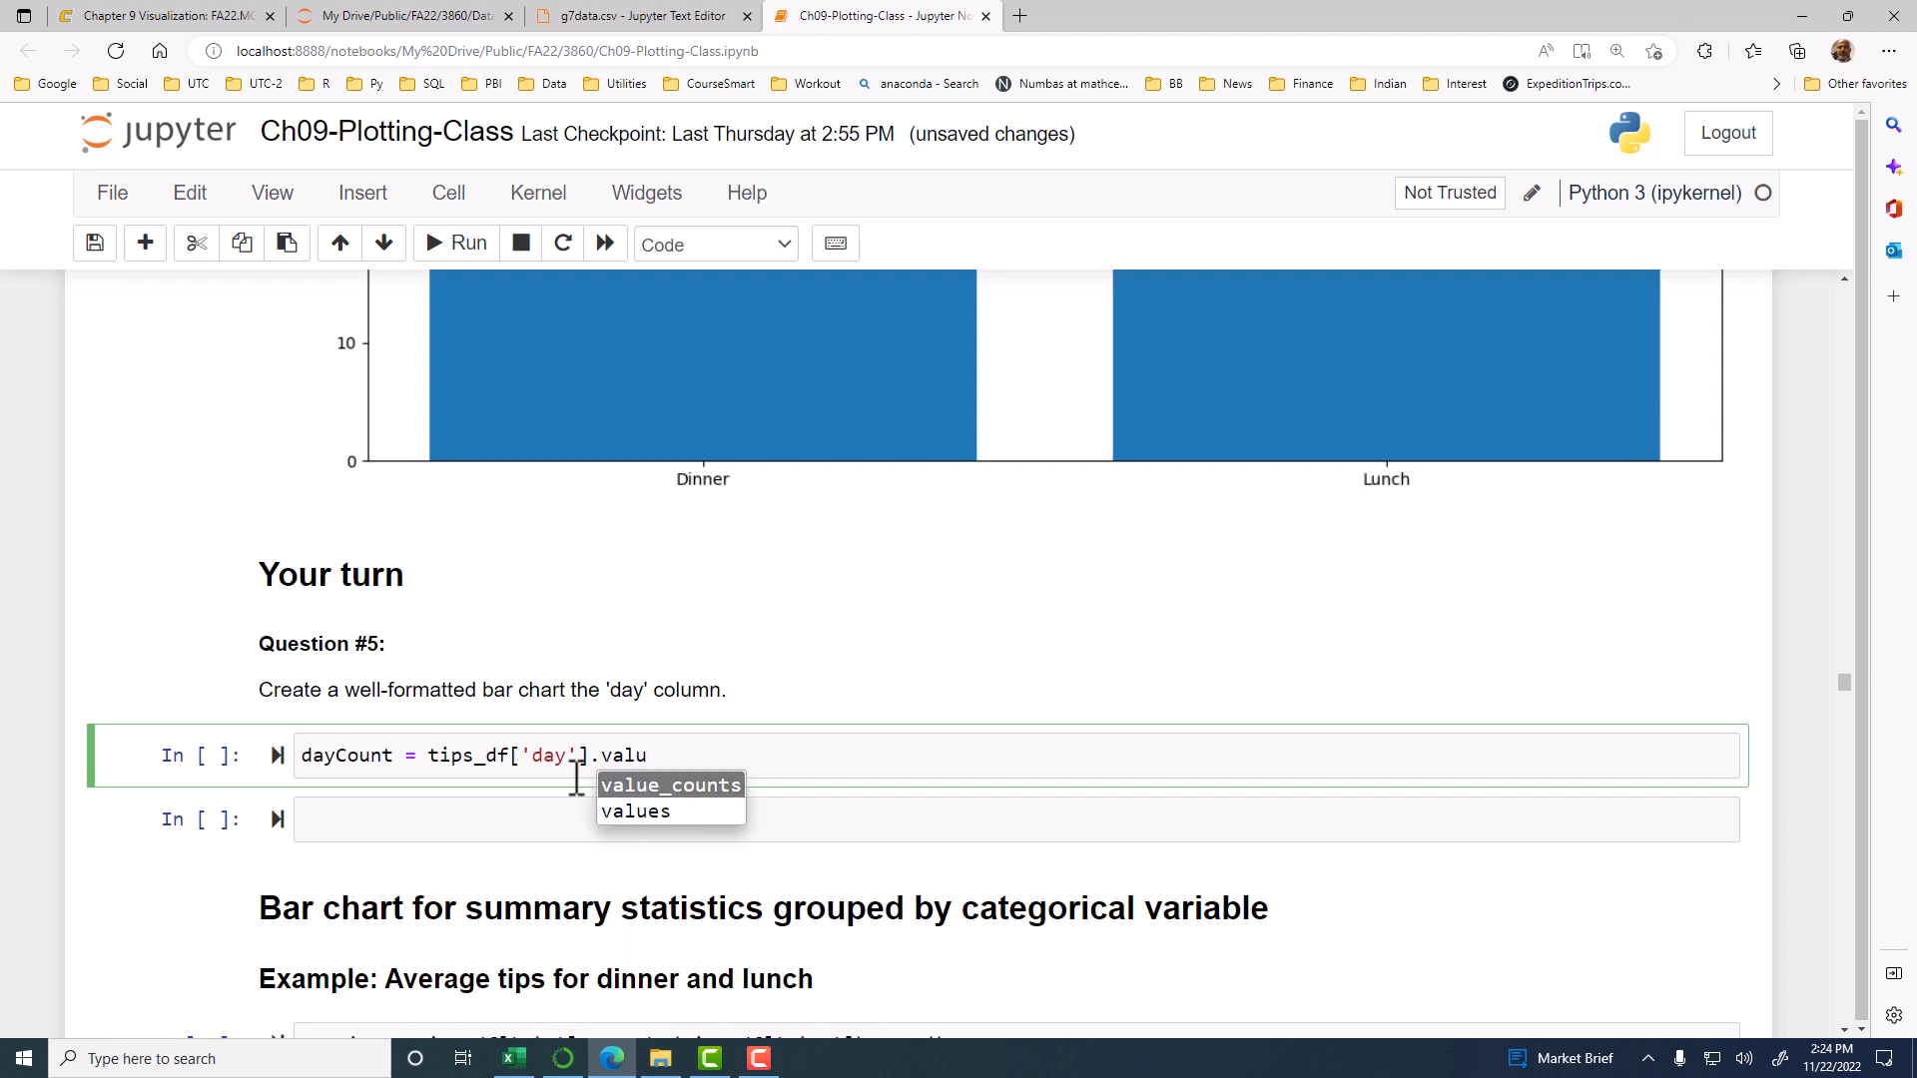
left_click(670, 785)
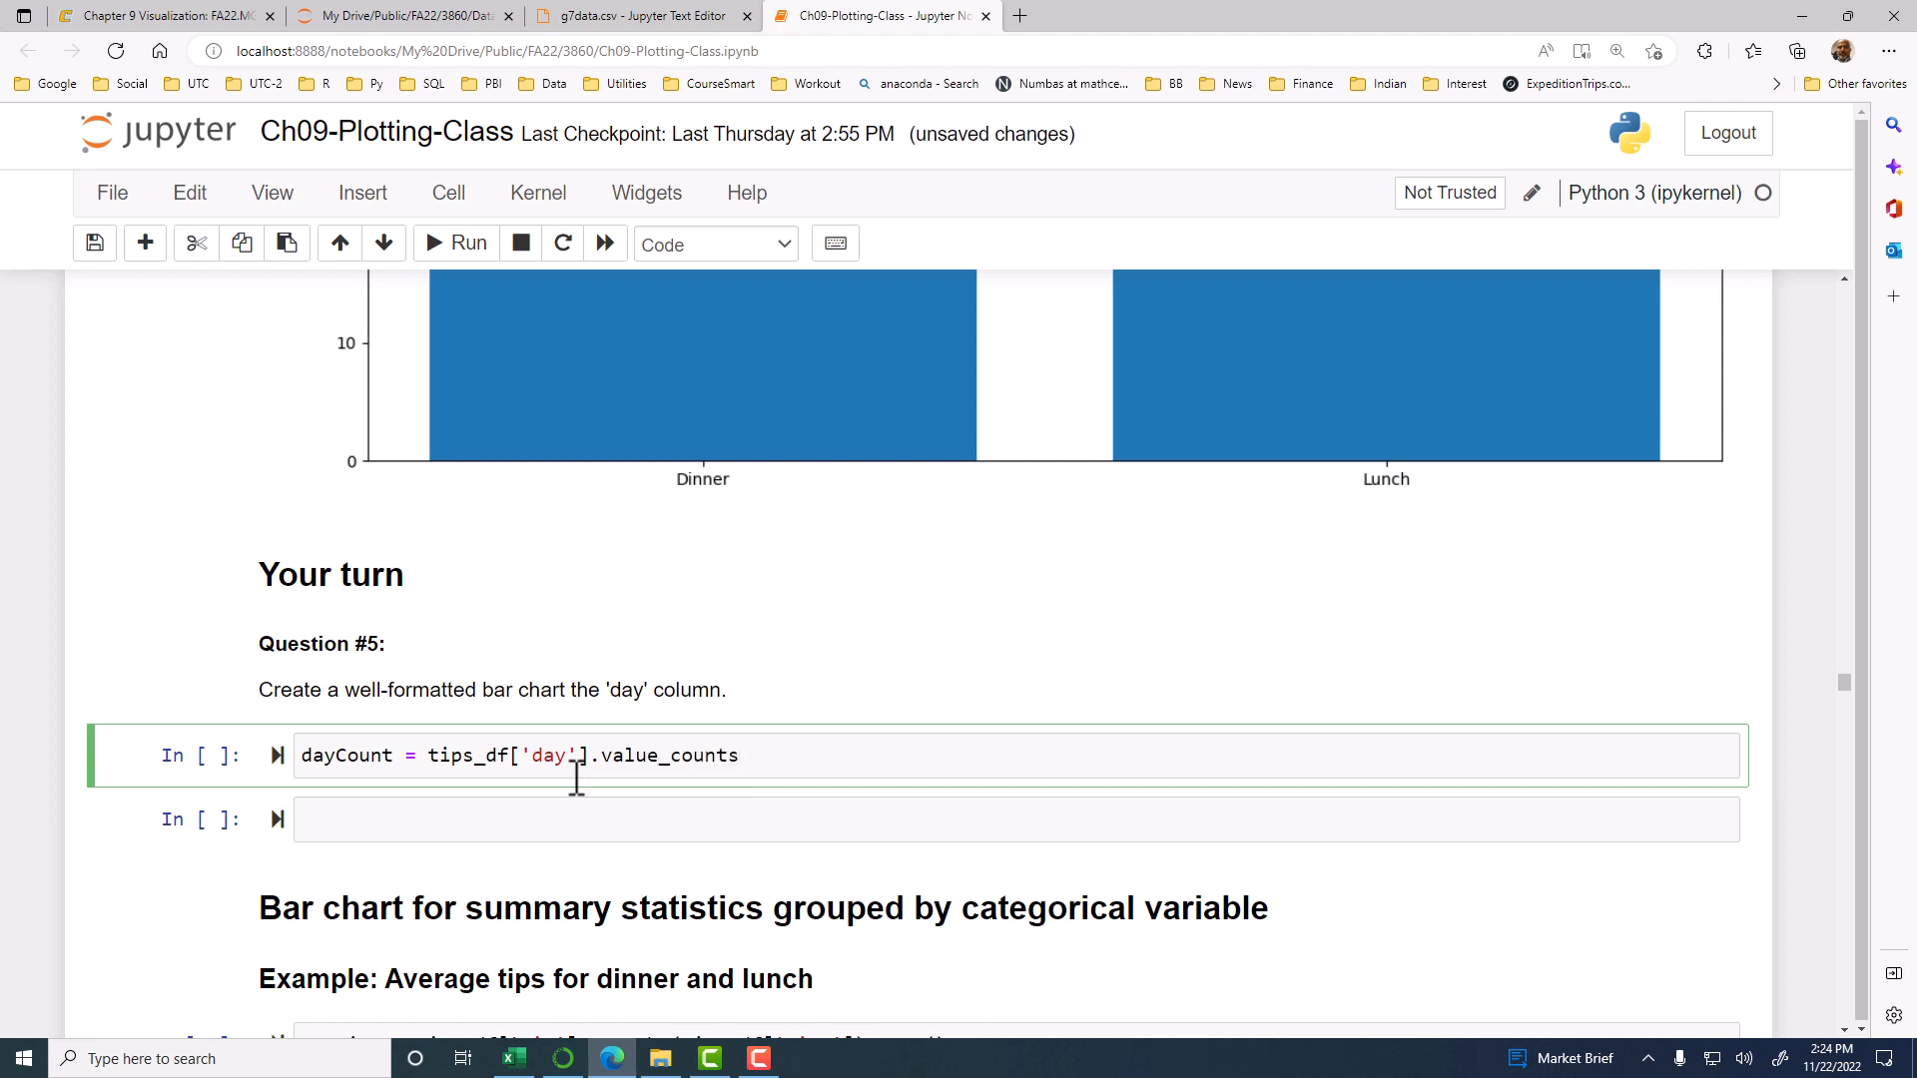
type("()")
type("dayCount")
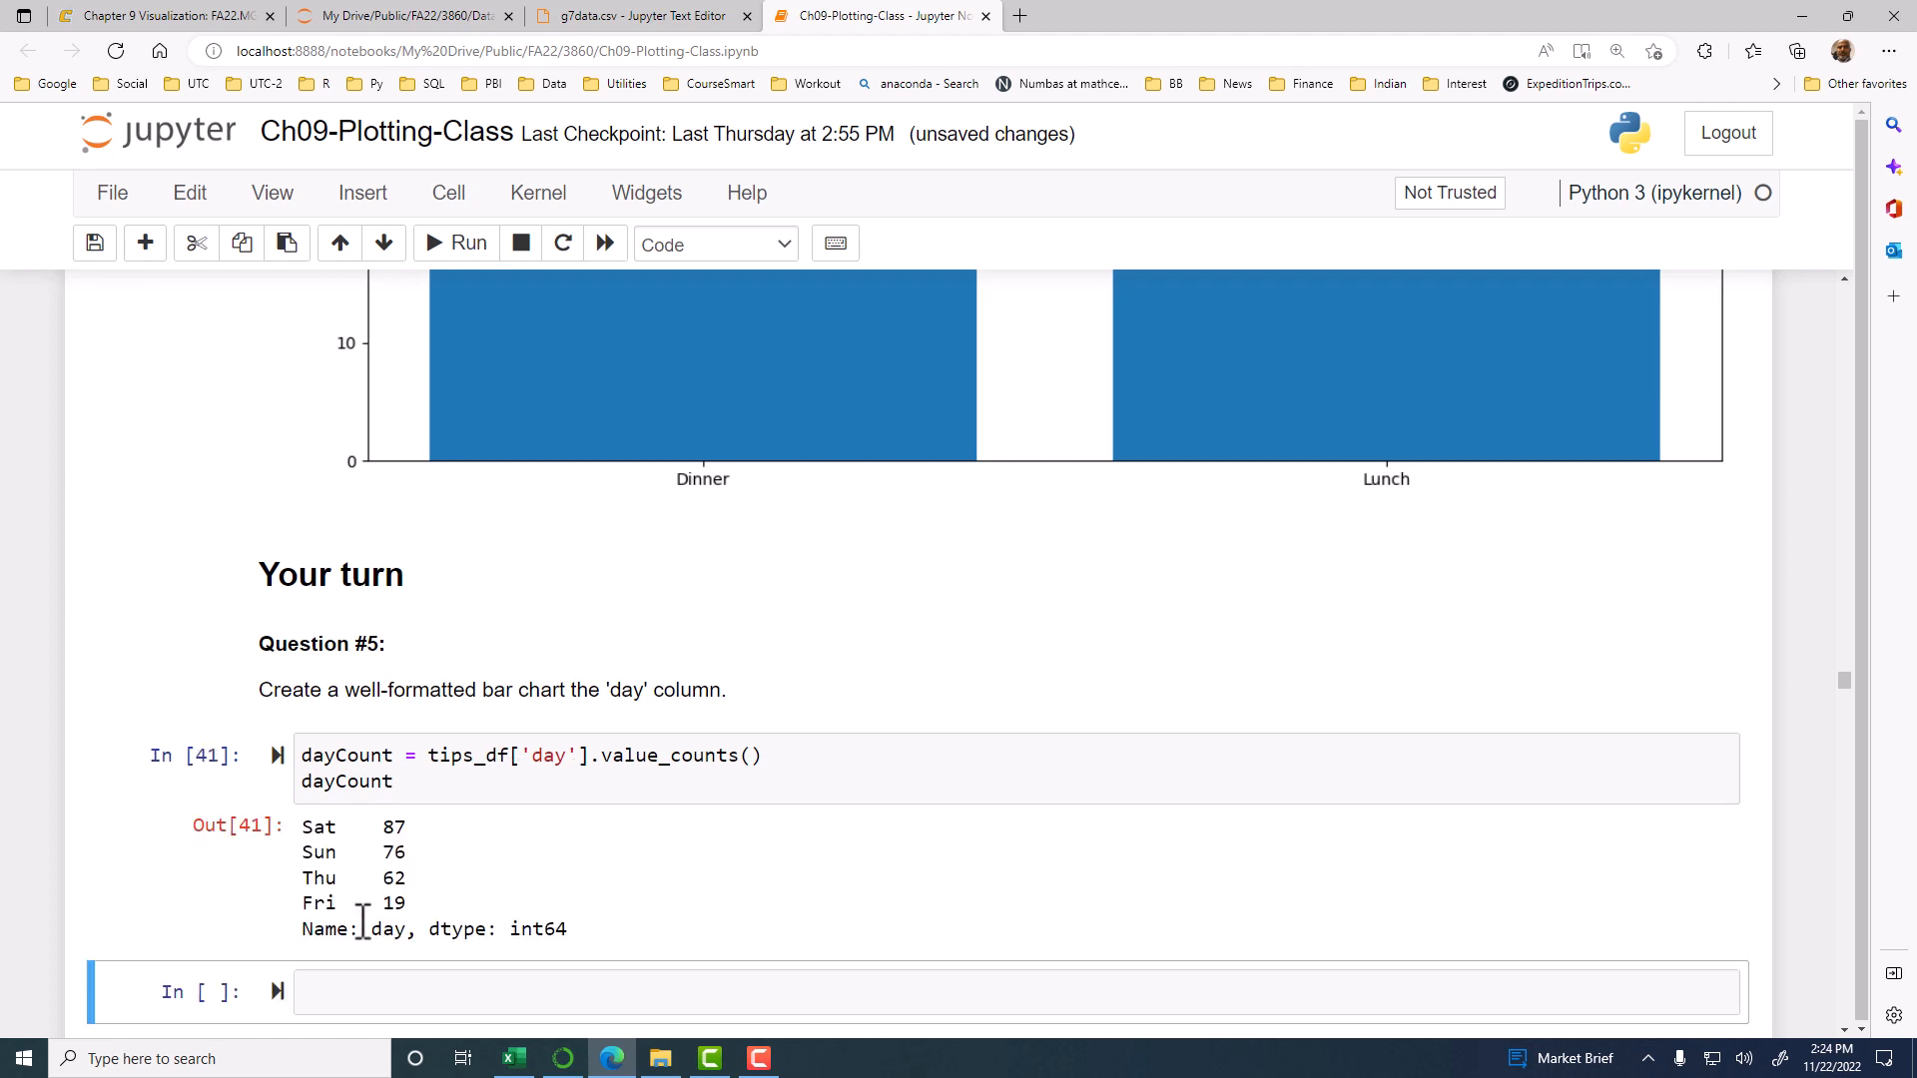
mouse_move(358, 878)
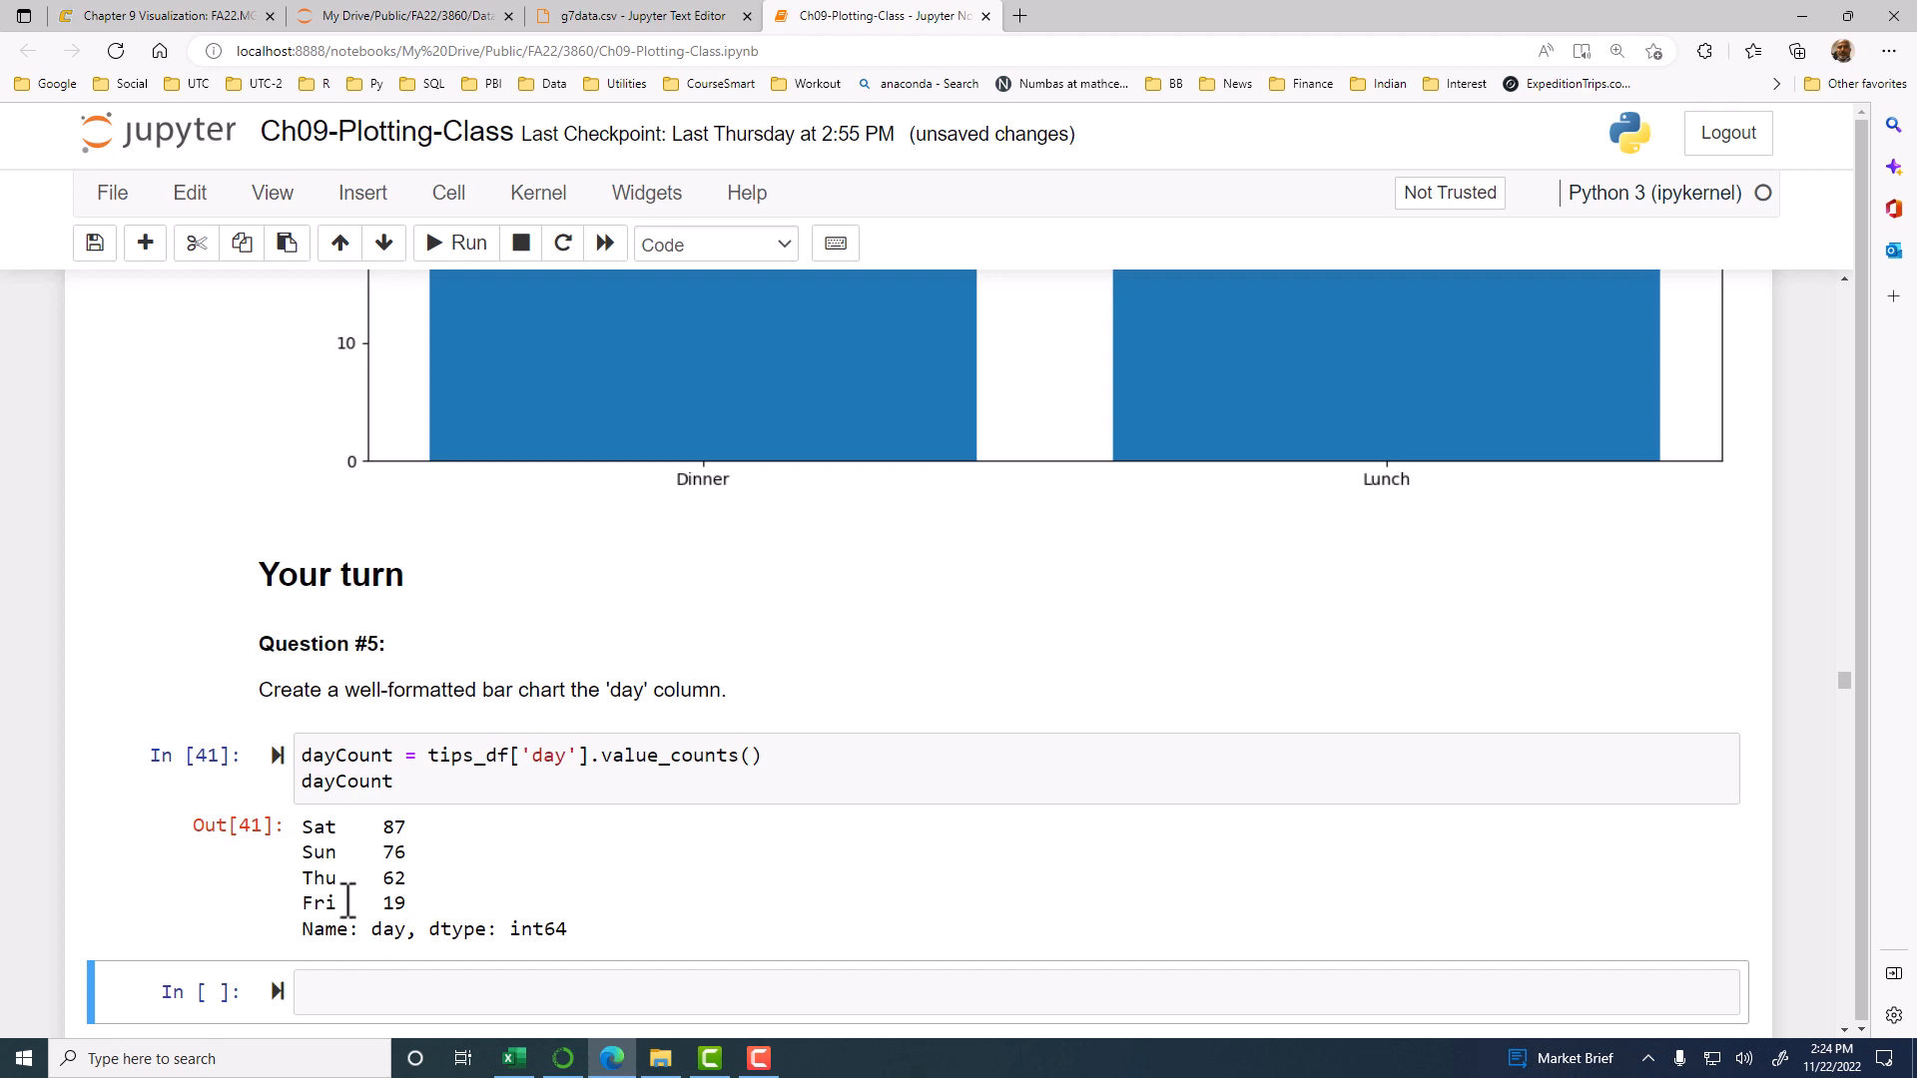
mouse_move(347, 852)
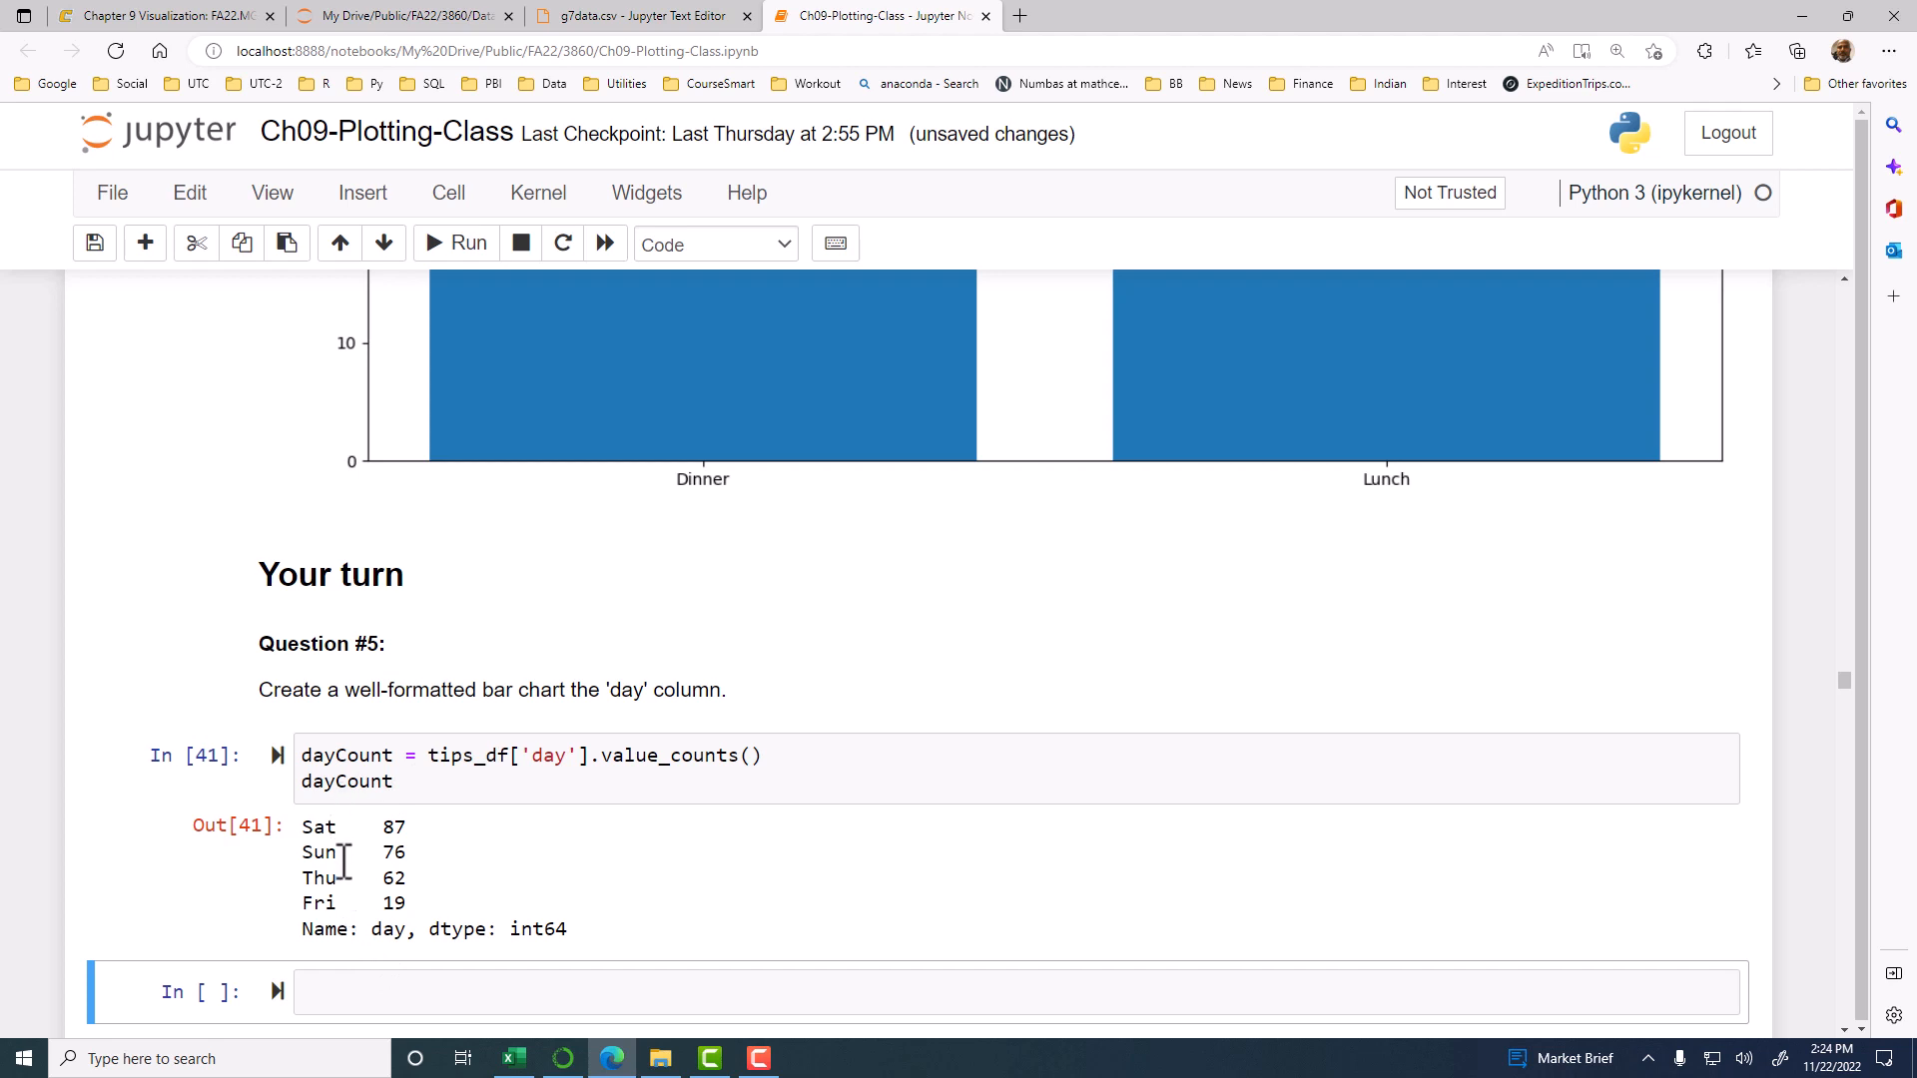
mouse_move(282, 911)
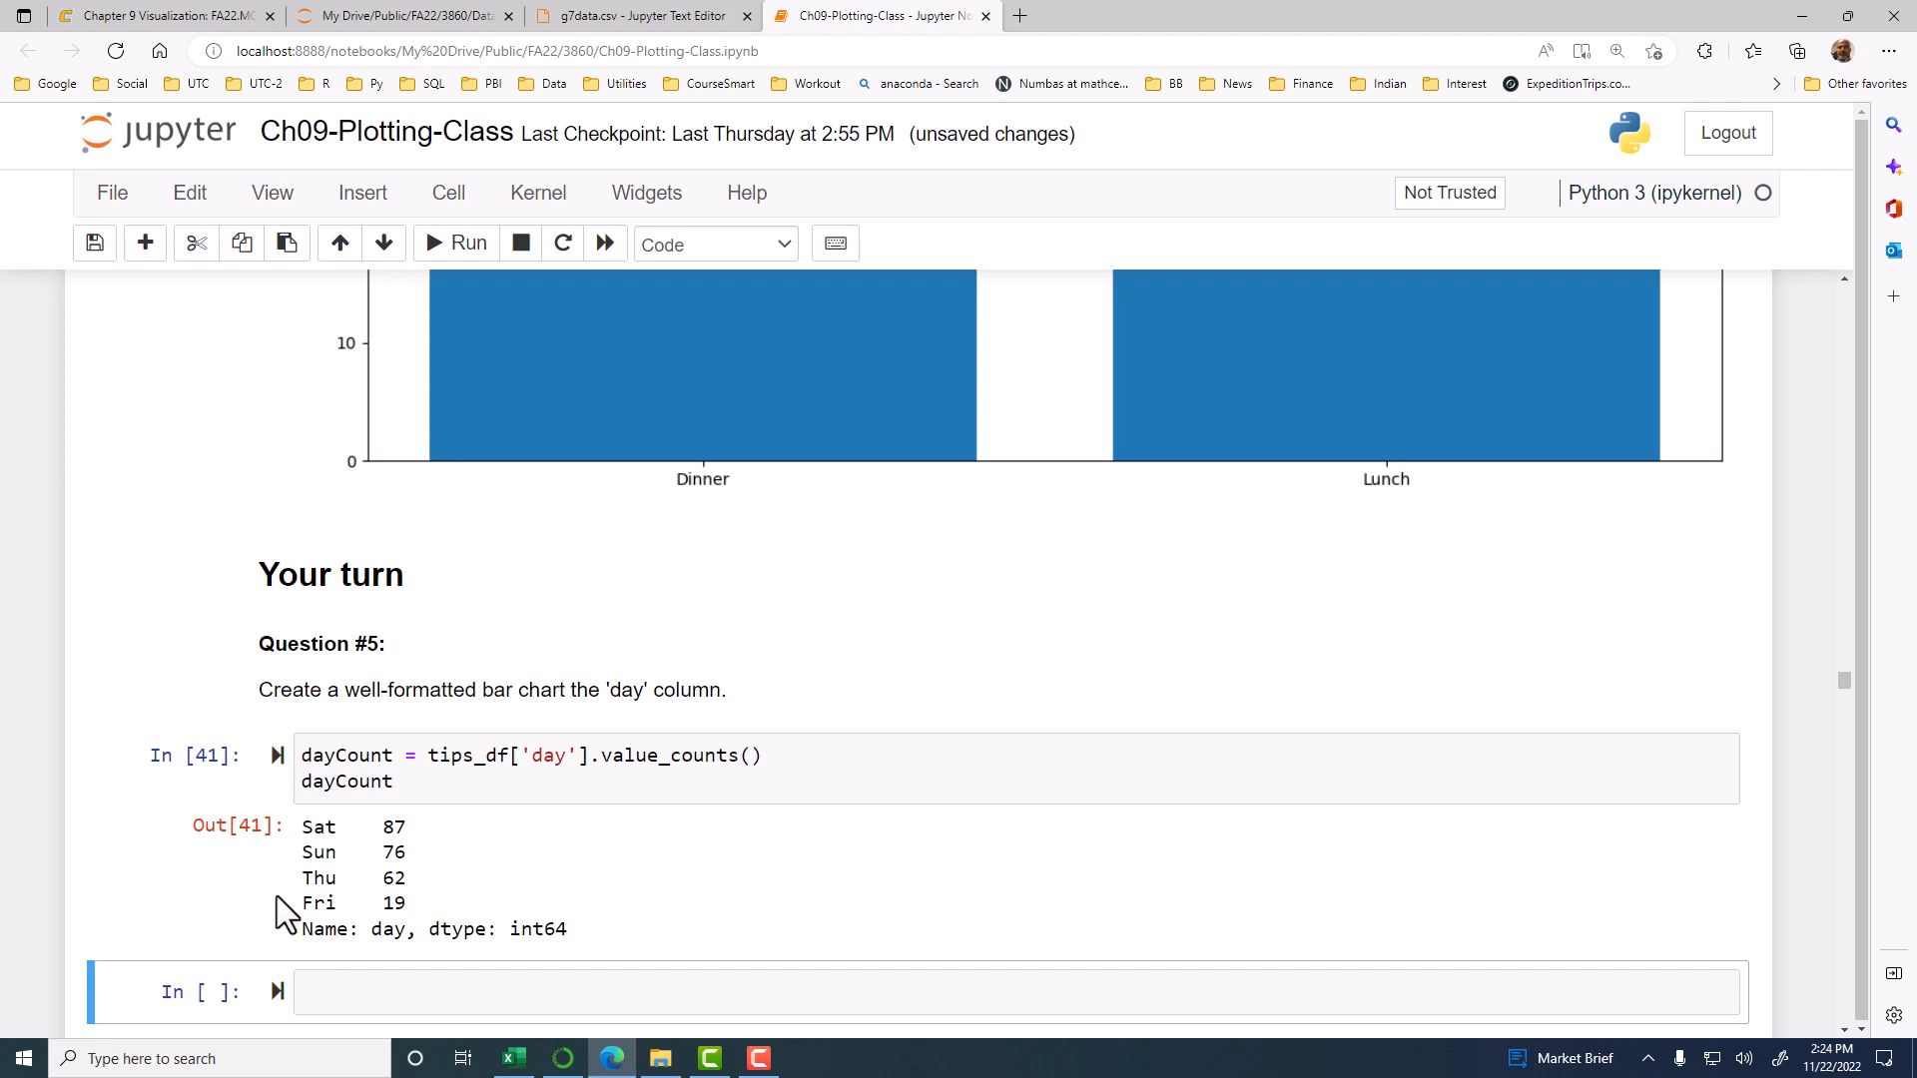
mouse_move(299, 898)
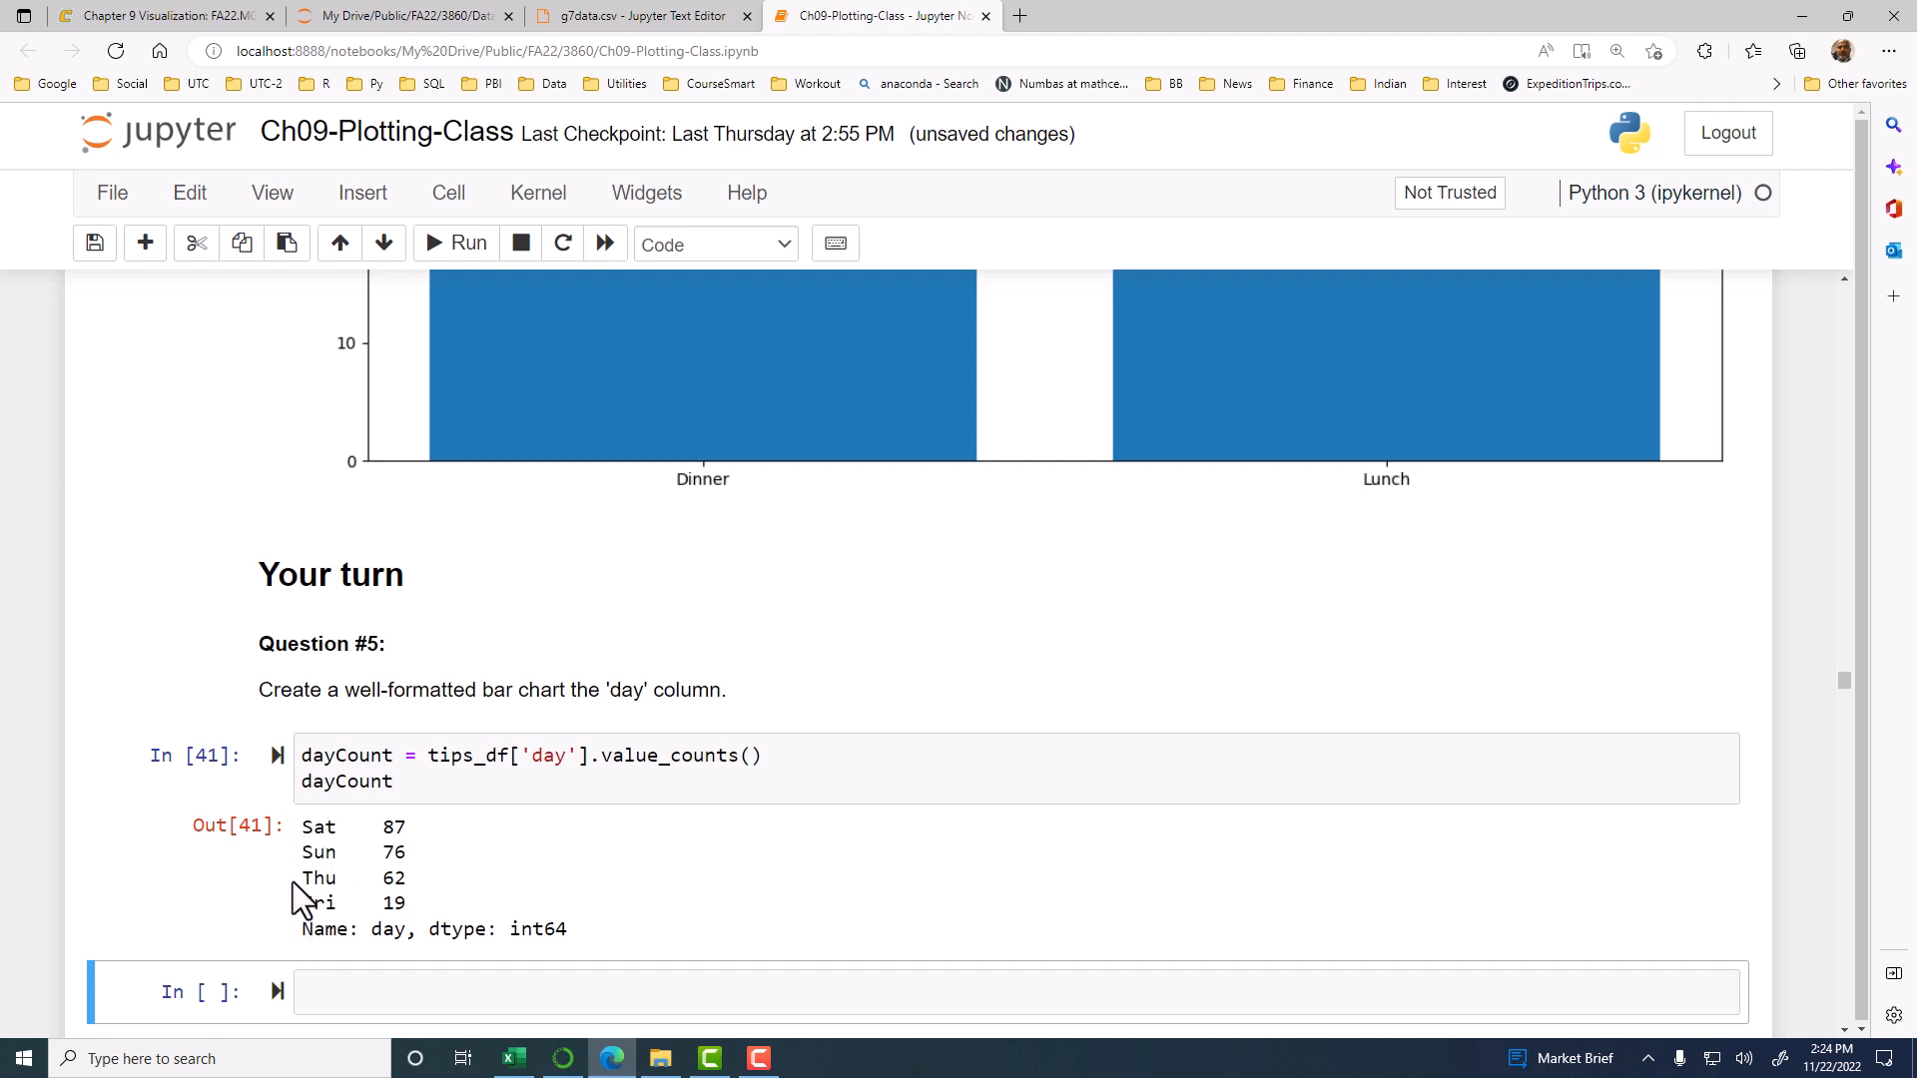
mouse_move(310, 899)
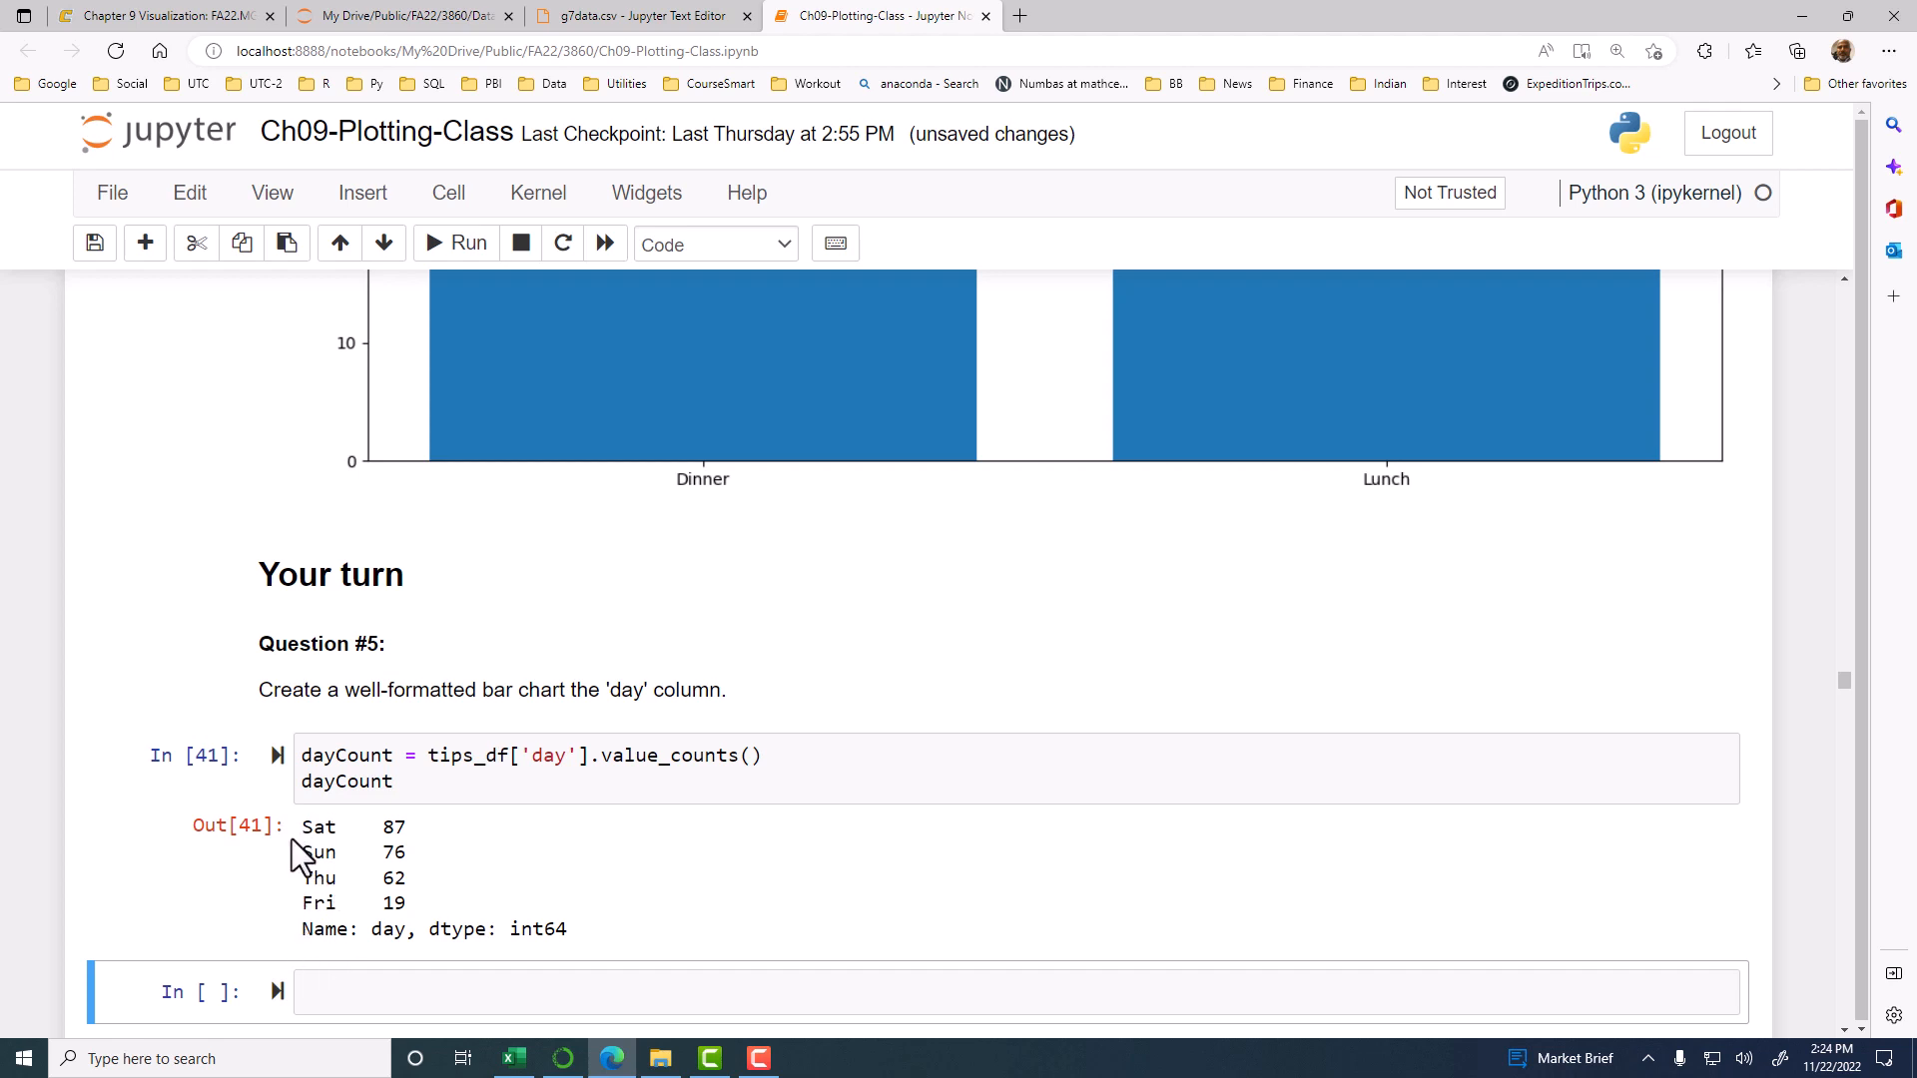
mouse_move(746, 852)
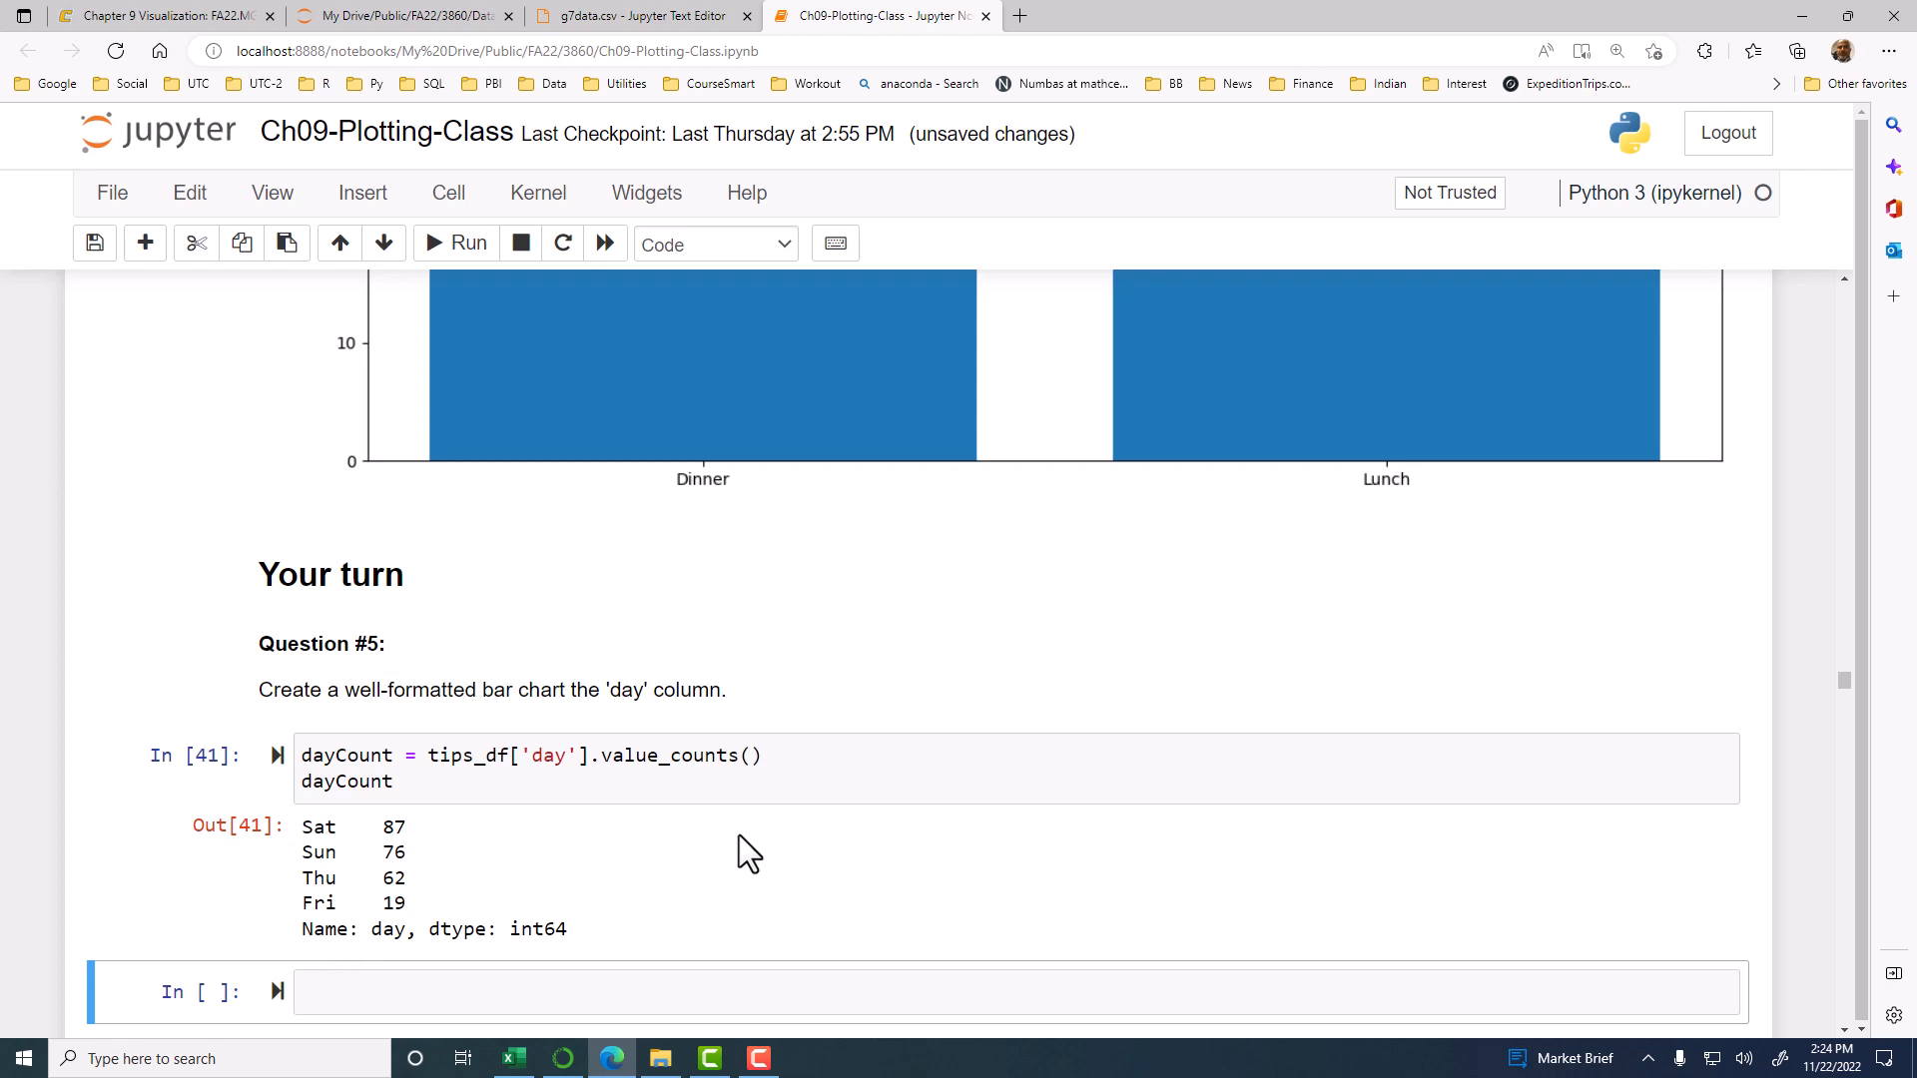
mouse_move(408, 930)
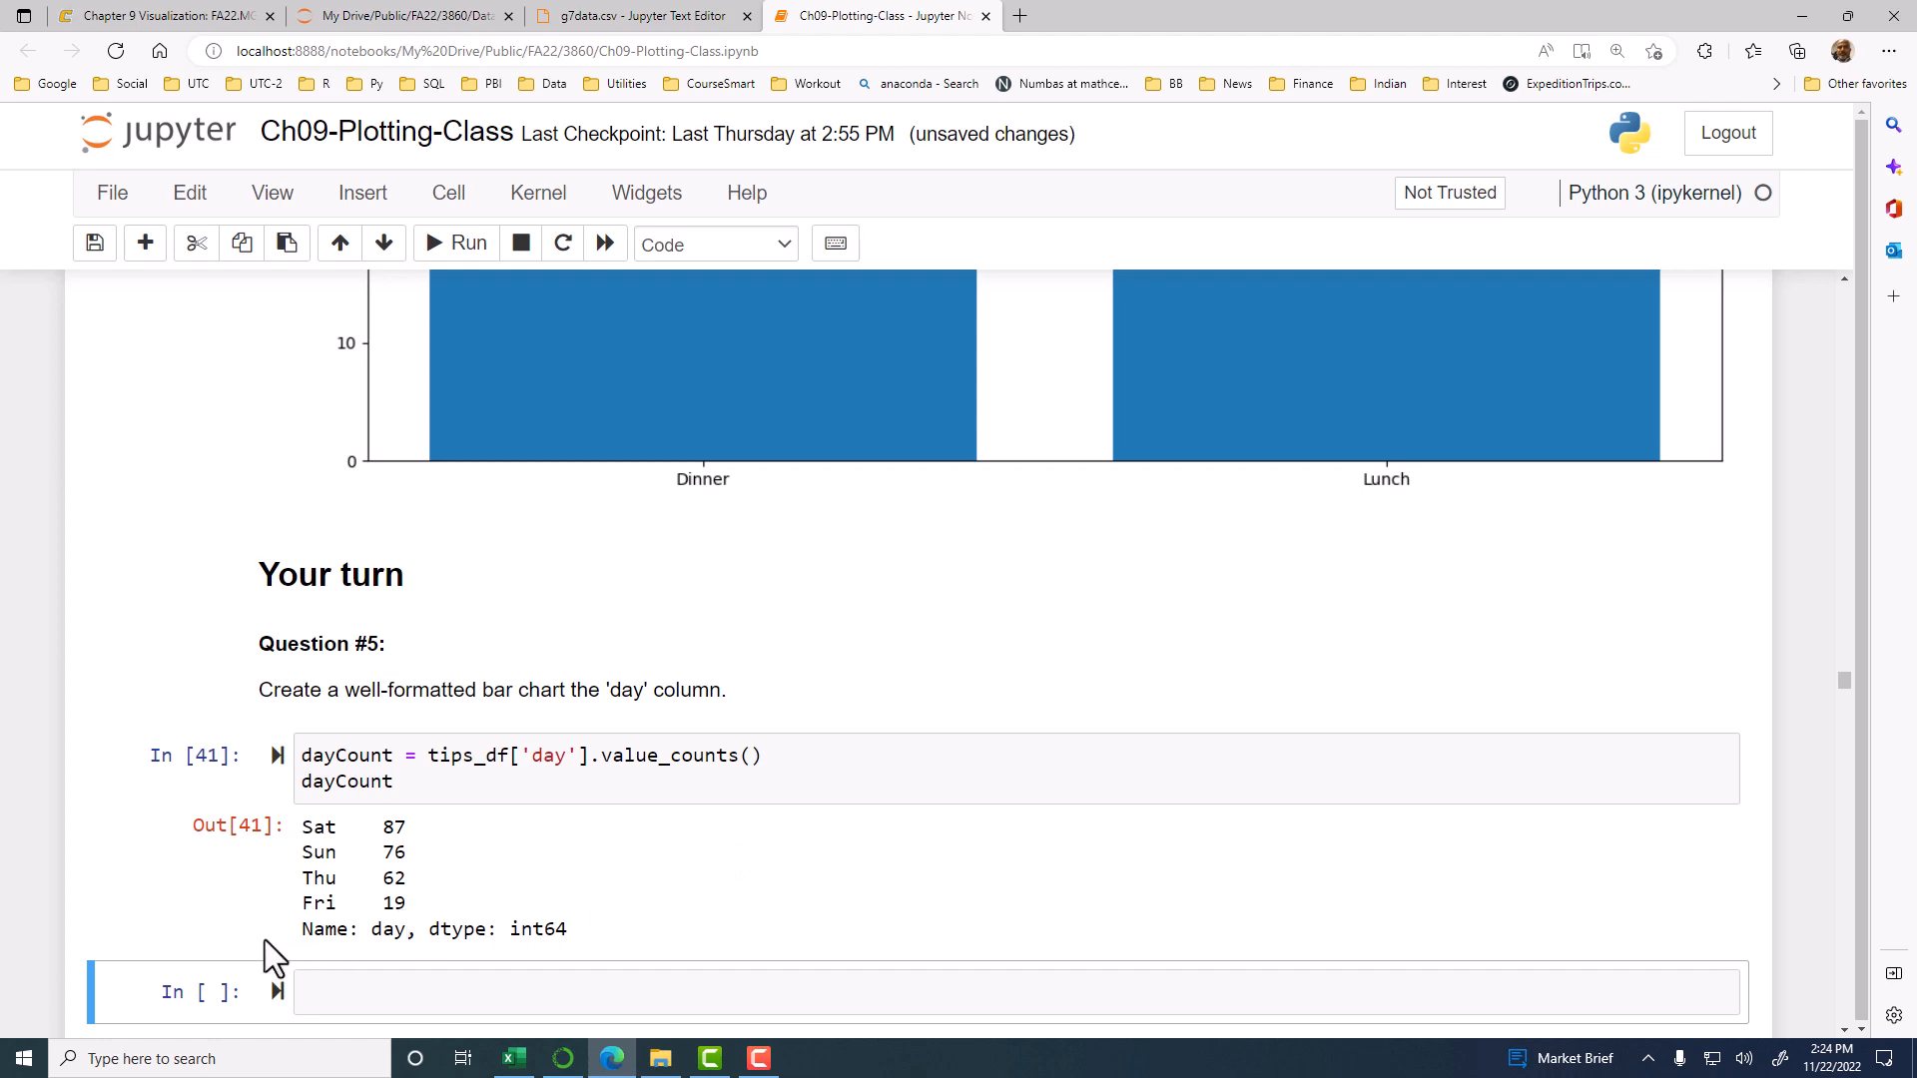
mouse_move(834, 764)
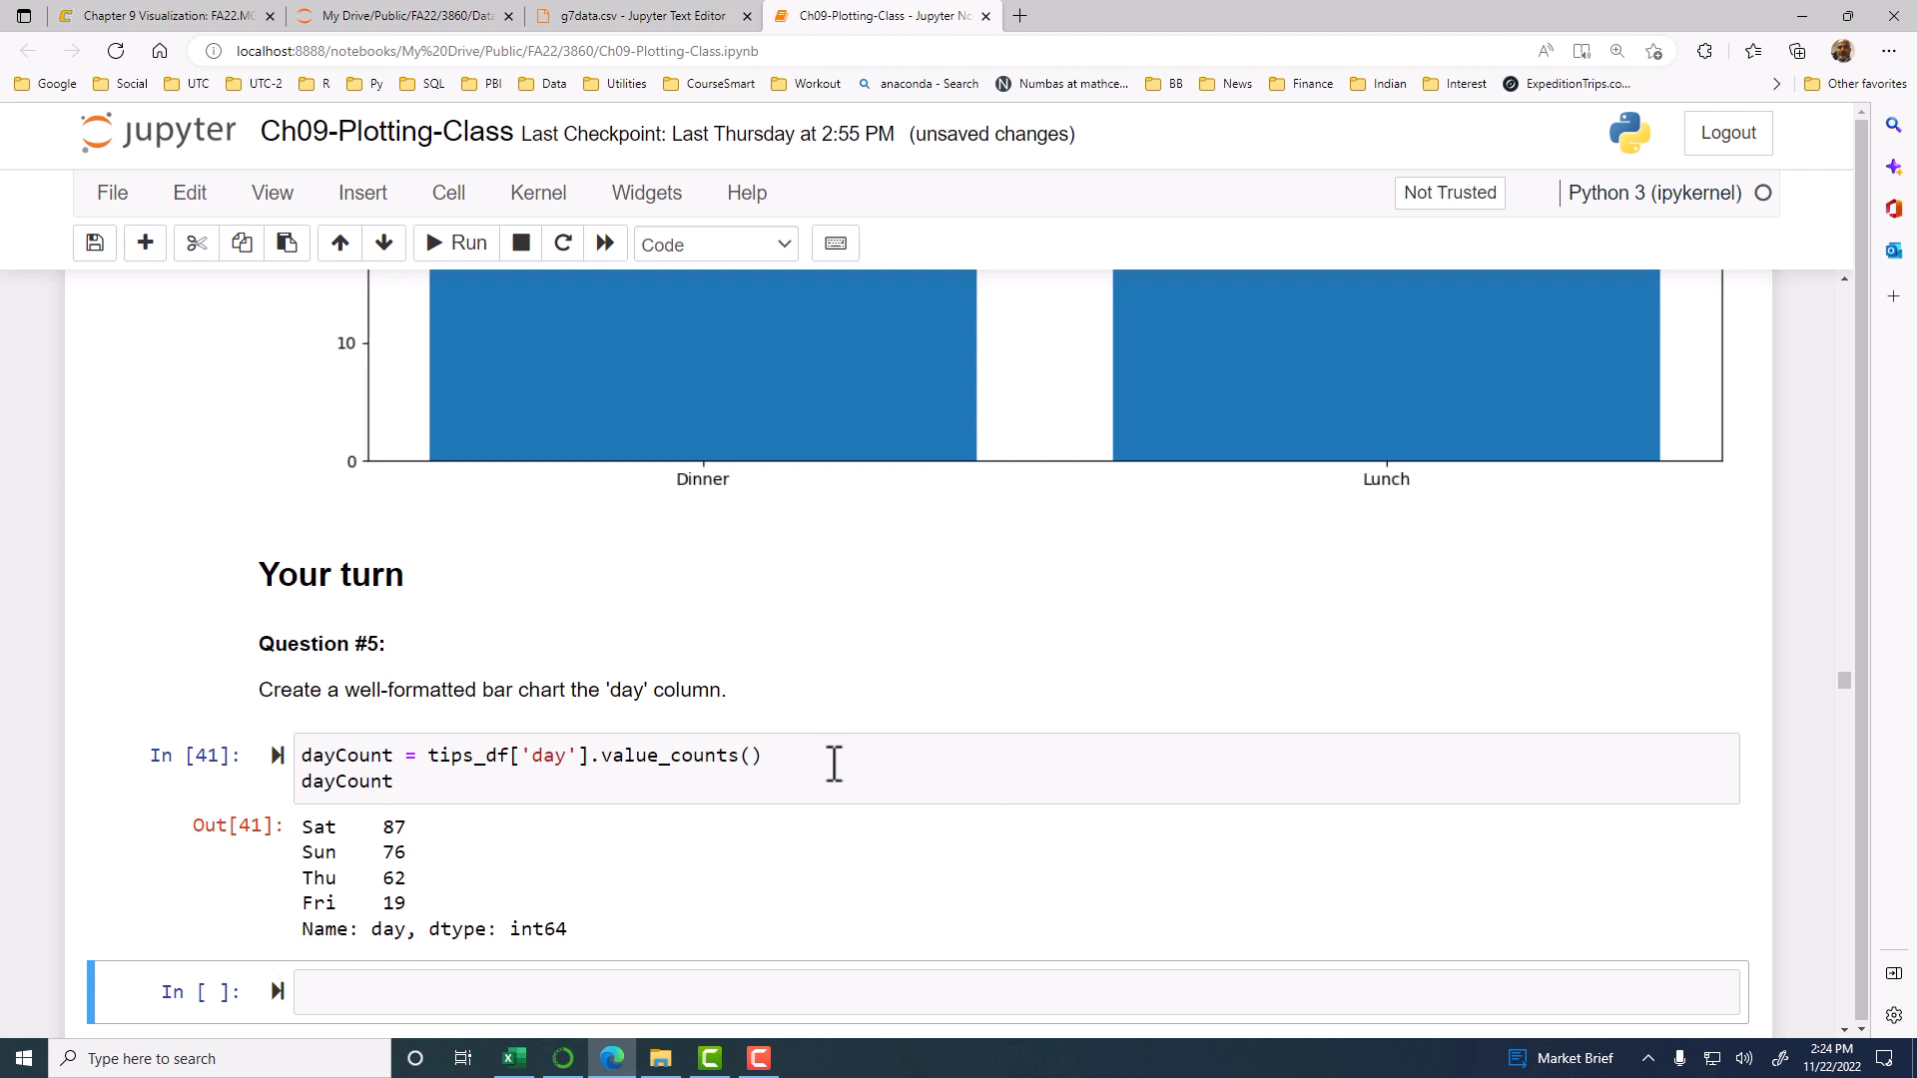
mouse_move(458, 919)
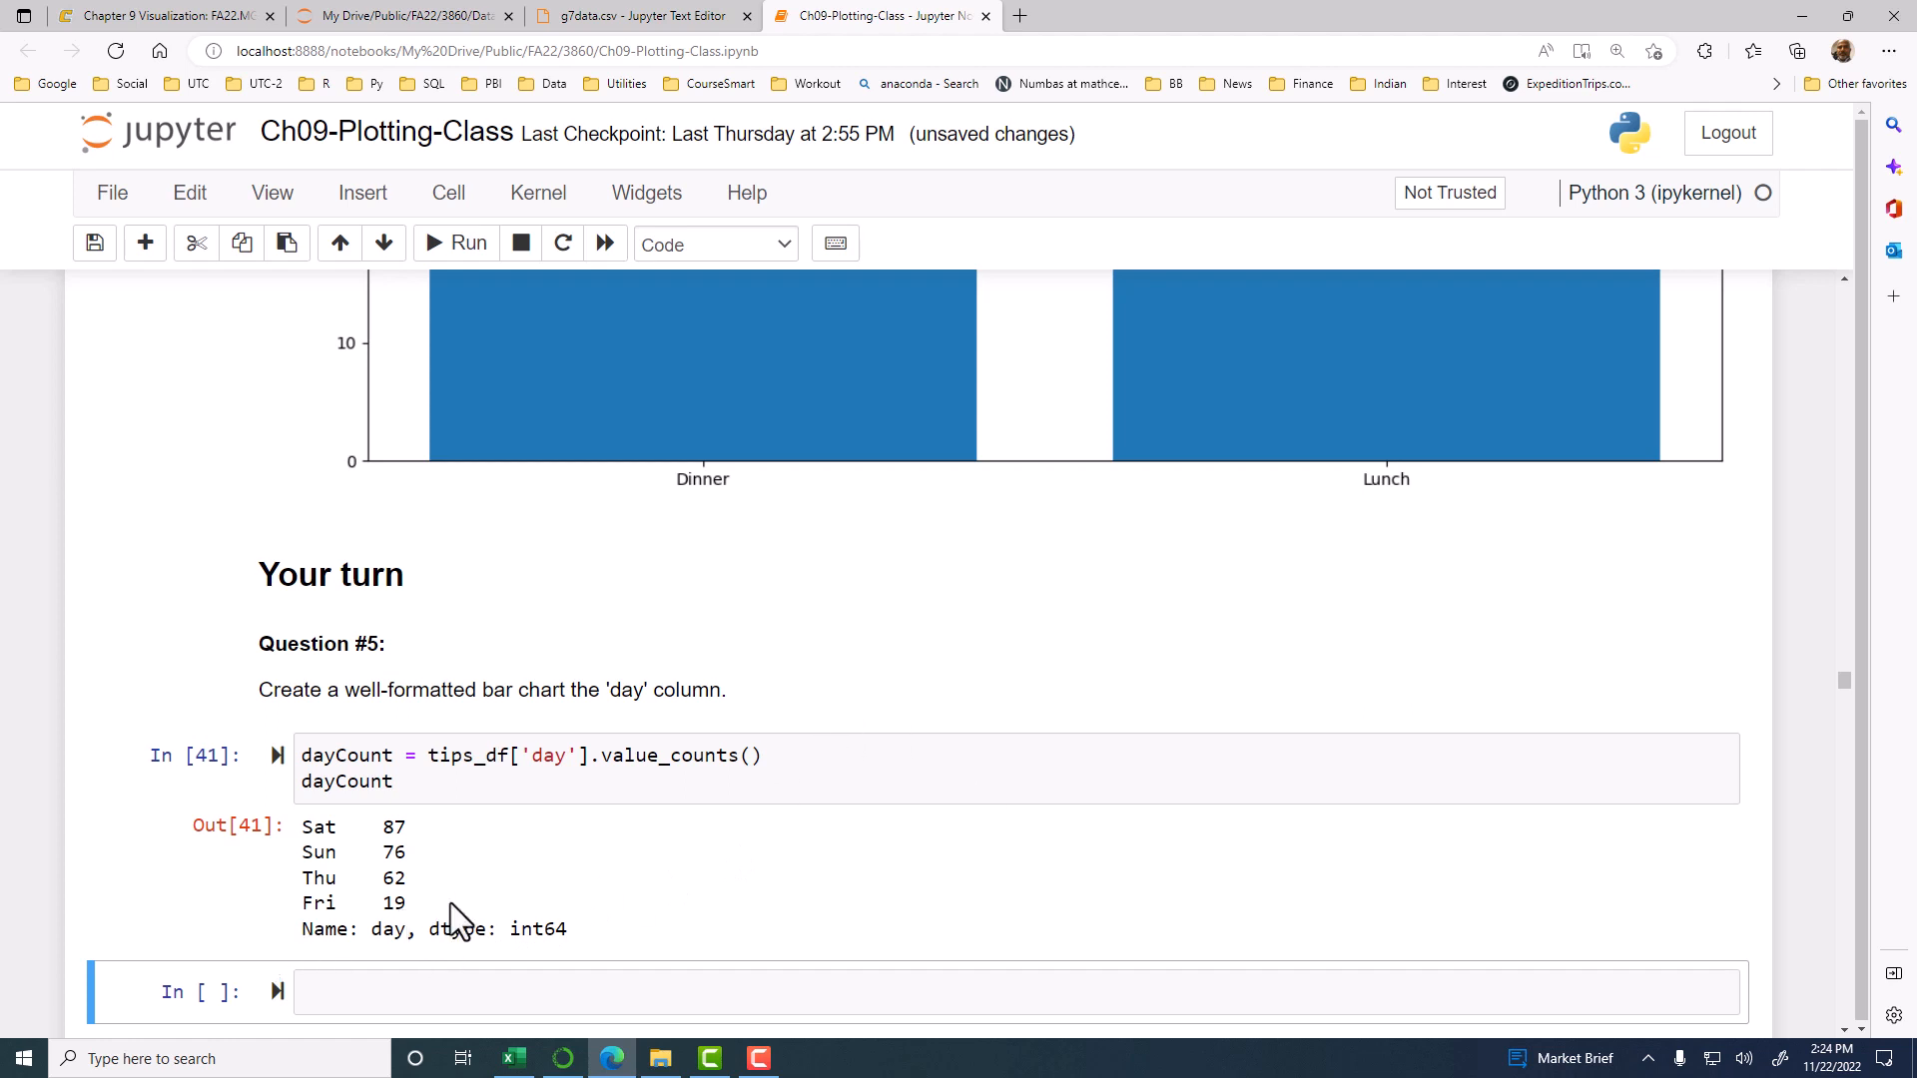
mouse_move(556, 920)
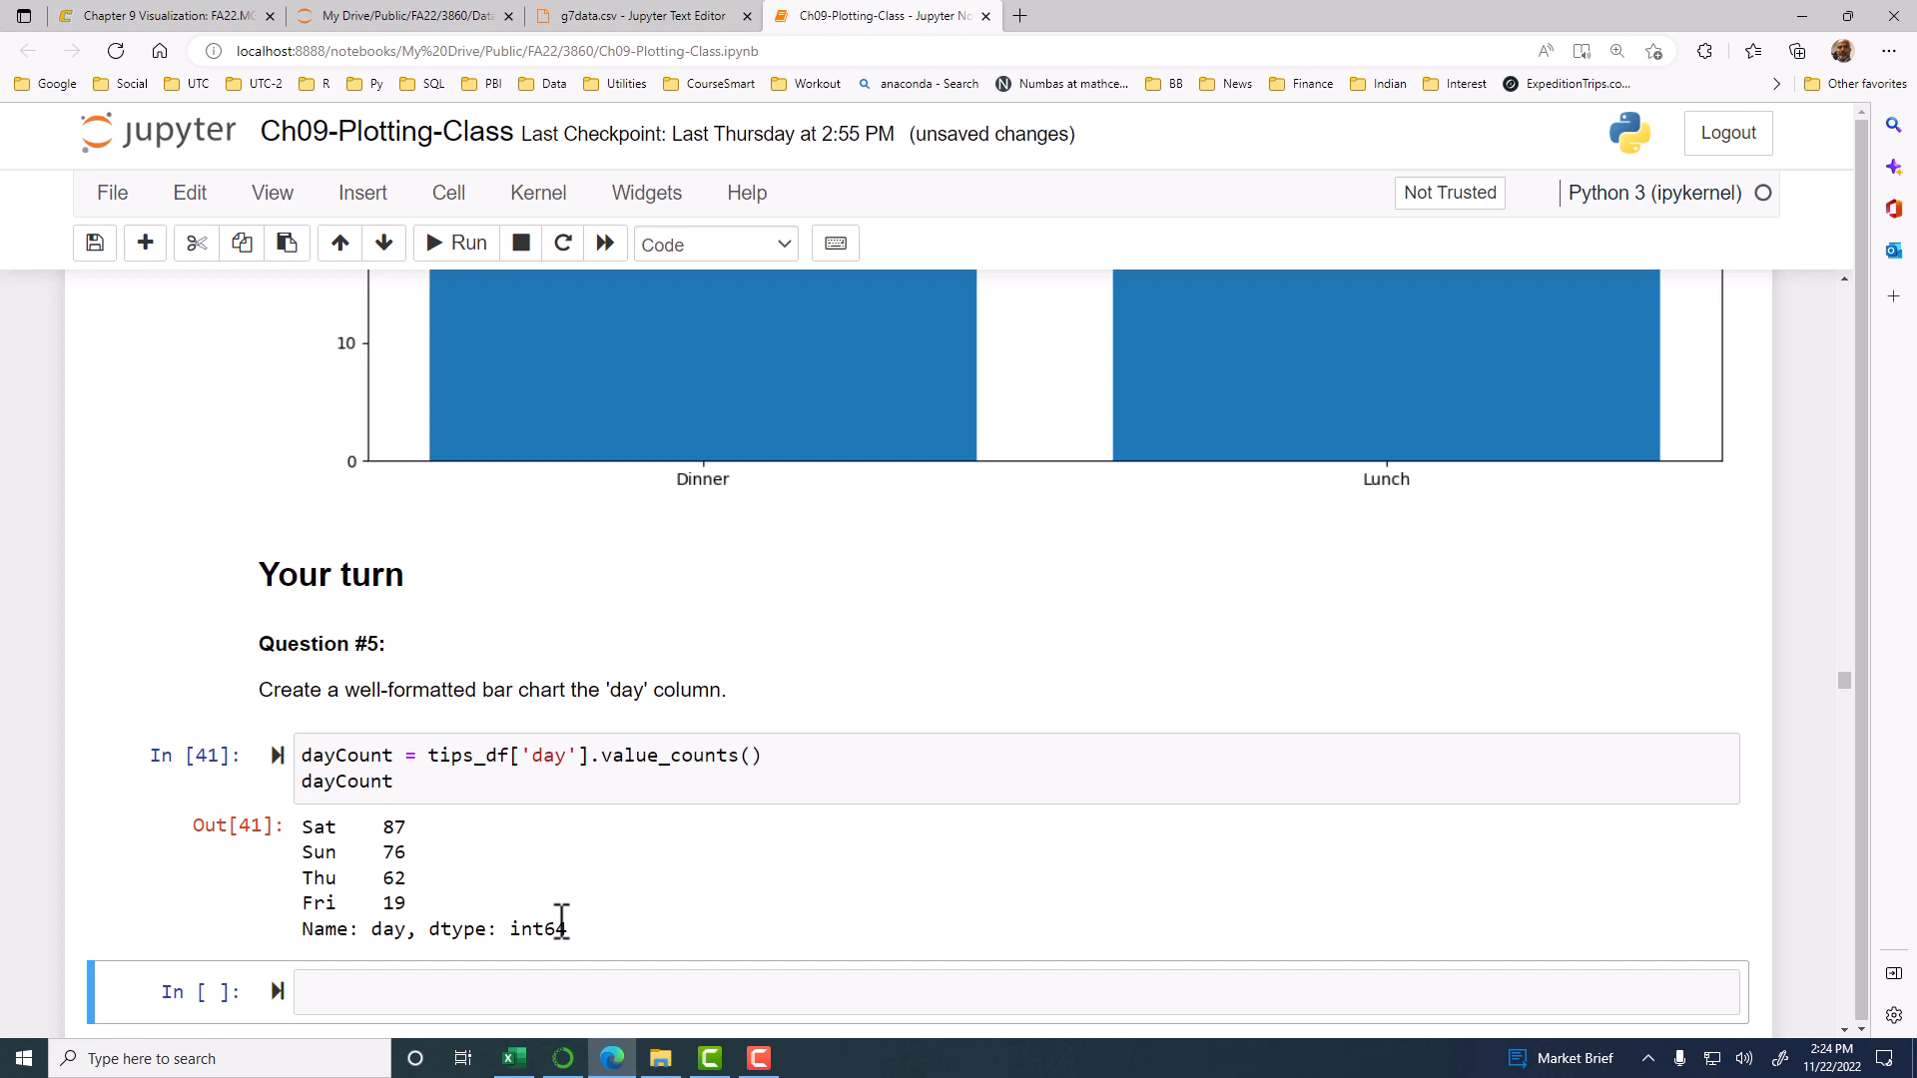
mouse_move(575, 936)
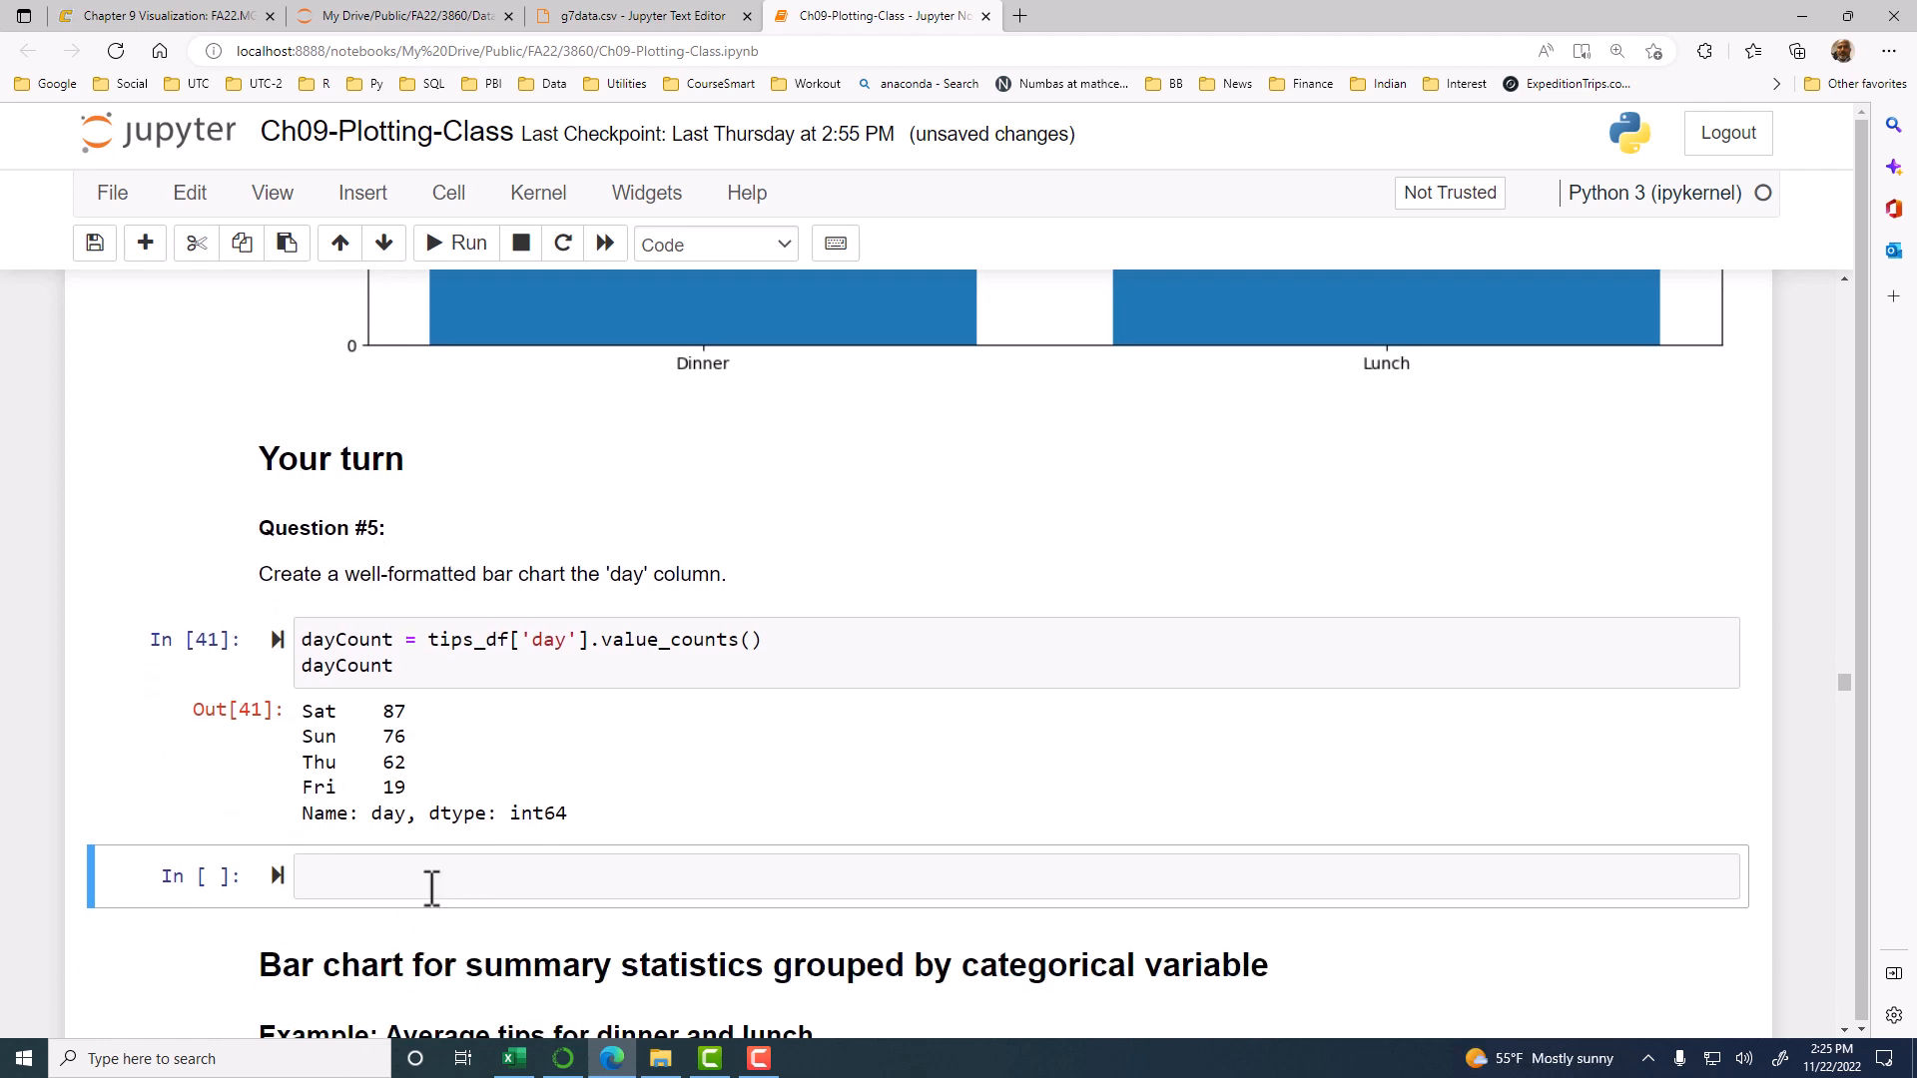
Step: Create a 15-by-10 figure with fig, ax = plt.subplots(figsize=(15,10))
left_click(431, 875)
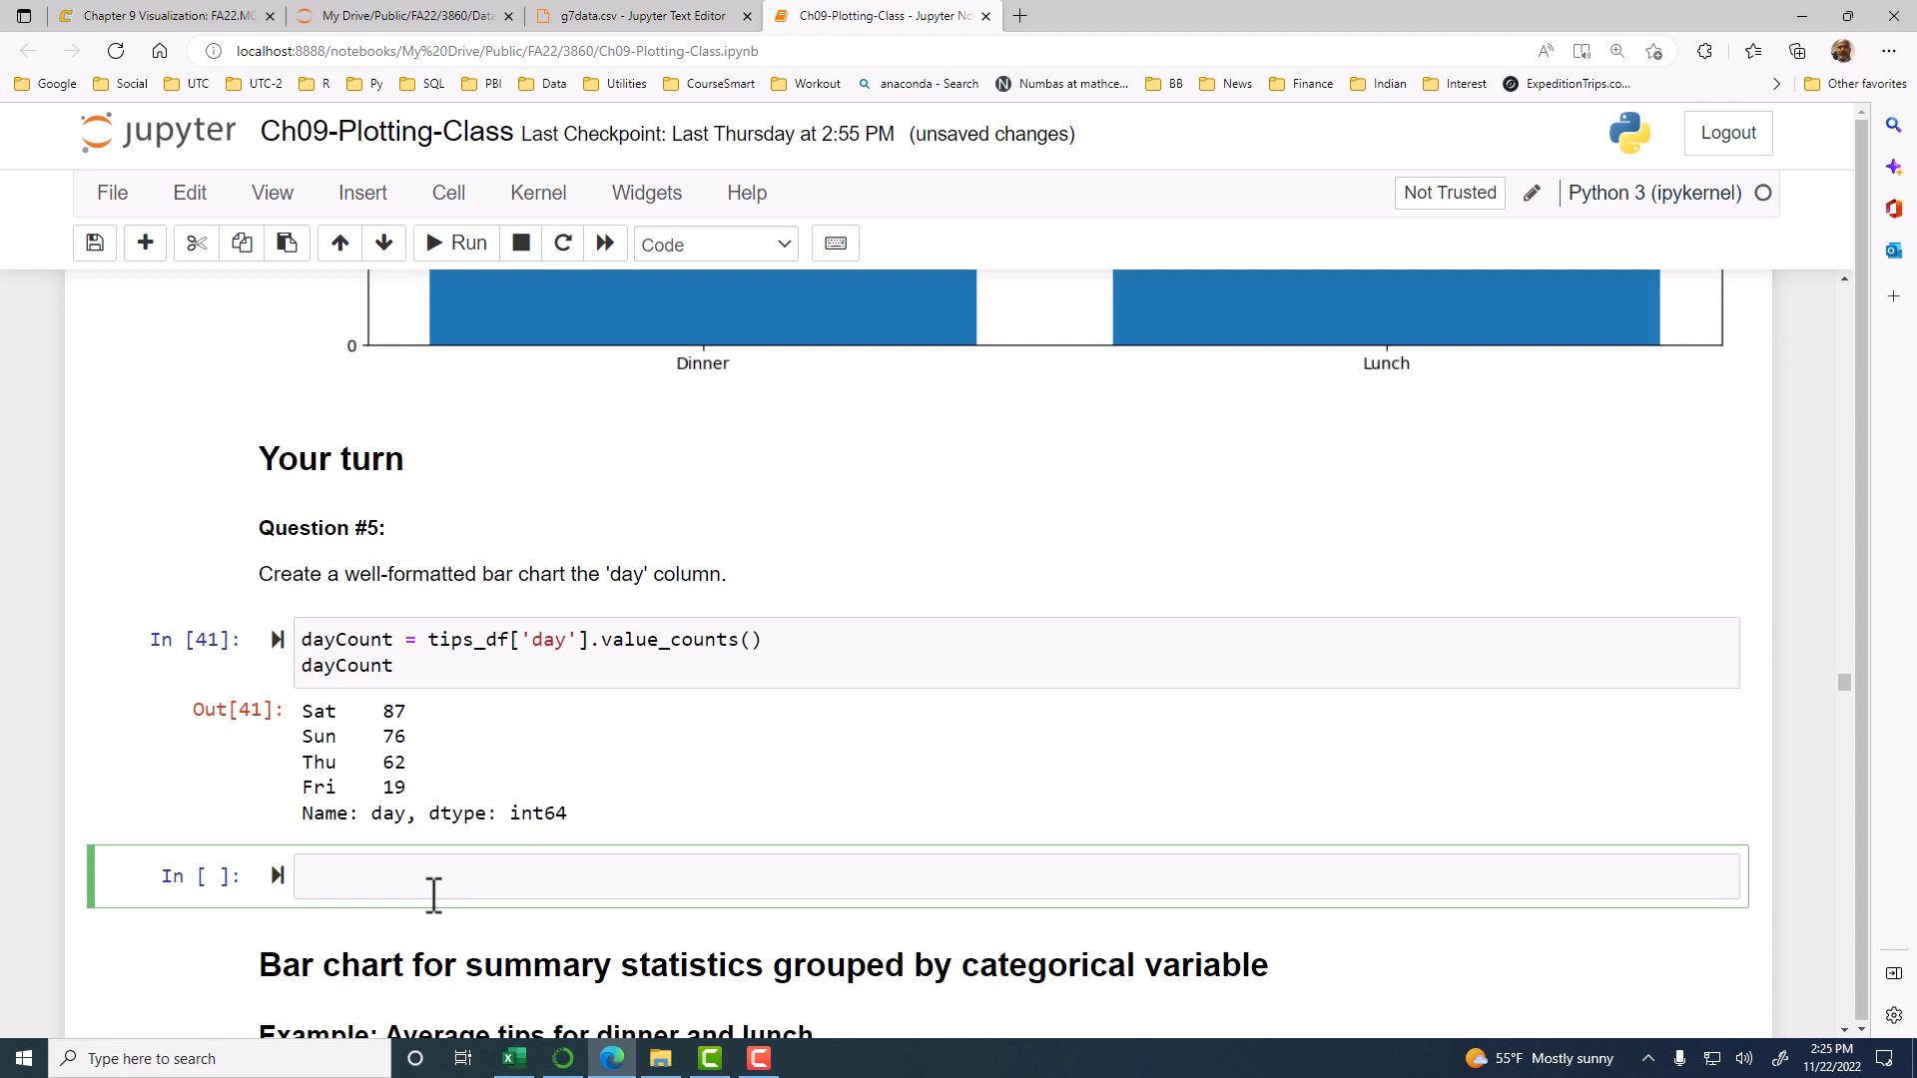
type("fig, a")
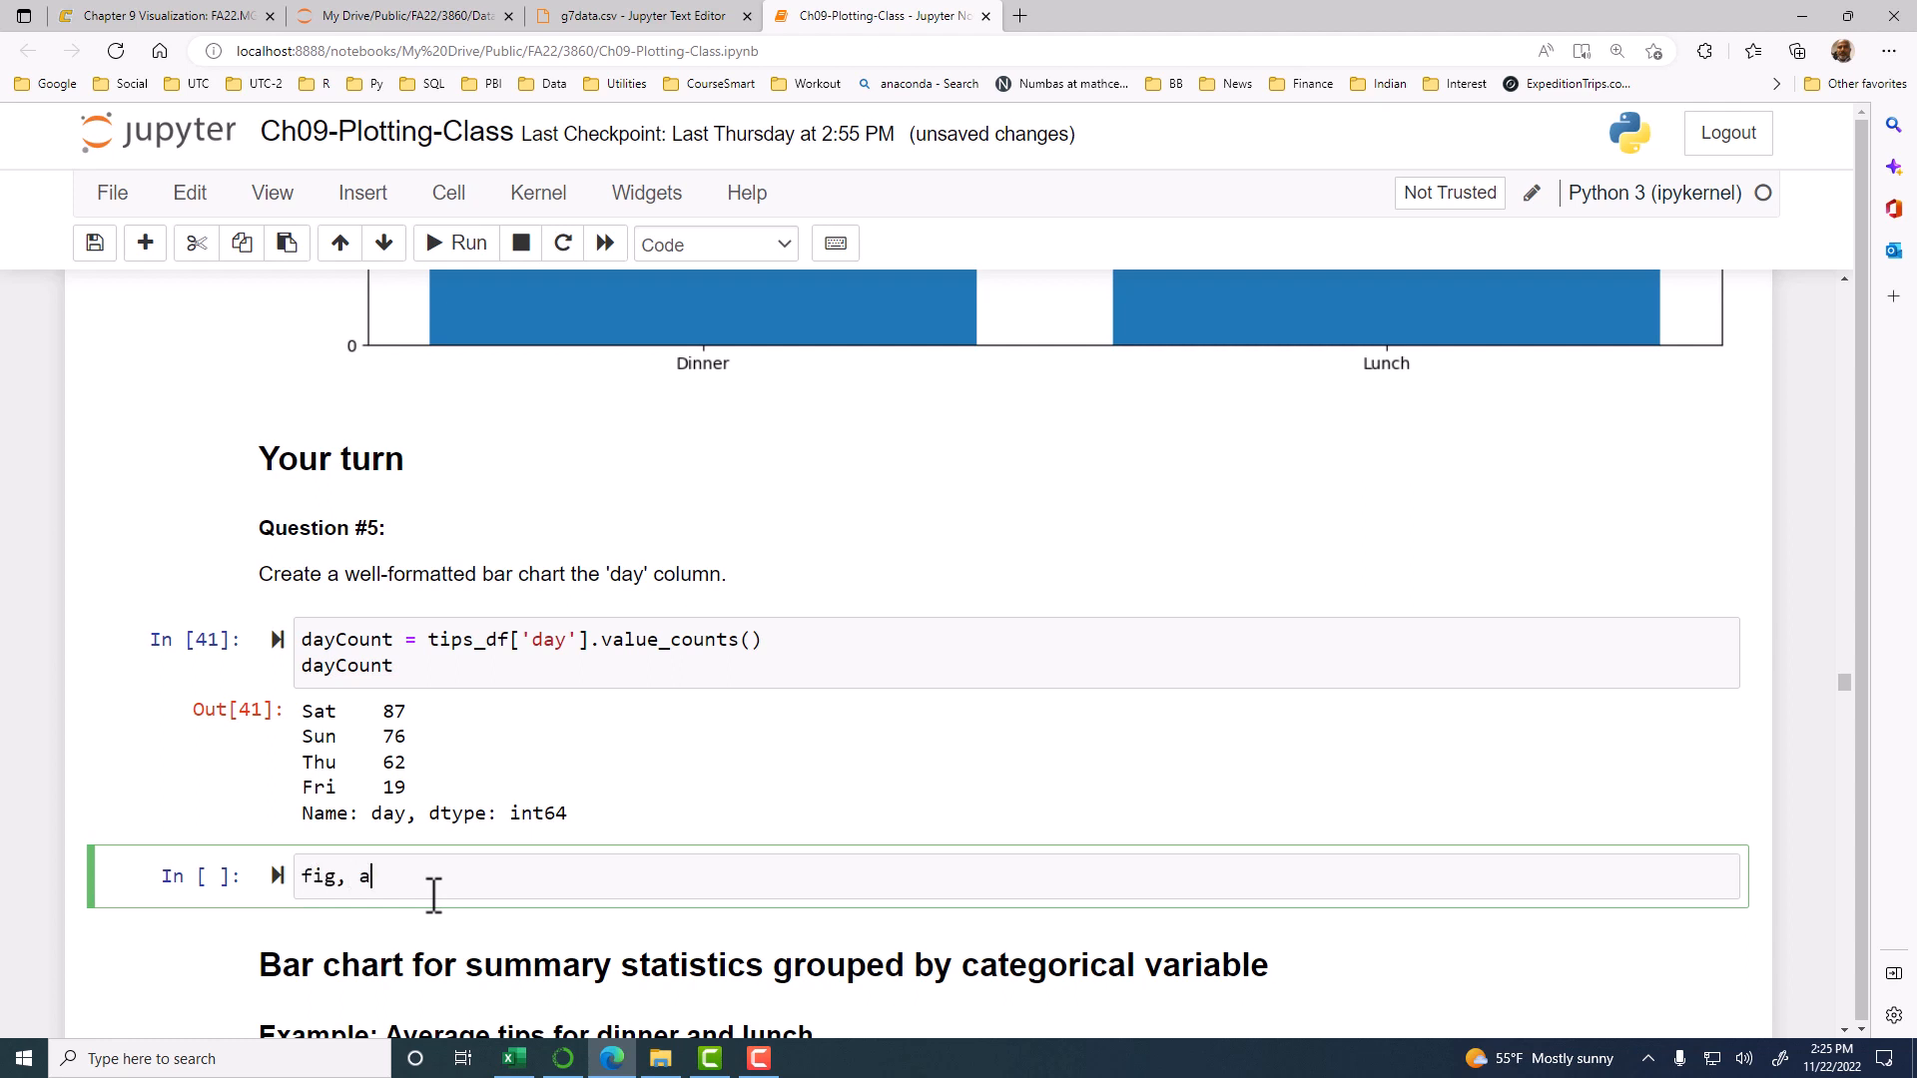
type("x")
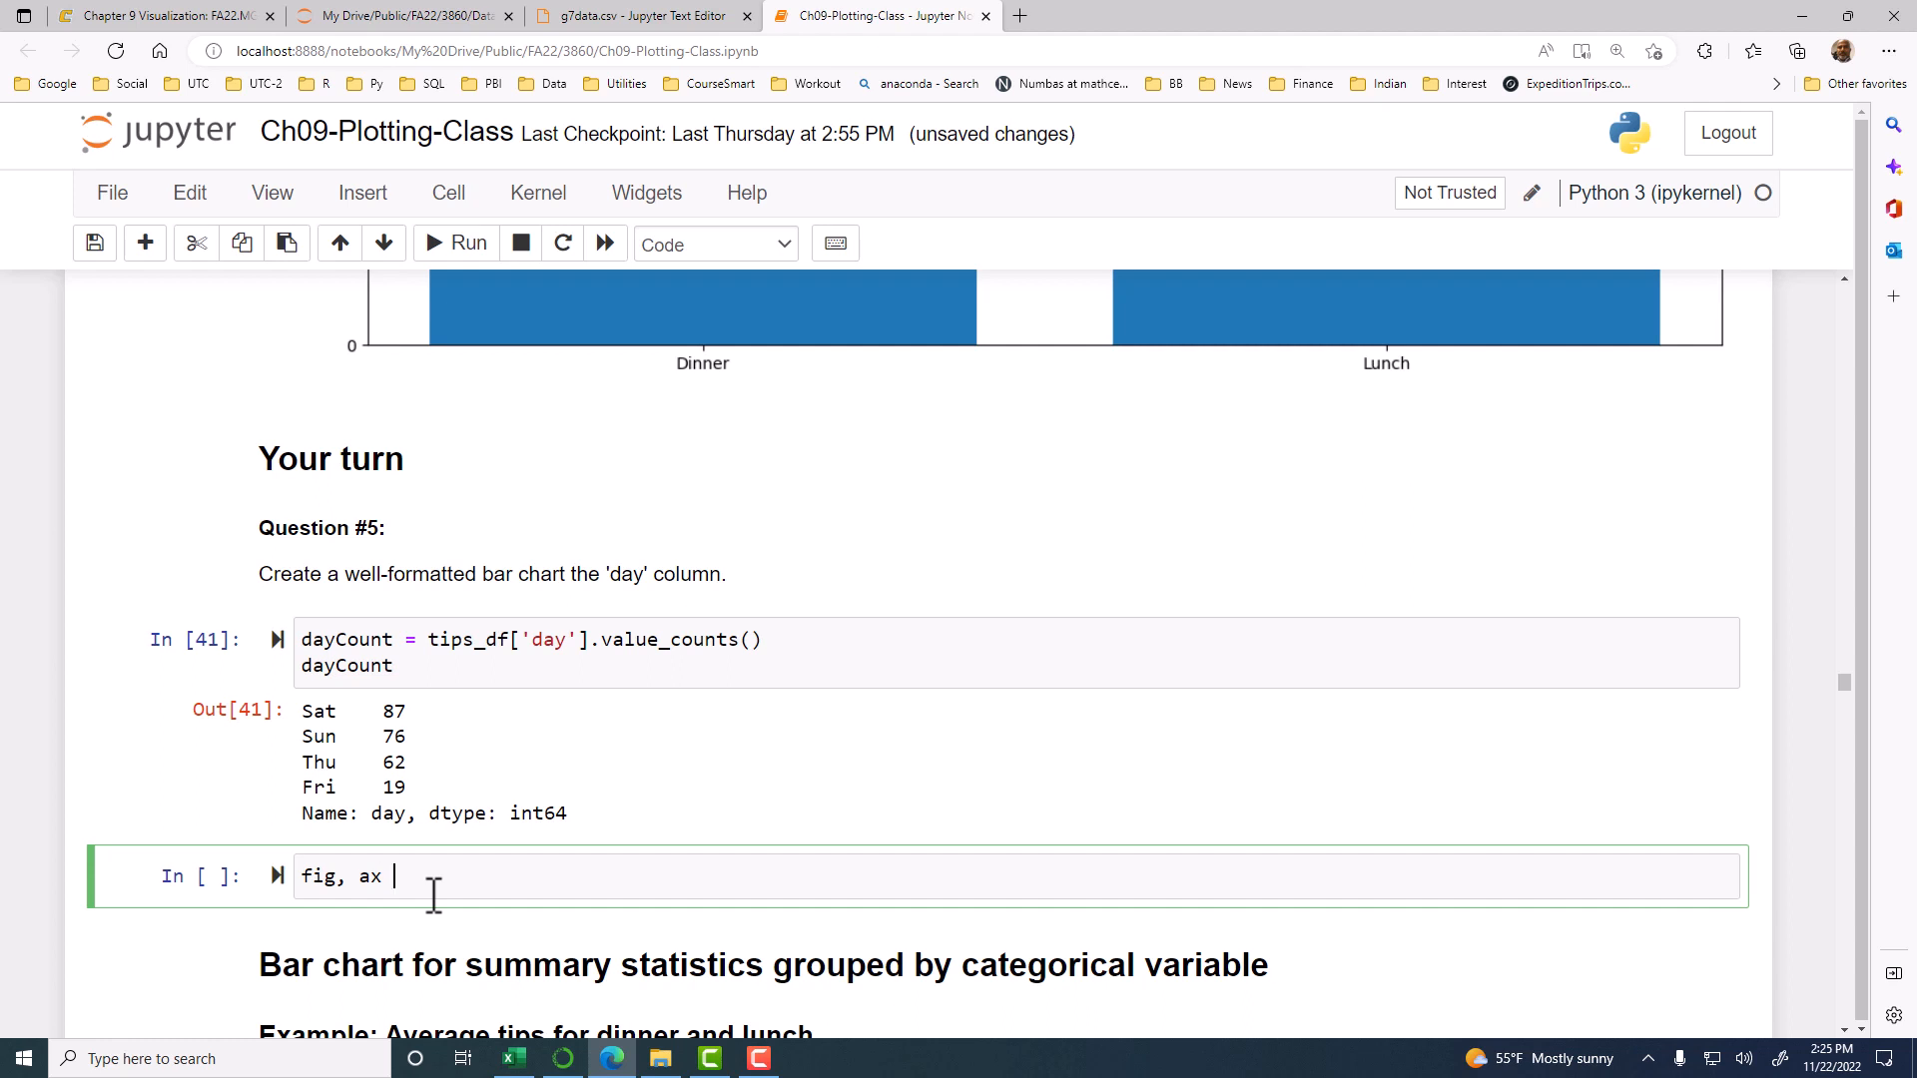
type("= plt")
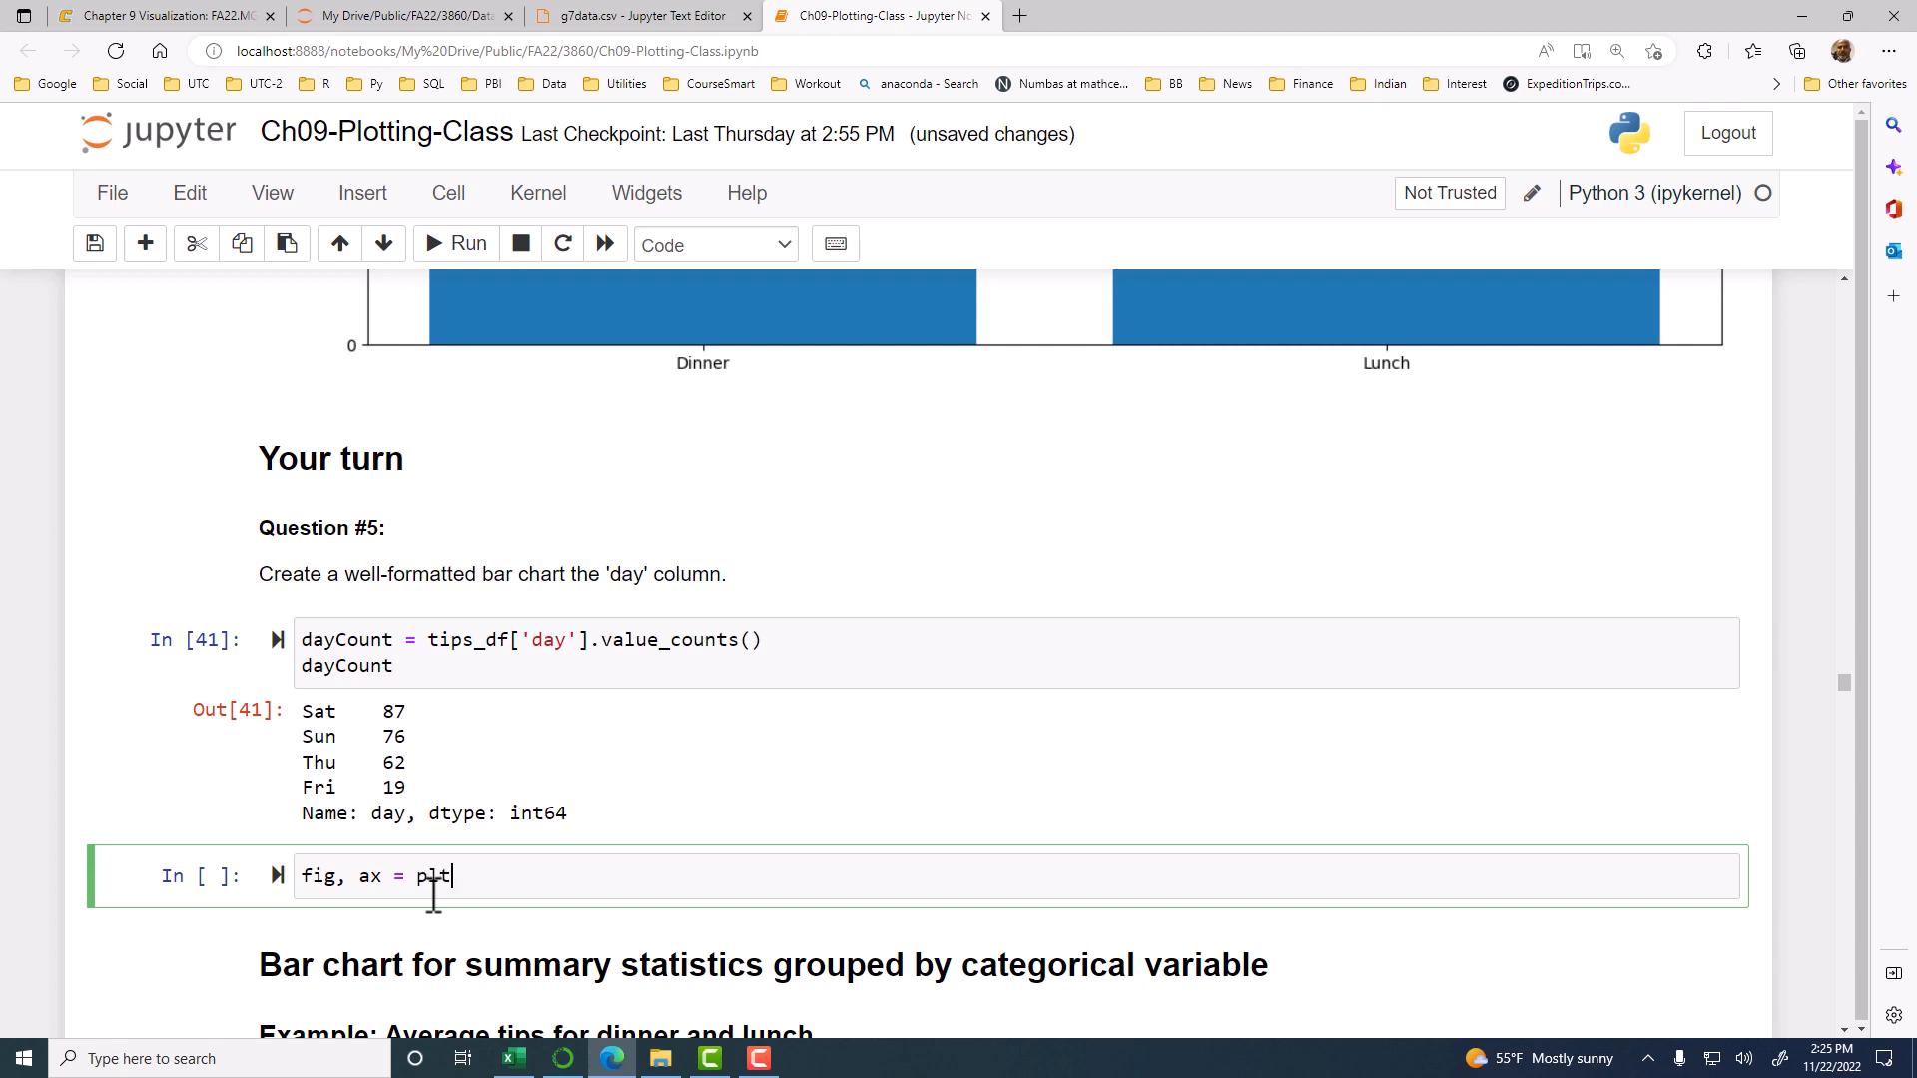
type(".")
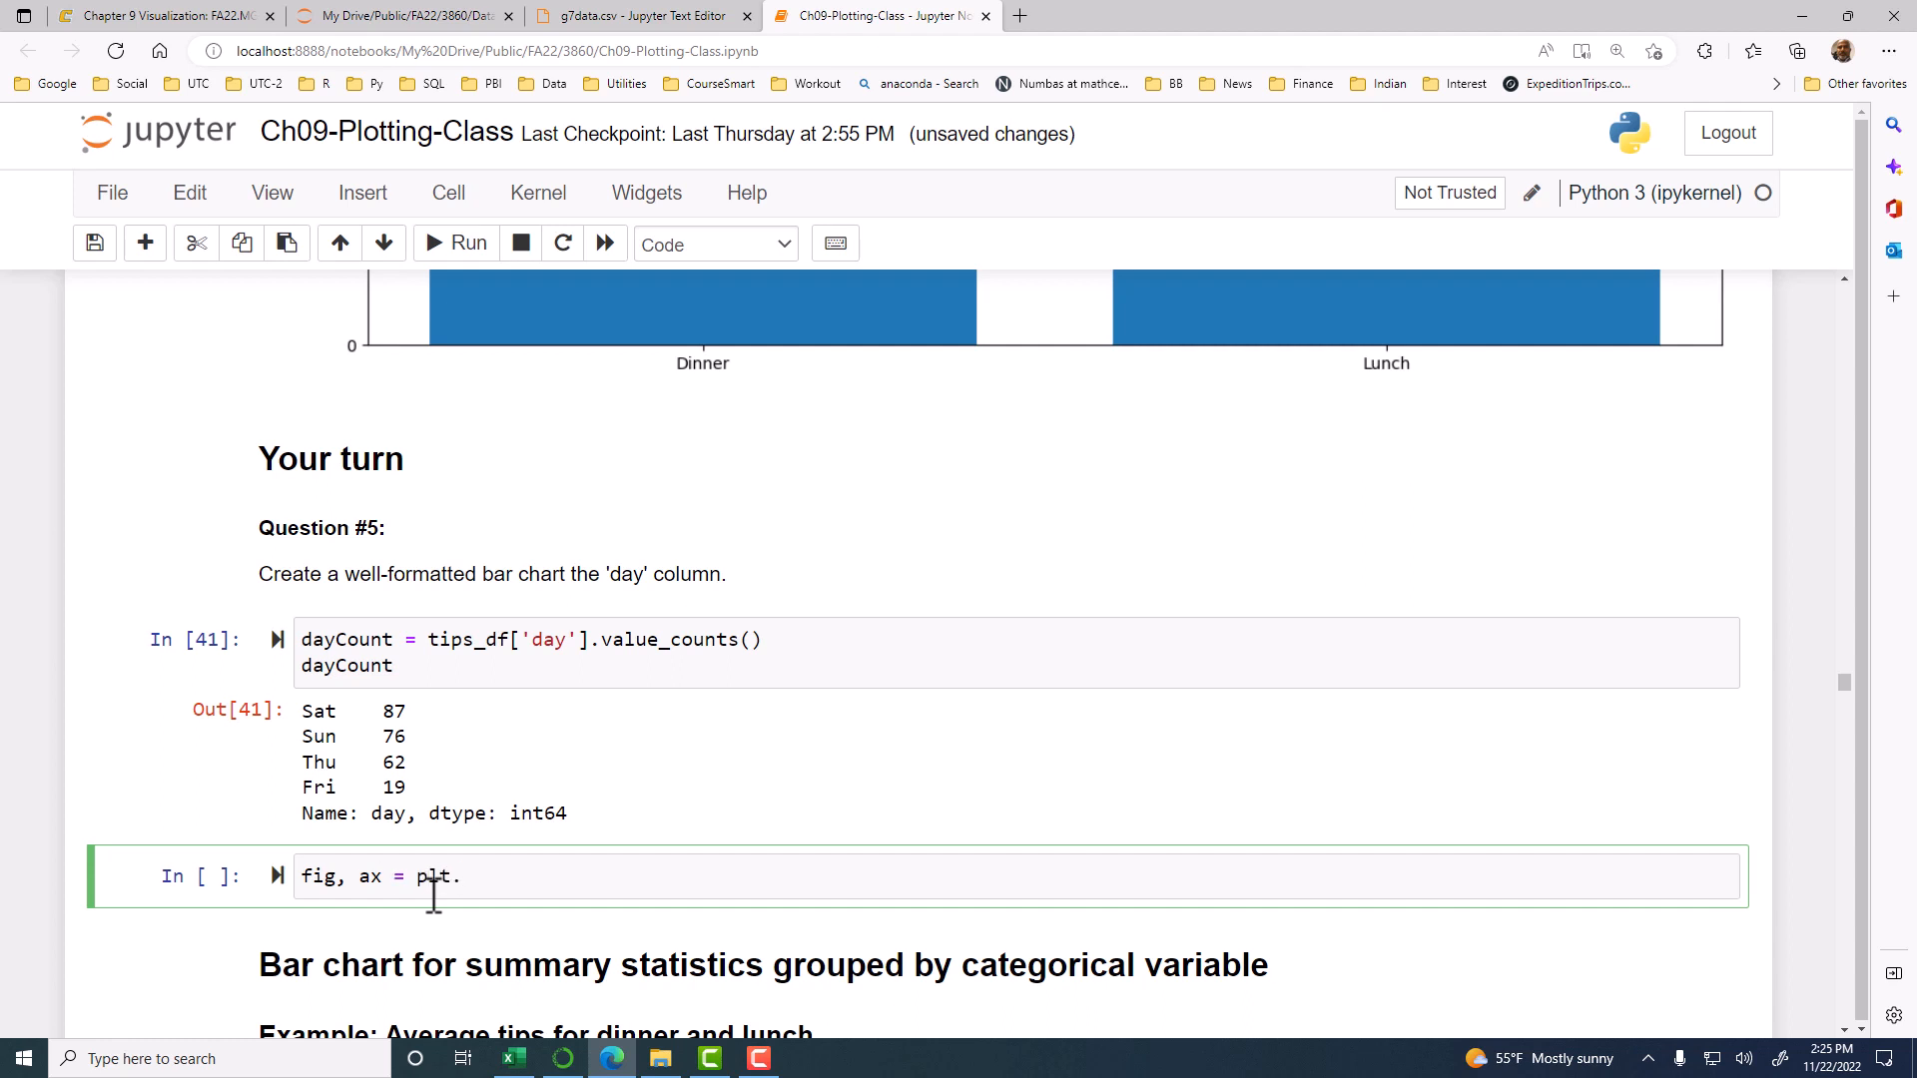
type("sub")
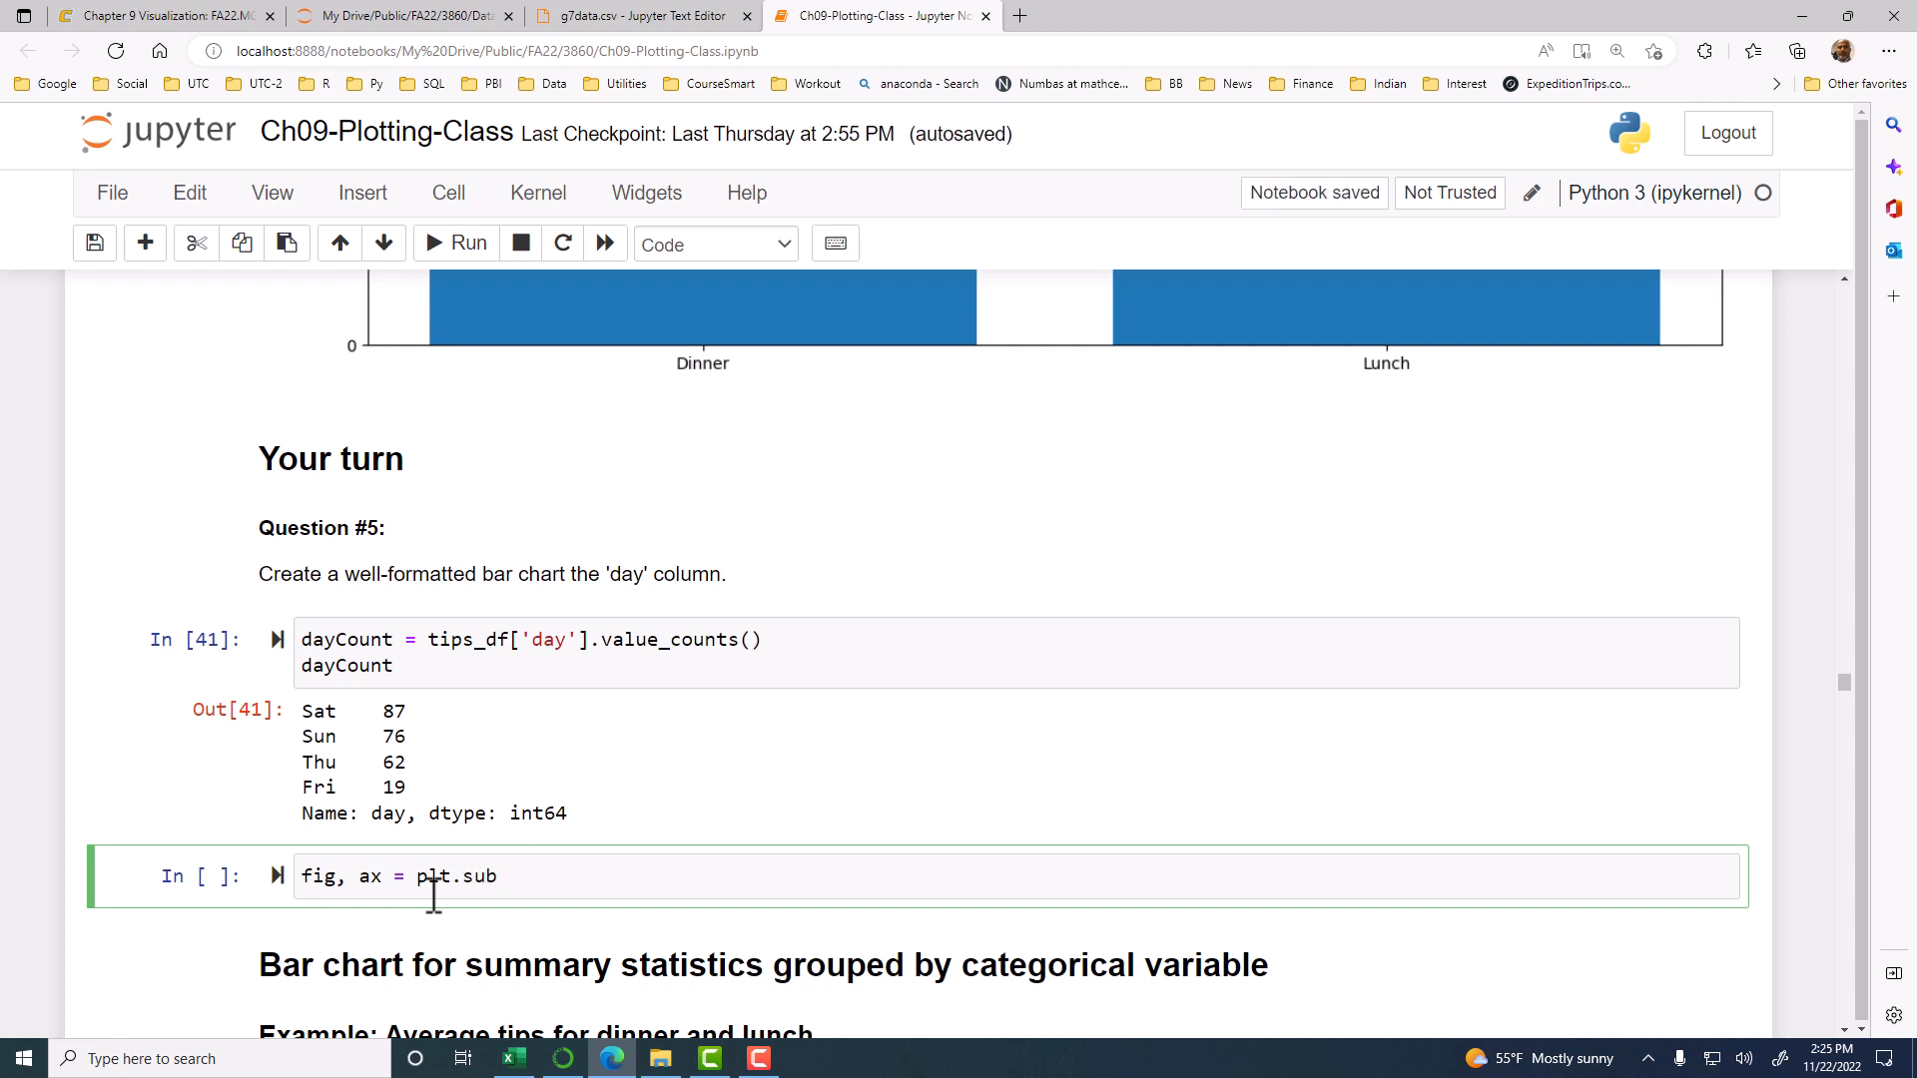
key("Tab")
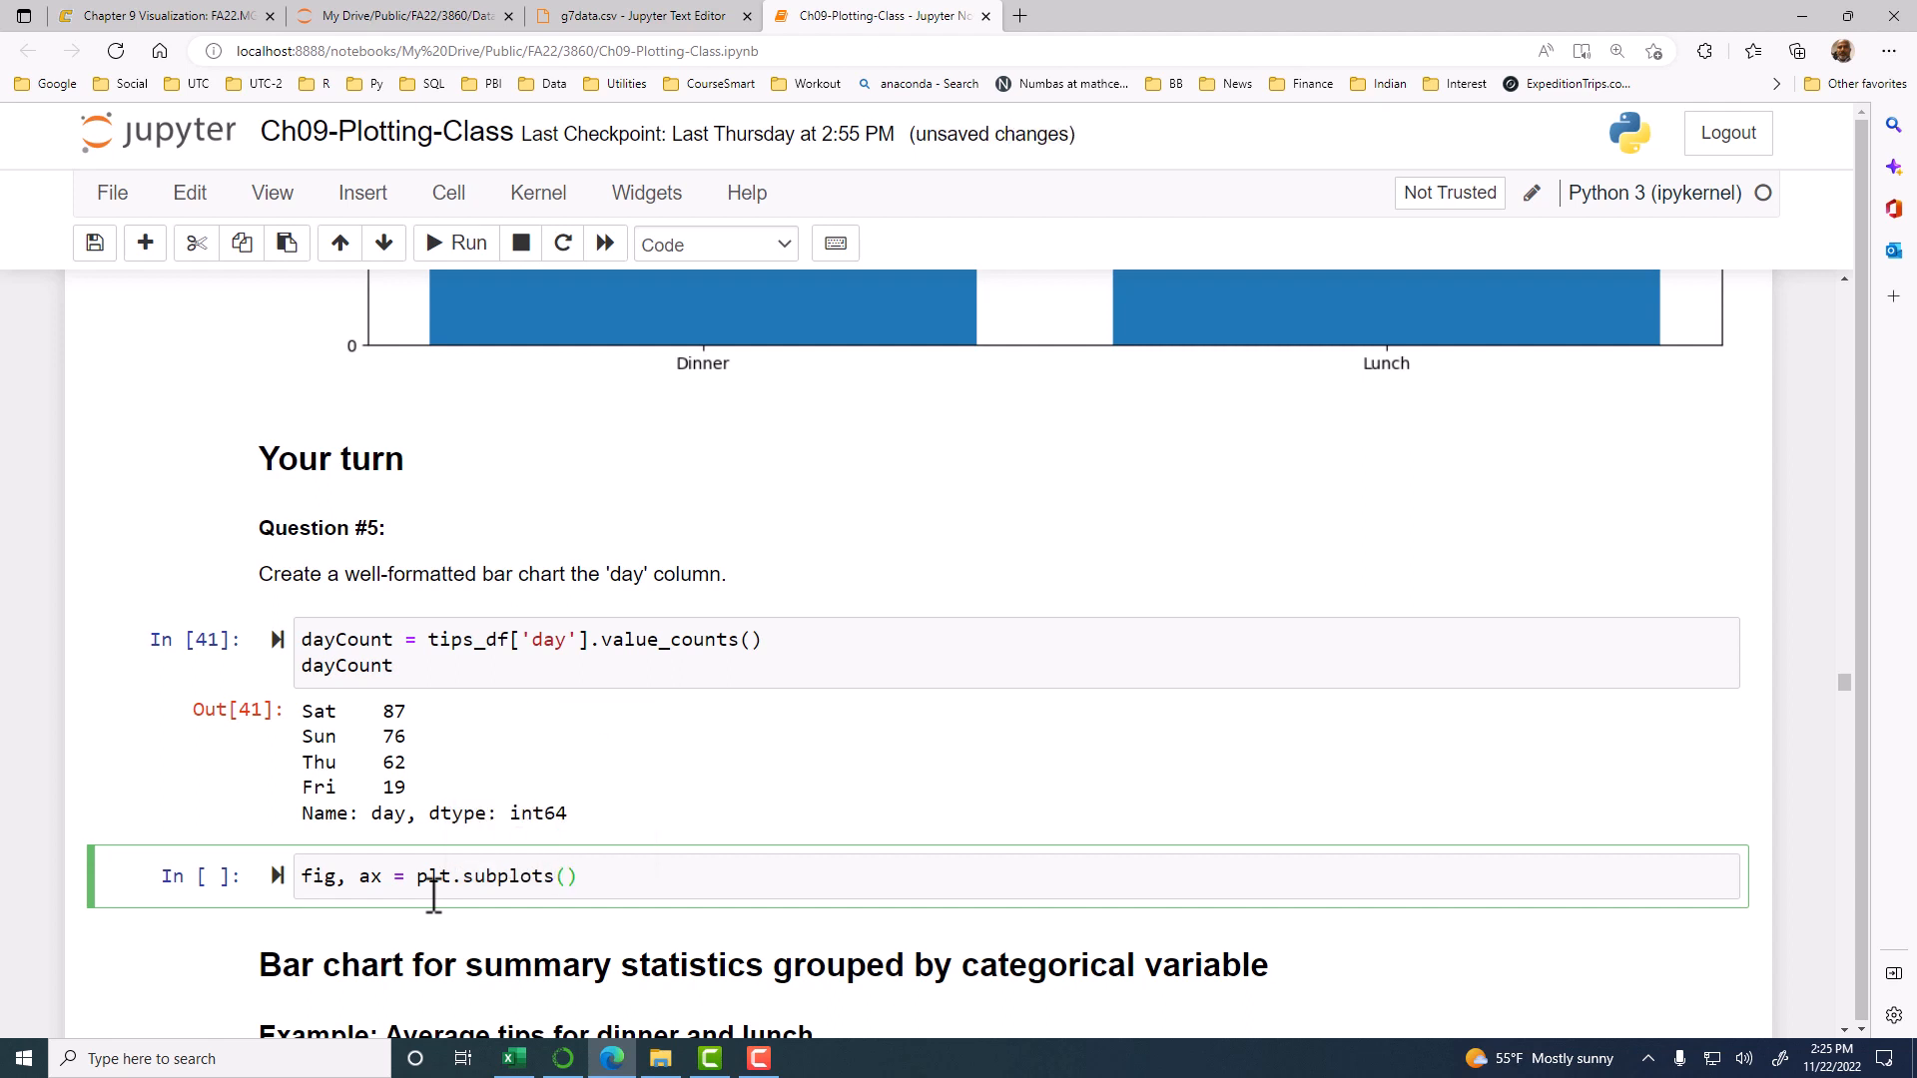
type("fig")
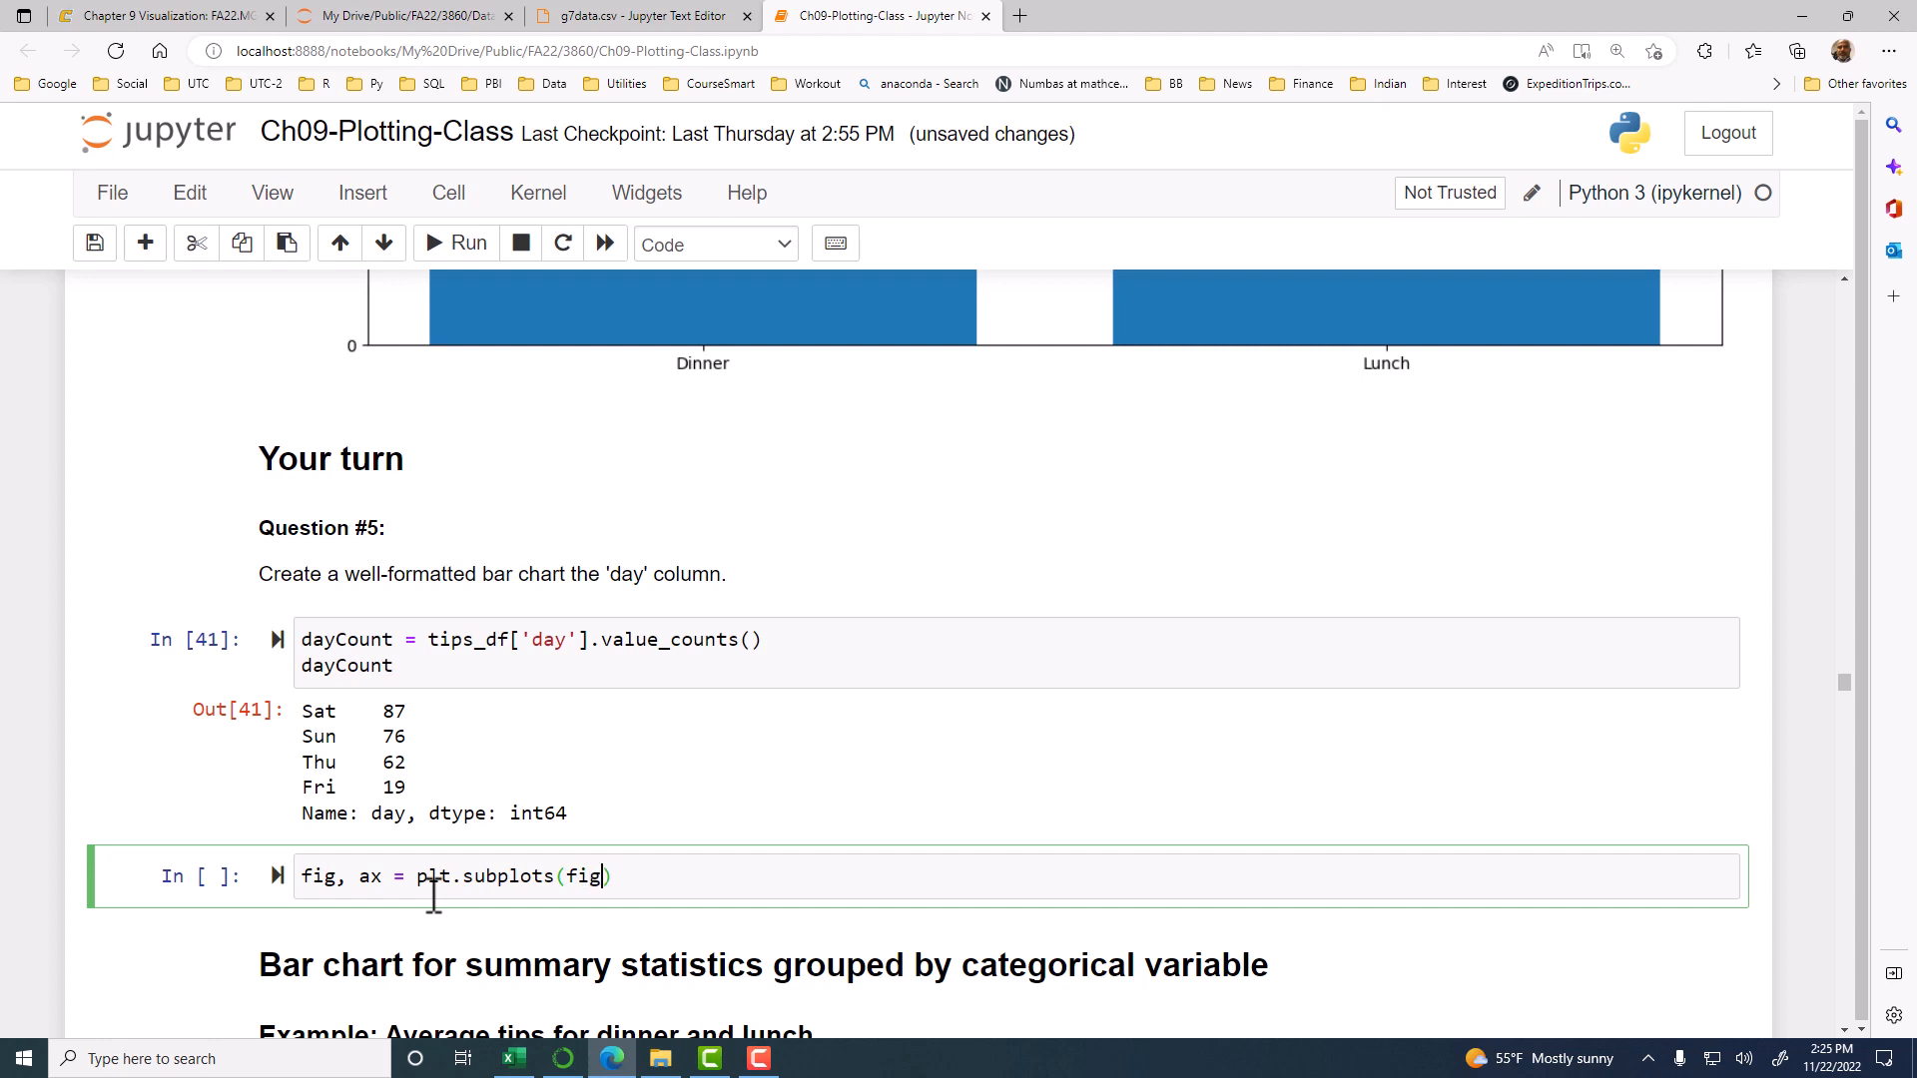
type("s")
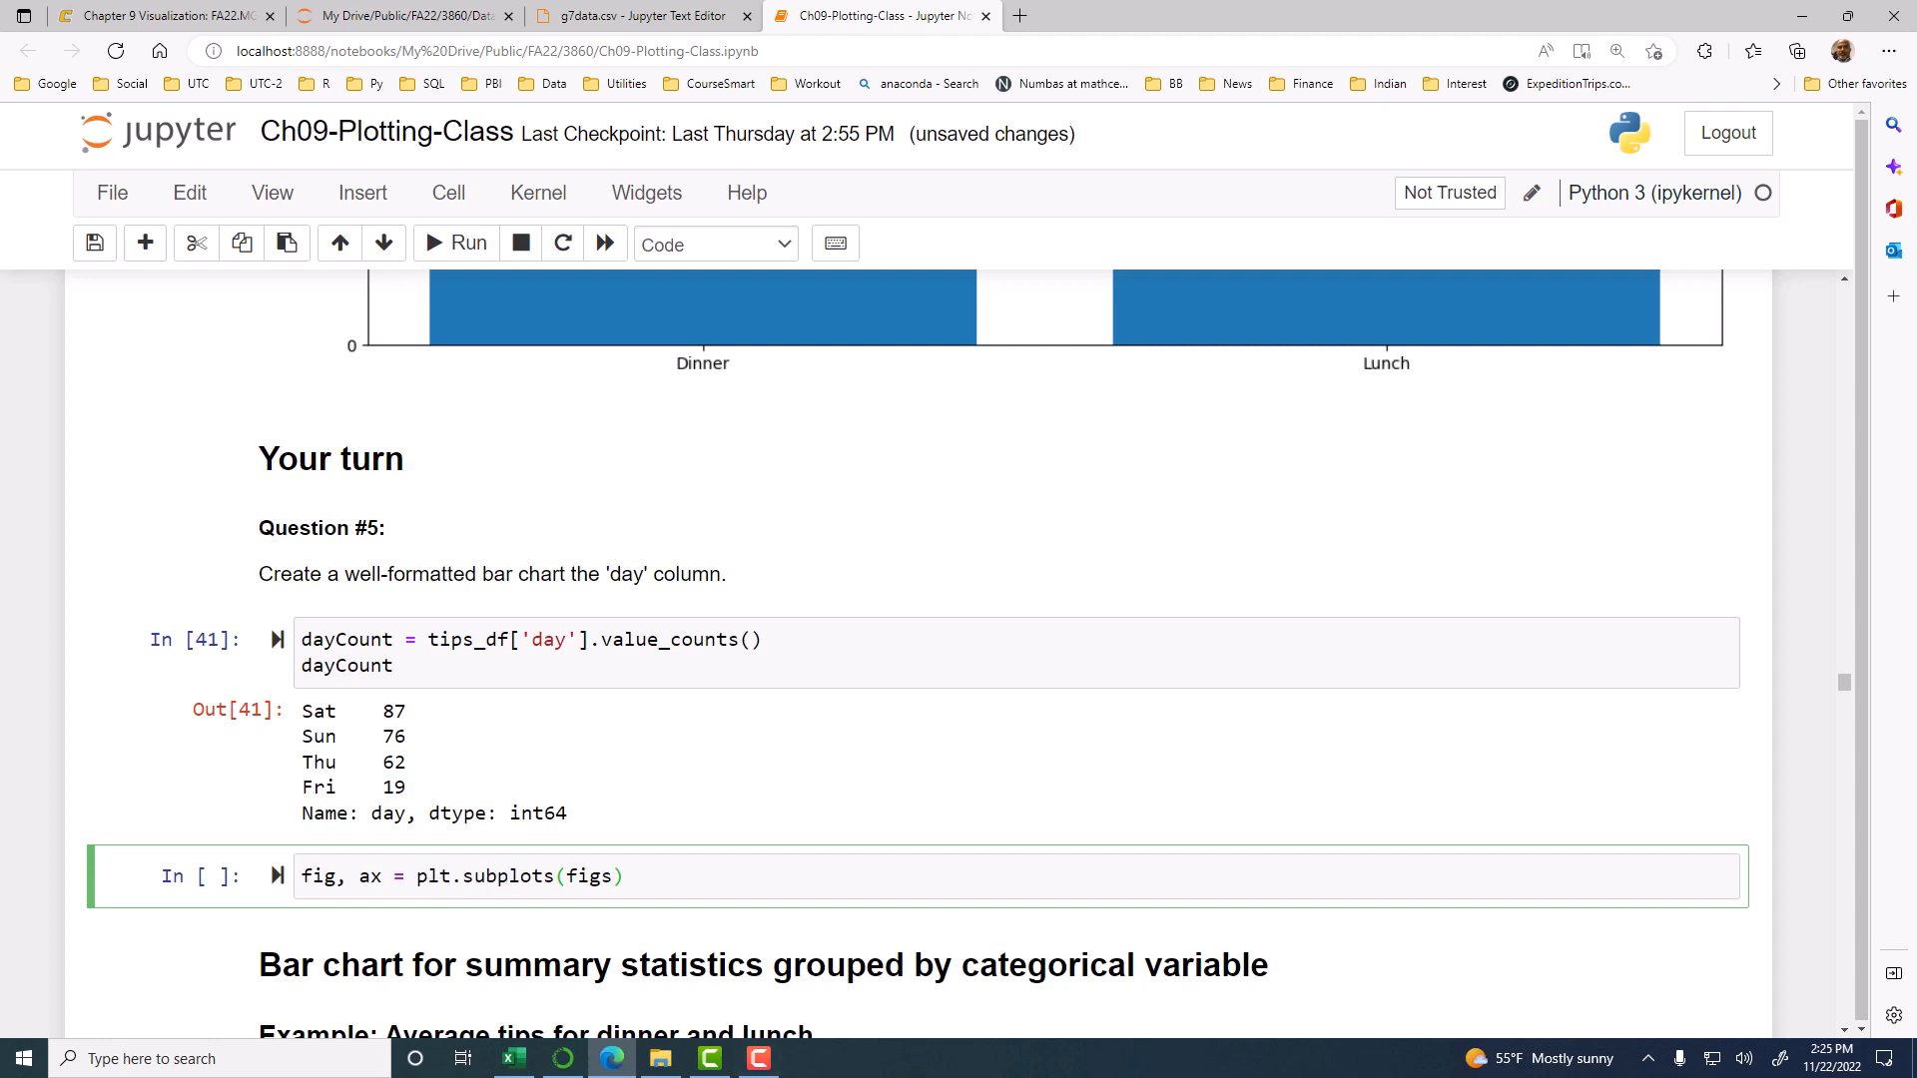
type("iz")
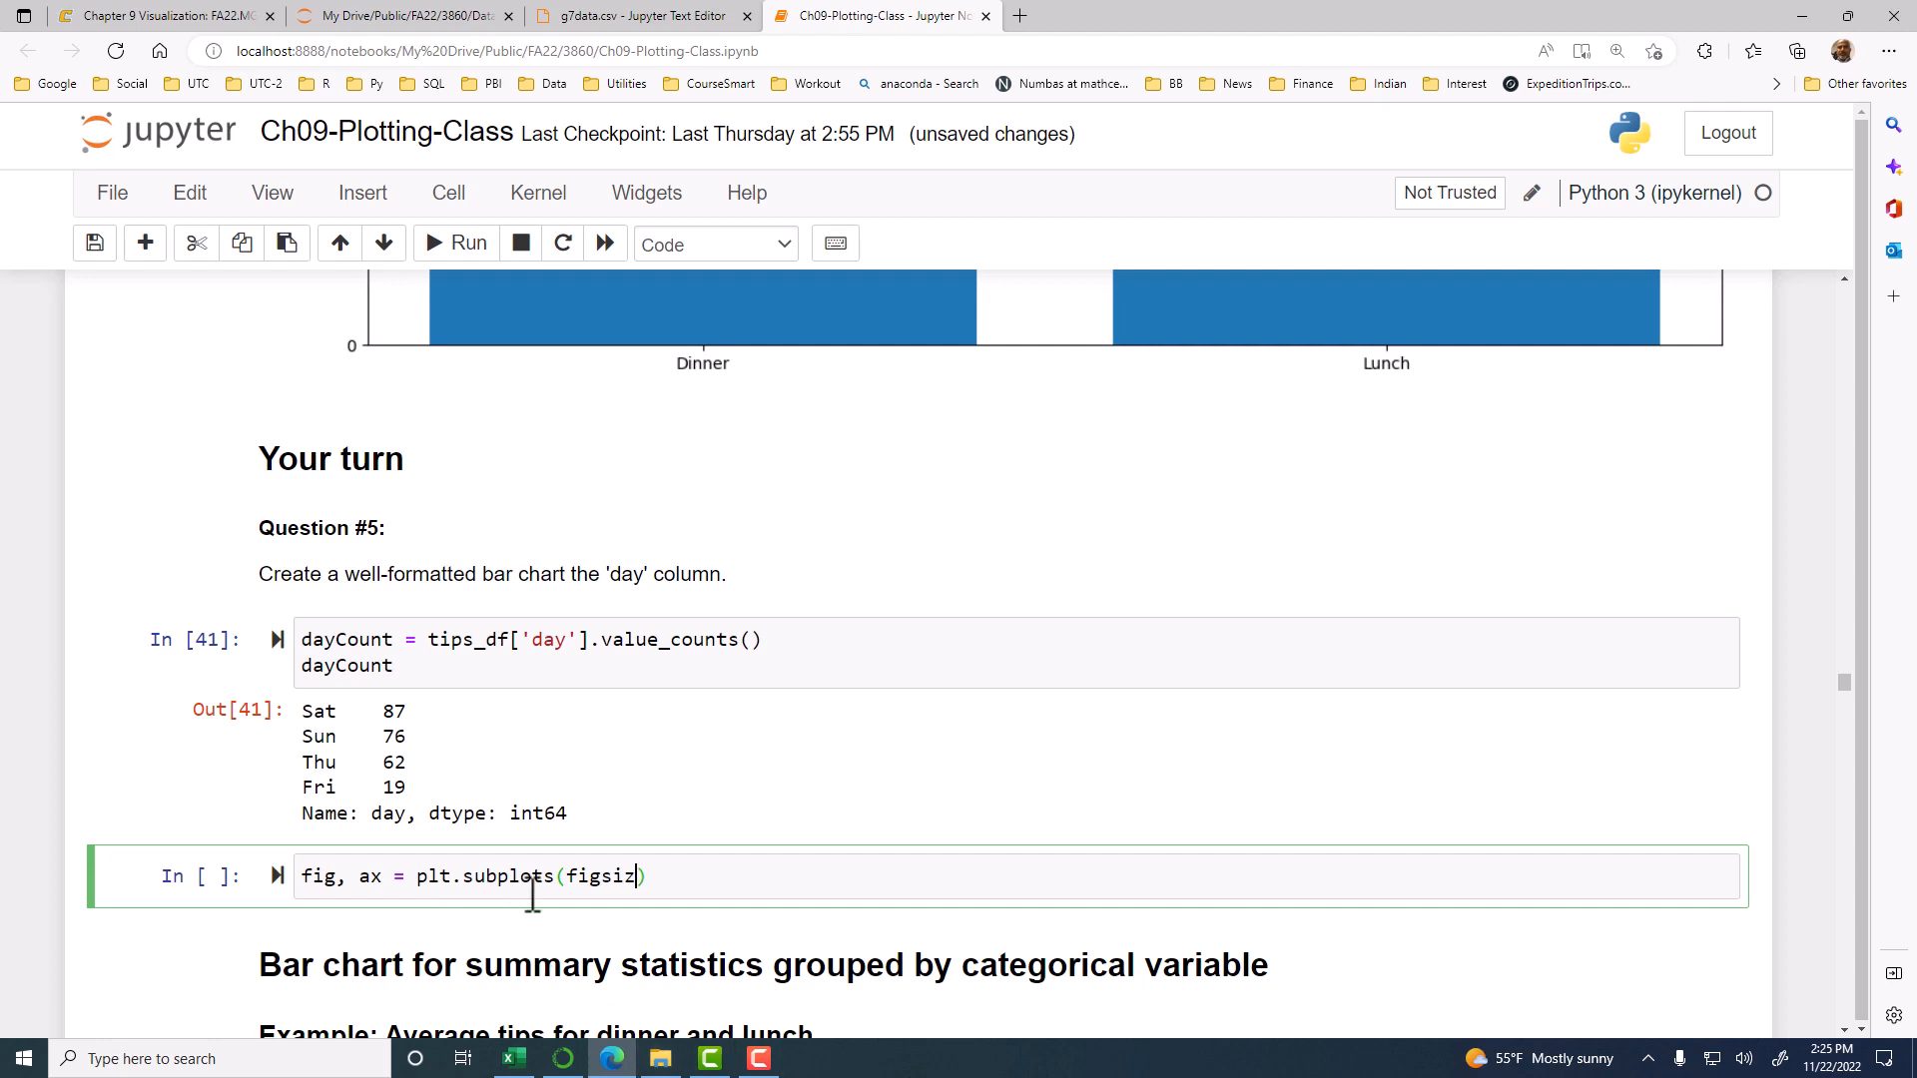
mouse_move(762, 914)
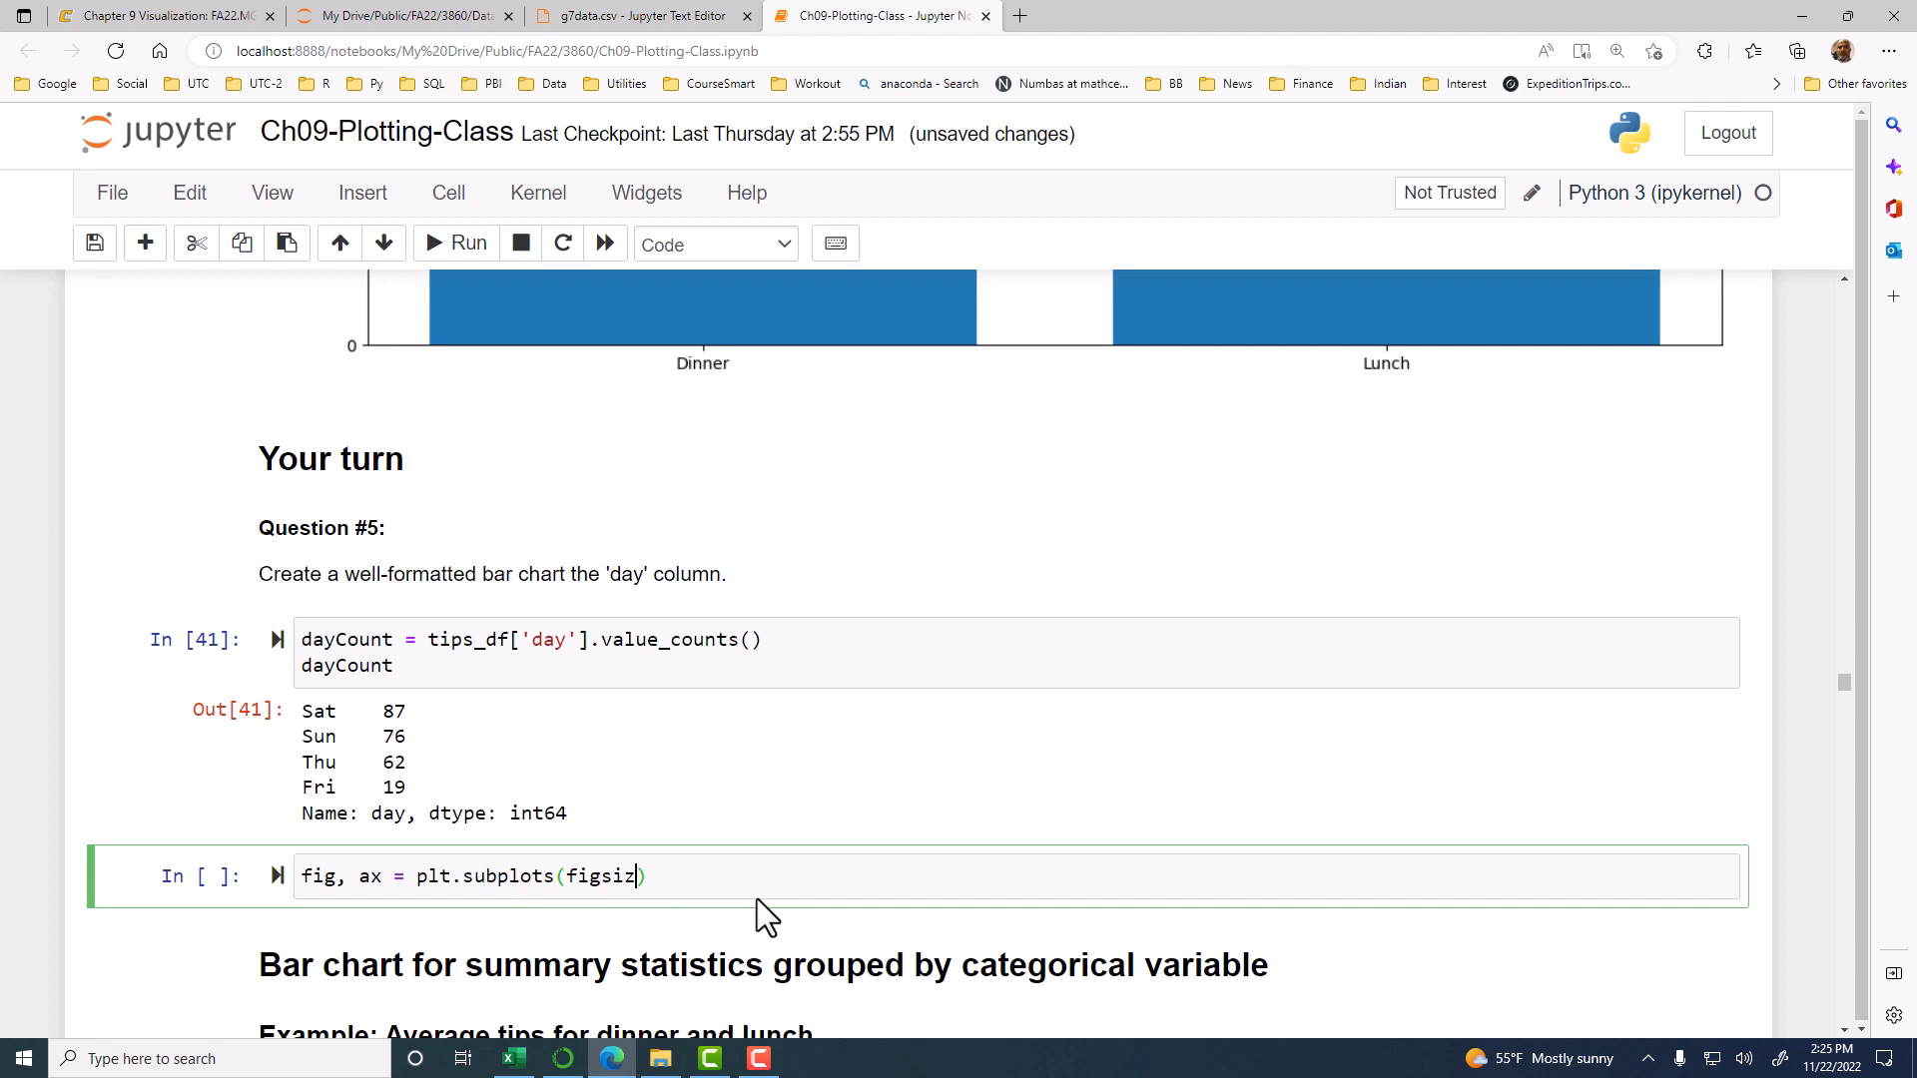
type("e")
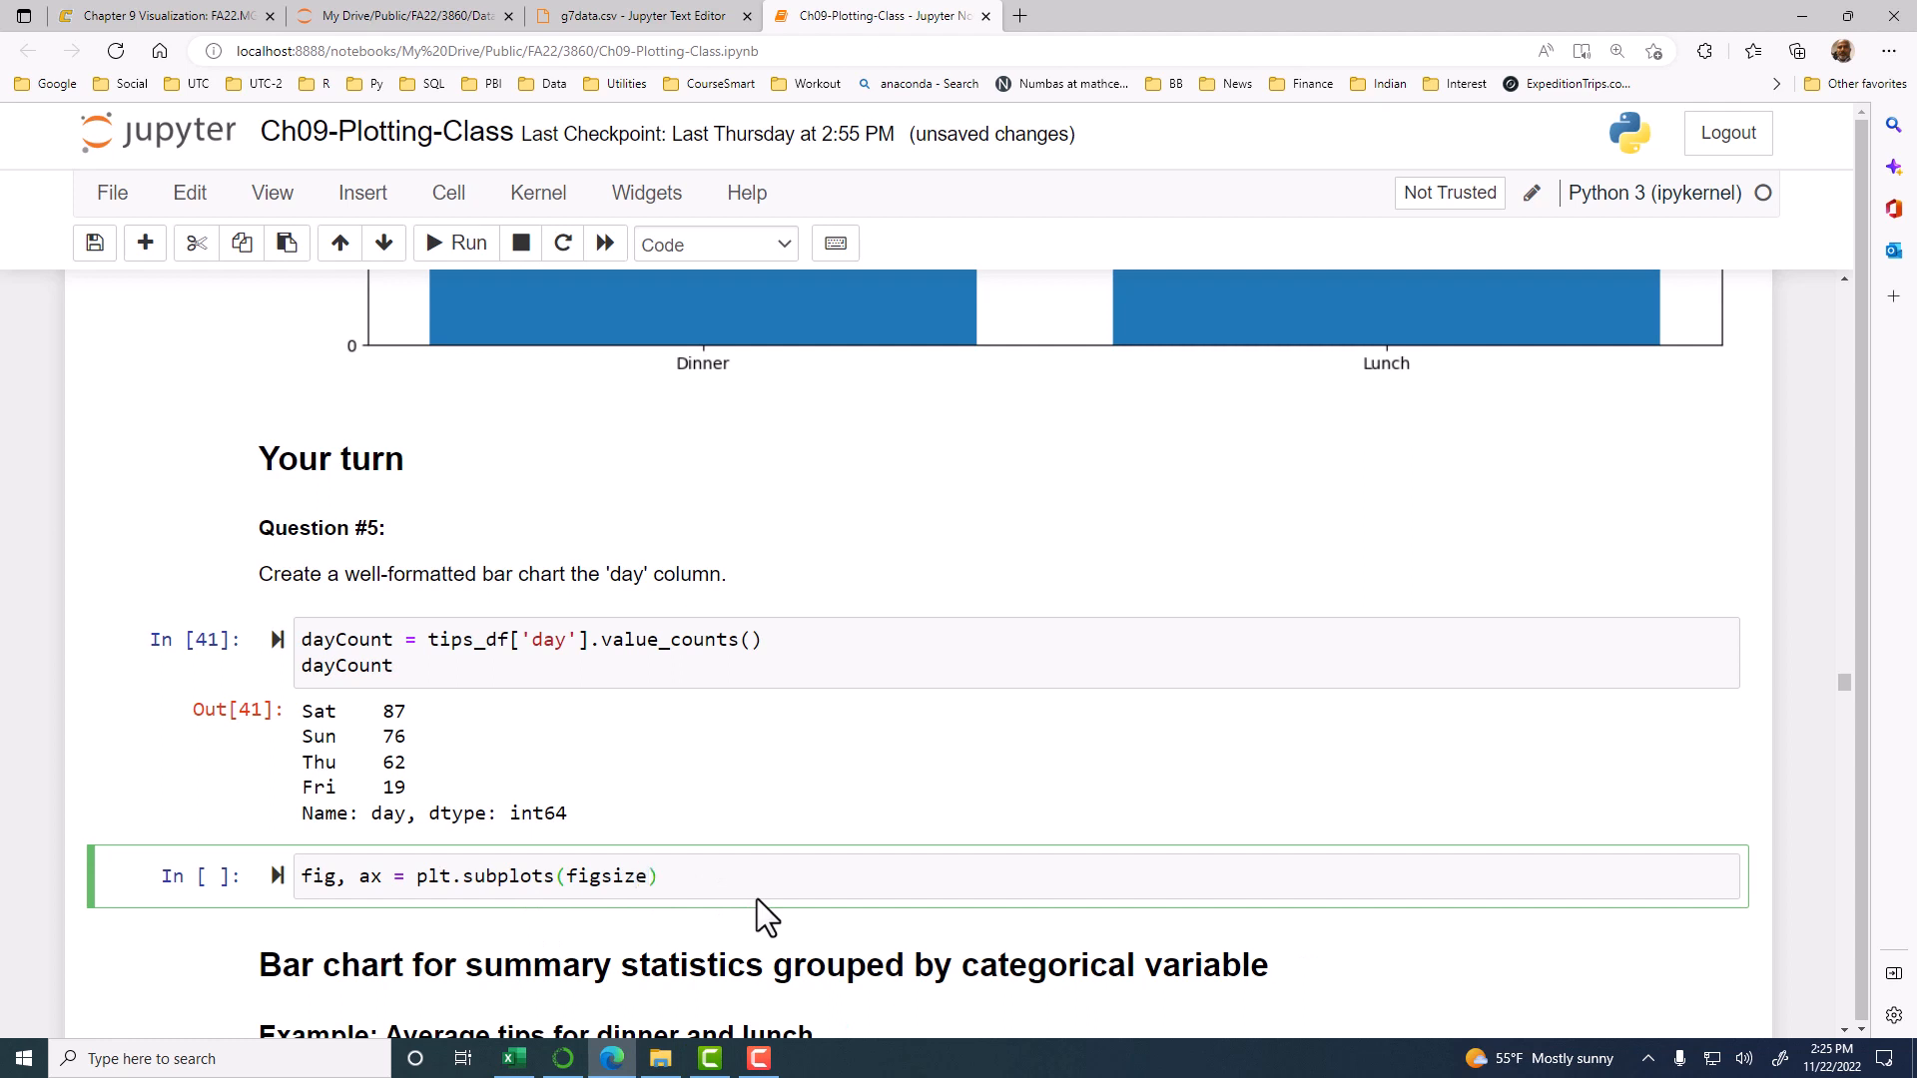
type("=()")
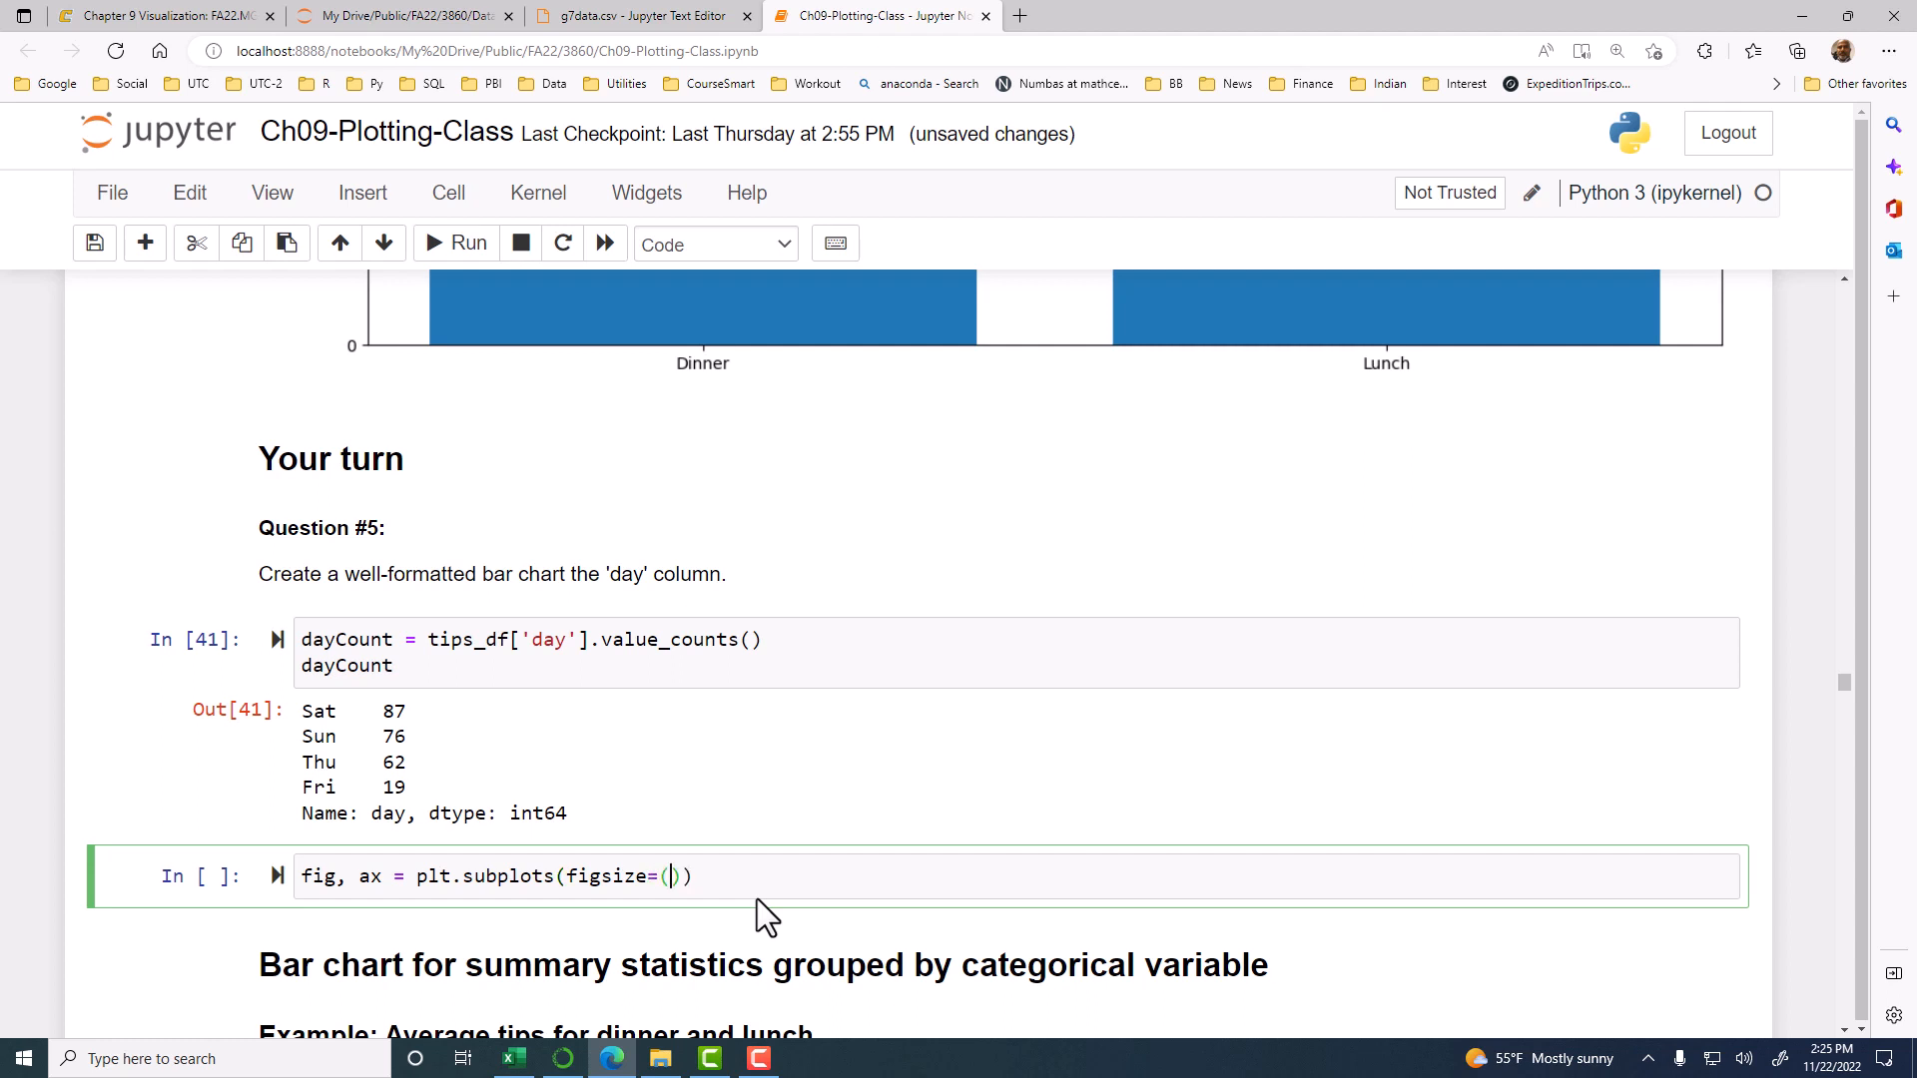
type("15,10")
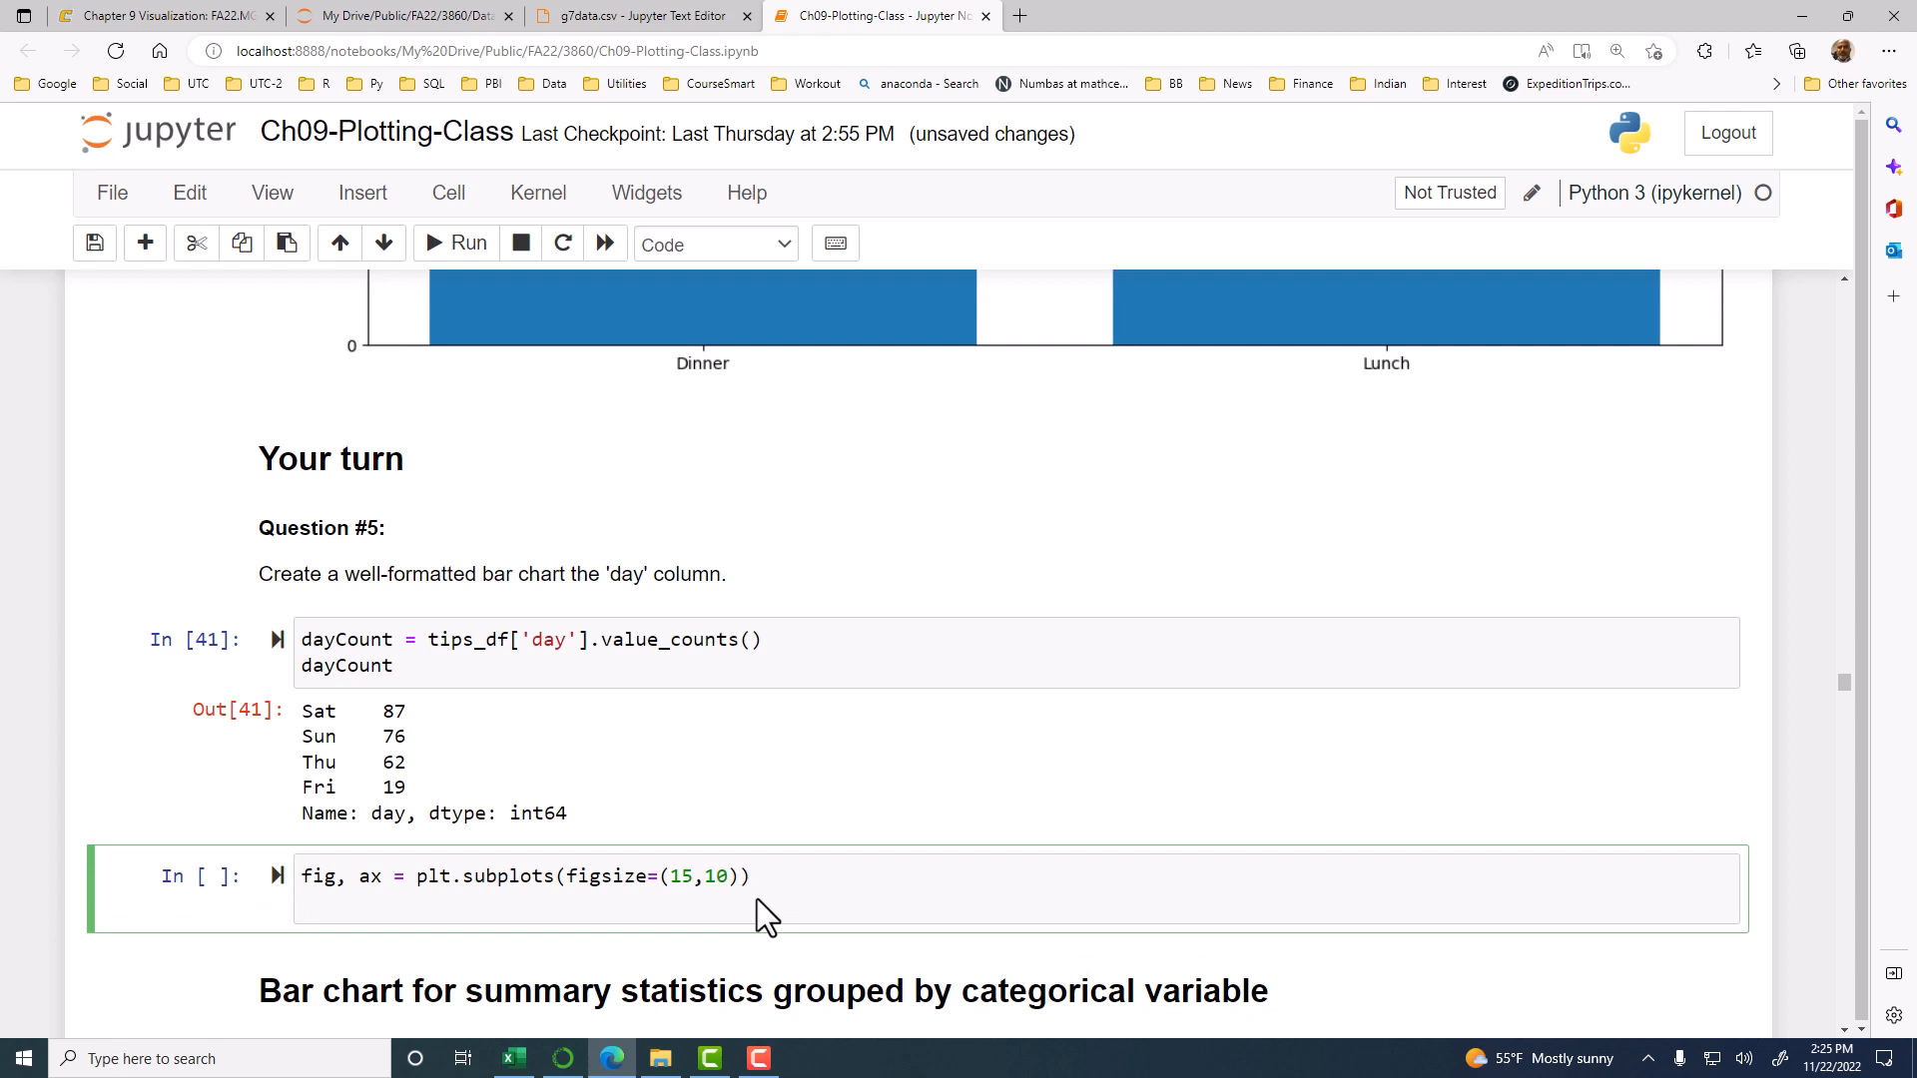
Step: Plot the day counts with ax.bar(dayCount.index, dayCount)
type("ax")
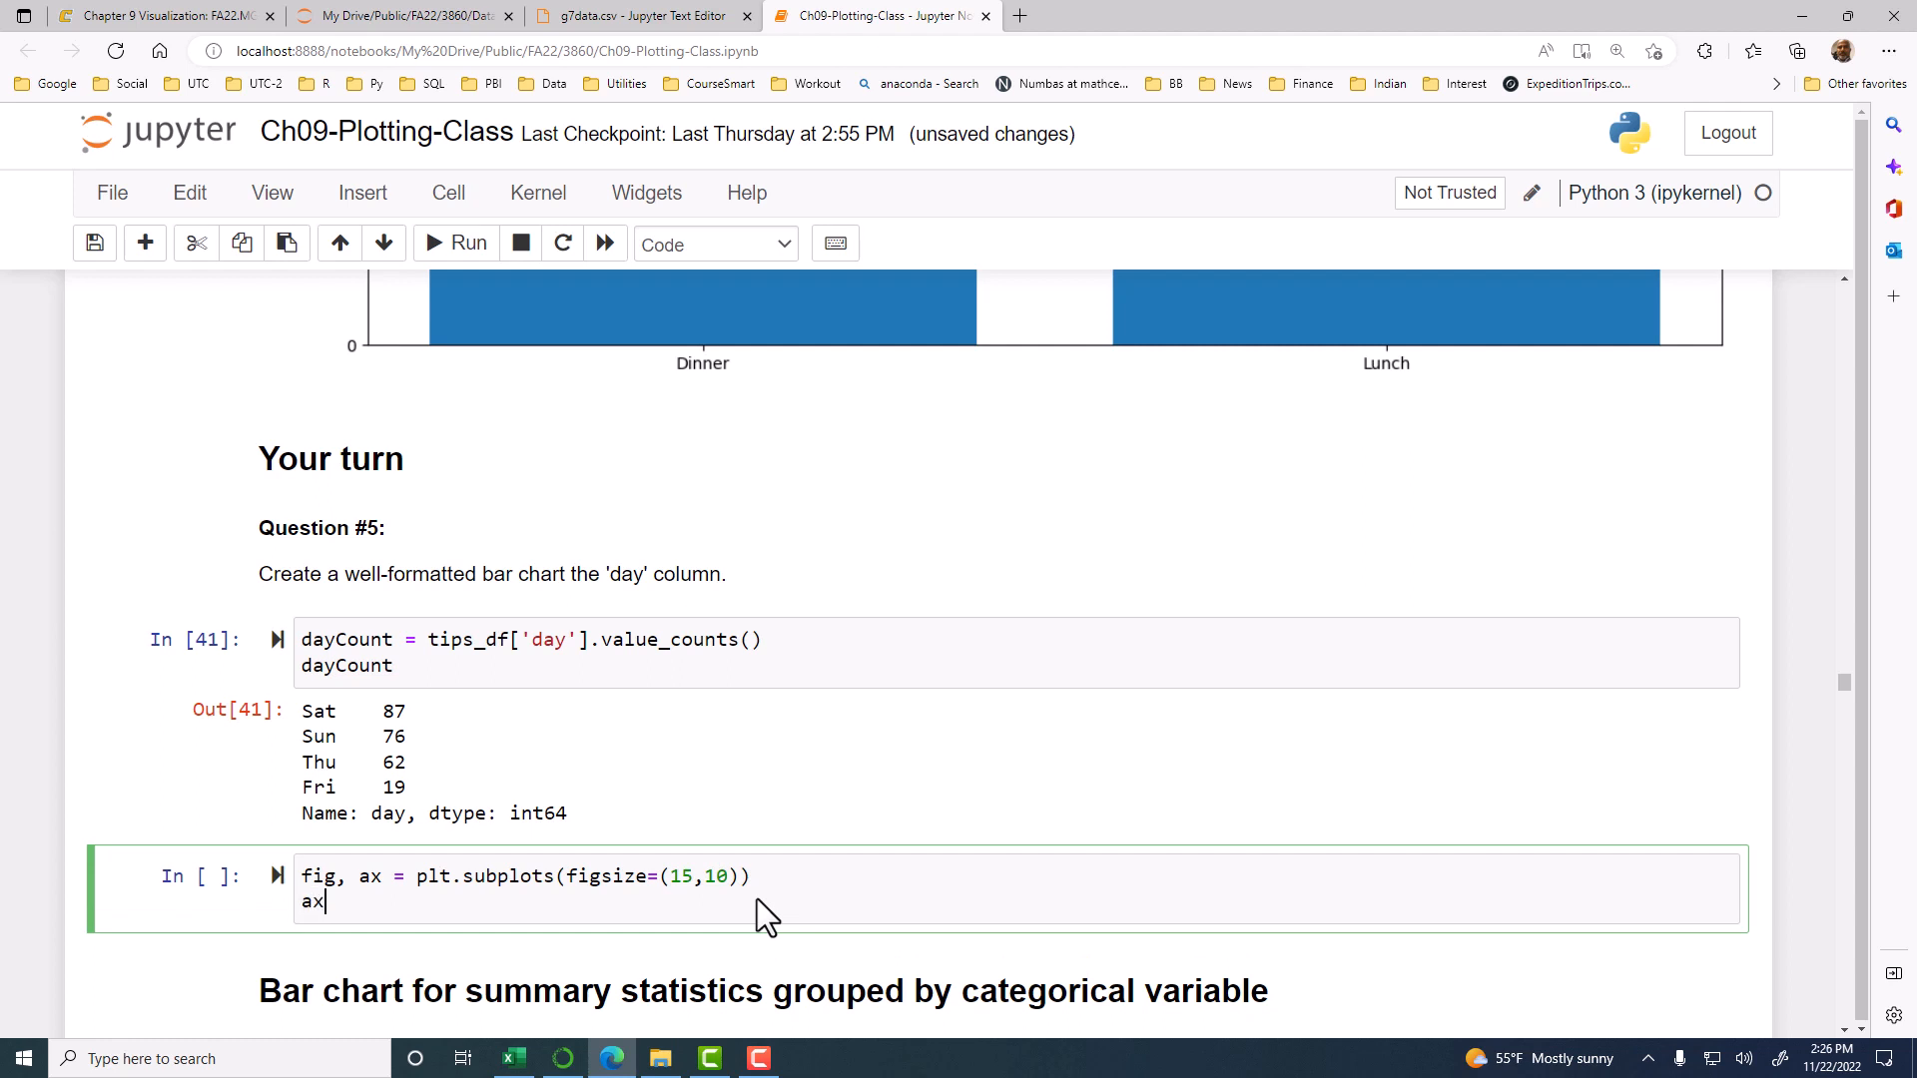
type(".bar")
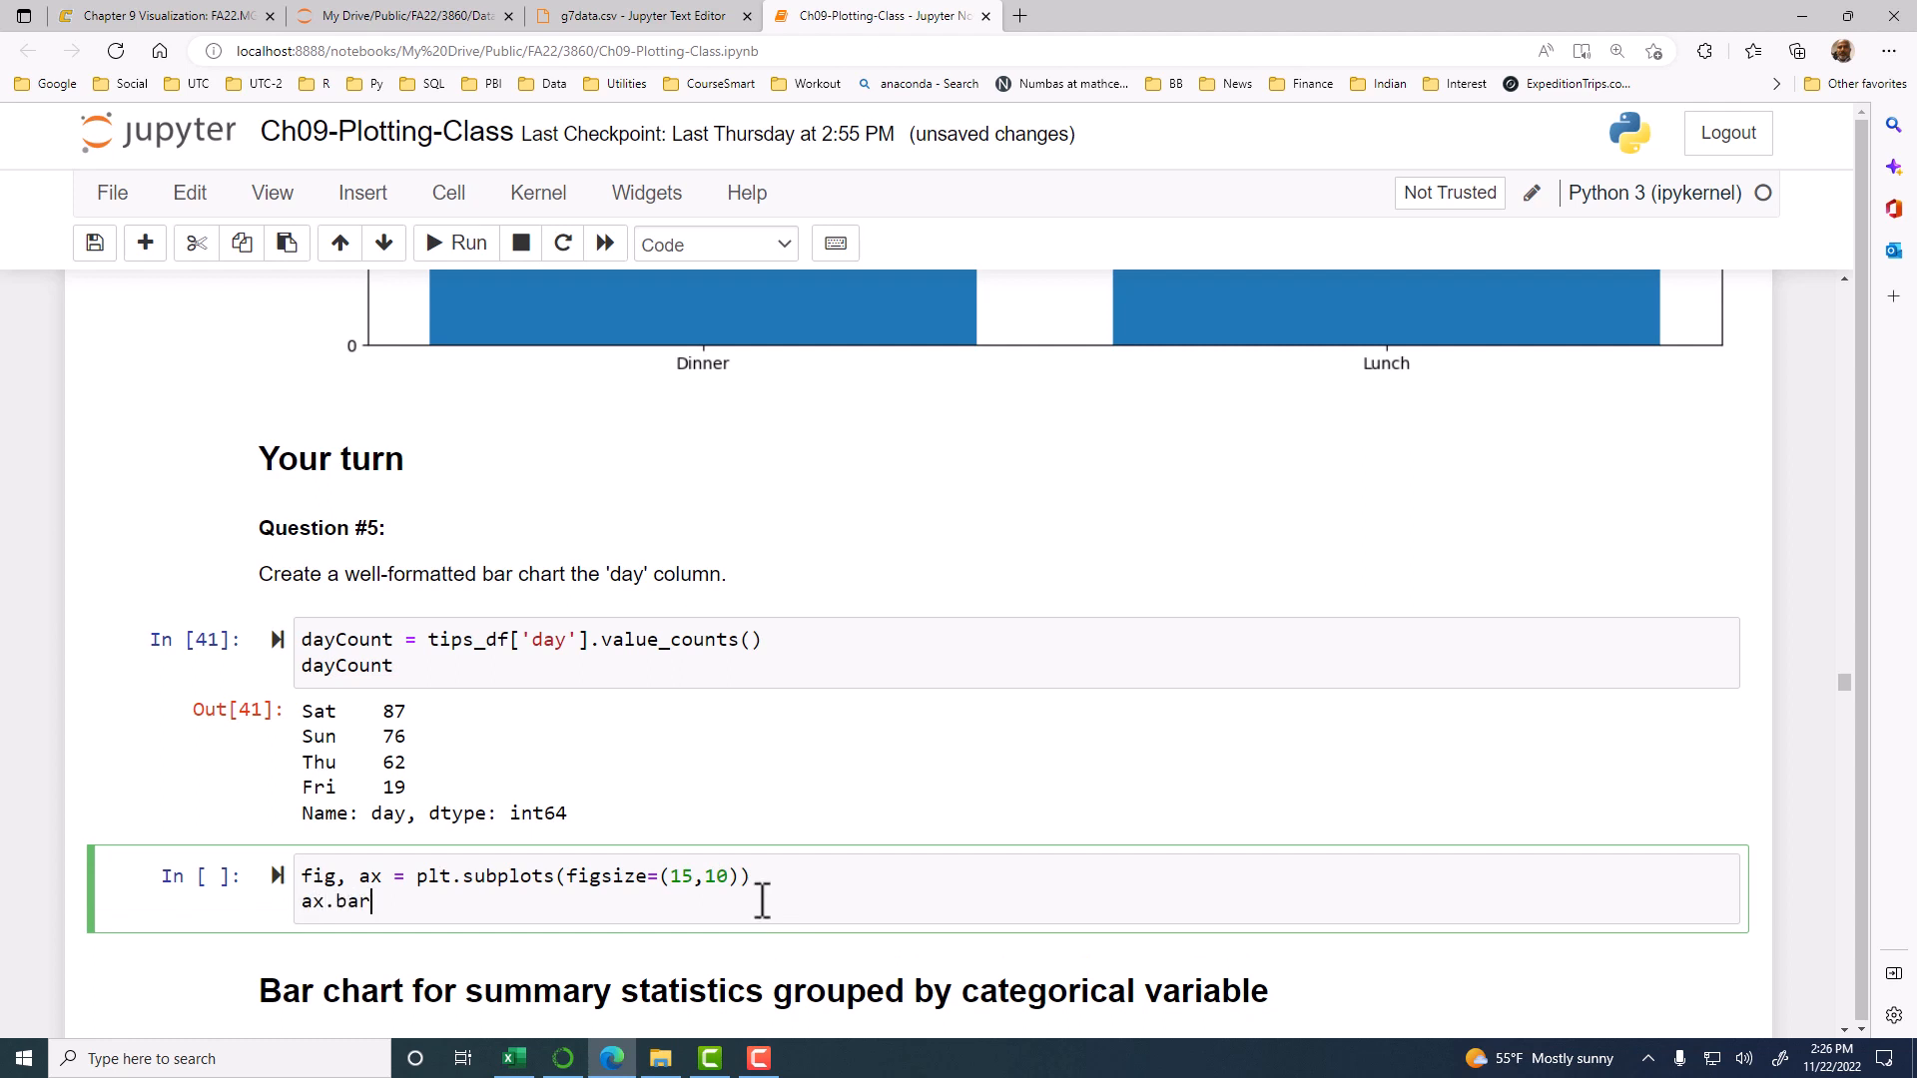
type("()")
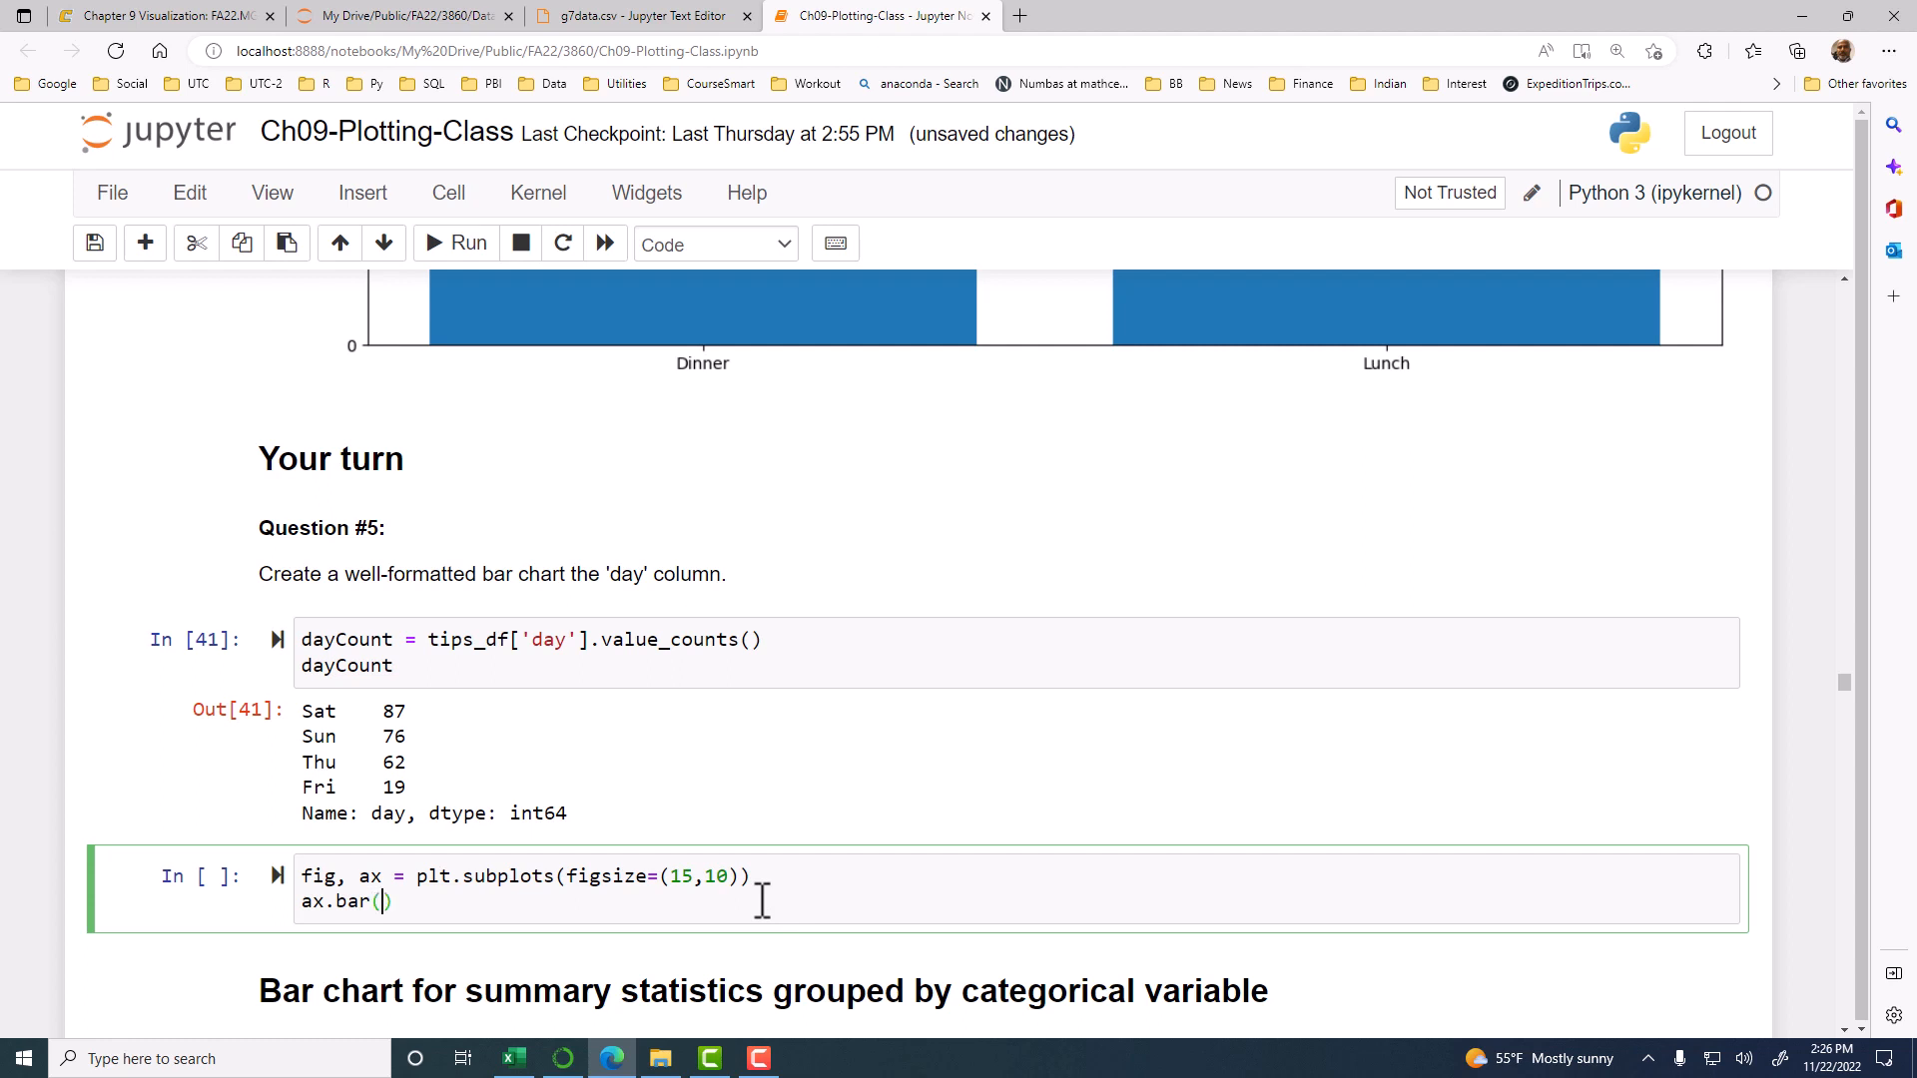
type("dayCount.in")
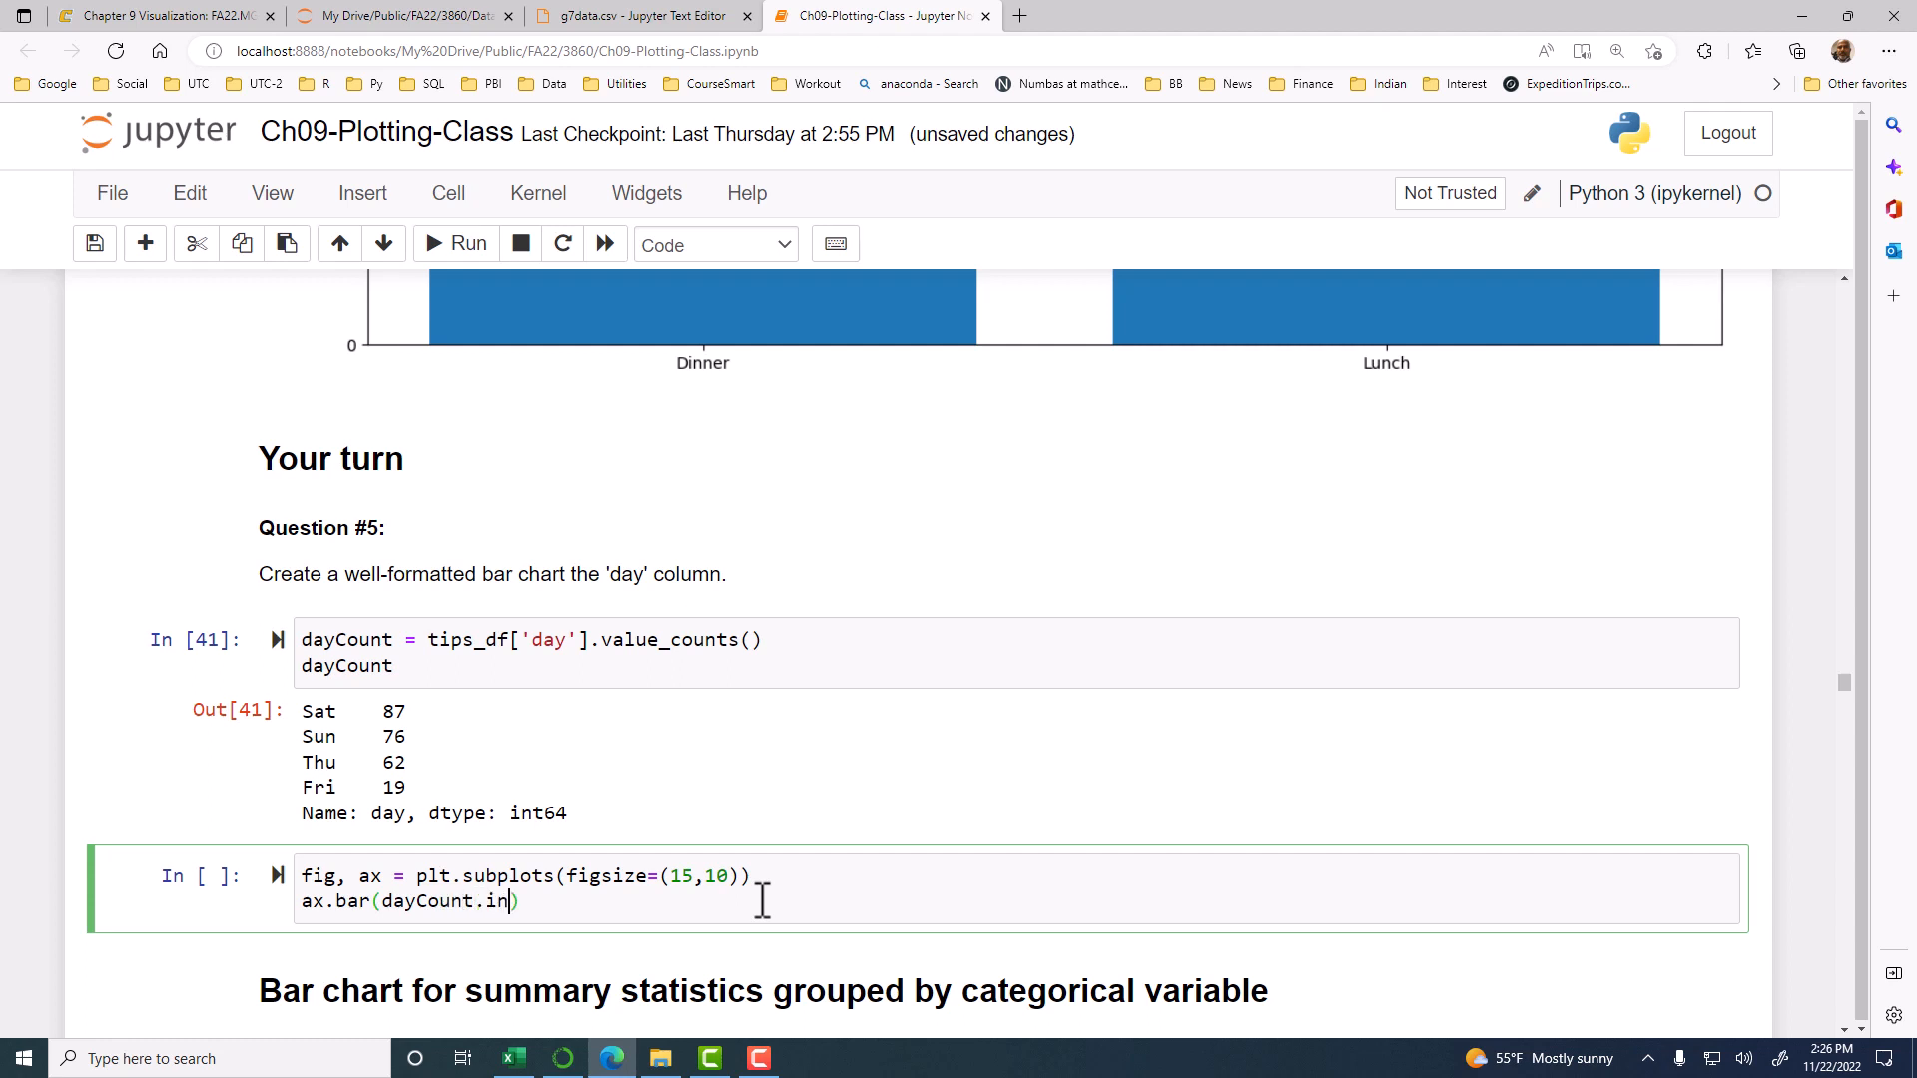
type("dex")
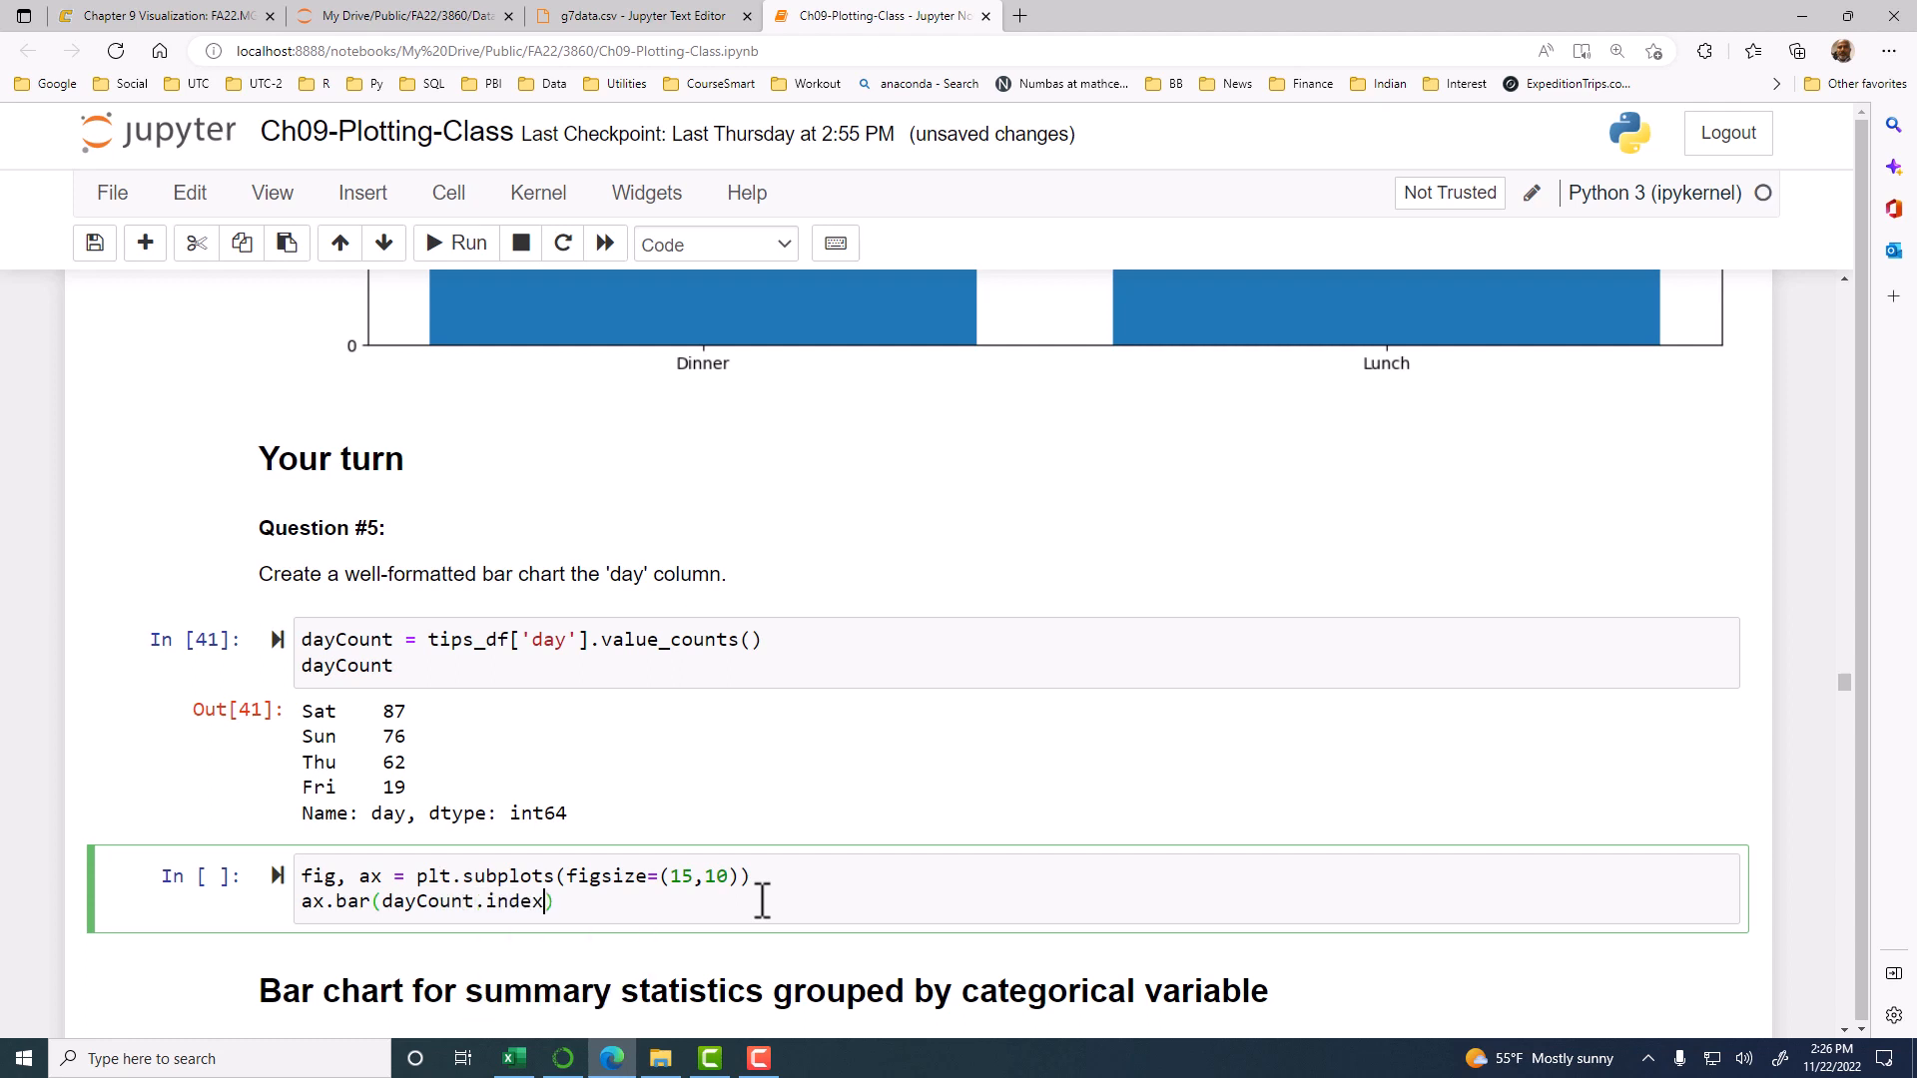
type(",")
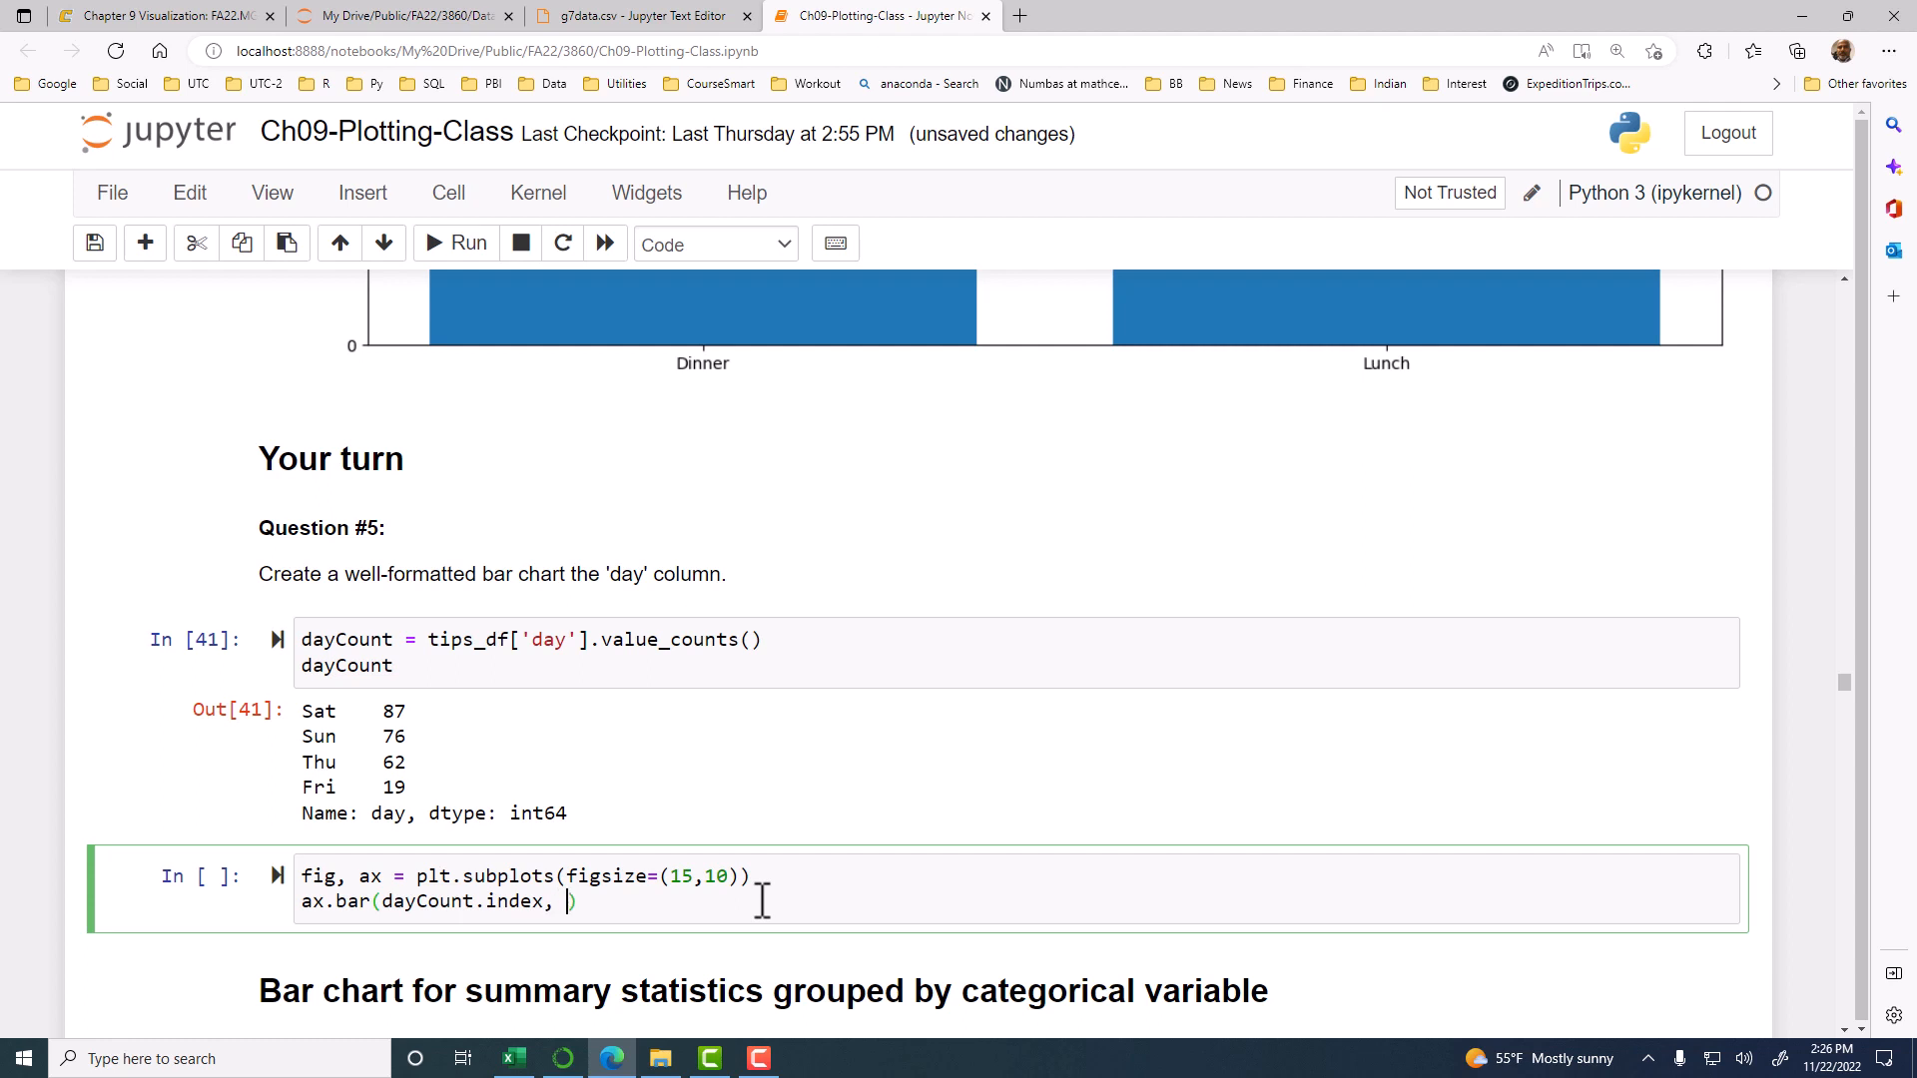
type("dayCount")
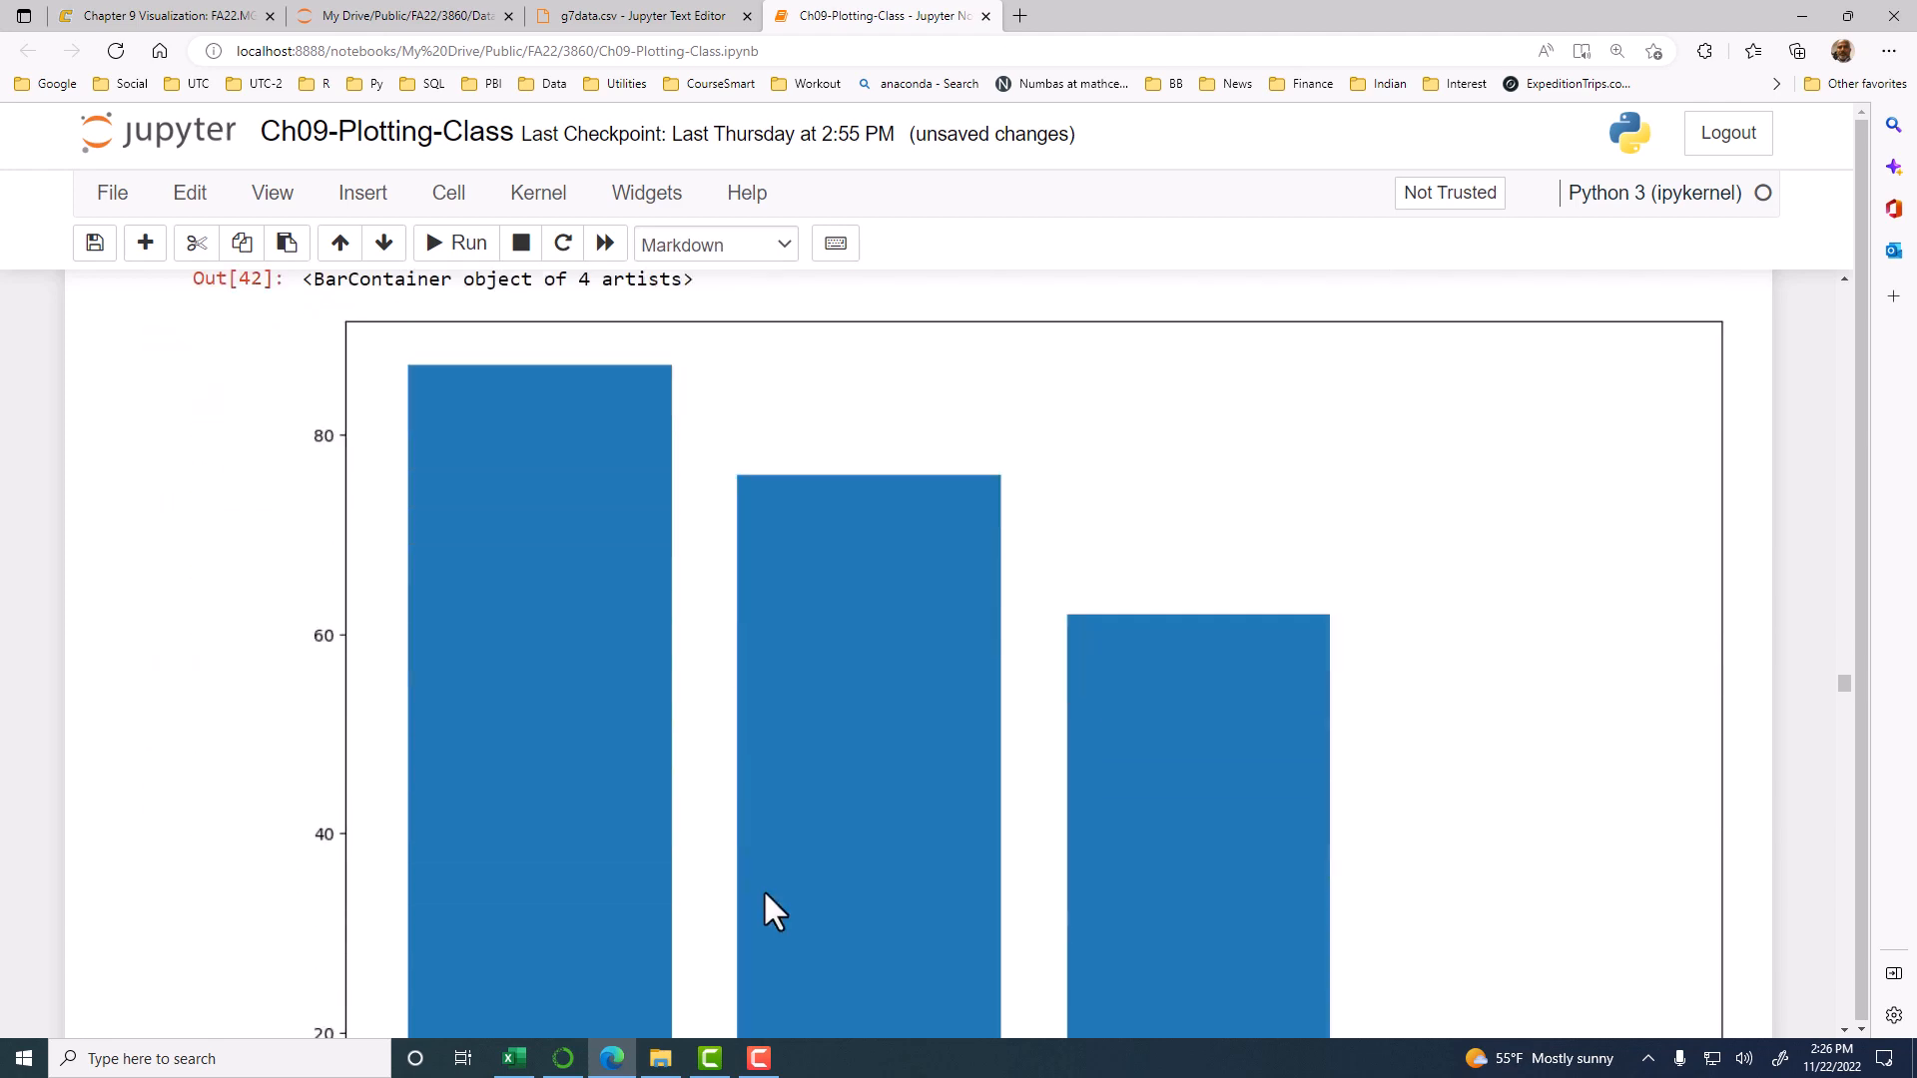
Step: Scroll through the plotted day-count bar chart and highlight 'well-formatted' in the question
scroll("down", 3)
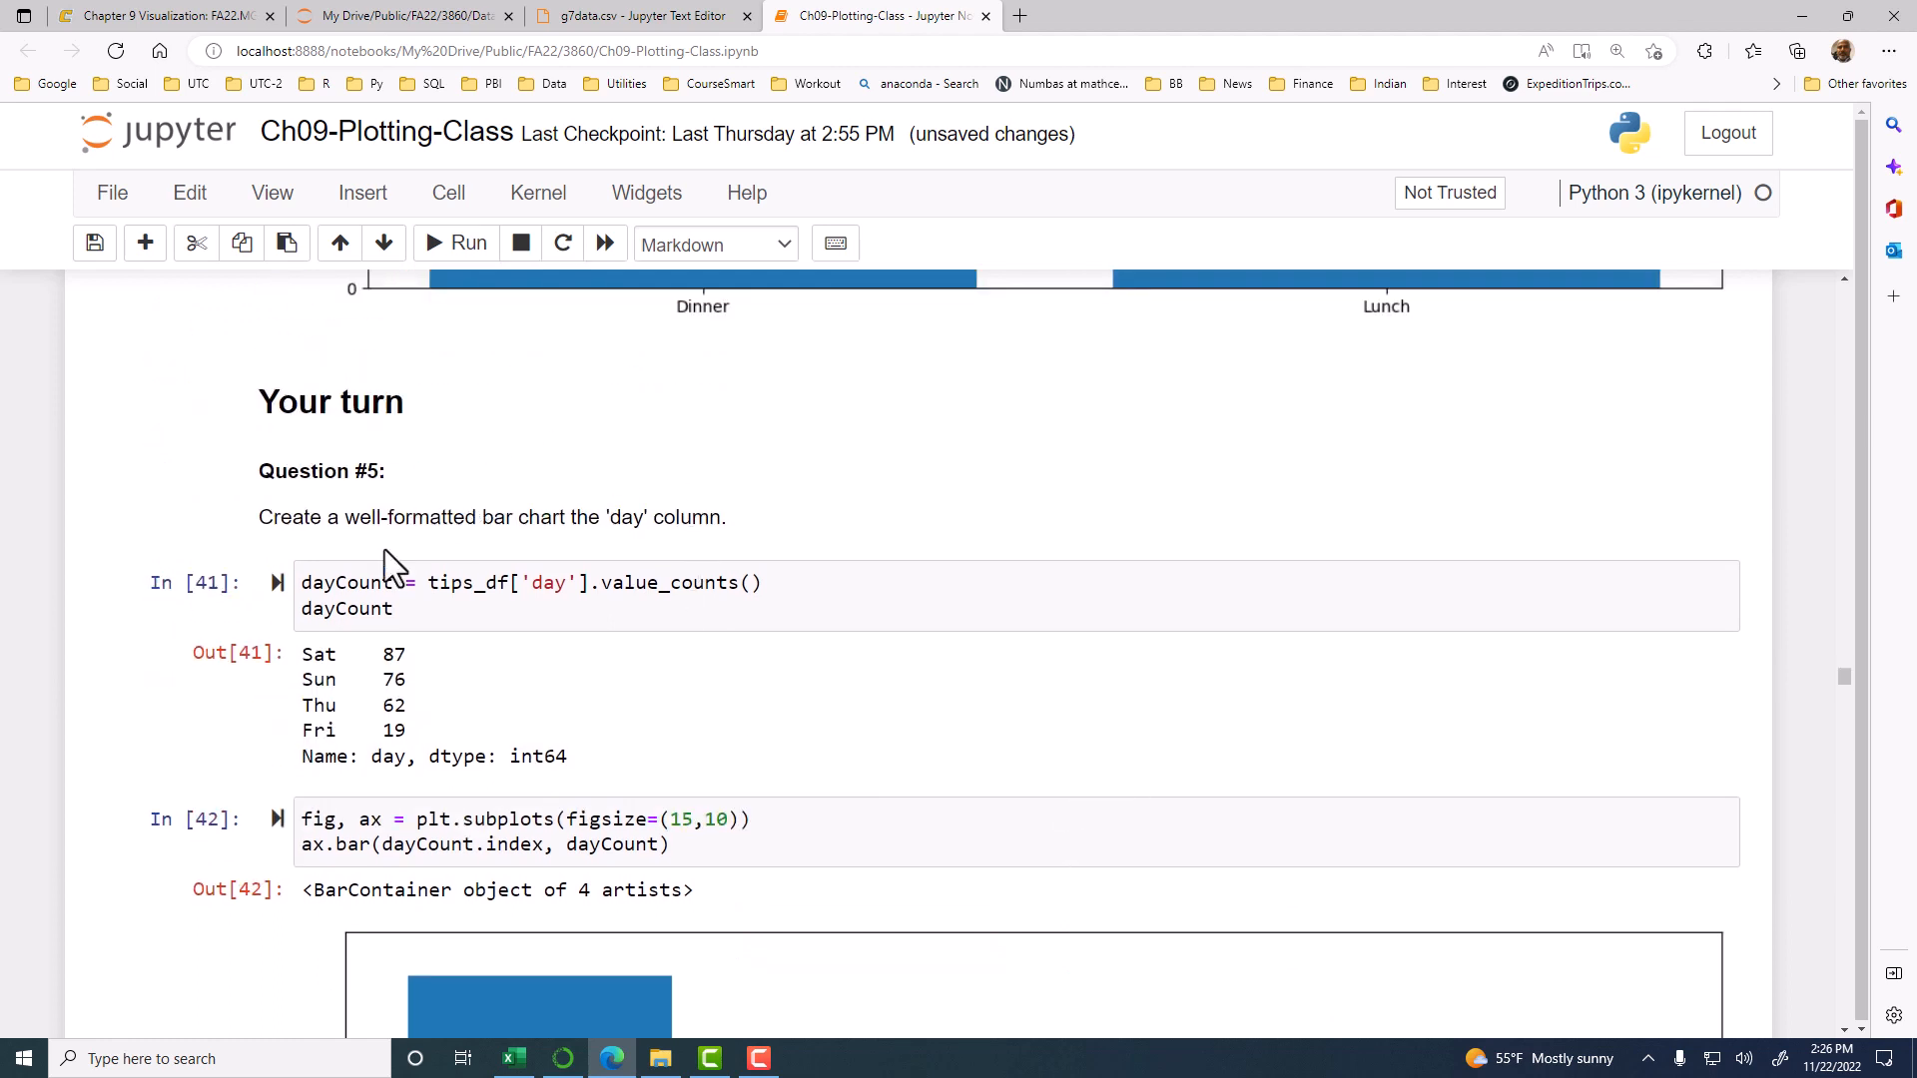
double_click(376, 516)
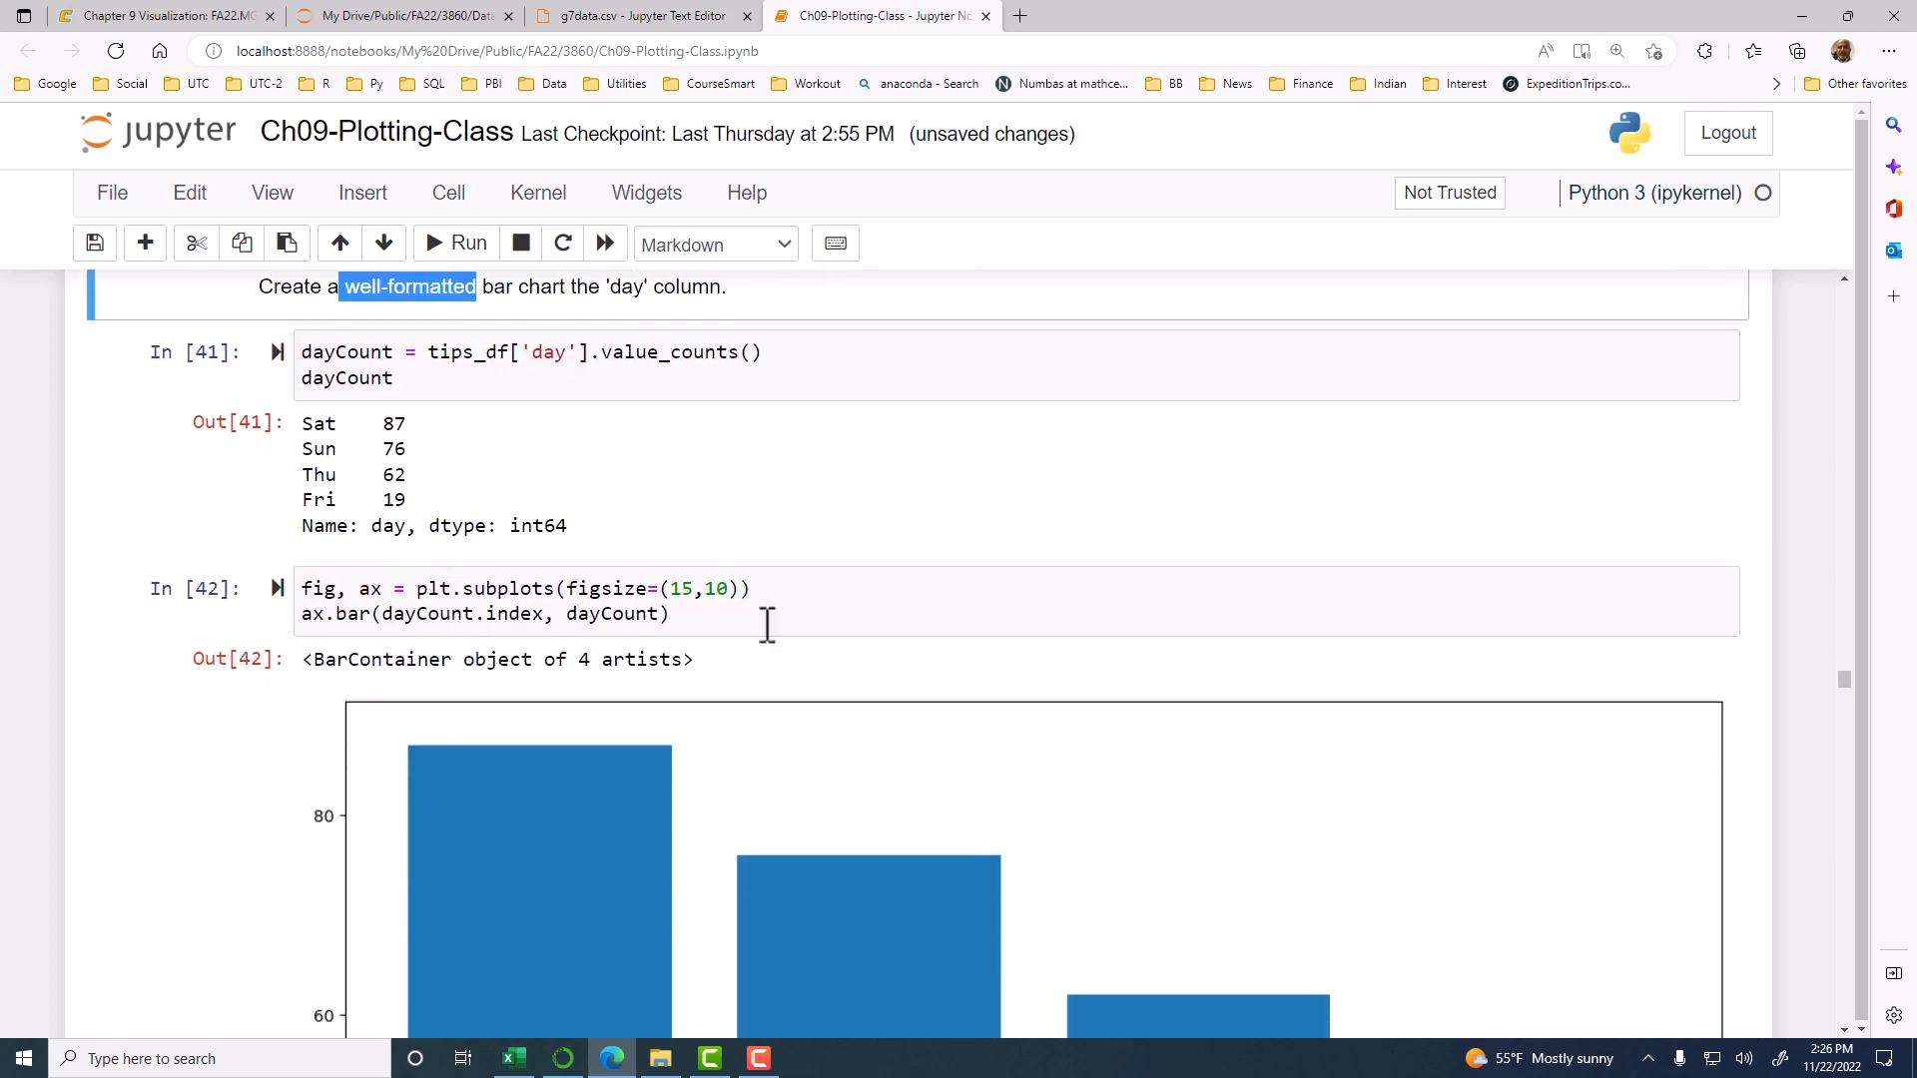
Step: Place the cursor after the ax.bar line in the chart cell
left_click(767, 614)
type("ax")
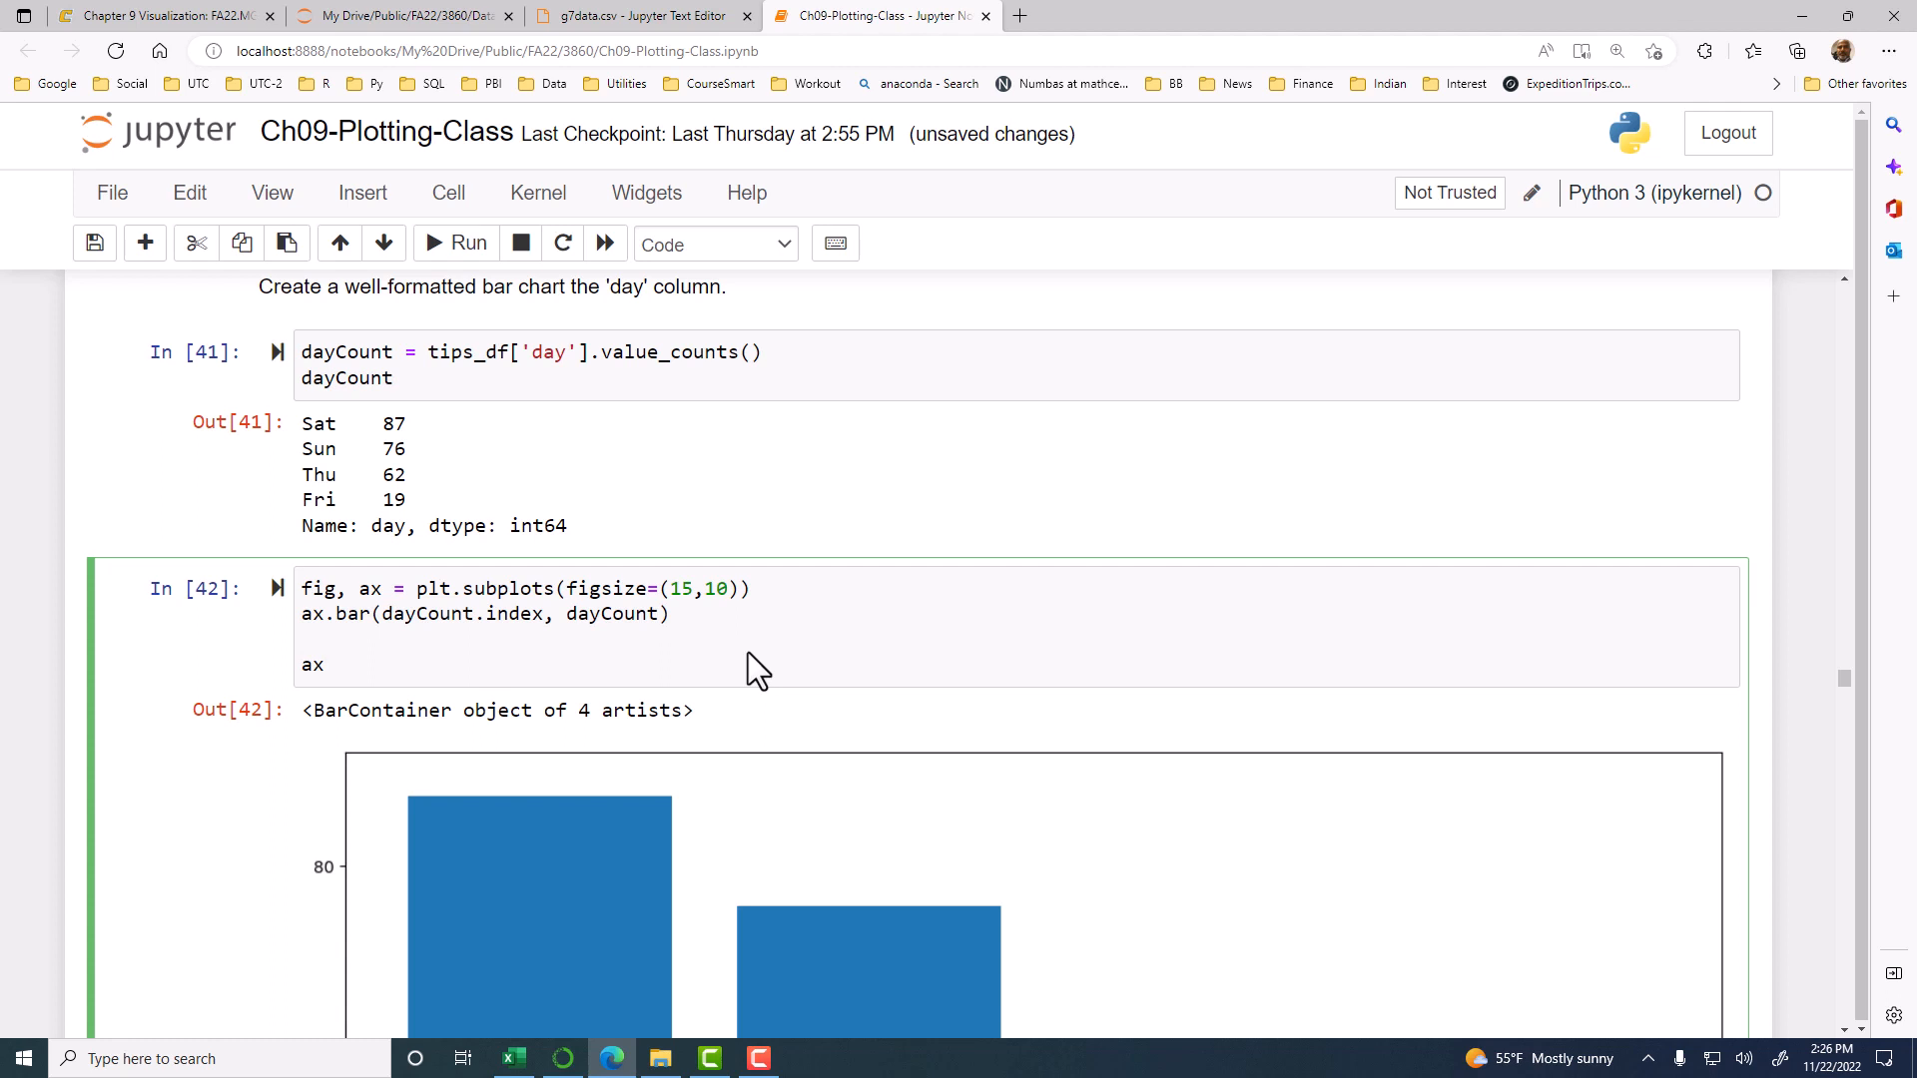
Step: Add ax.set() with title 'Diners bby day', xlabel 'Day' and ylabel 'Count'
type(".title")
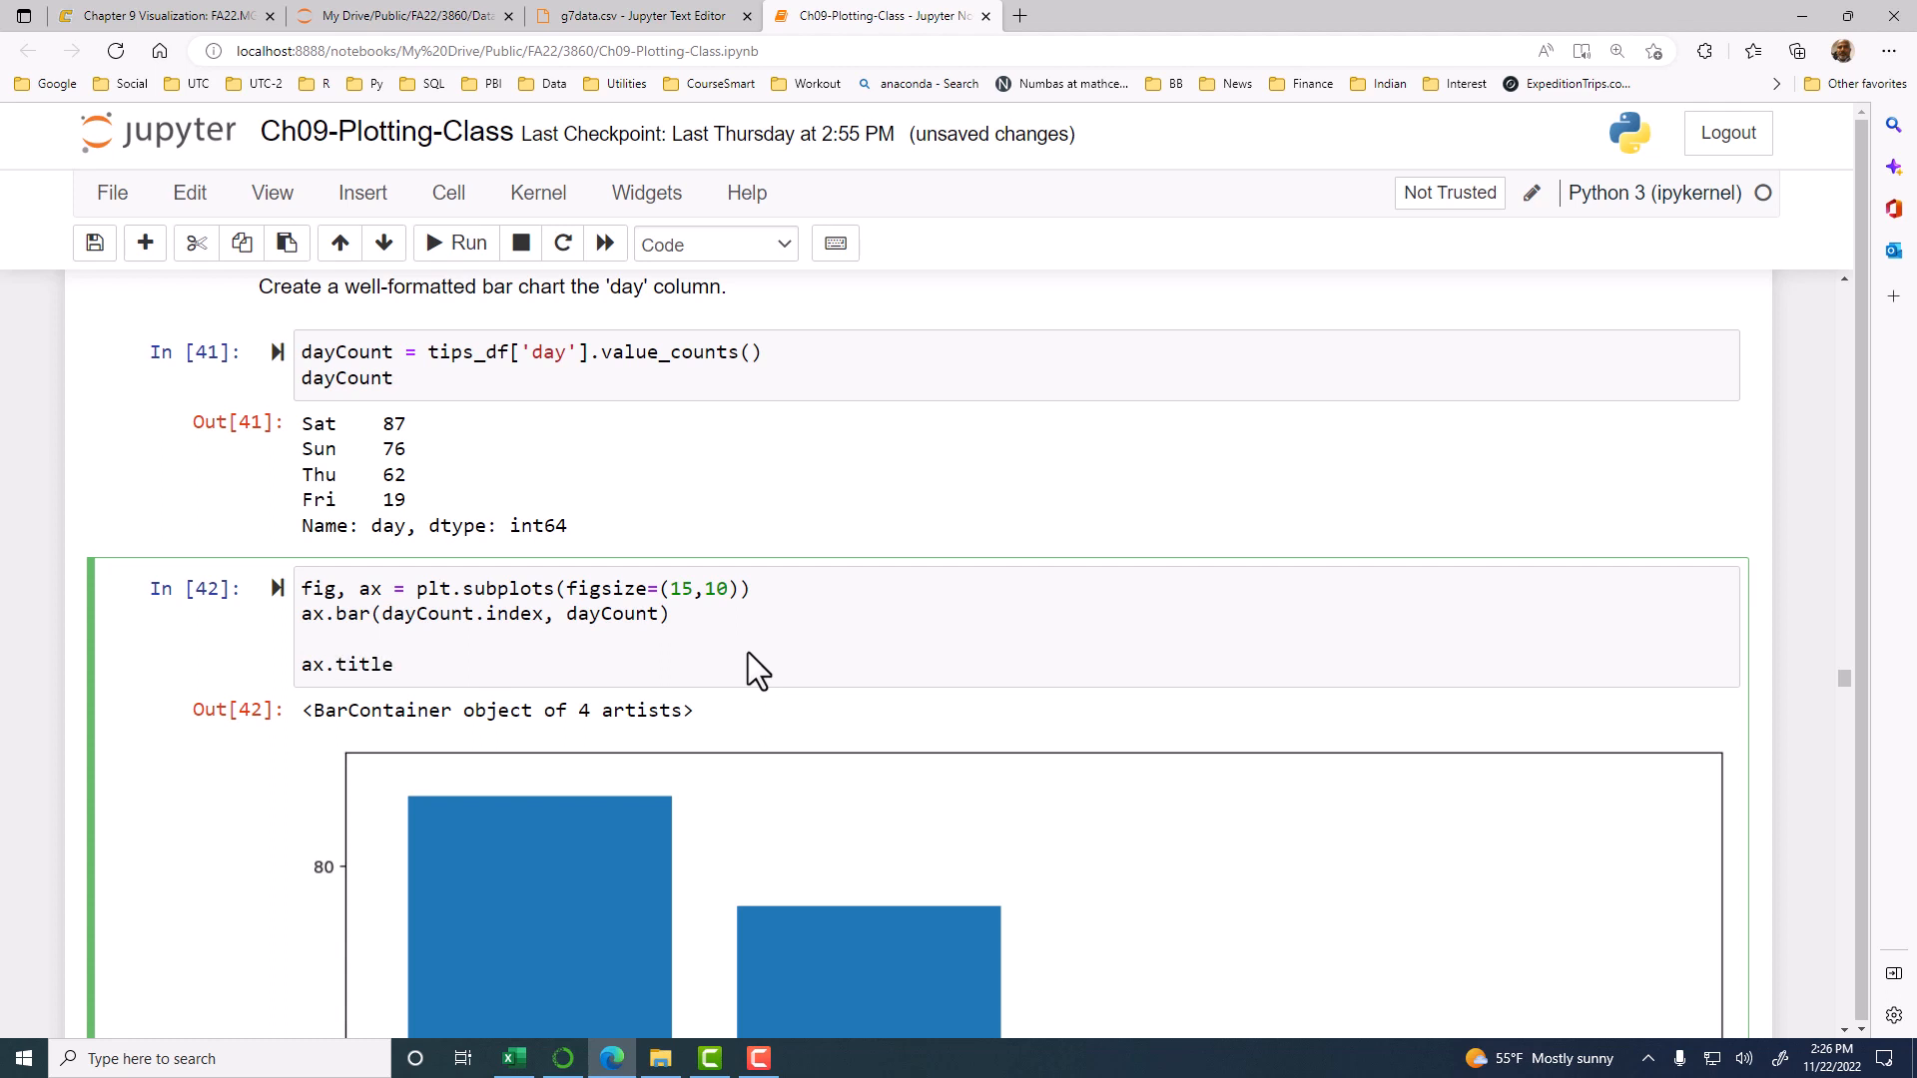
key("Backspace")
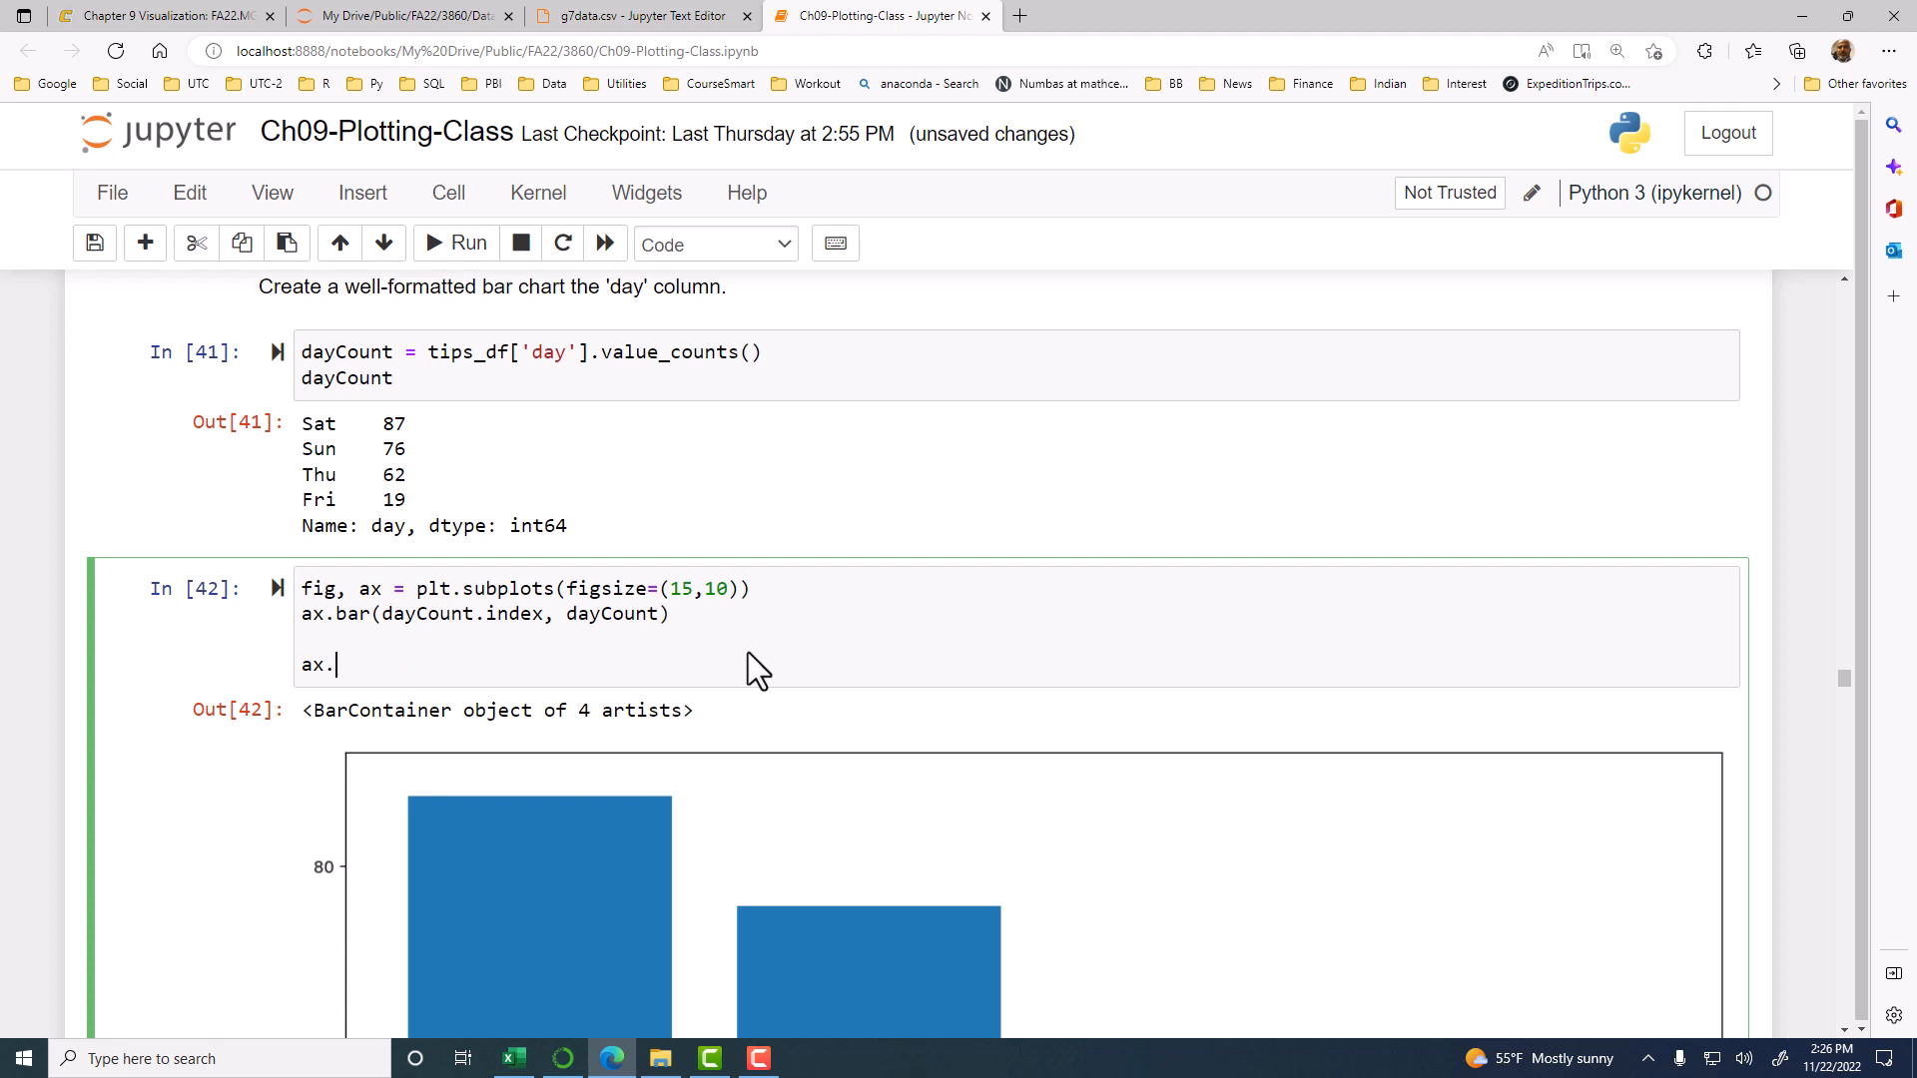
type("set(")
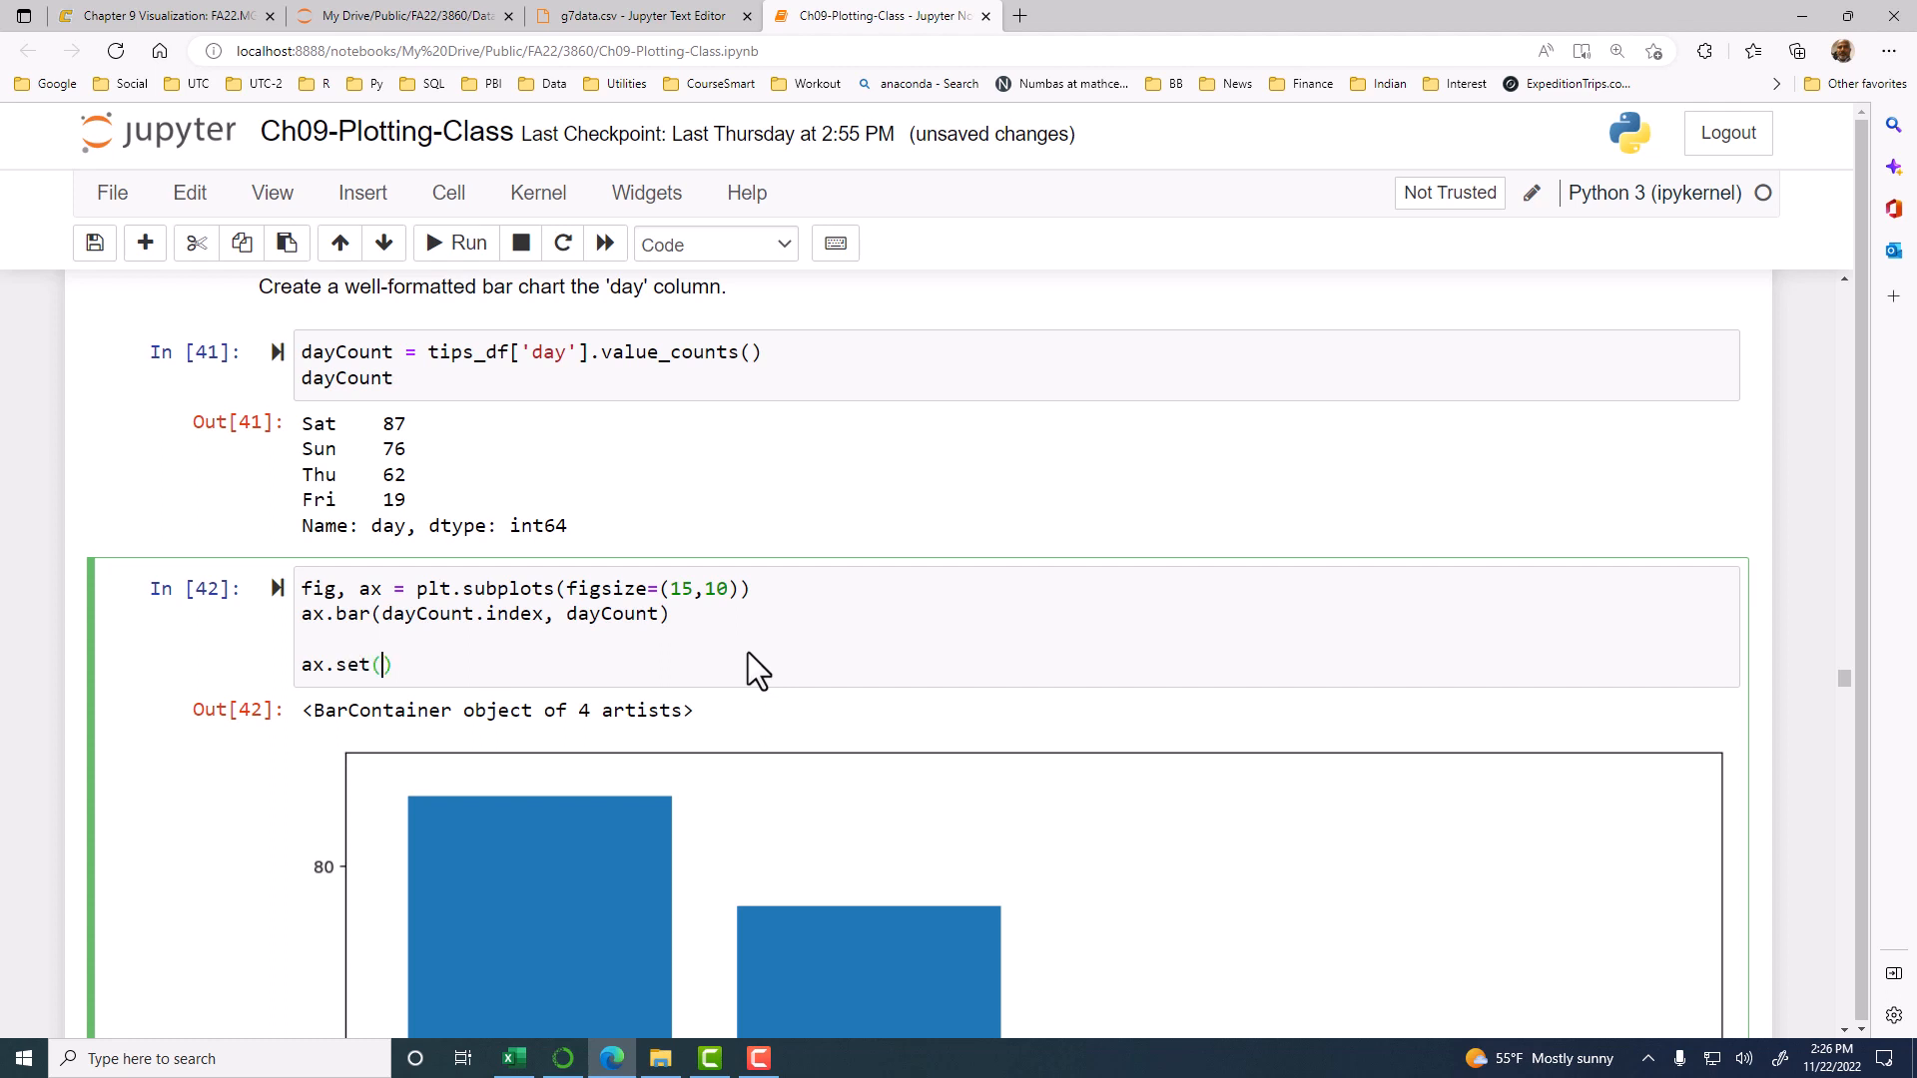
type("title='Diners")
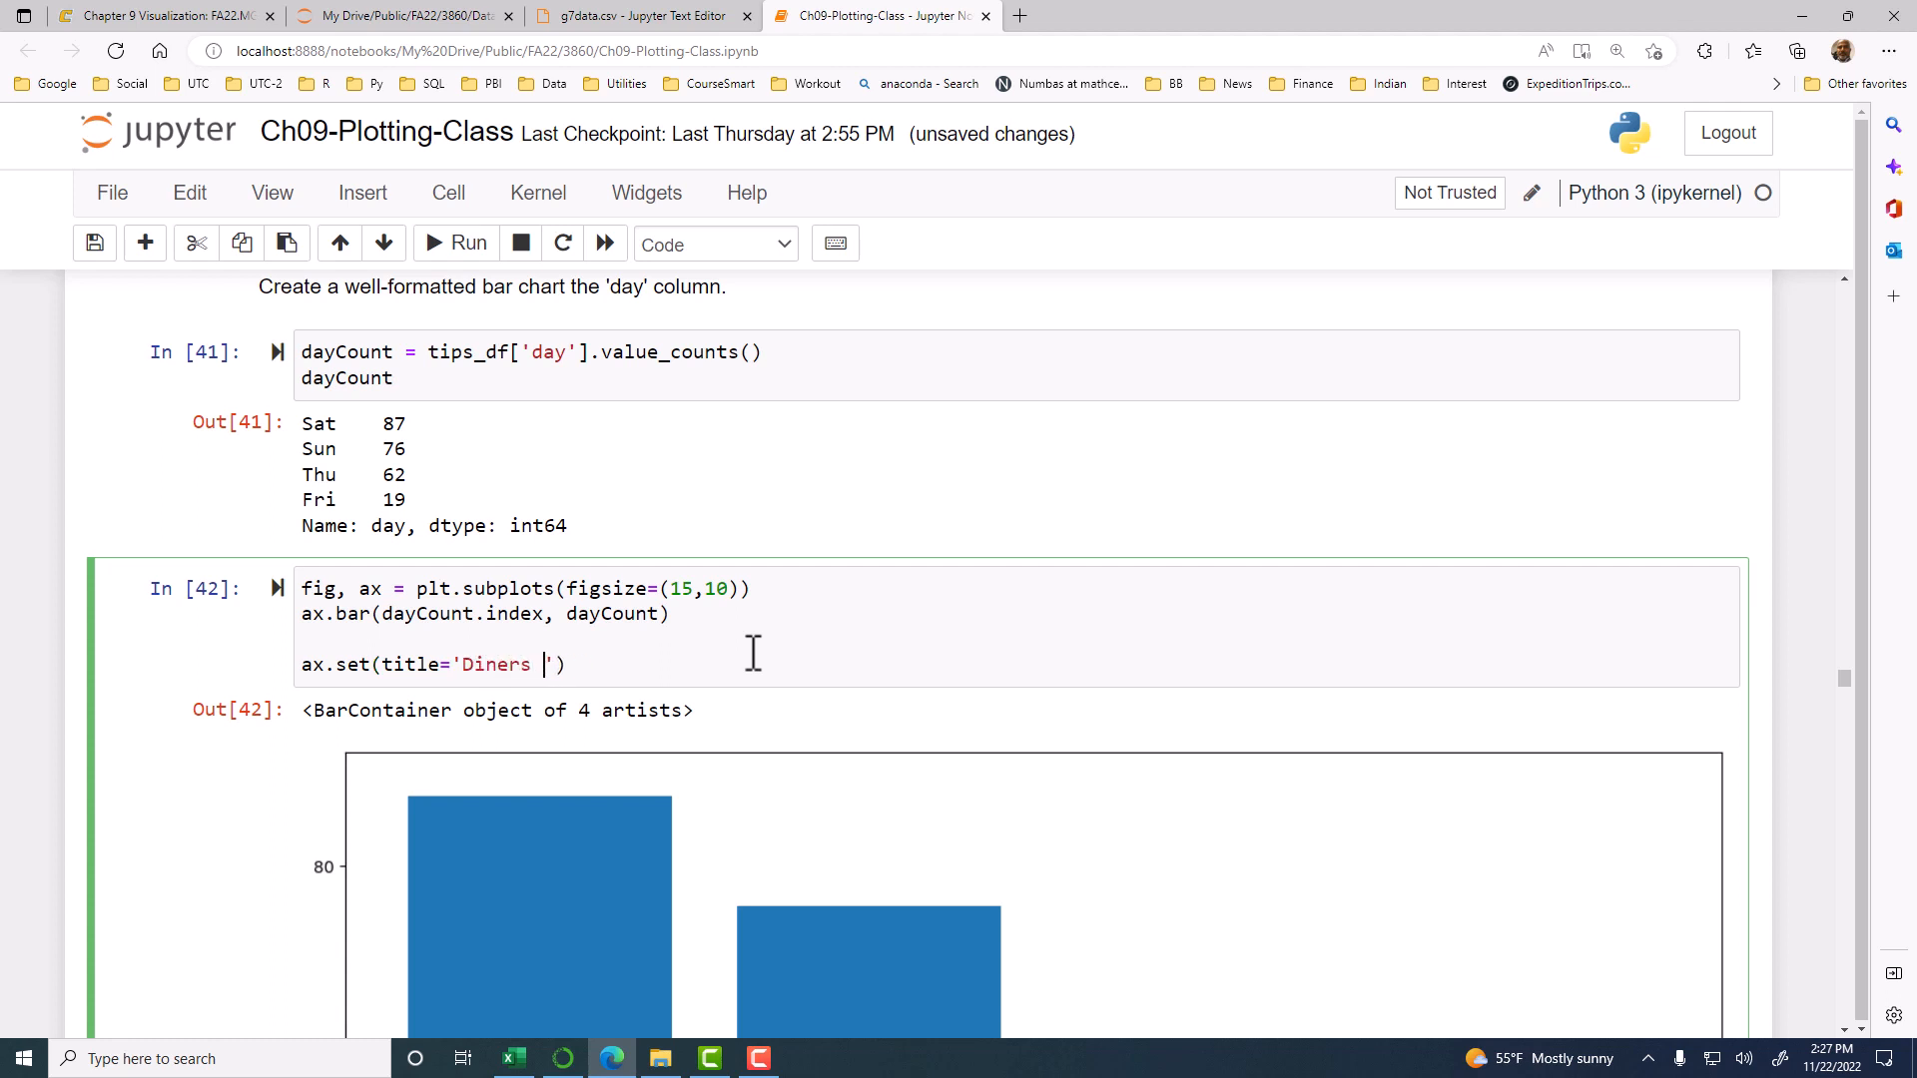
type("bby day")
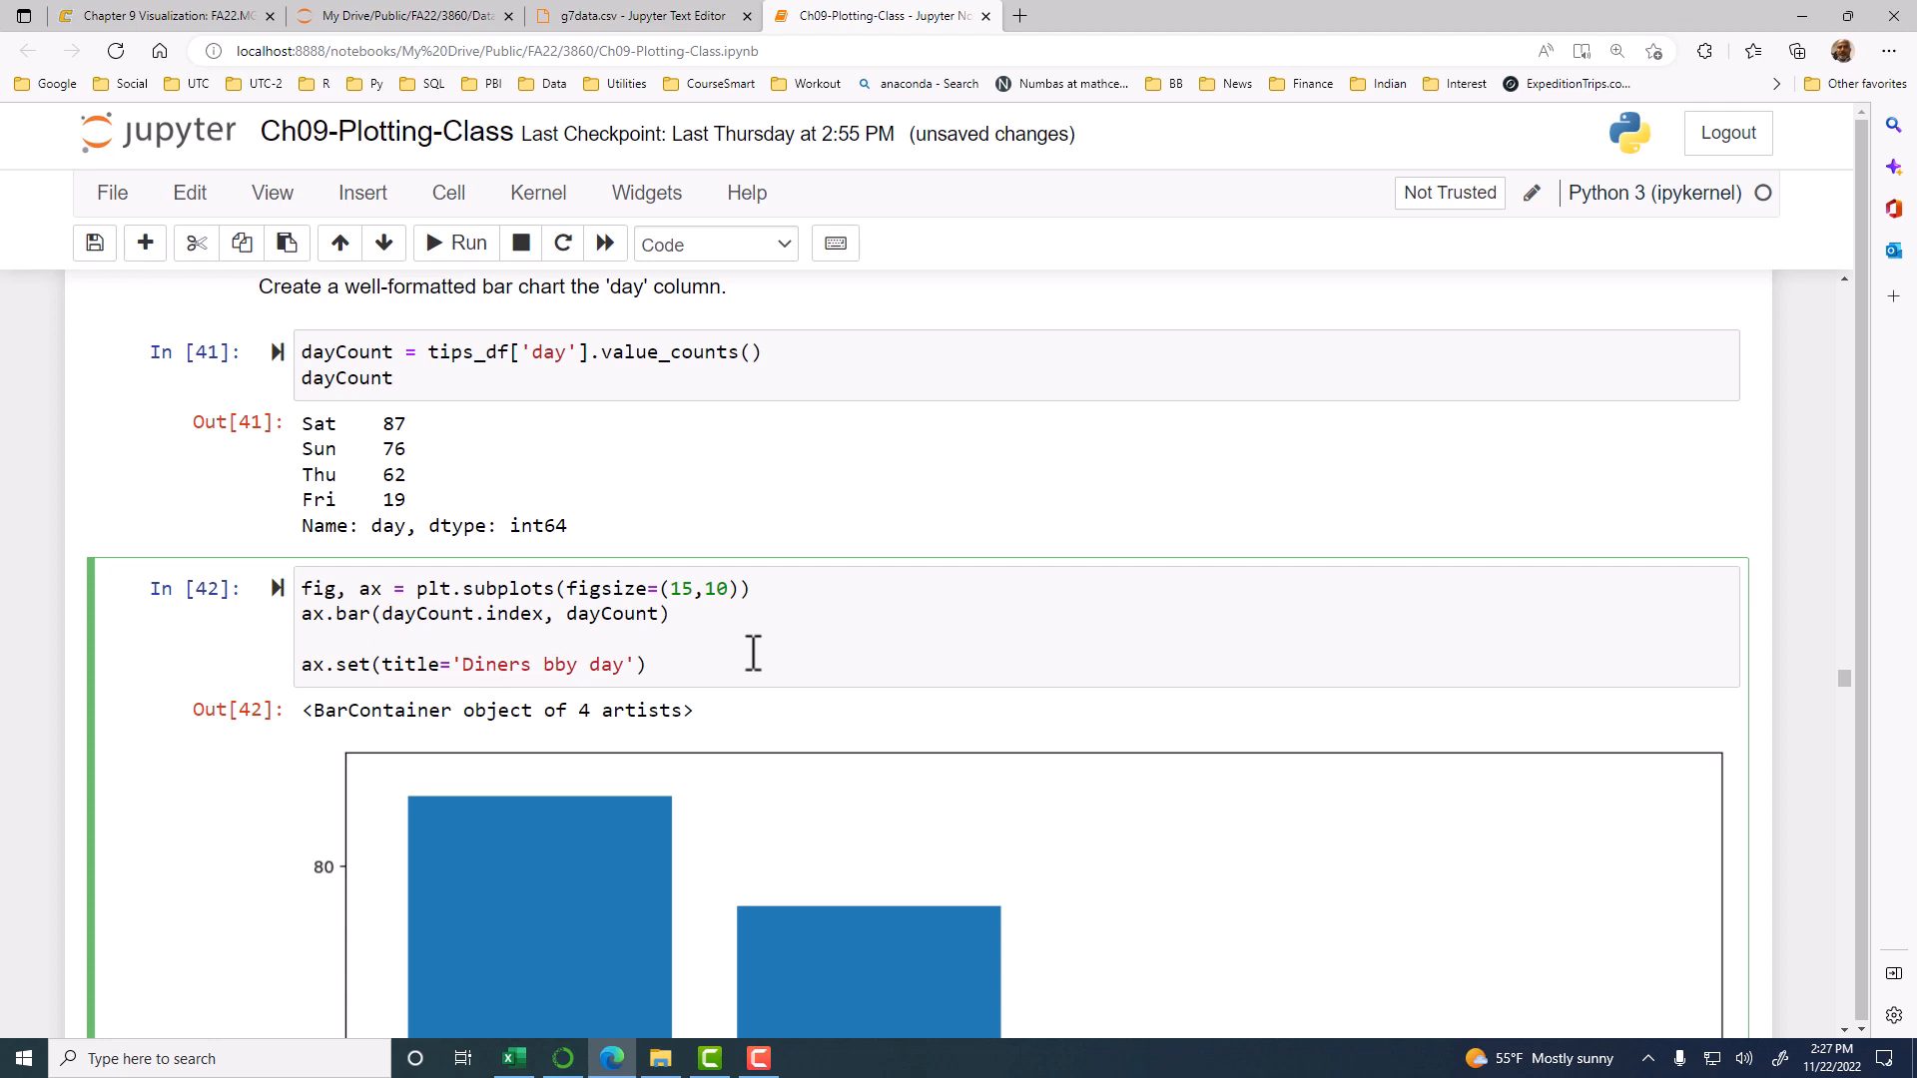
type(",")
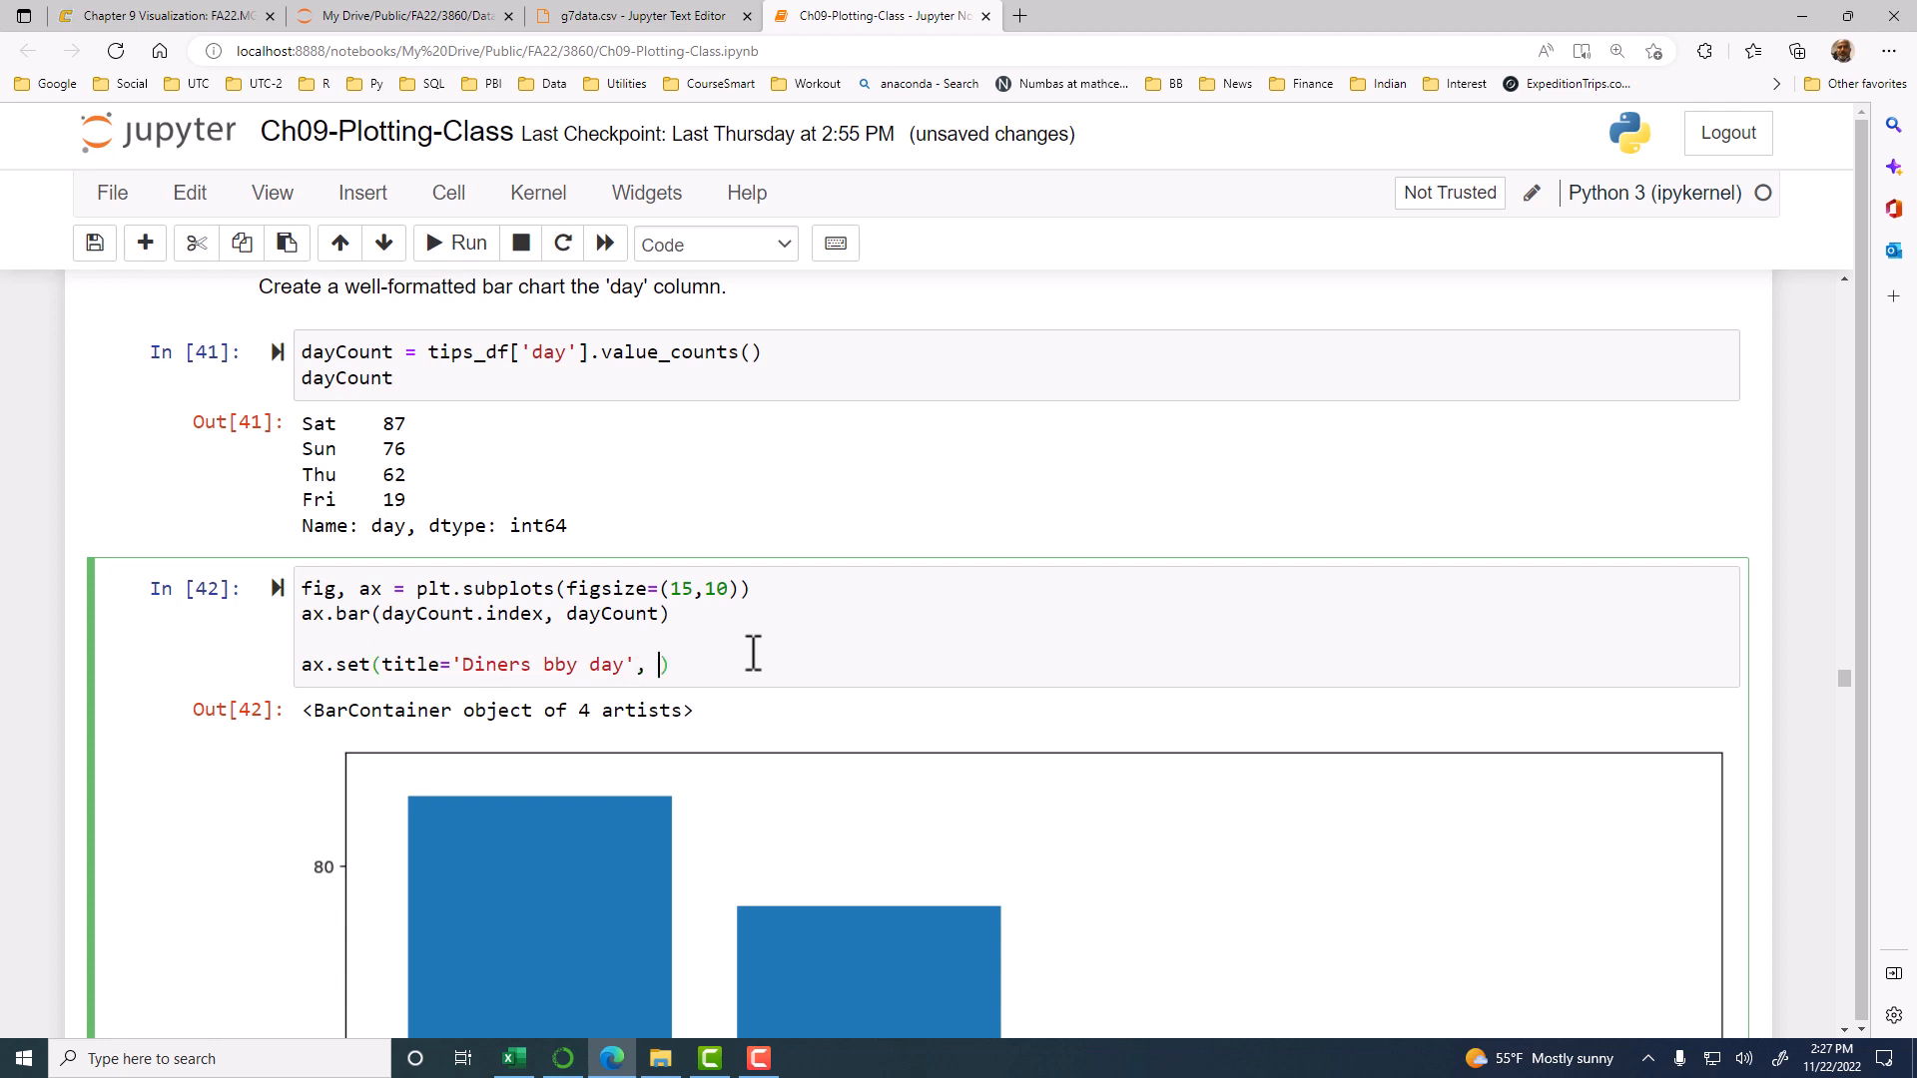
type("x")
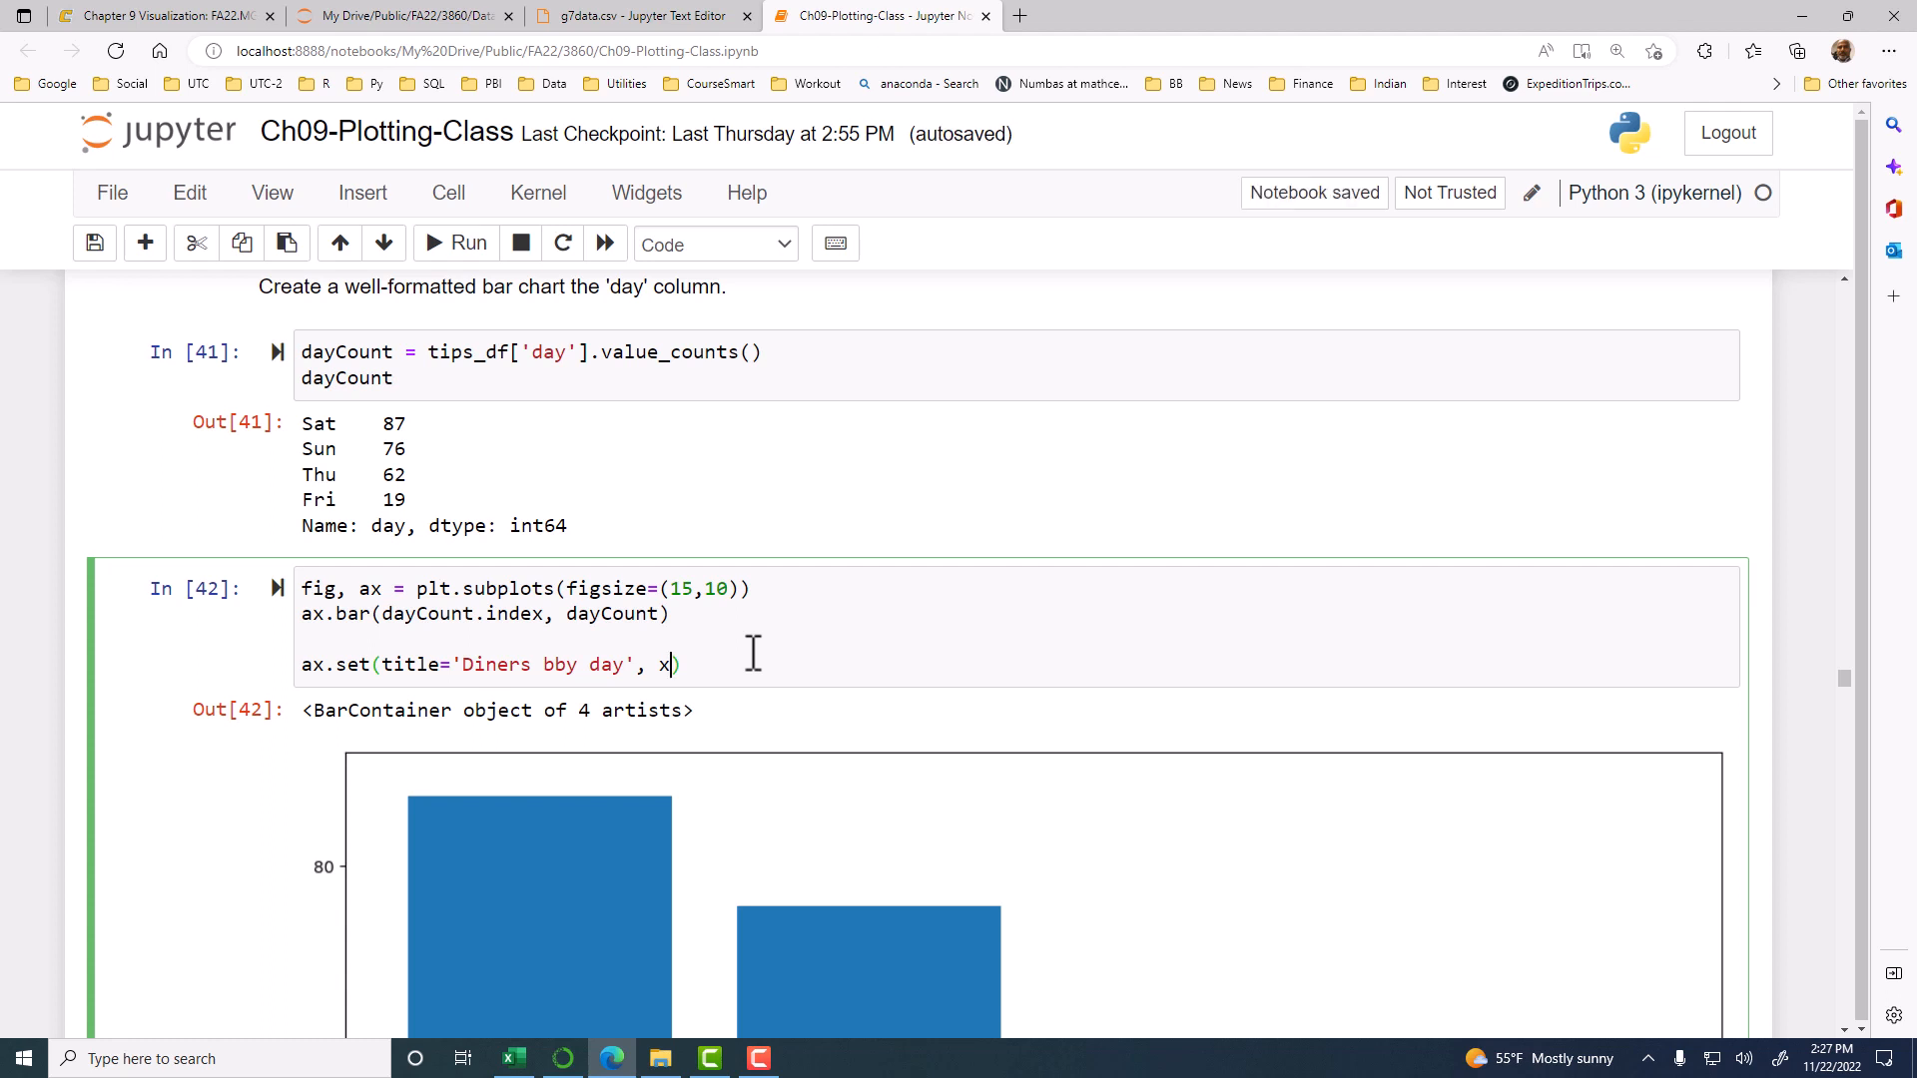
type("label")
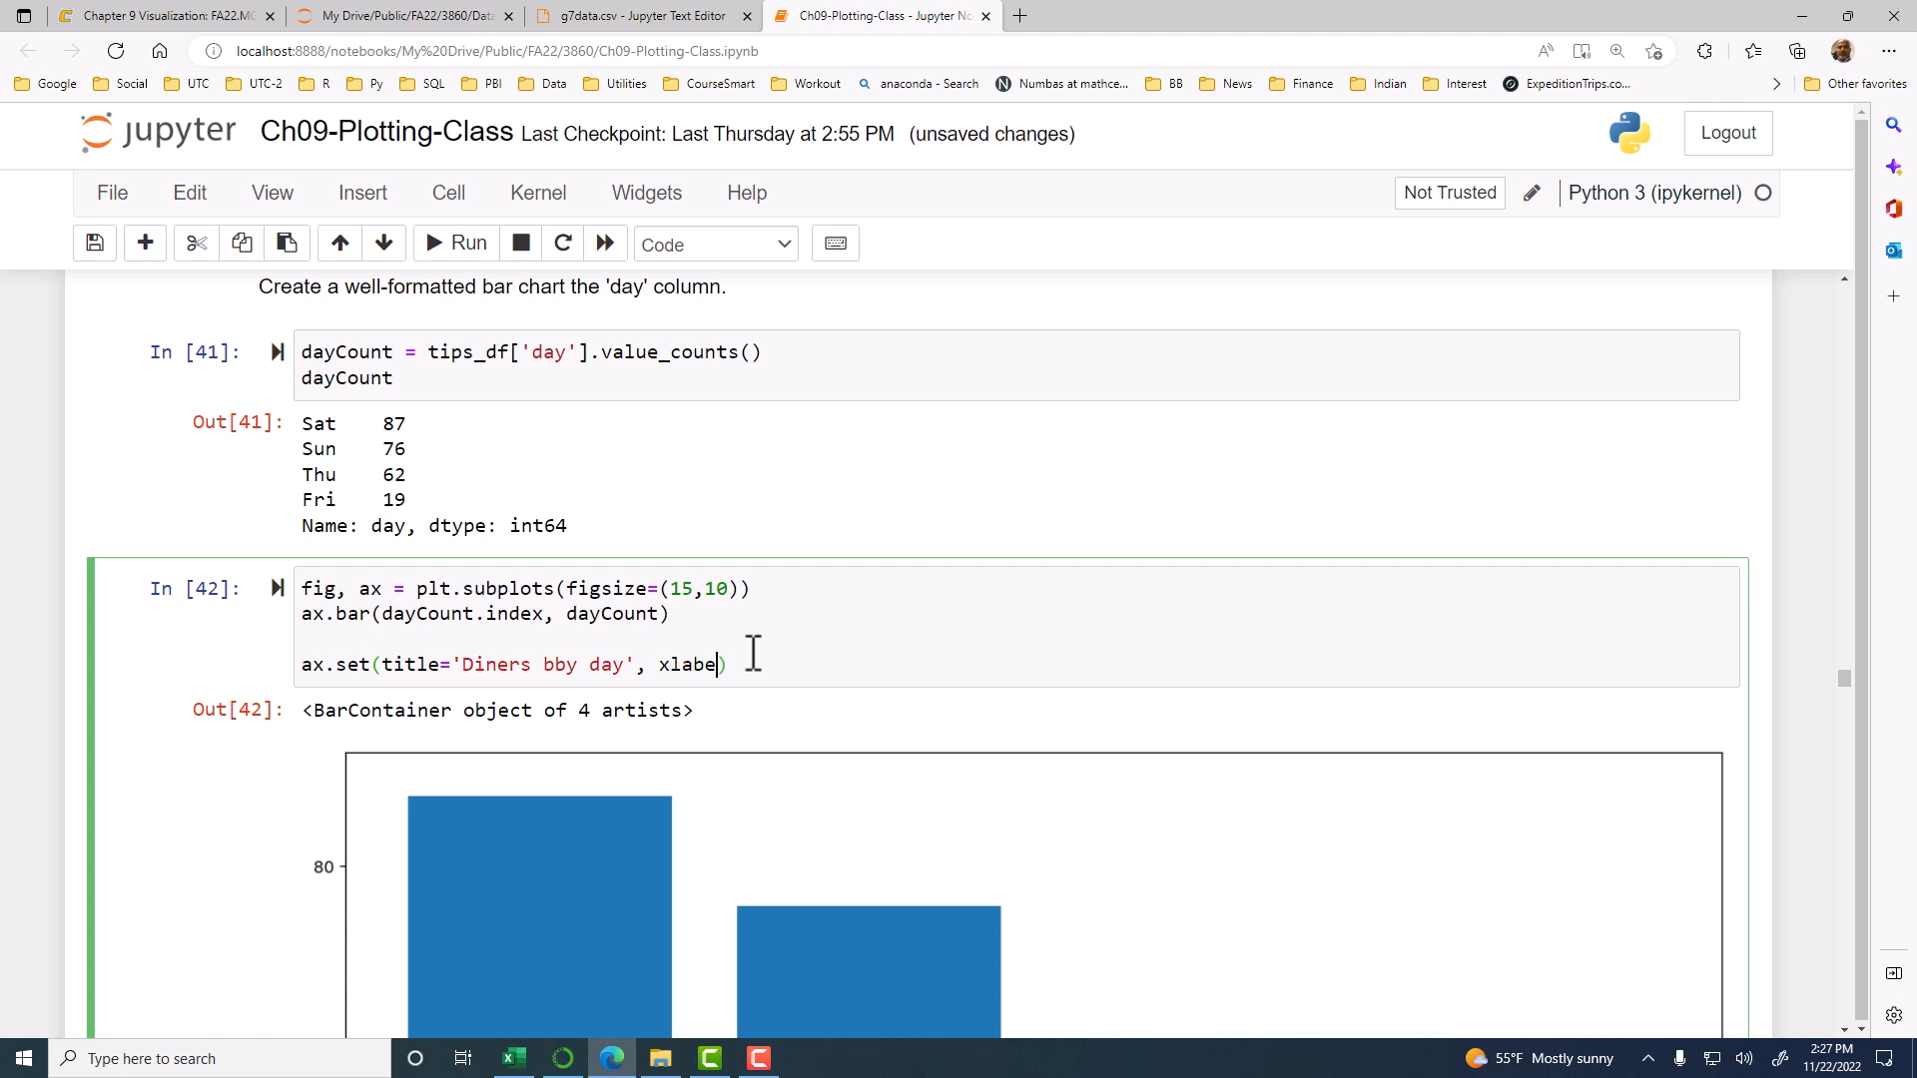
type("l)")
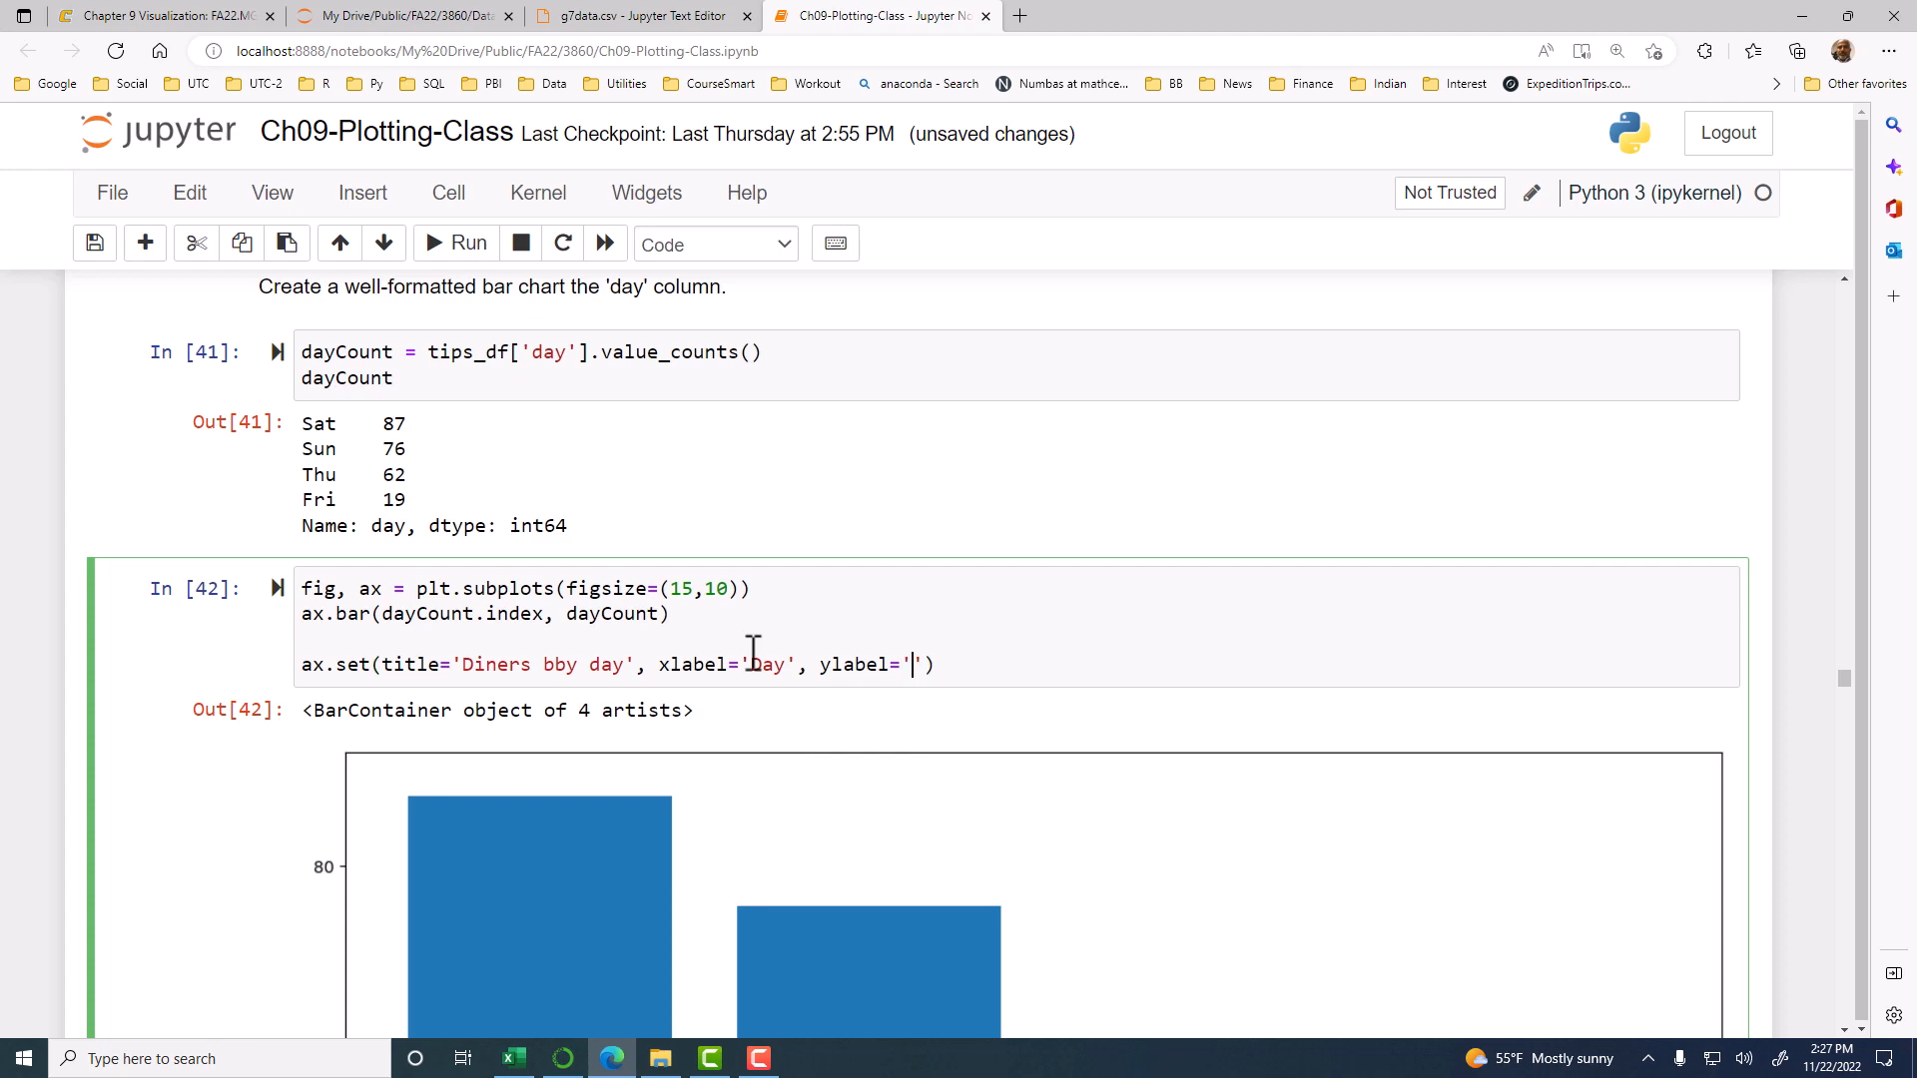
type("Count")
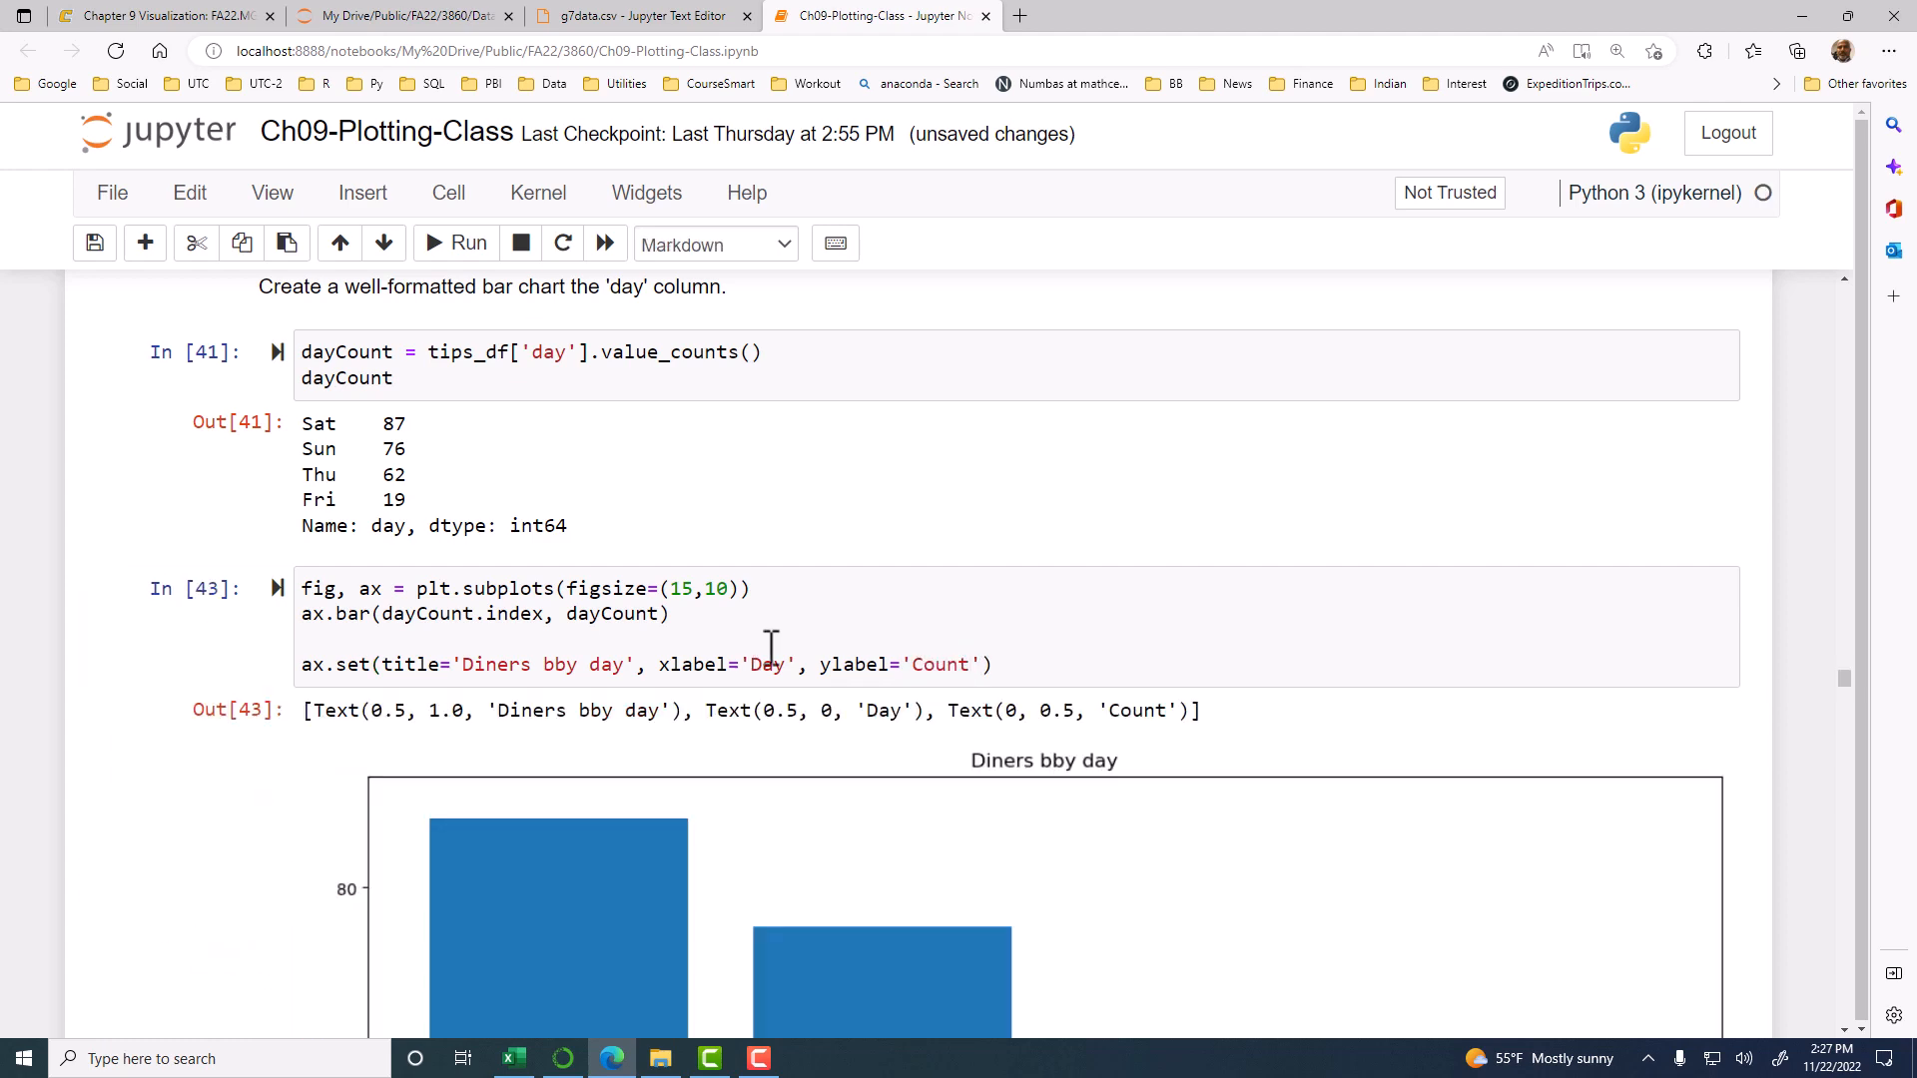
Step: Fix the chart title typo 'bby' so it reads 'Diners by day'
scroll("down", 3)
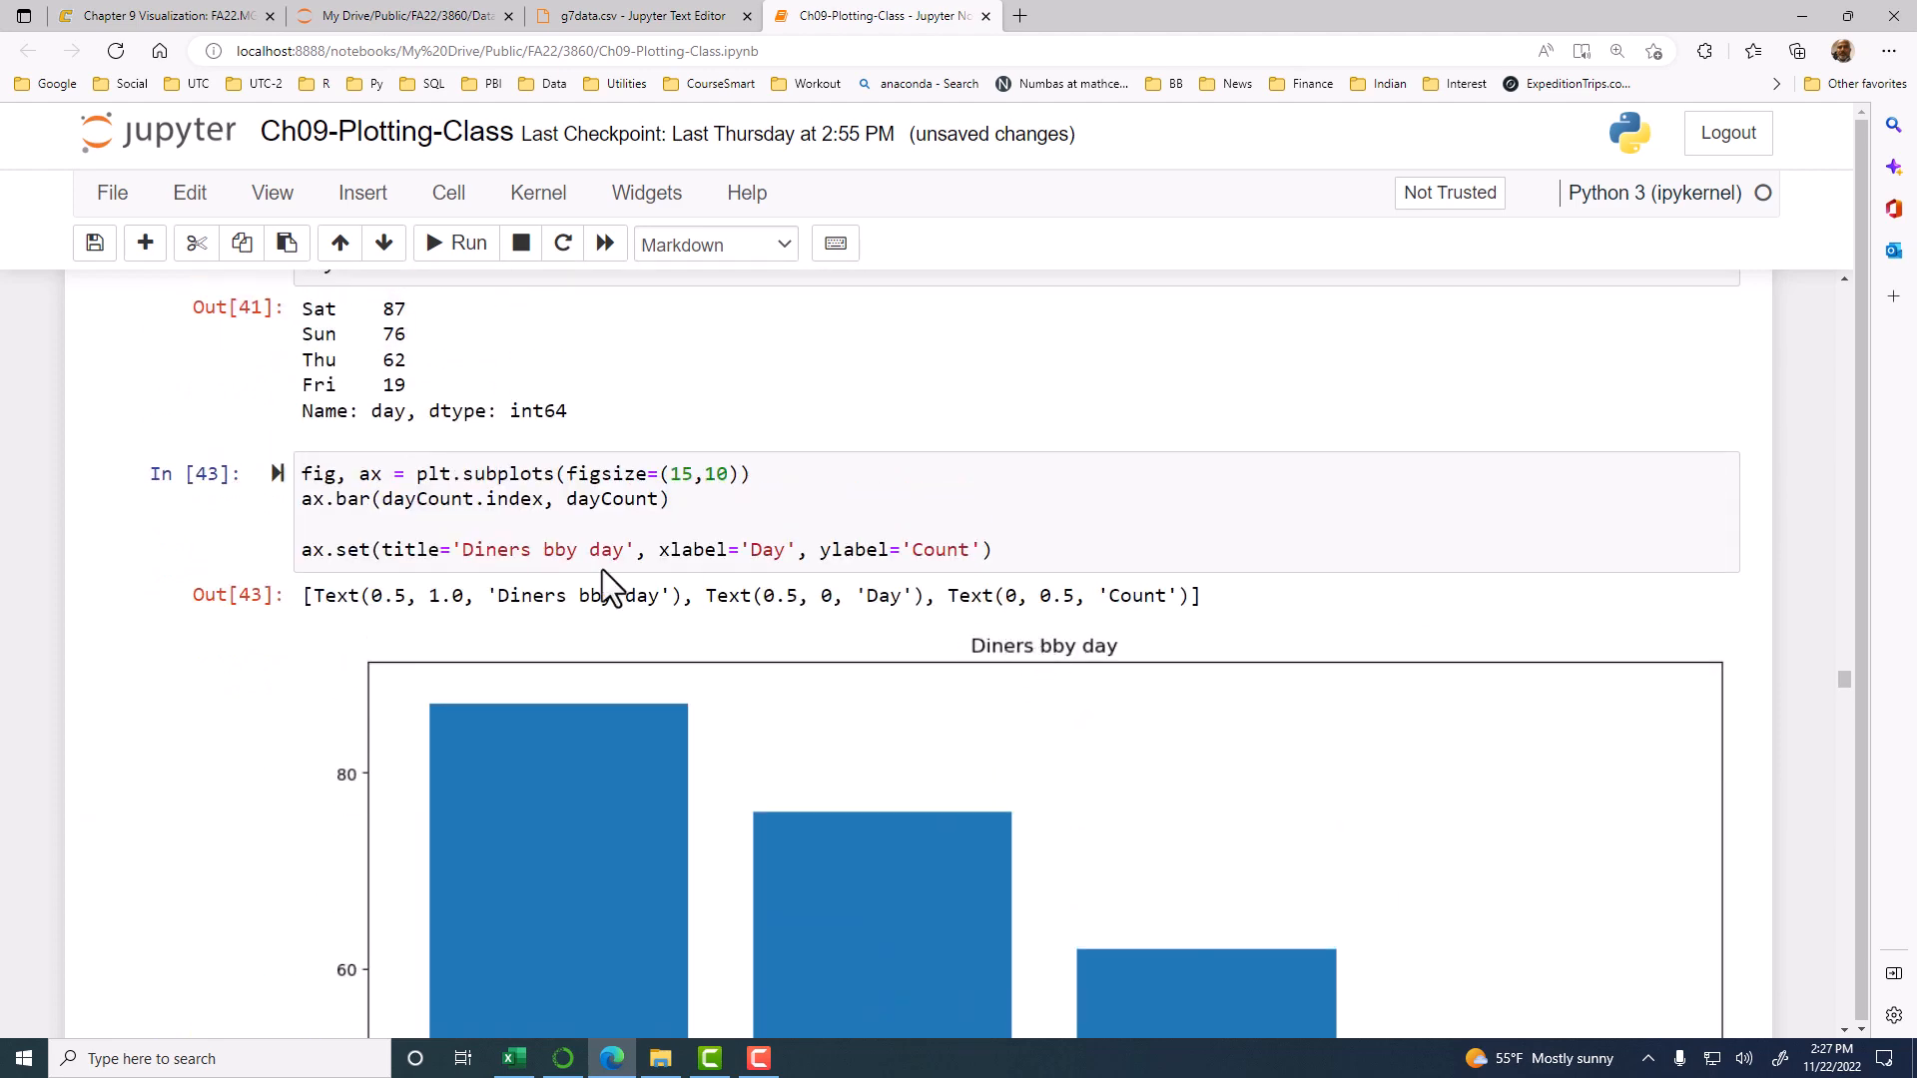
left_click(945, 549)
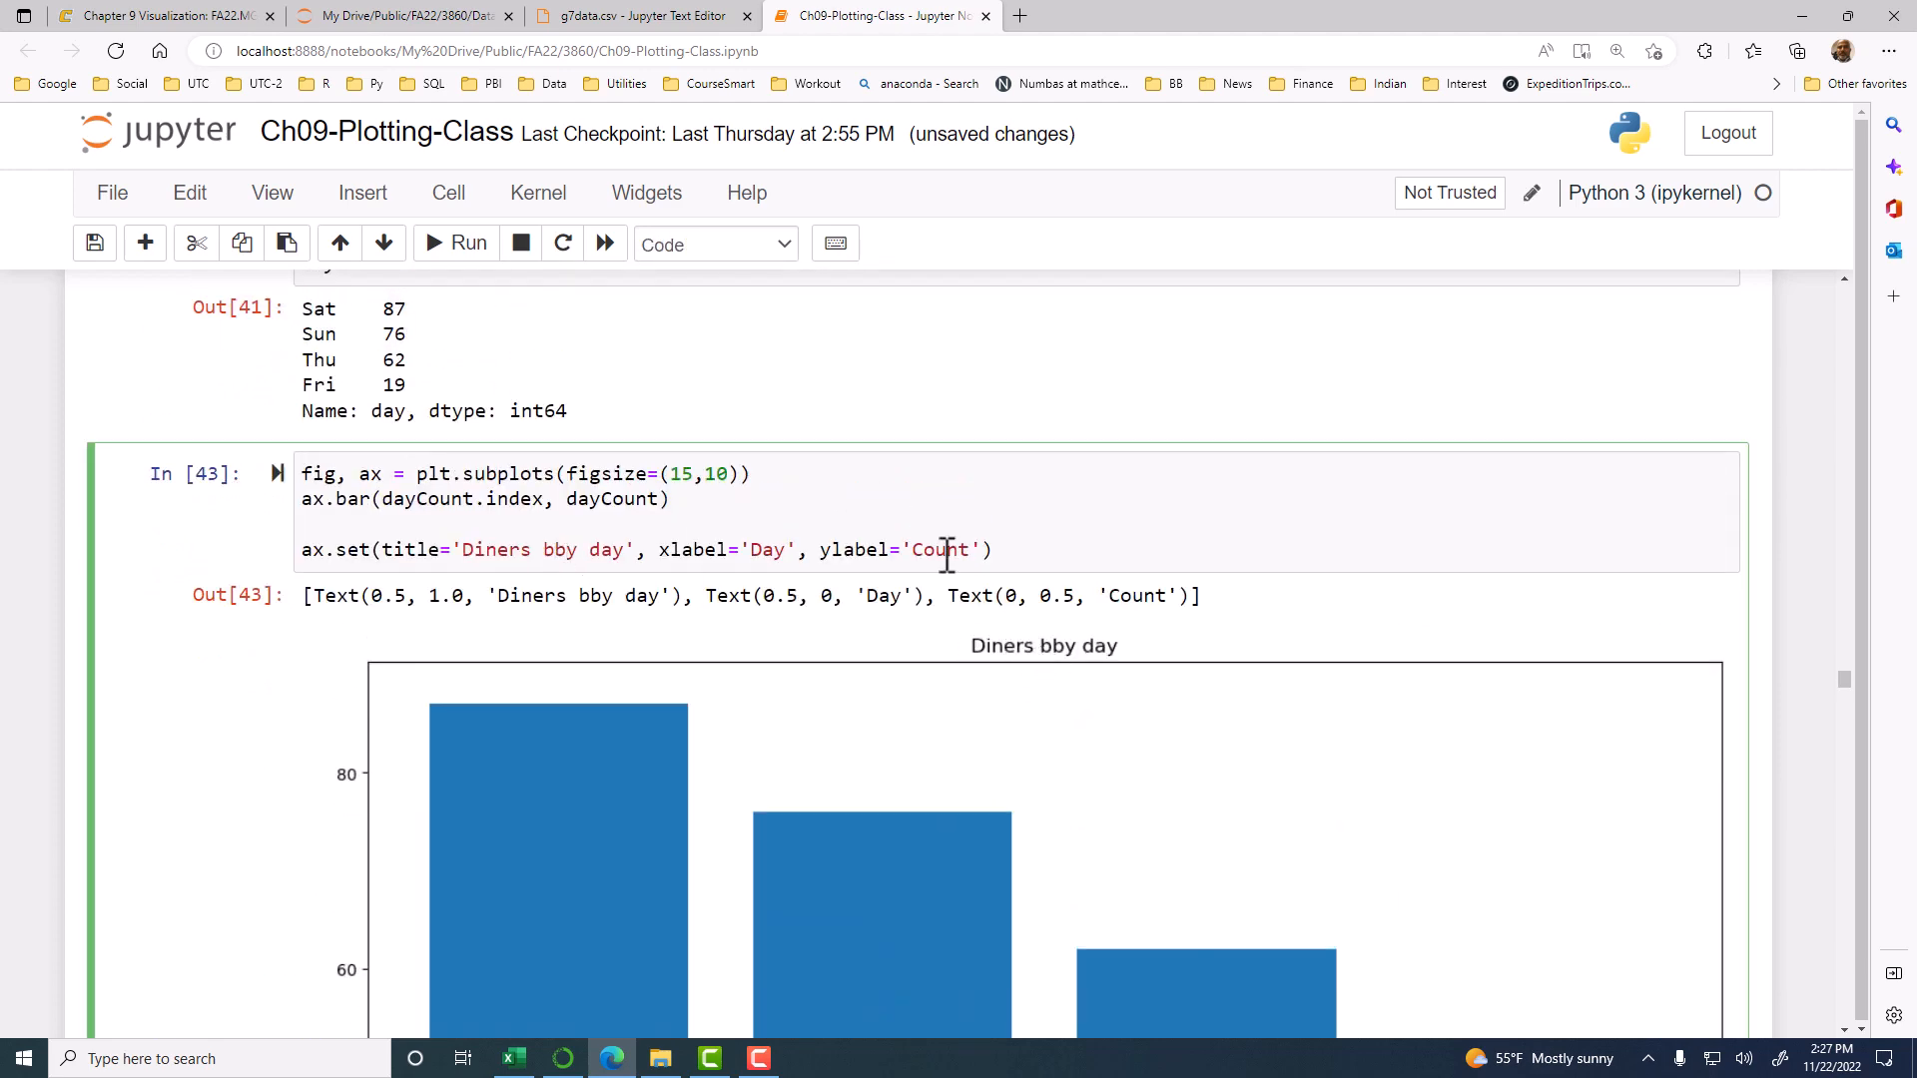
scroll("down", 3)
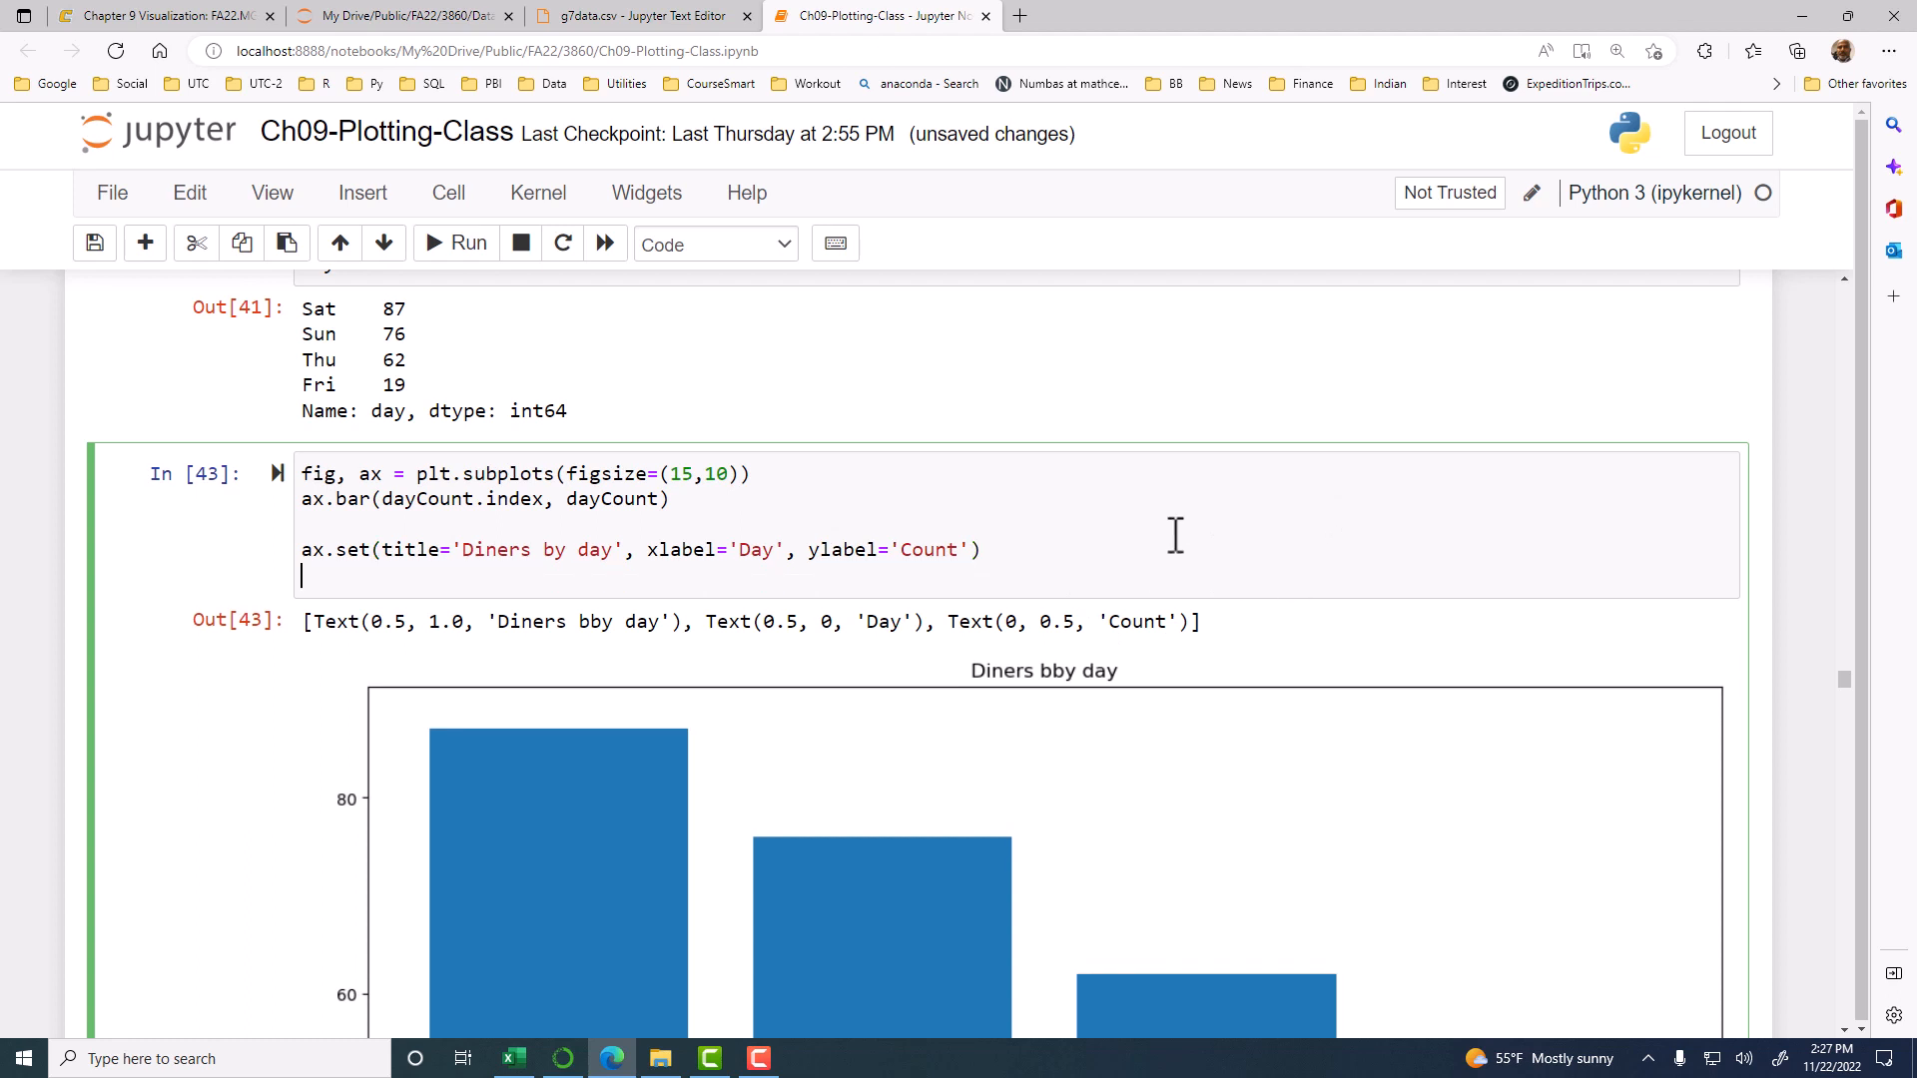
Step: Add ax.bar_label(ax.containers[0]) to label each bar with its count
type("ax.bar")
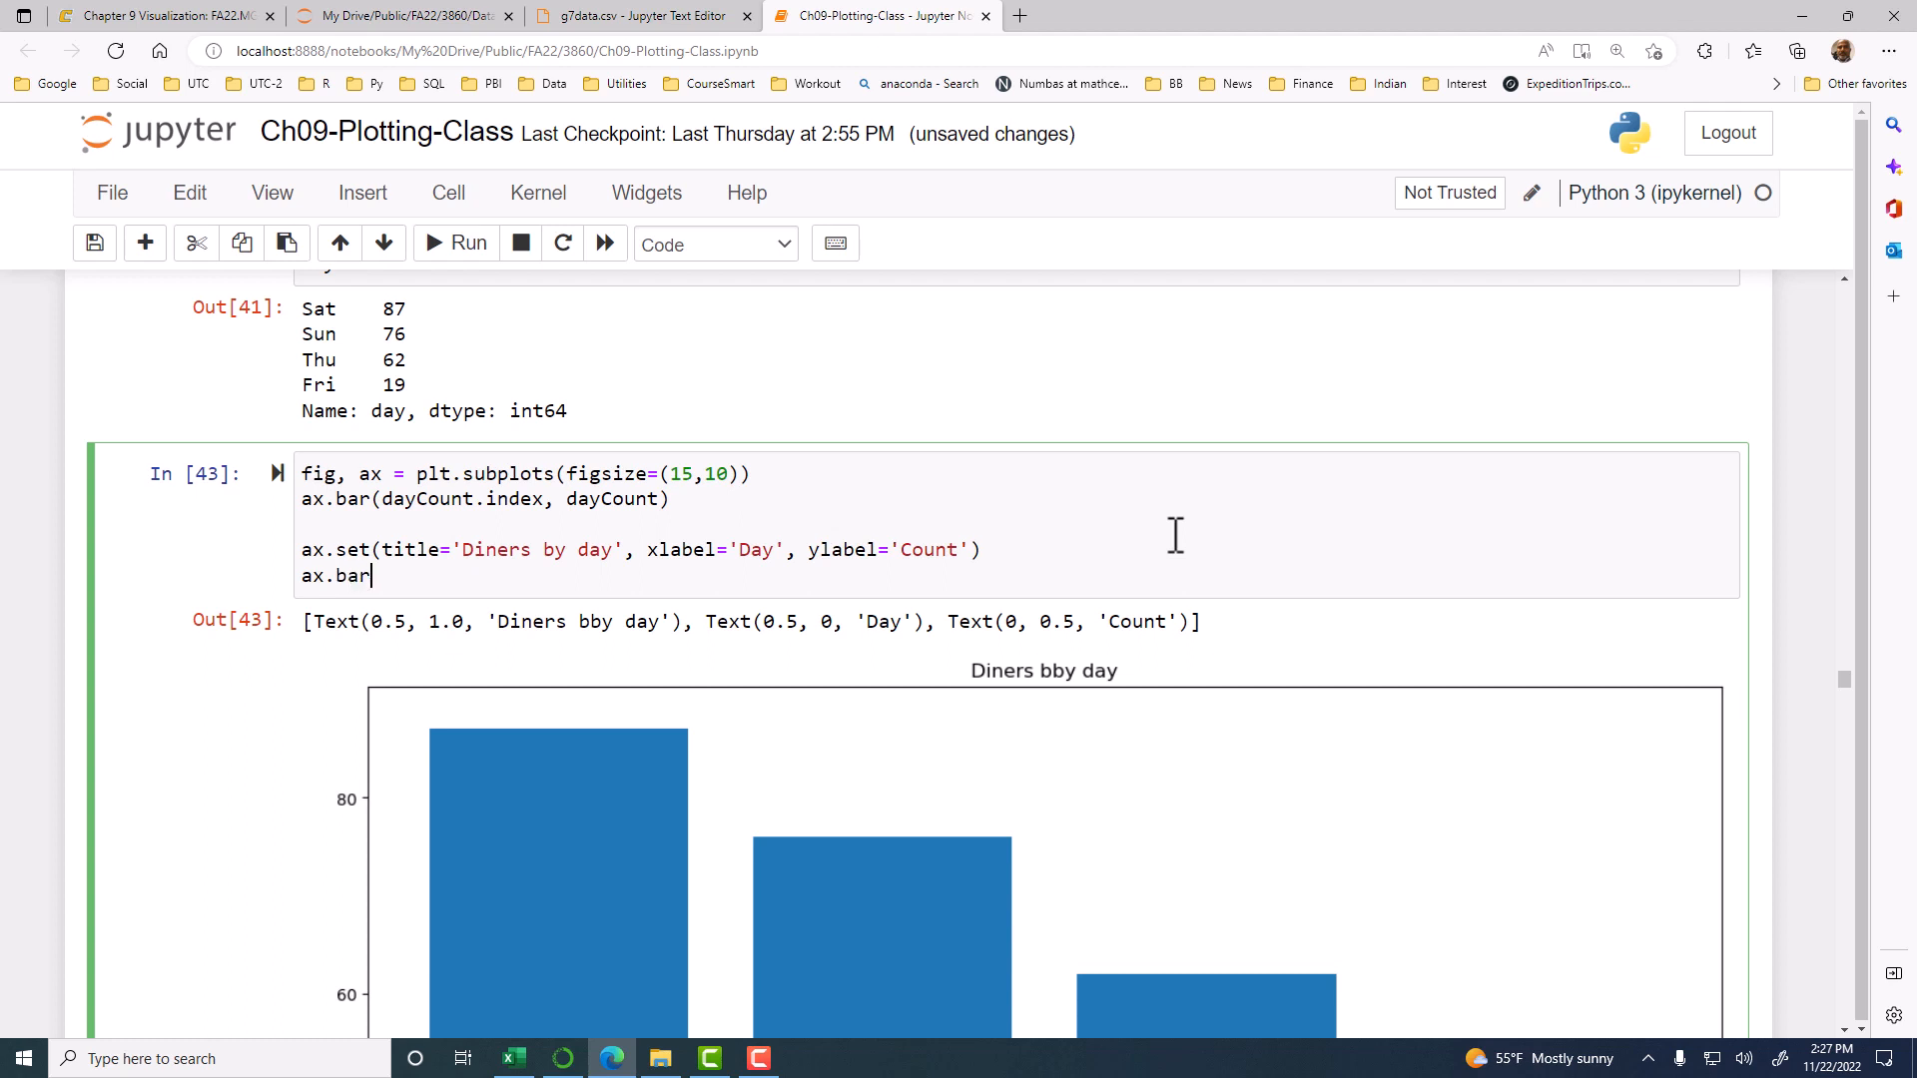
type("_label(")
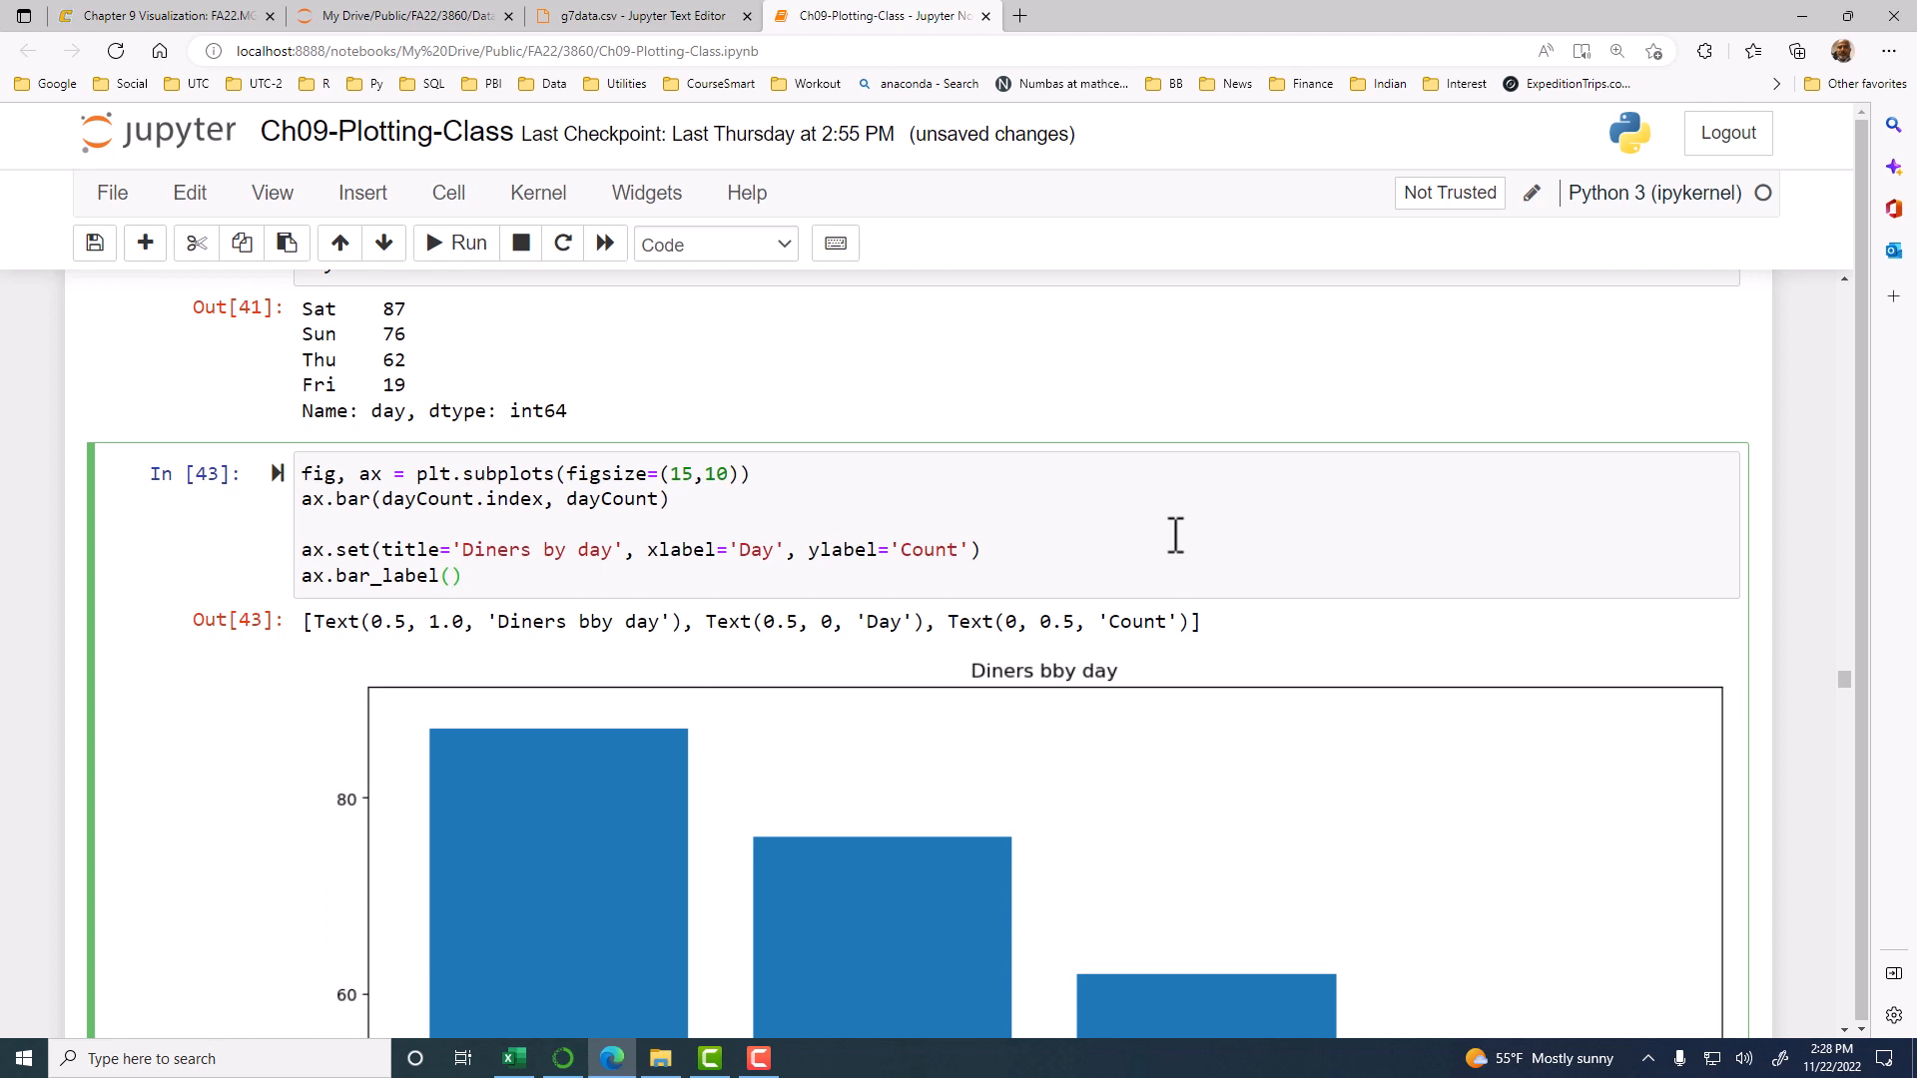
type("ax.")
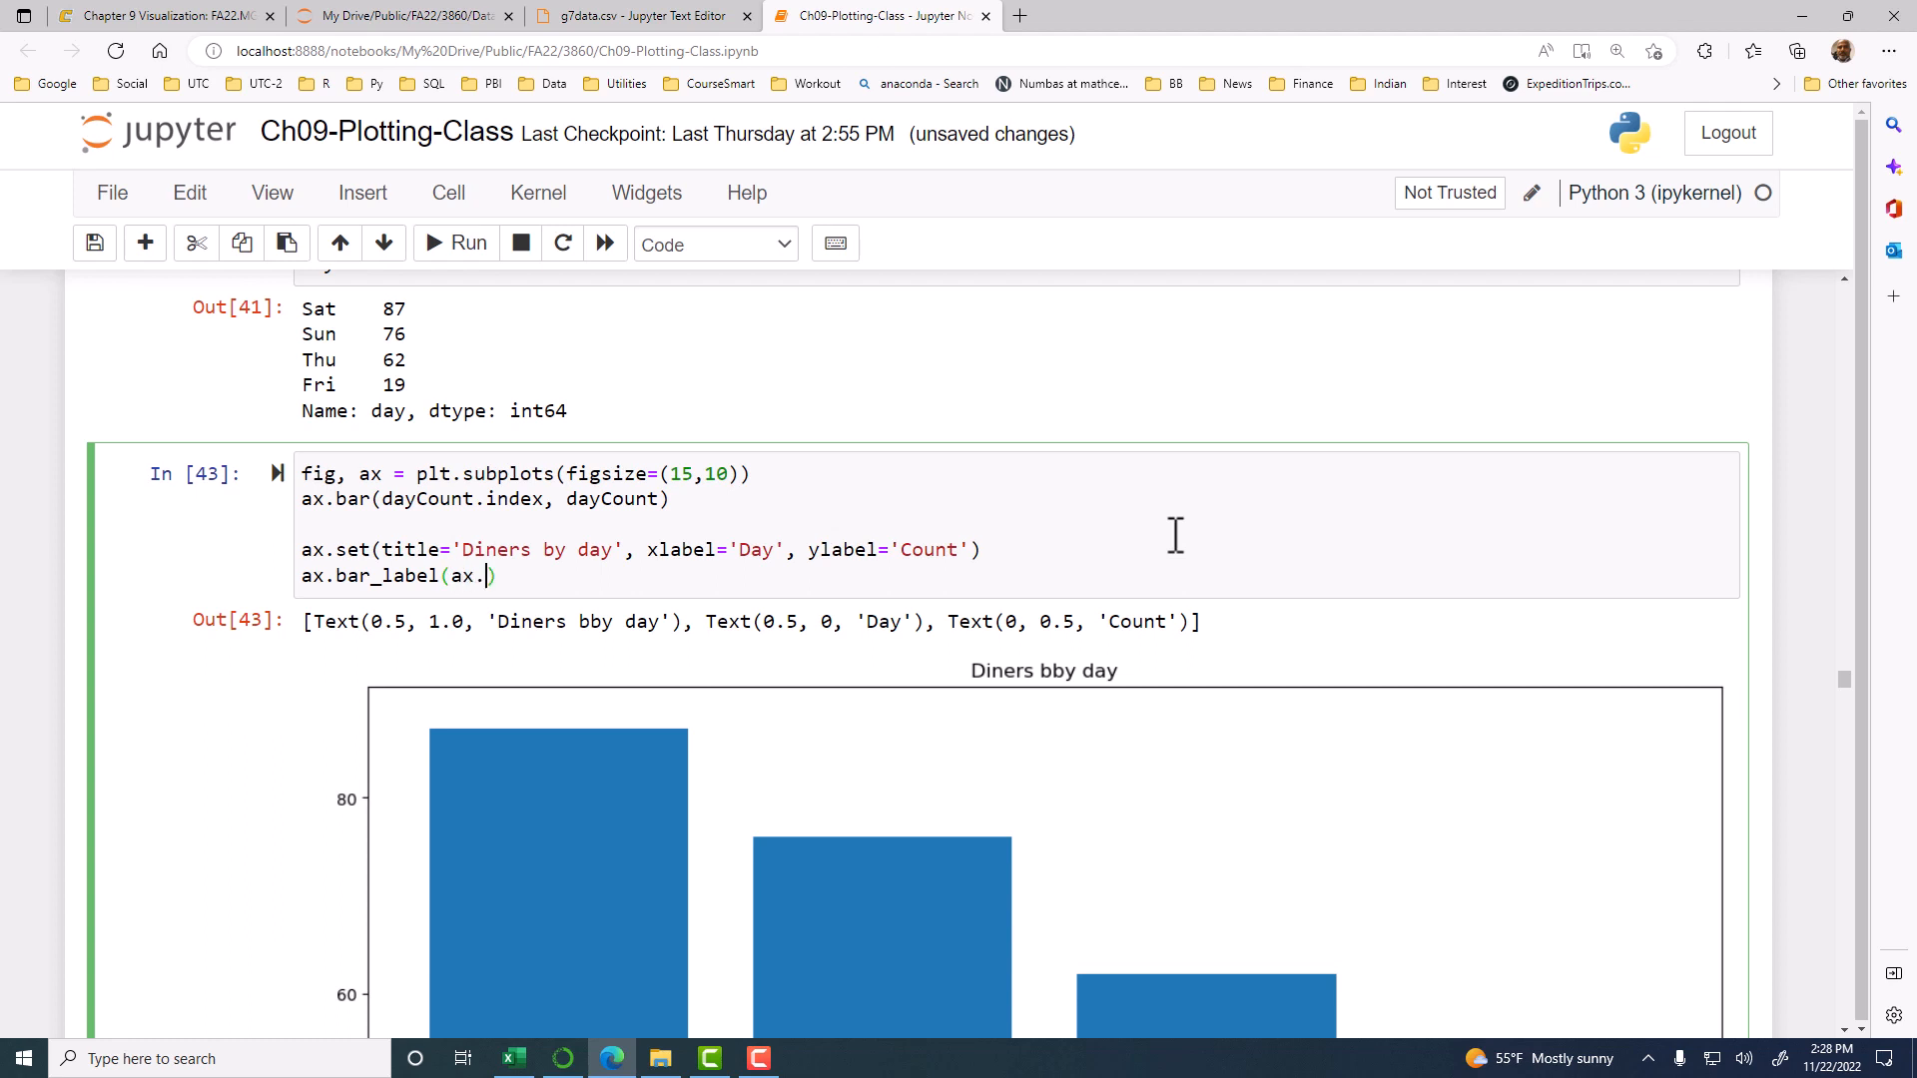
mouse_move(340, 549)
type("c")
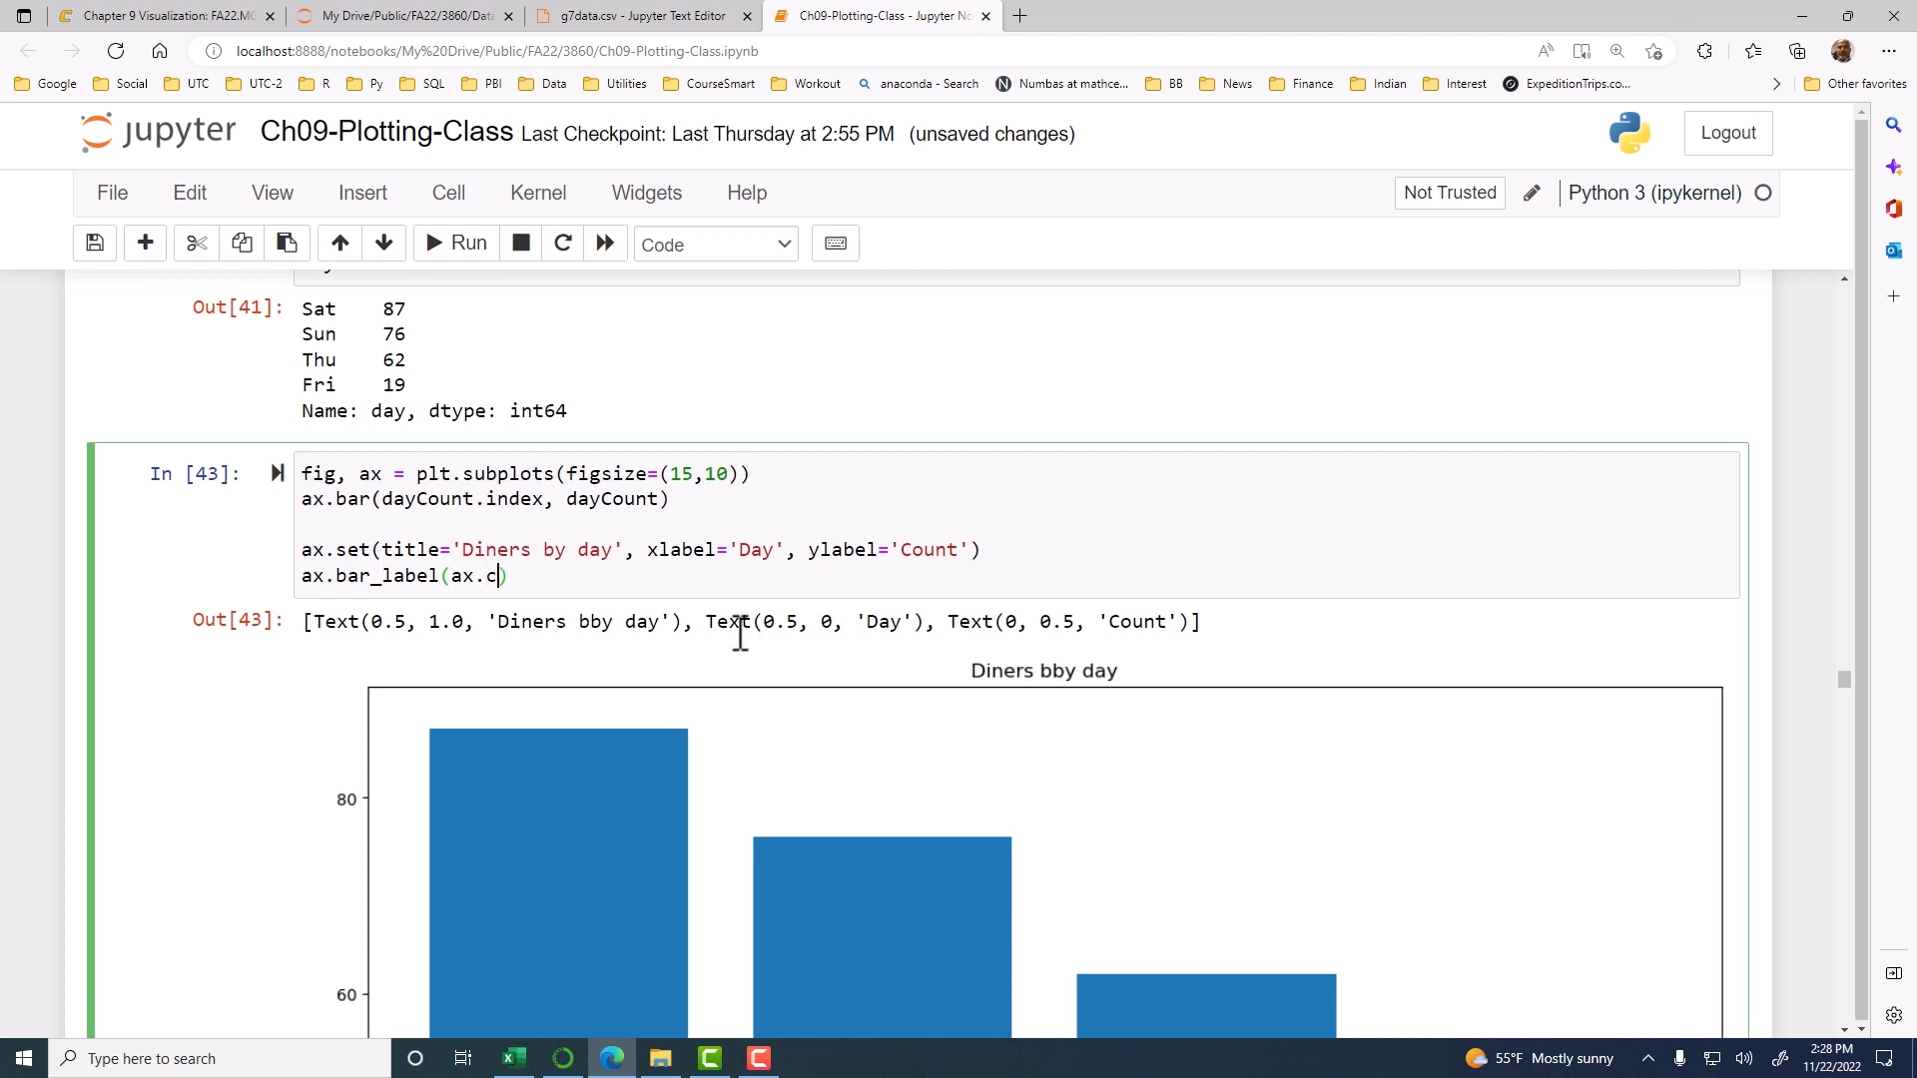
type("ontainers")
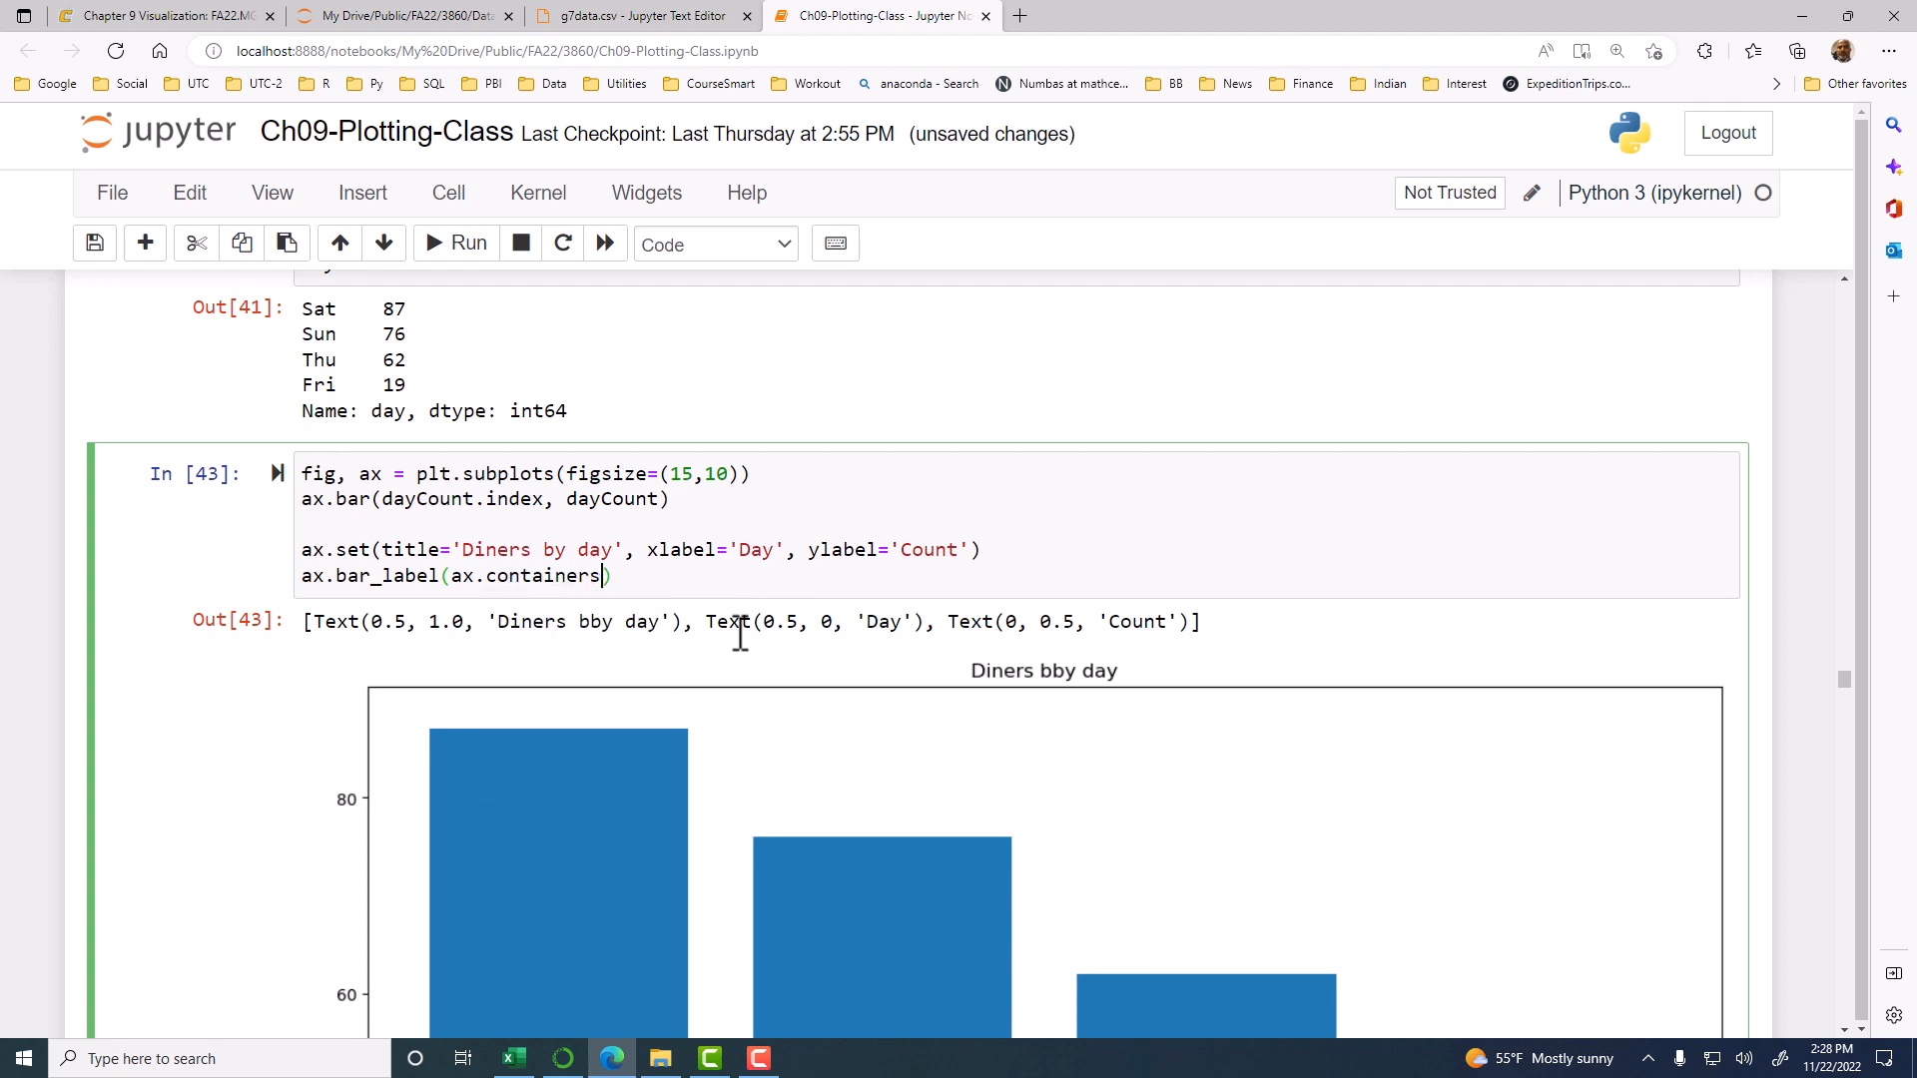
type("[0],")
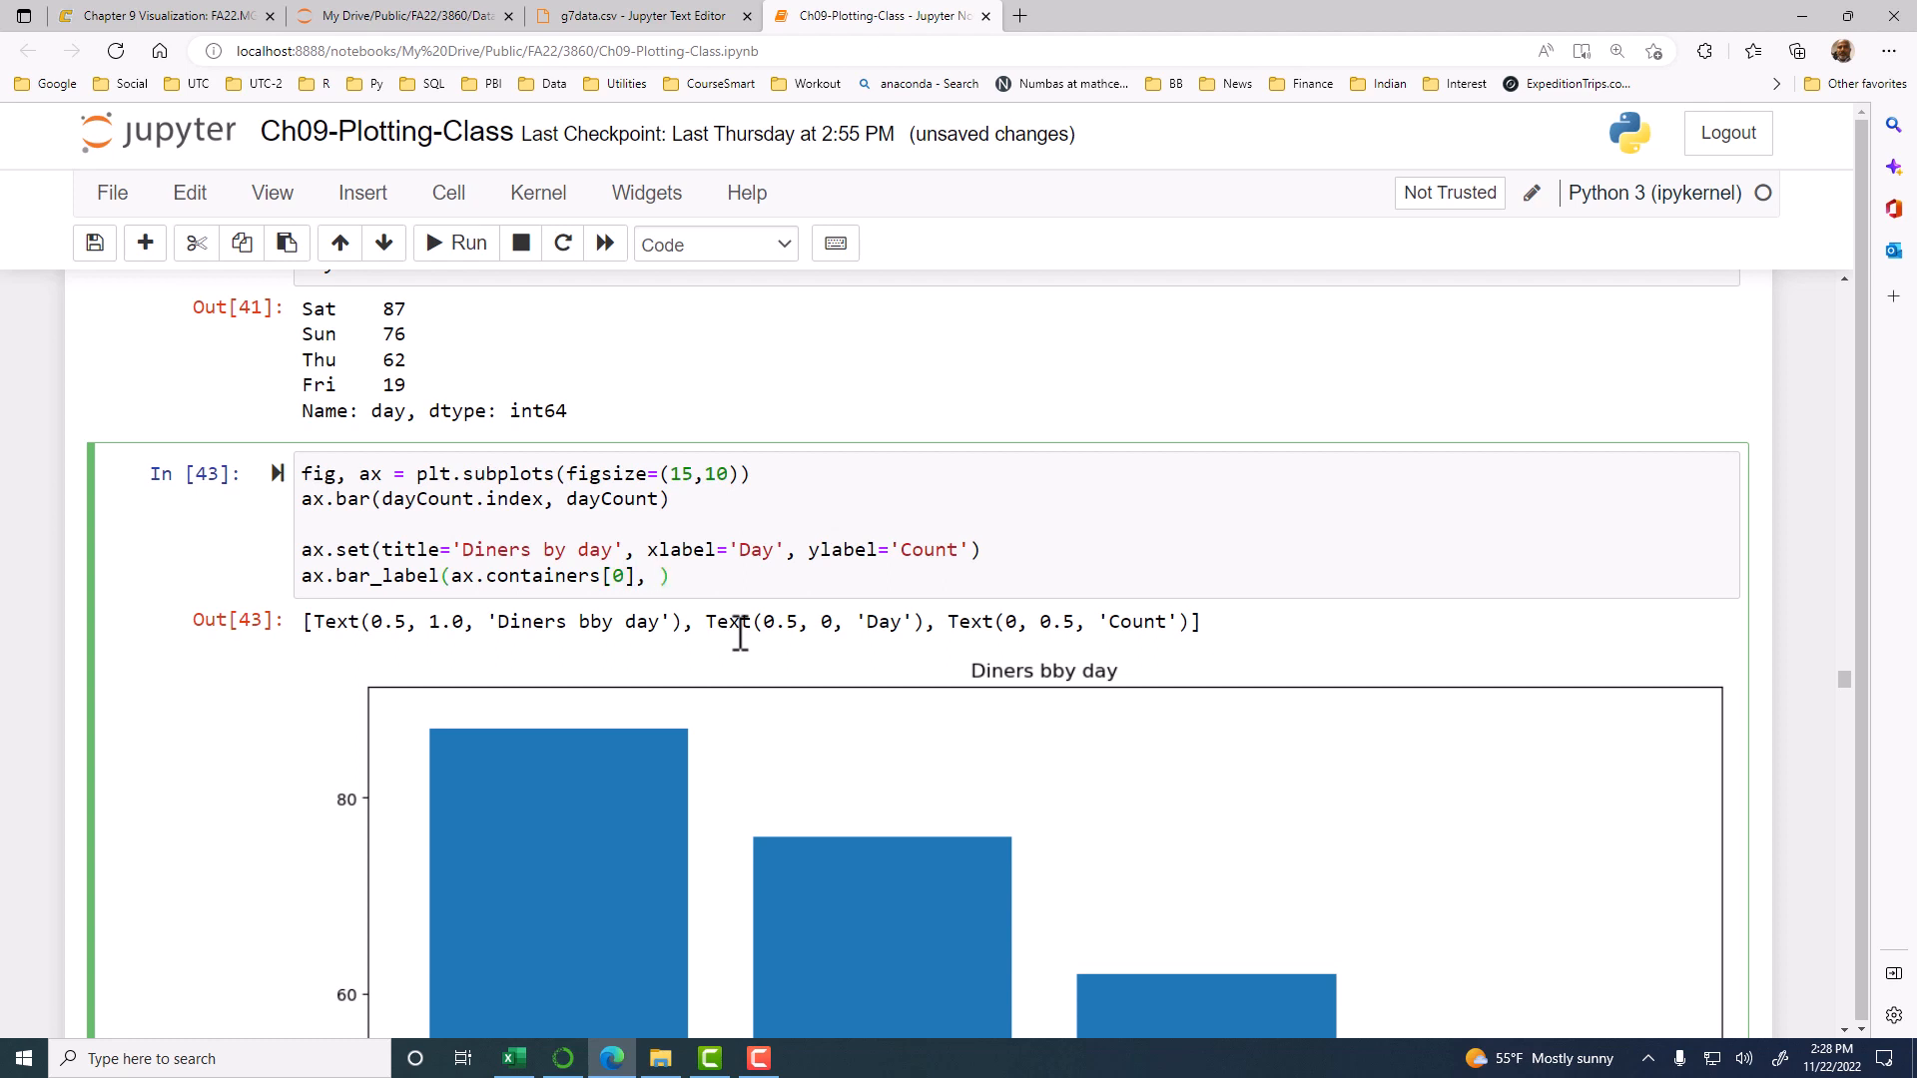
type("label")
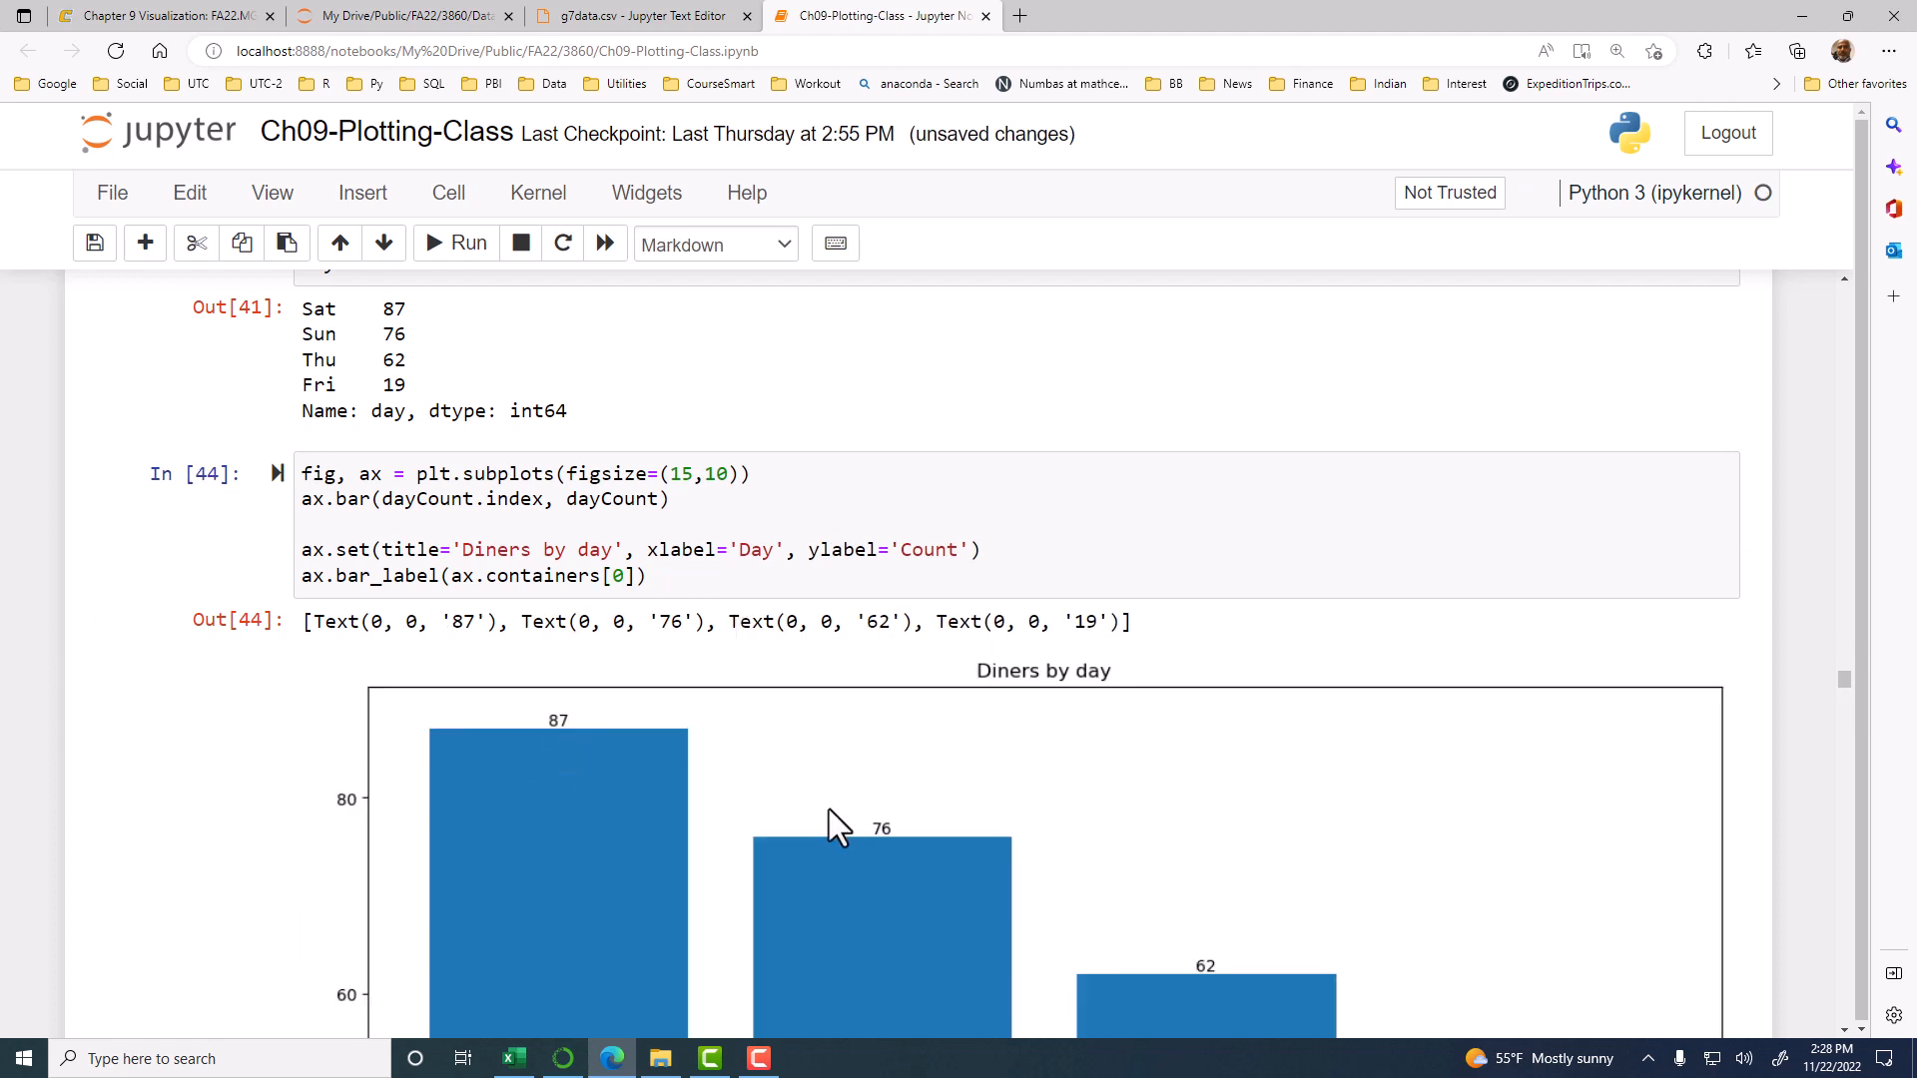
scroll("down", 3)
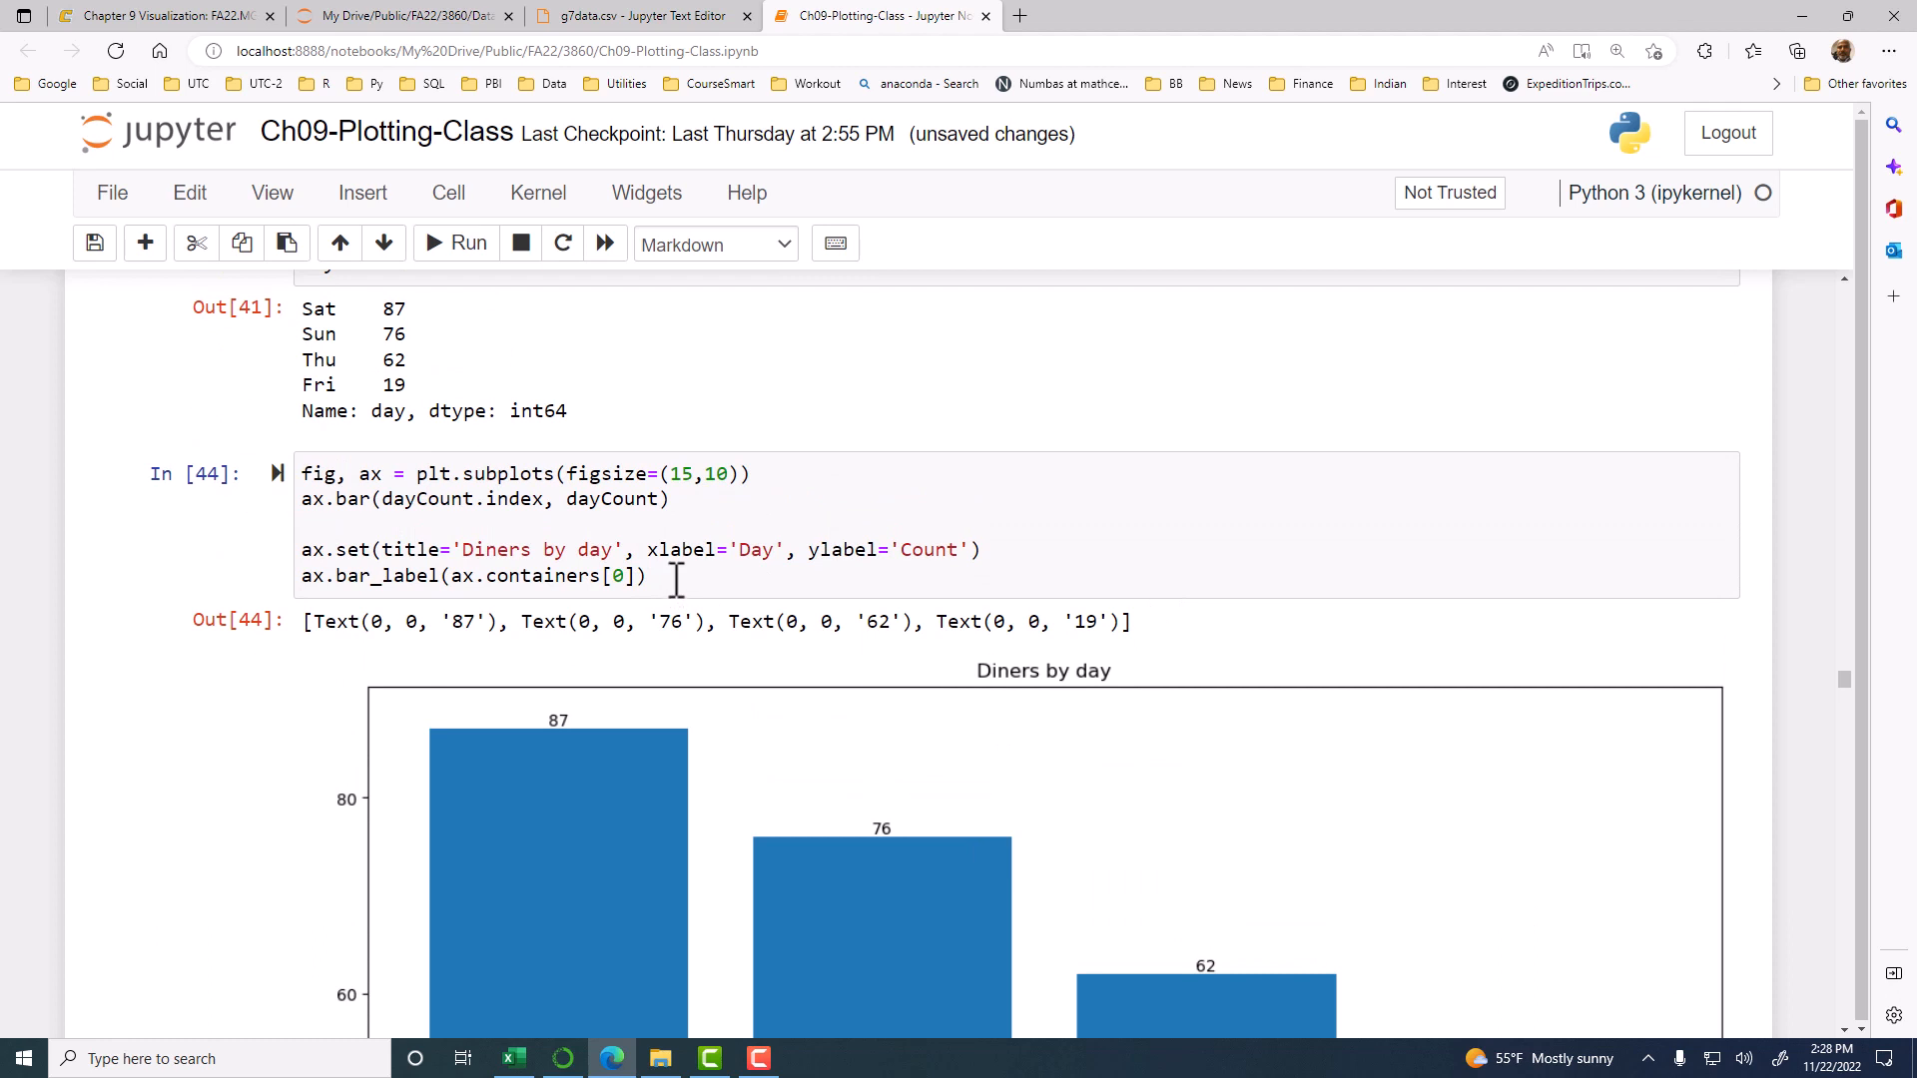
mouse_move(701, 576)
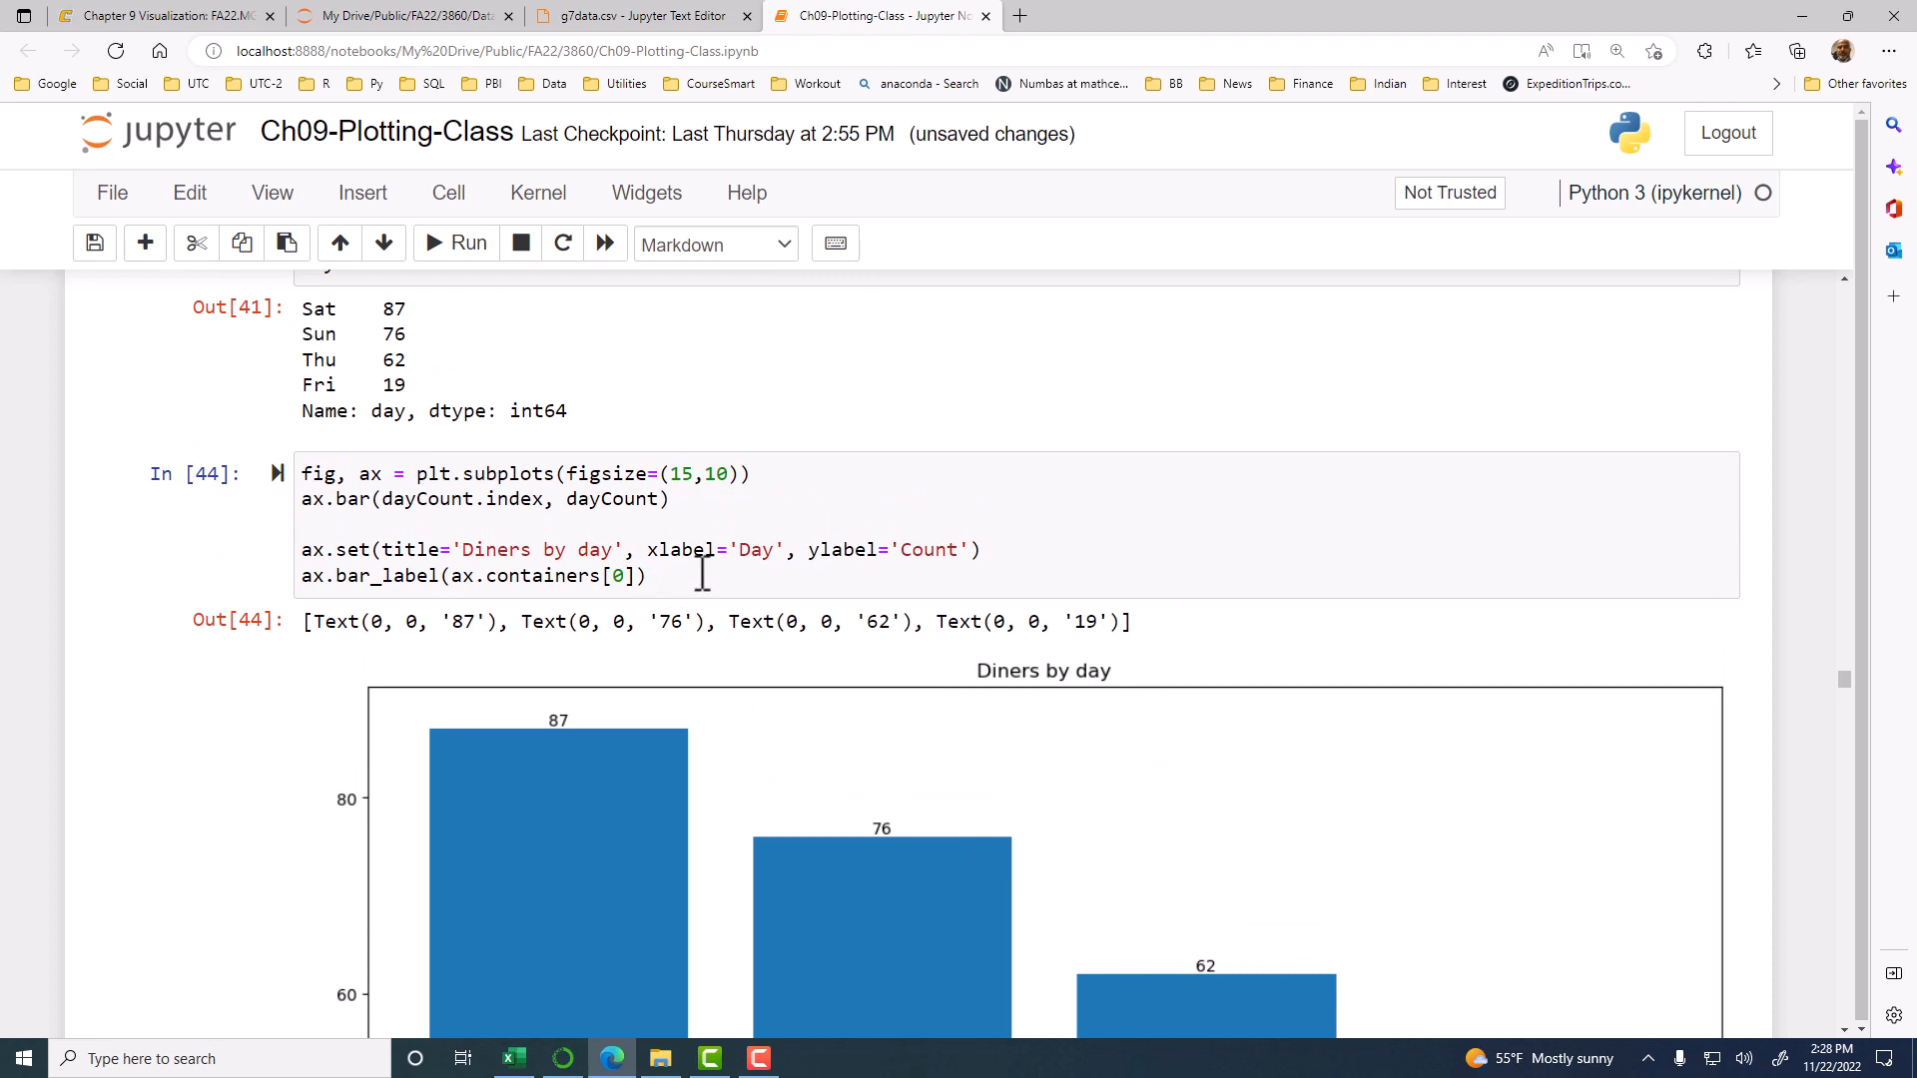
Step: Type a new line ax.set_ylim(0,100) into the chart cell
type("y")
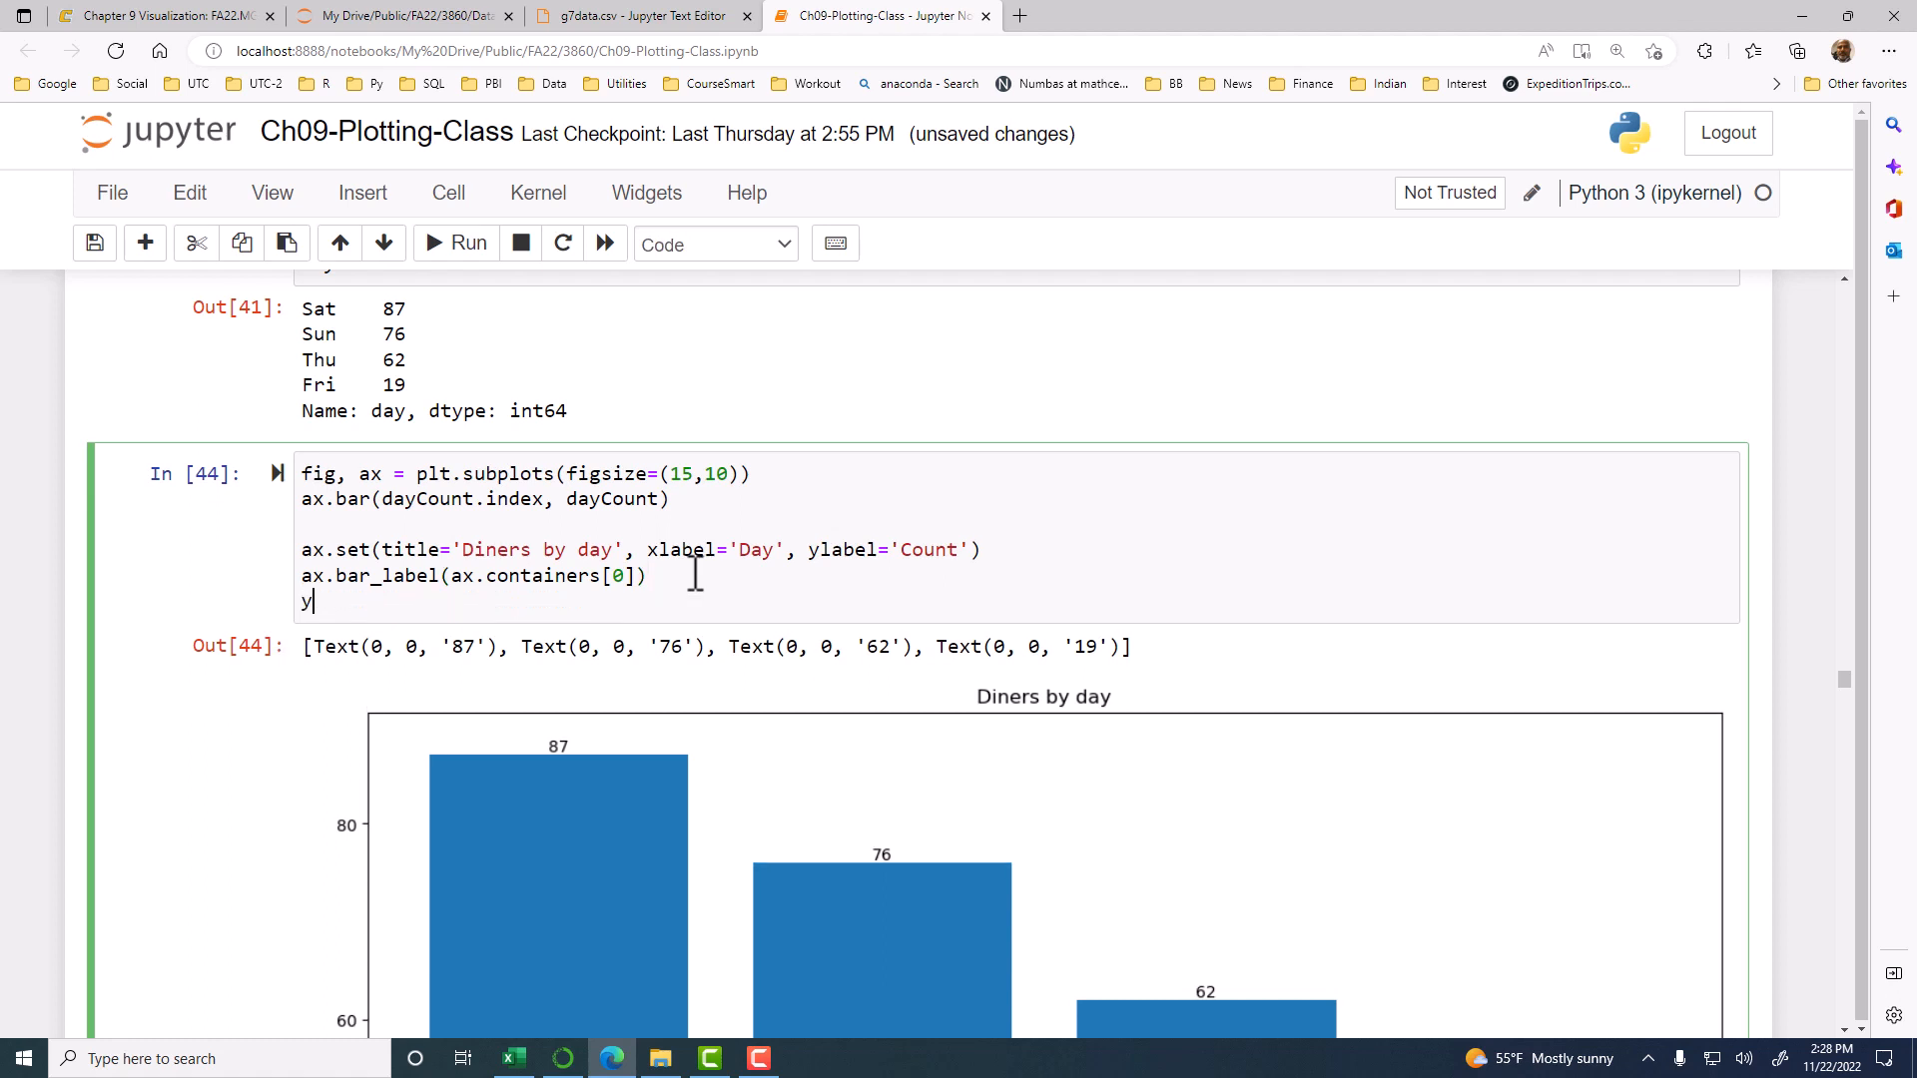
type("li")
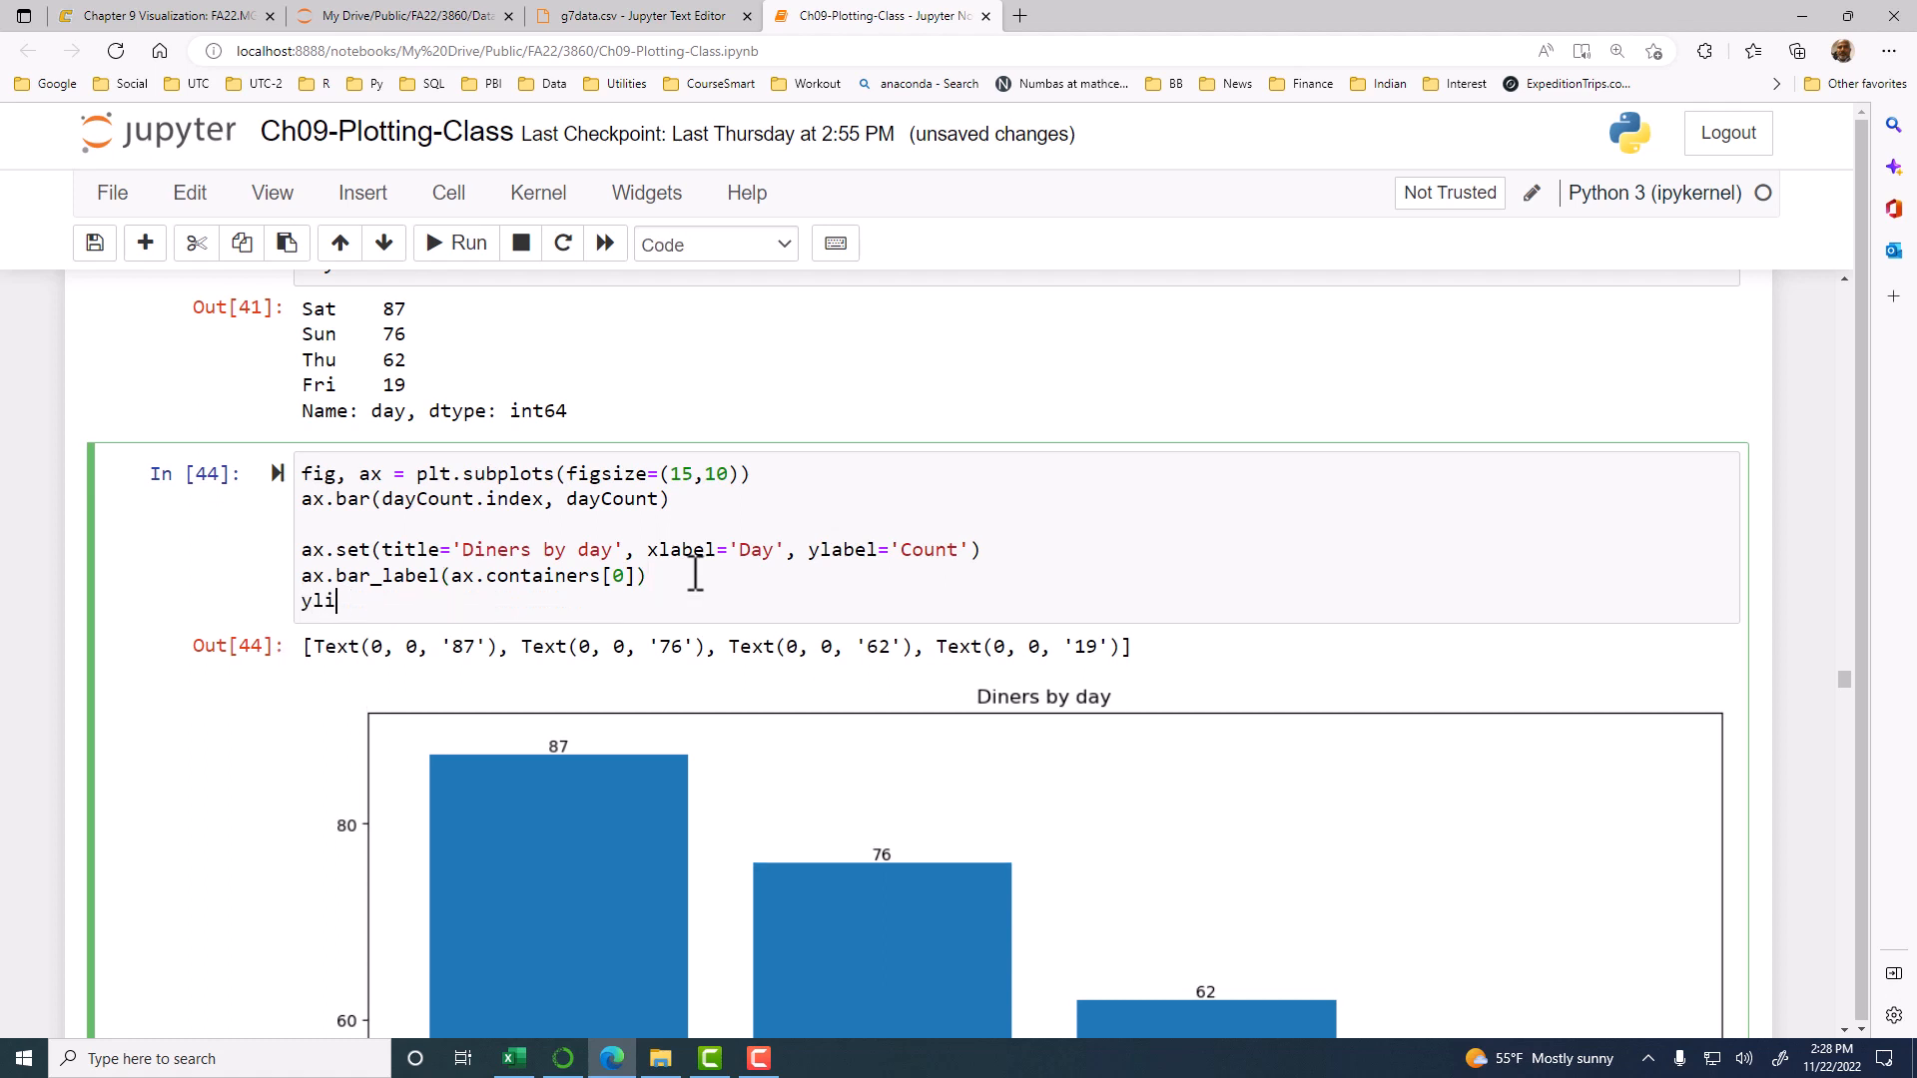
type("m")
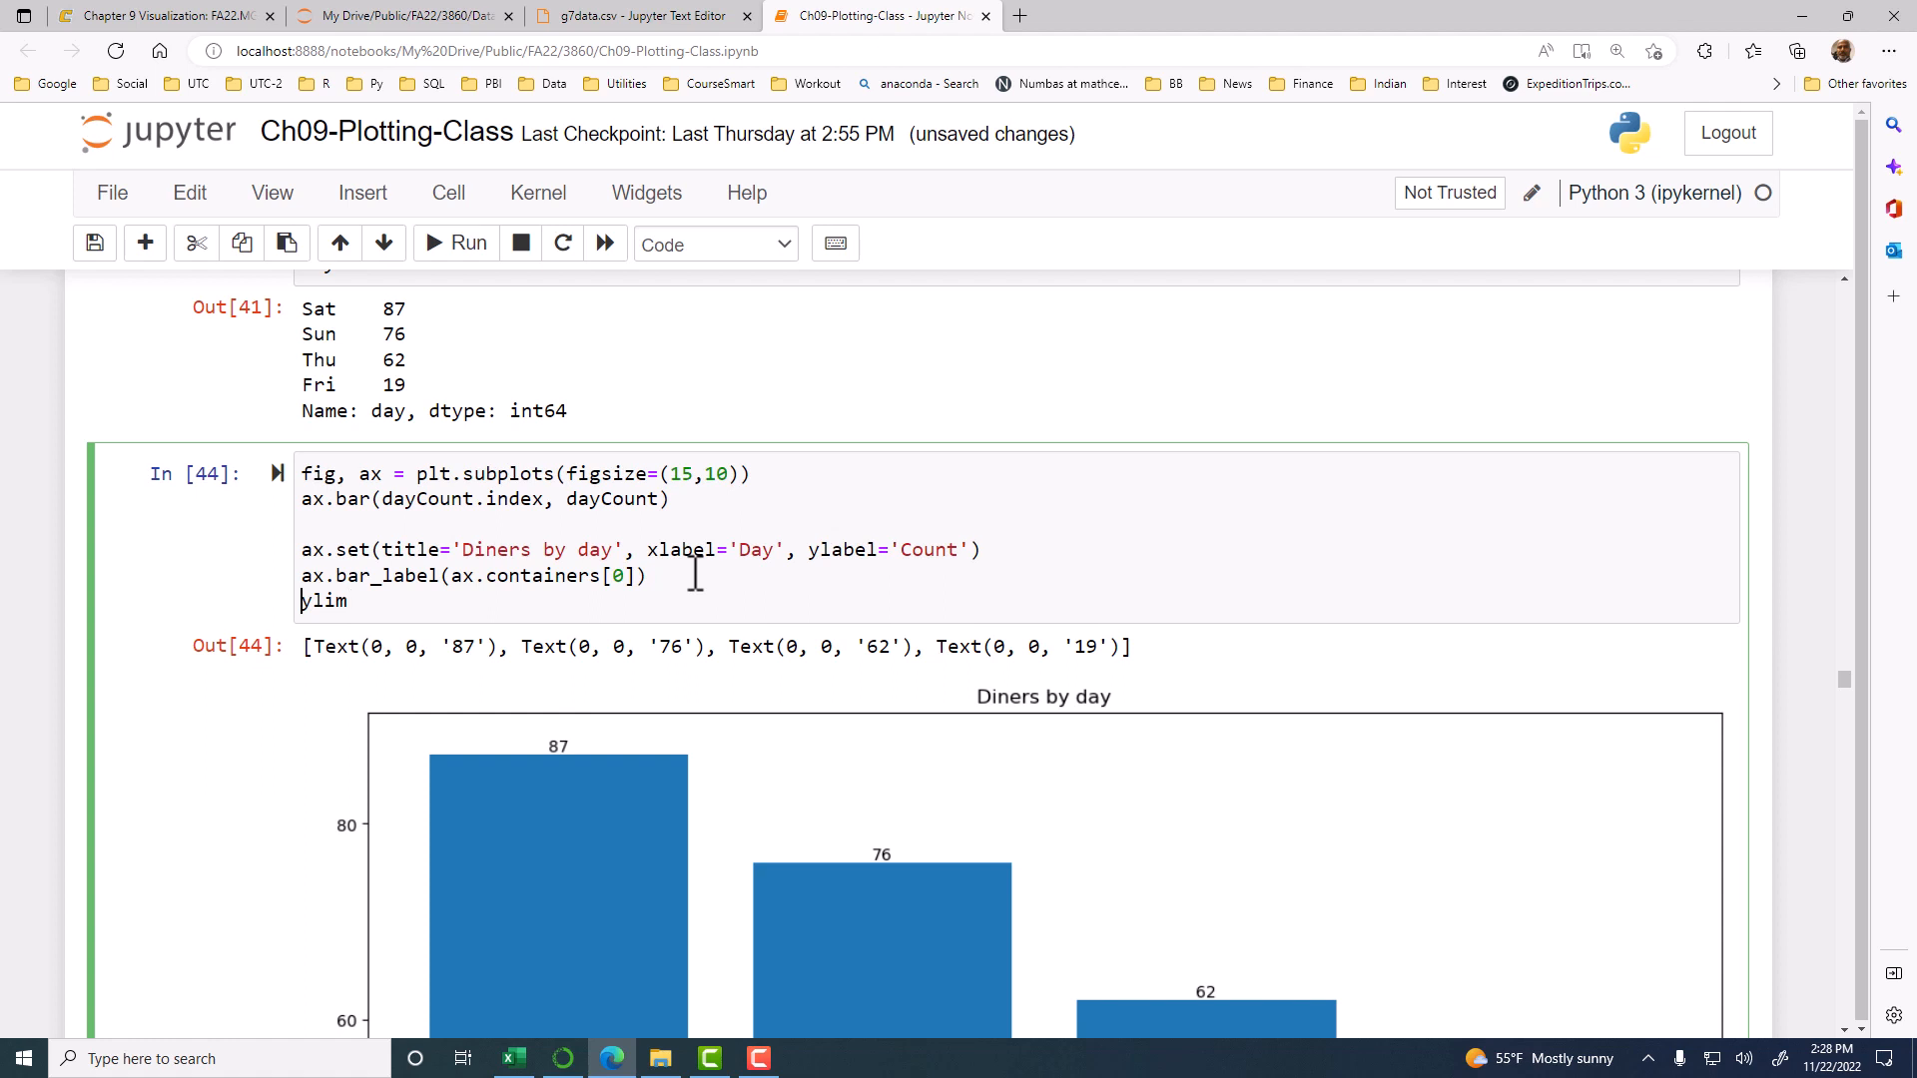
type("ax.set_")
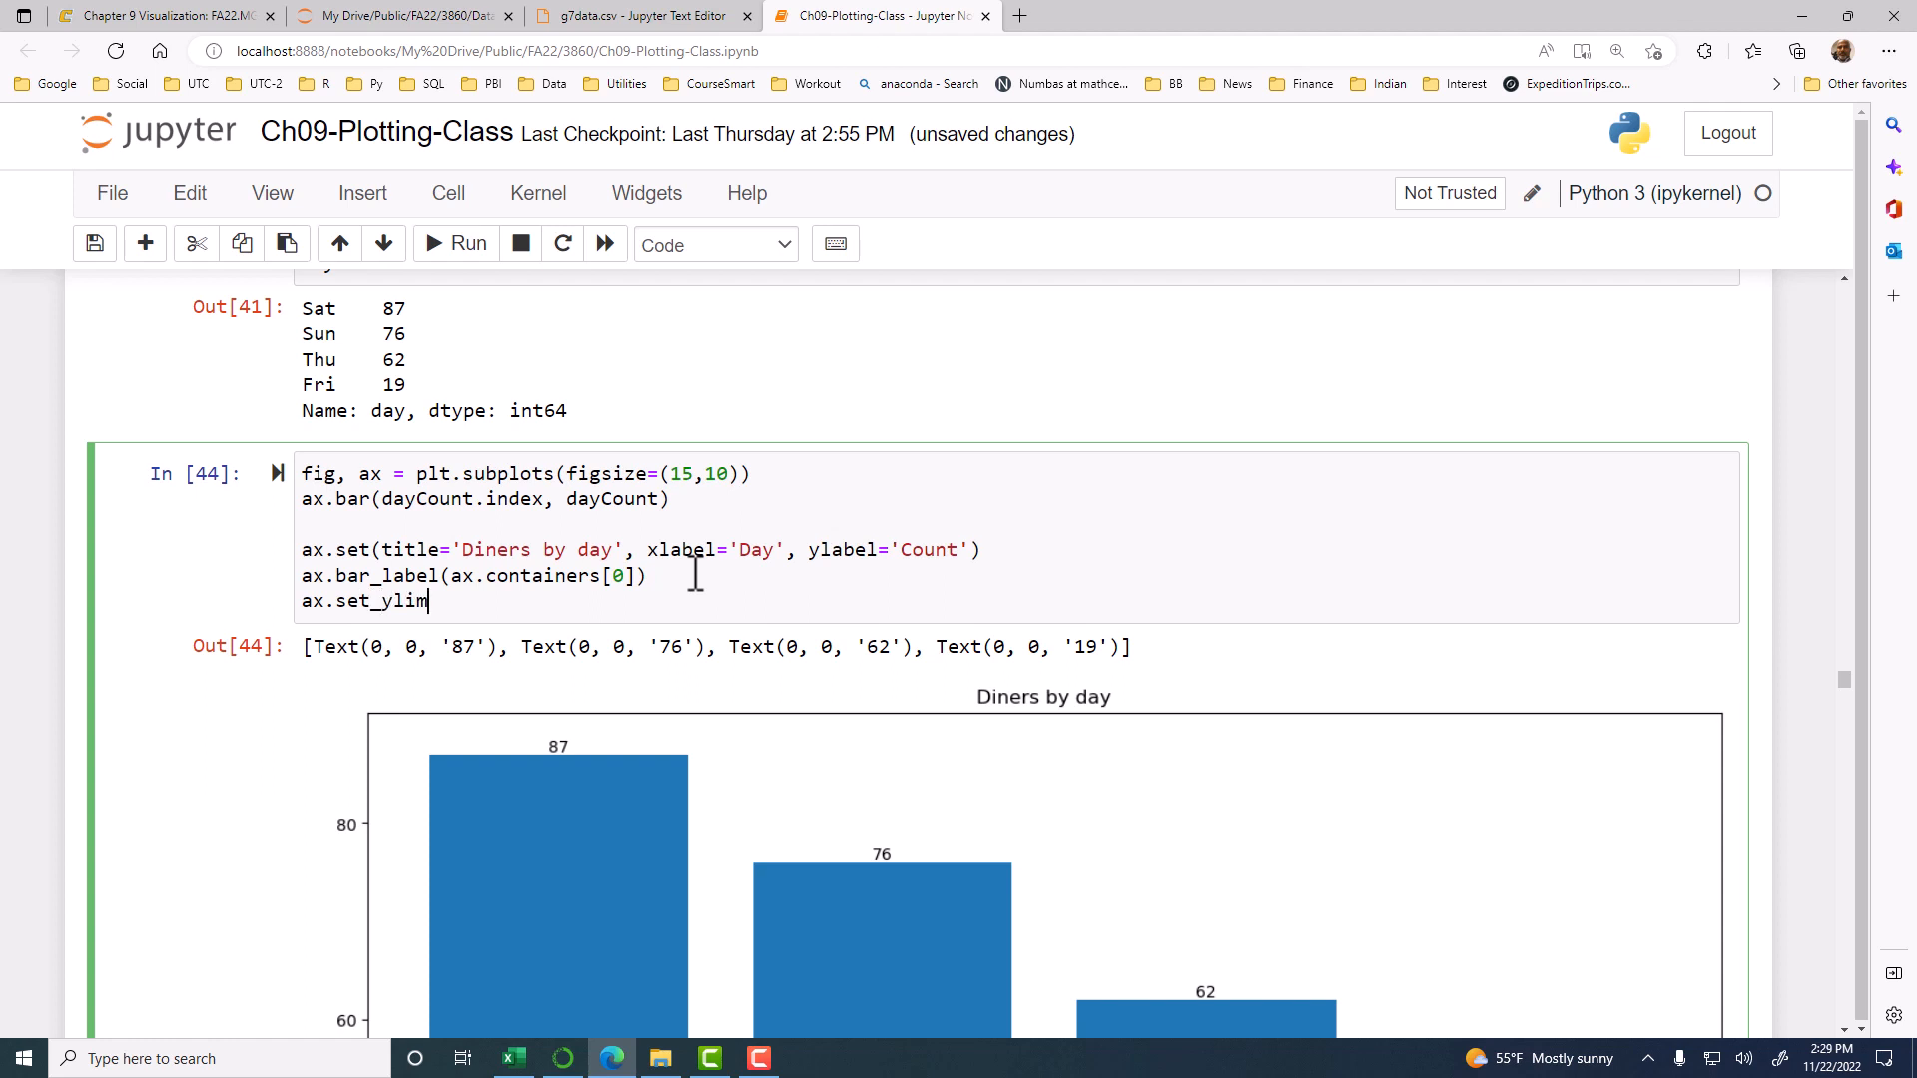
type("(0,")
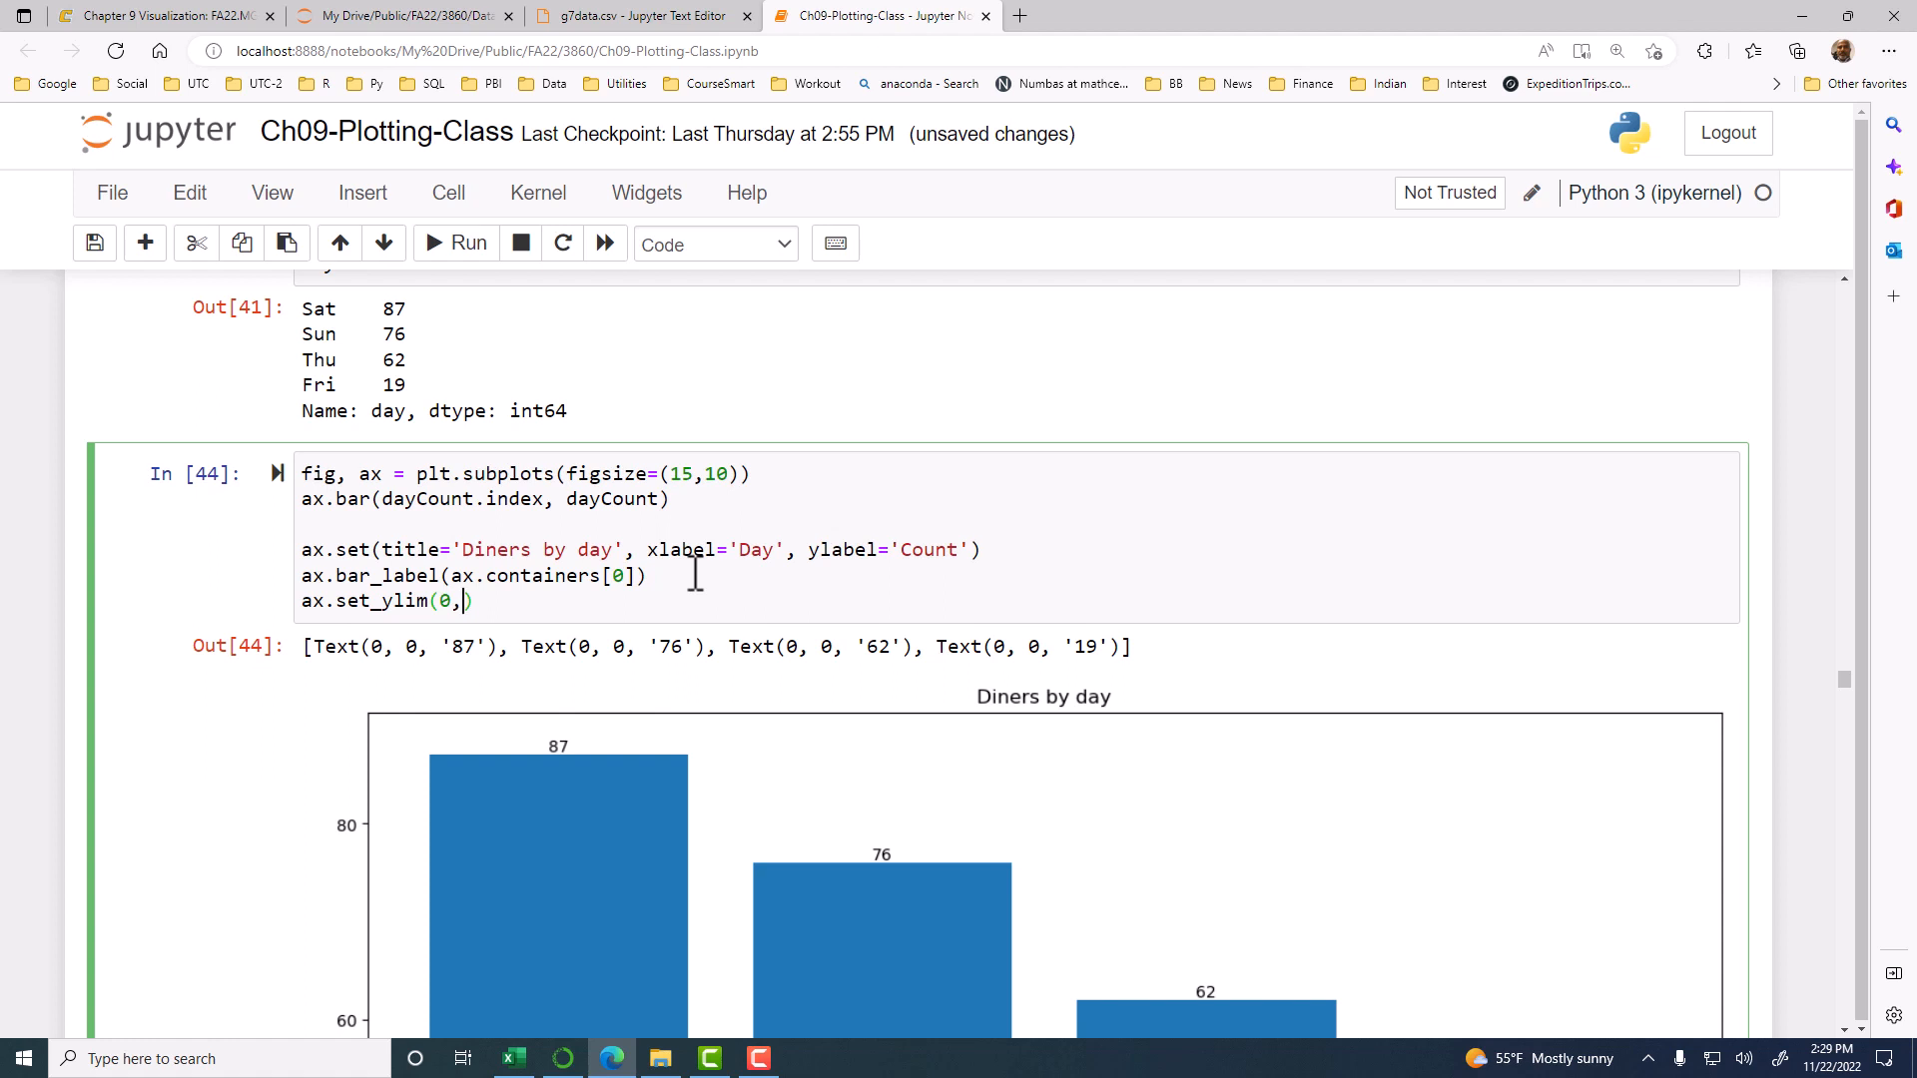
type("90")
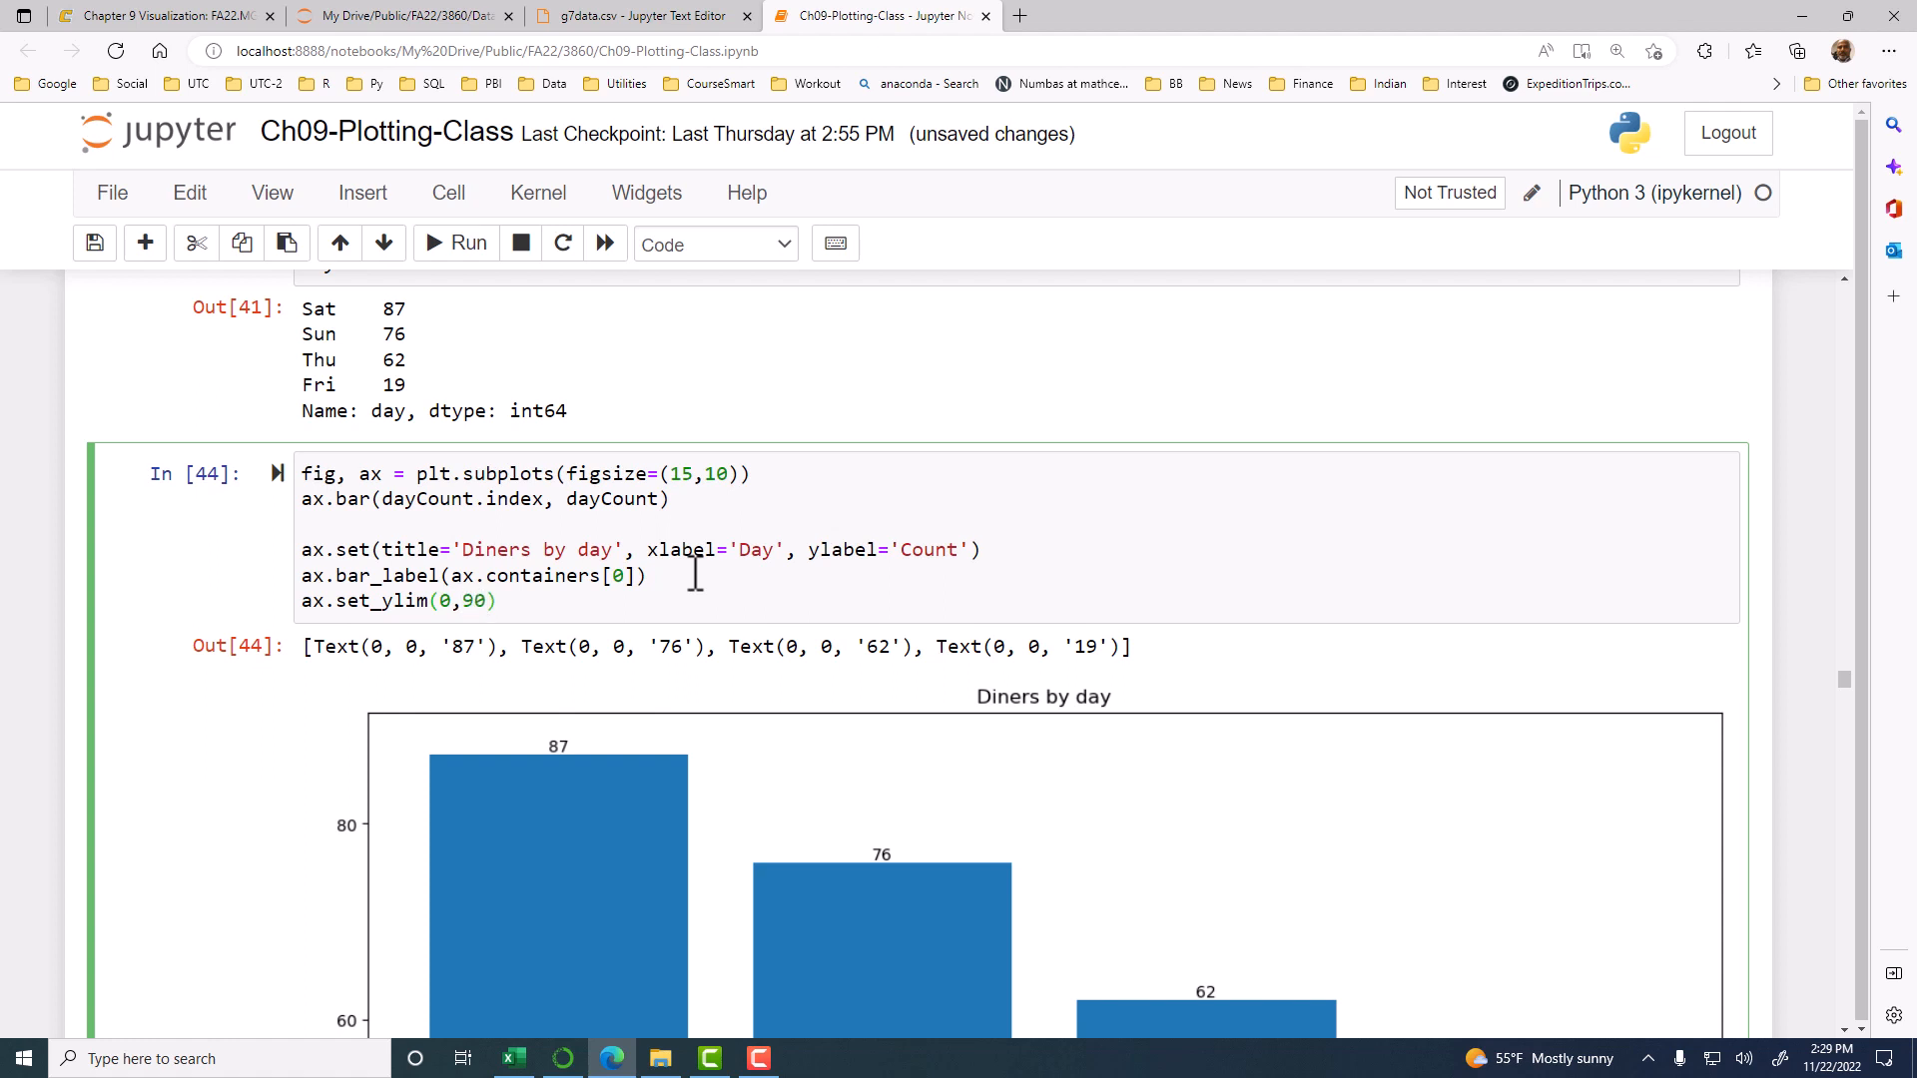
type("100")
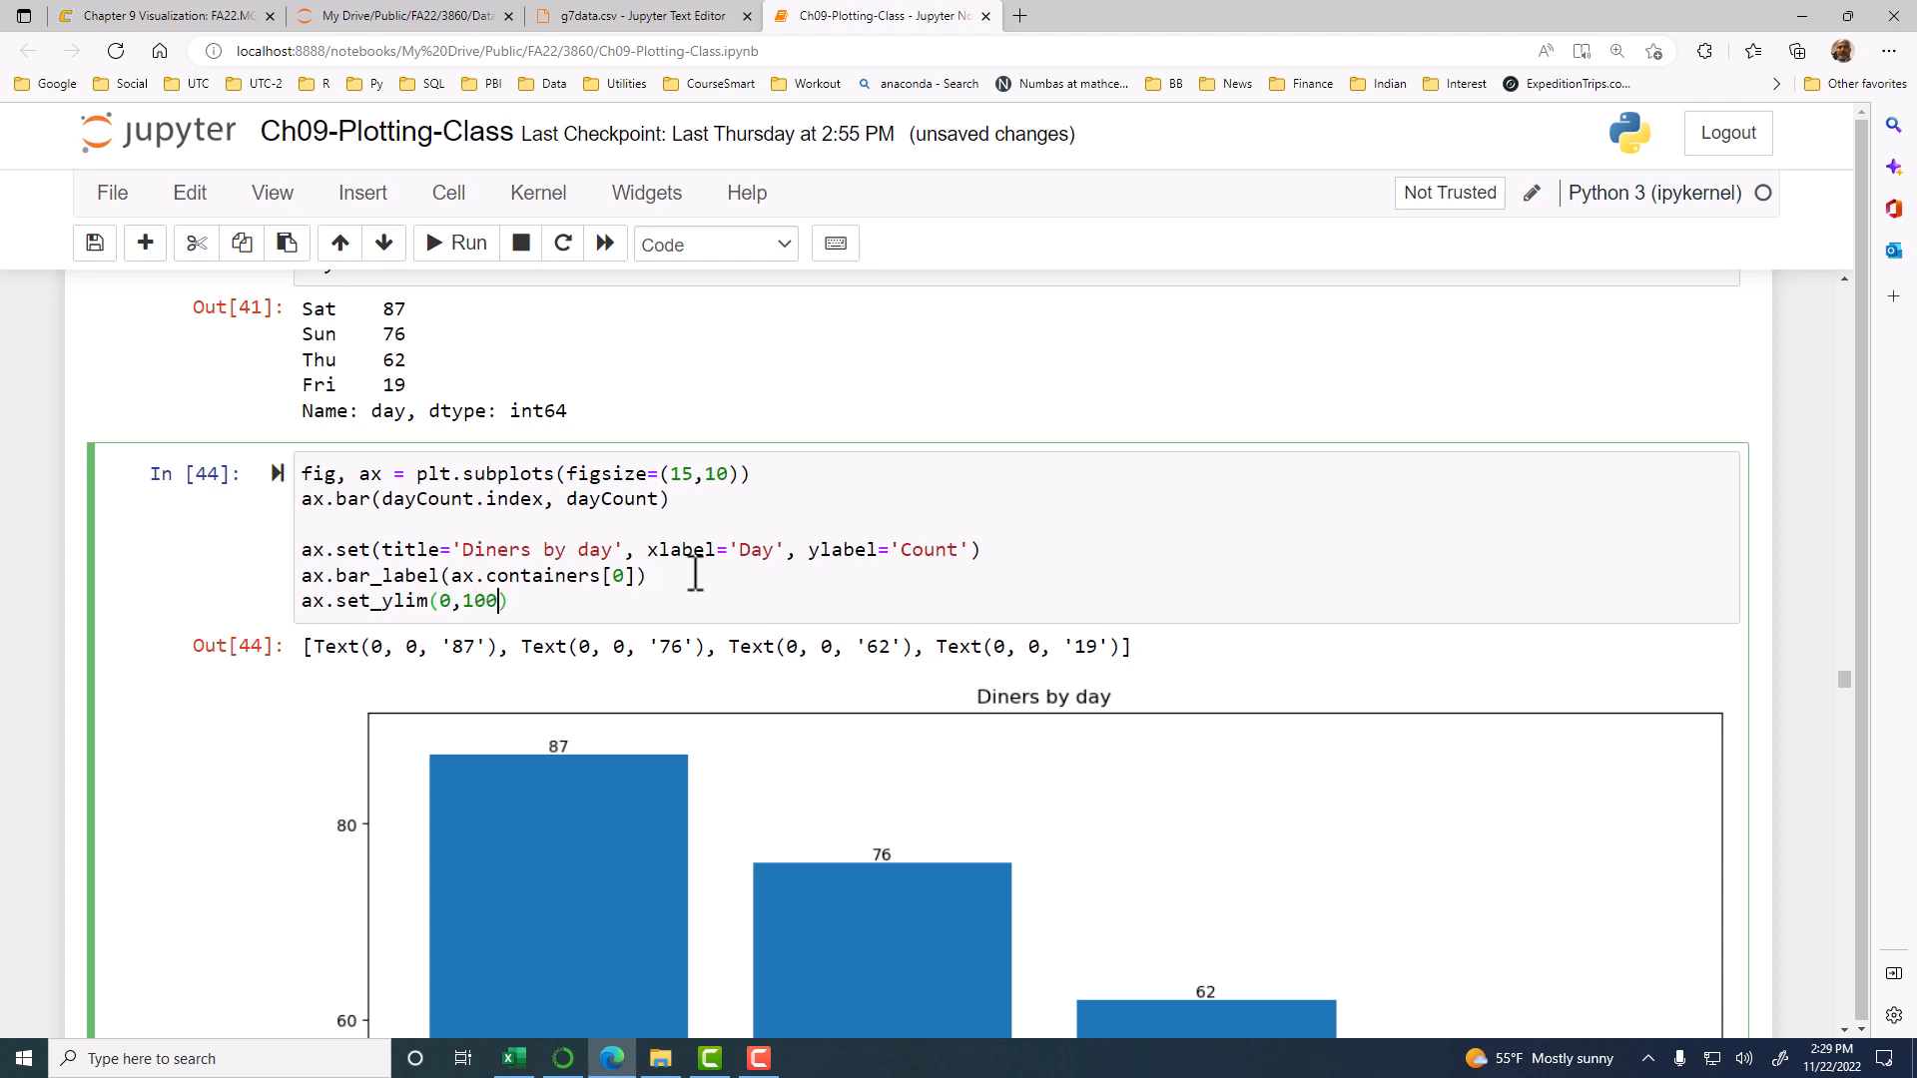